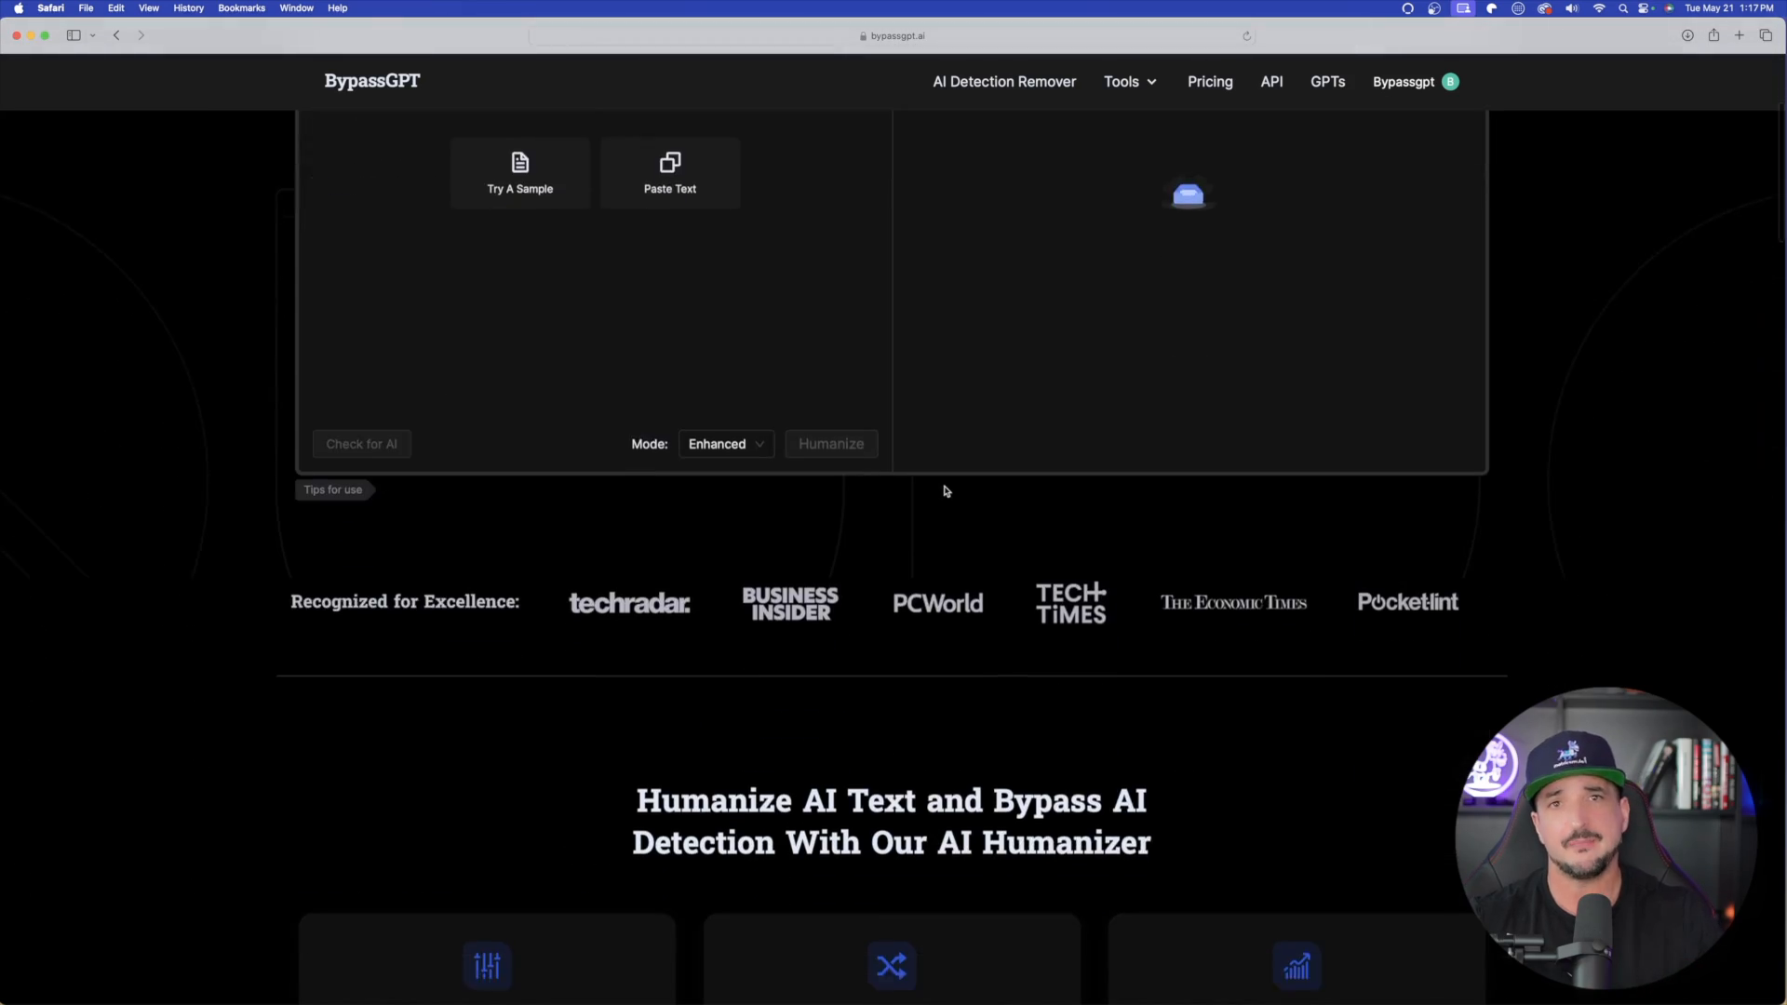
Browse the Content/YouTube blogging prompts in Airtable's grid view
scroll("down", 3)
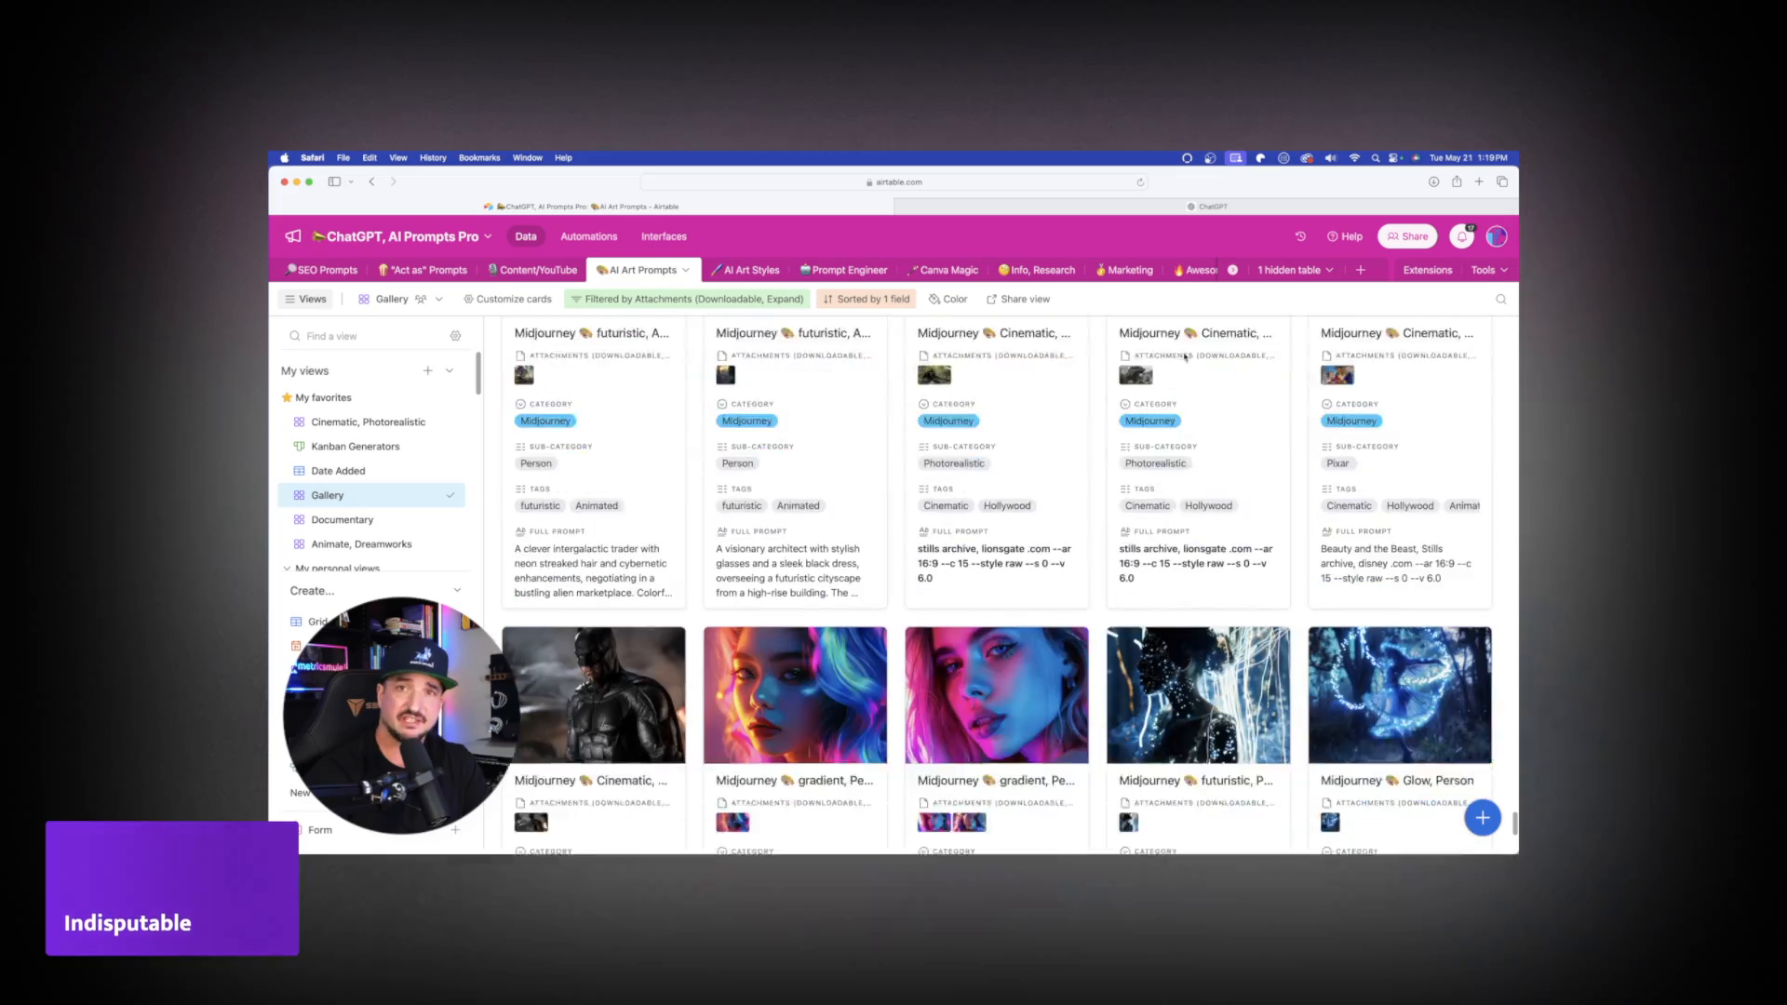
scroll("down", 3)
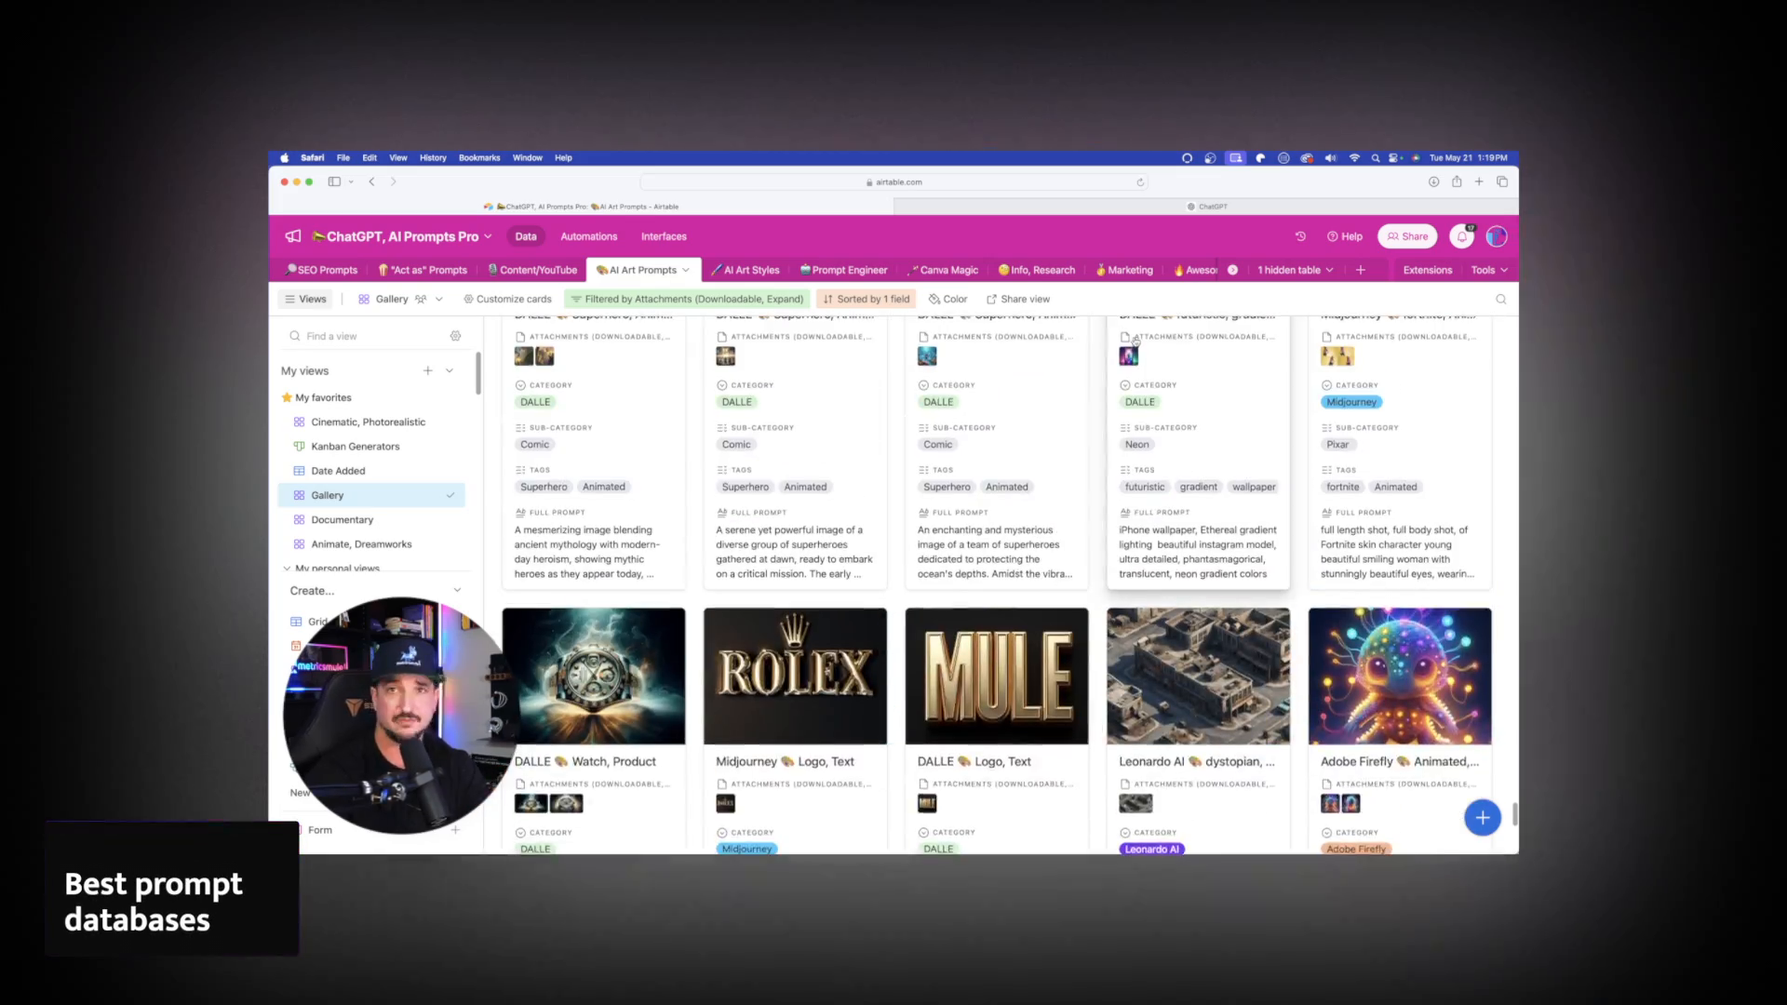
left_click(530, 270)
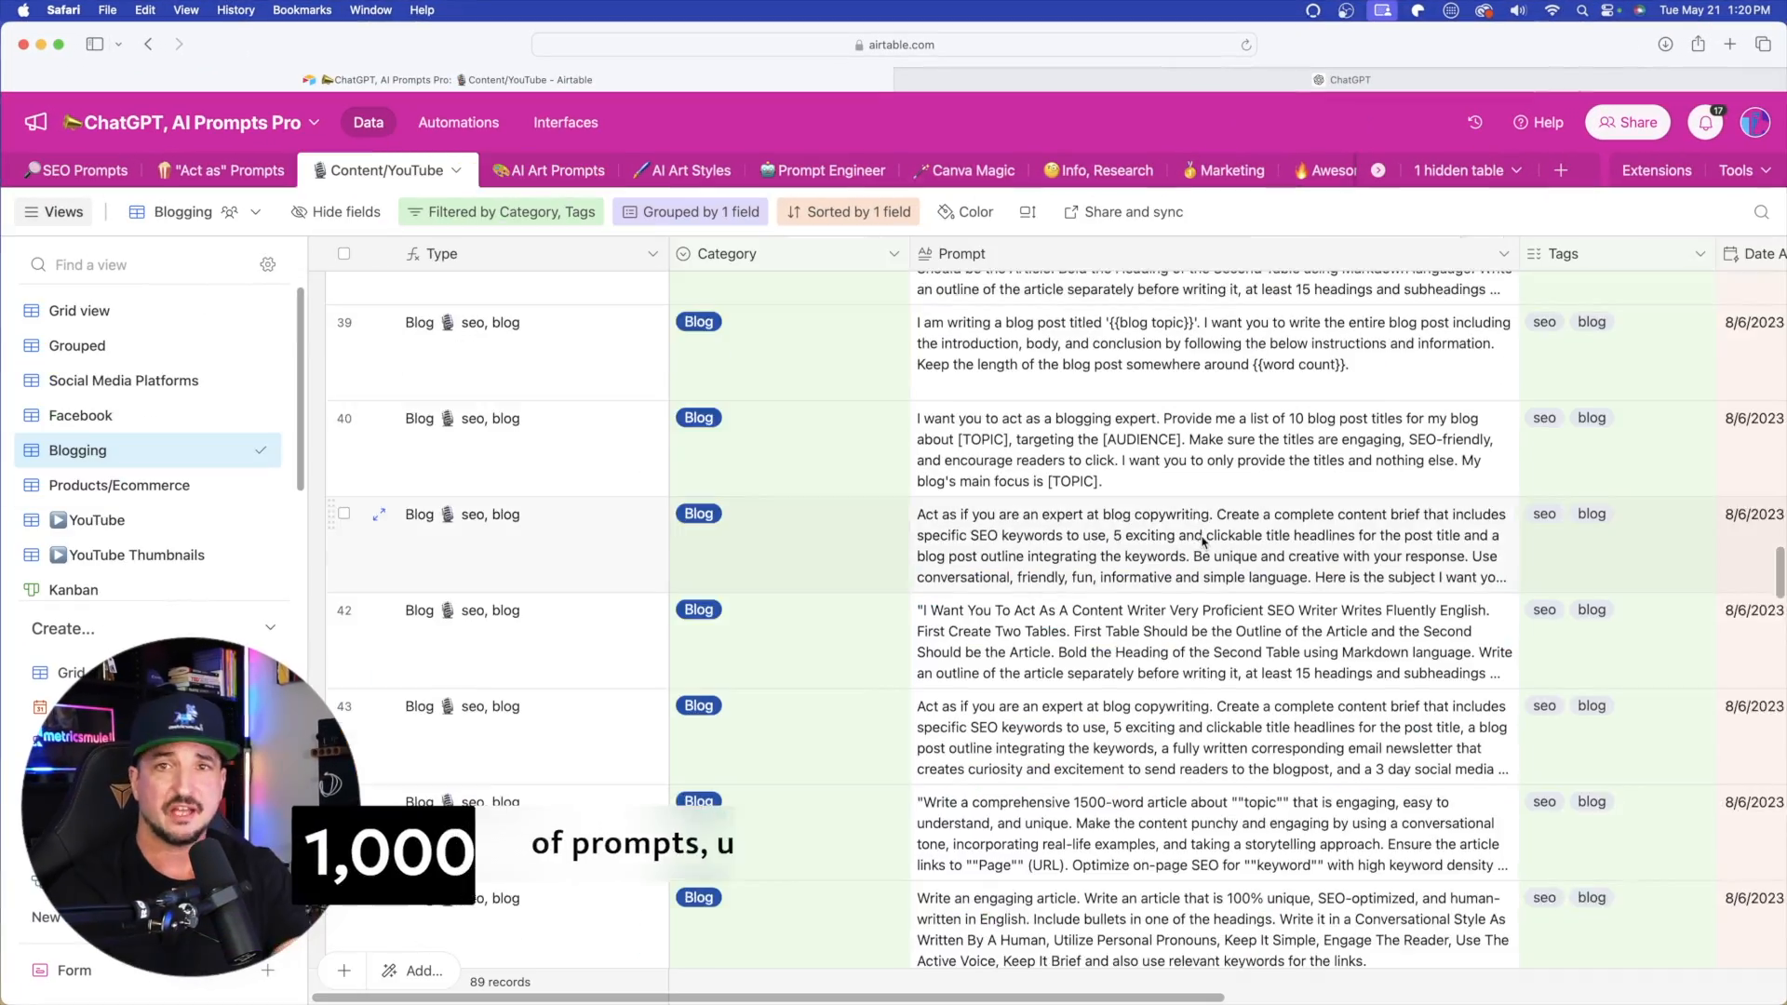
scroll("down", 3)
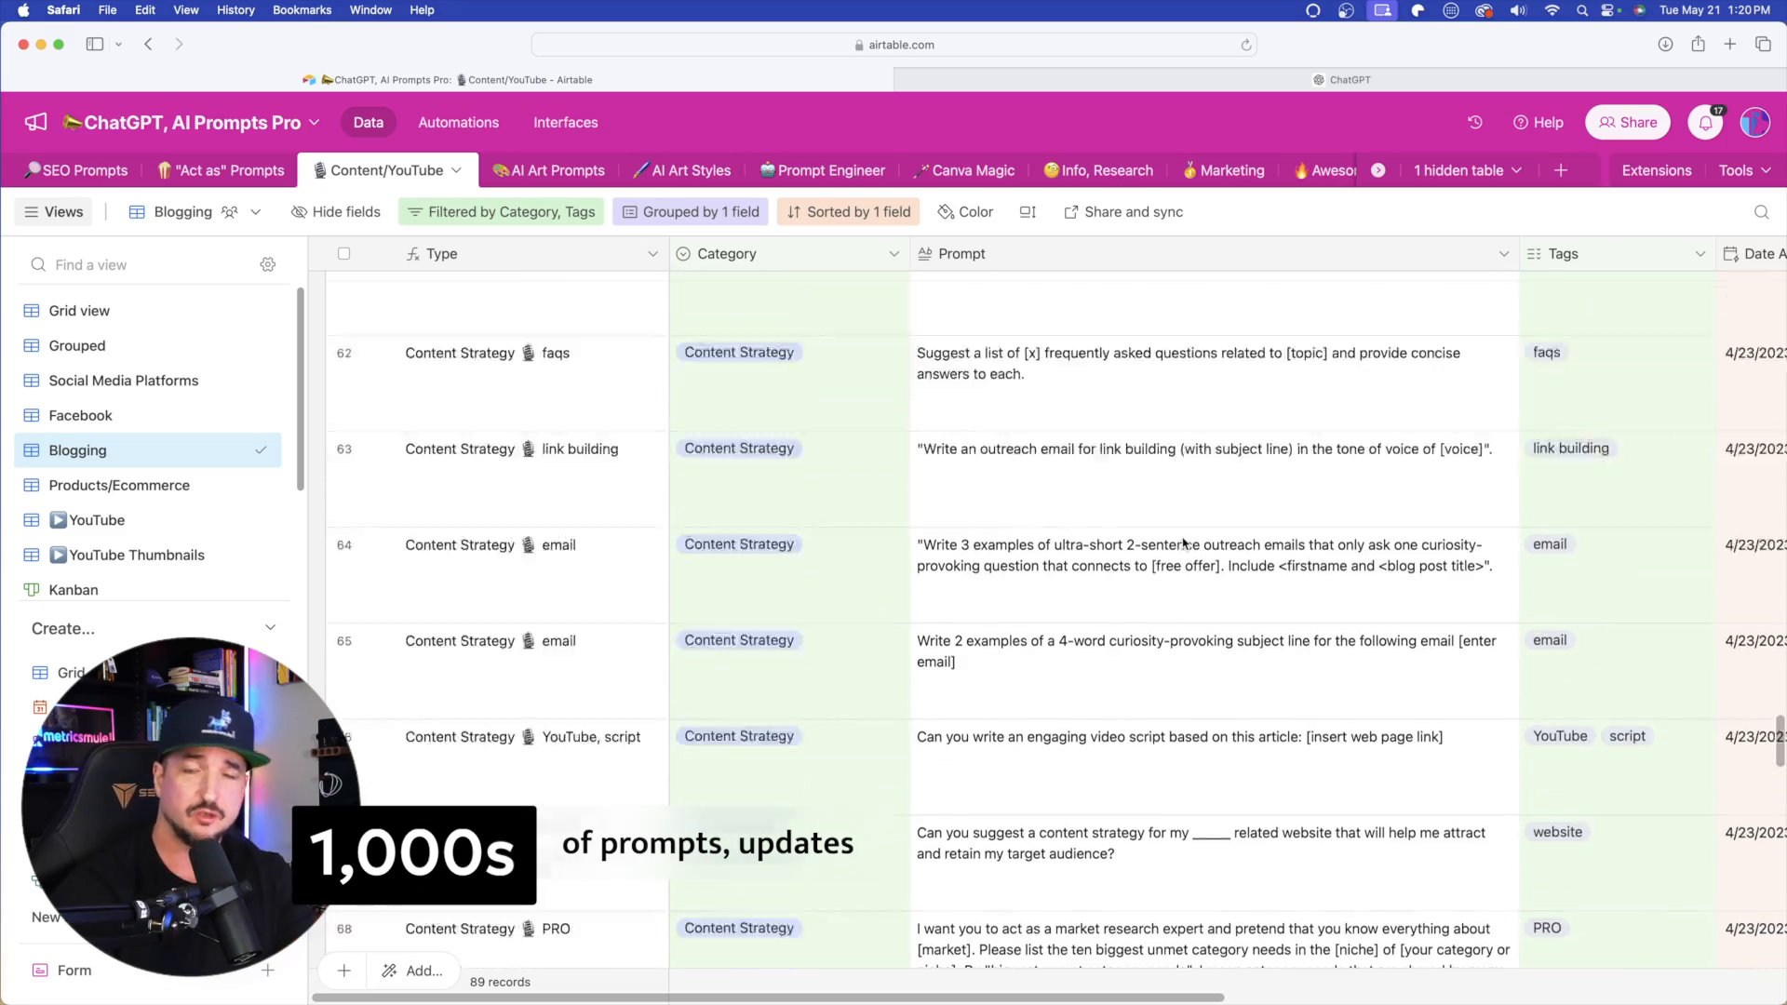
scroll("up", 3)
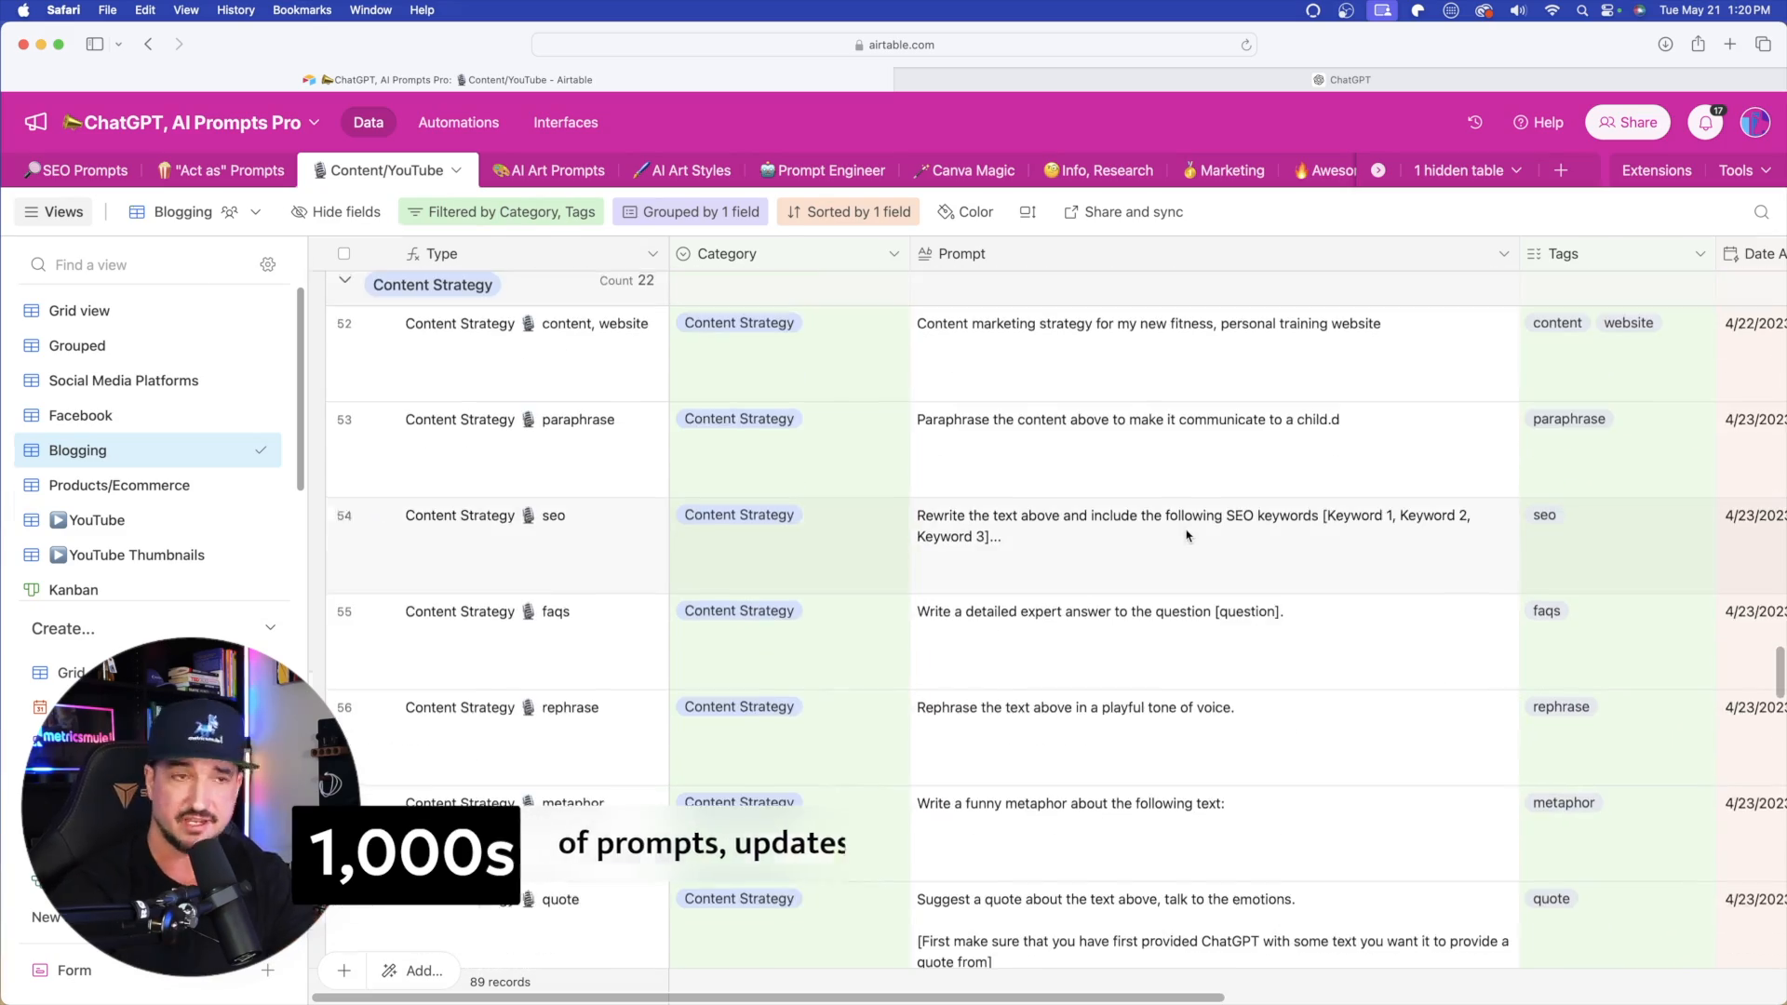
View the same prompts as a Kanban board, scrolling across its category columns
left_click(95, 590)
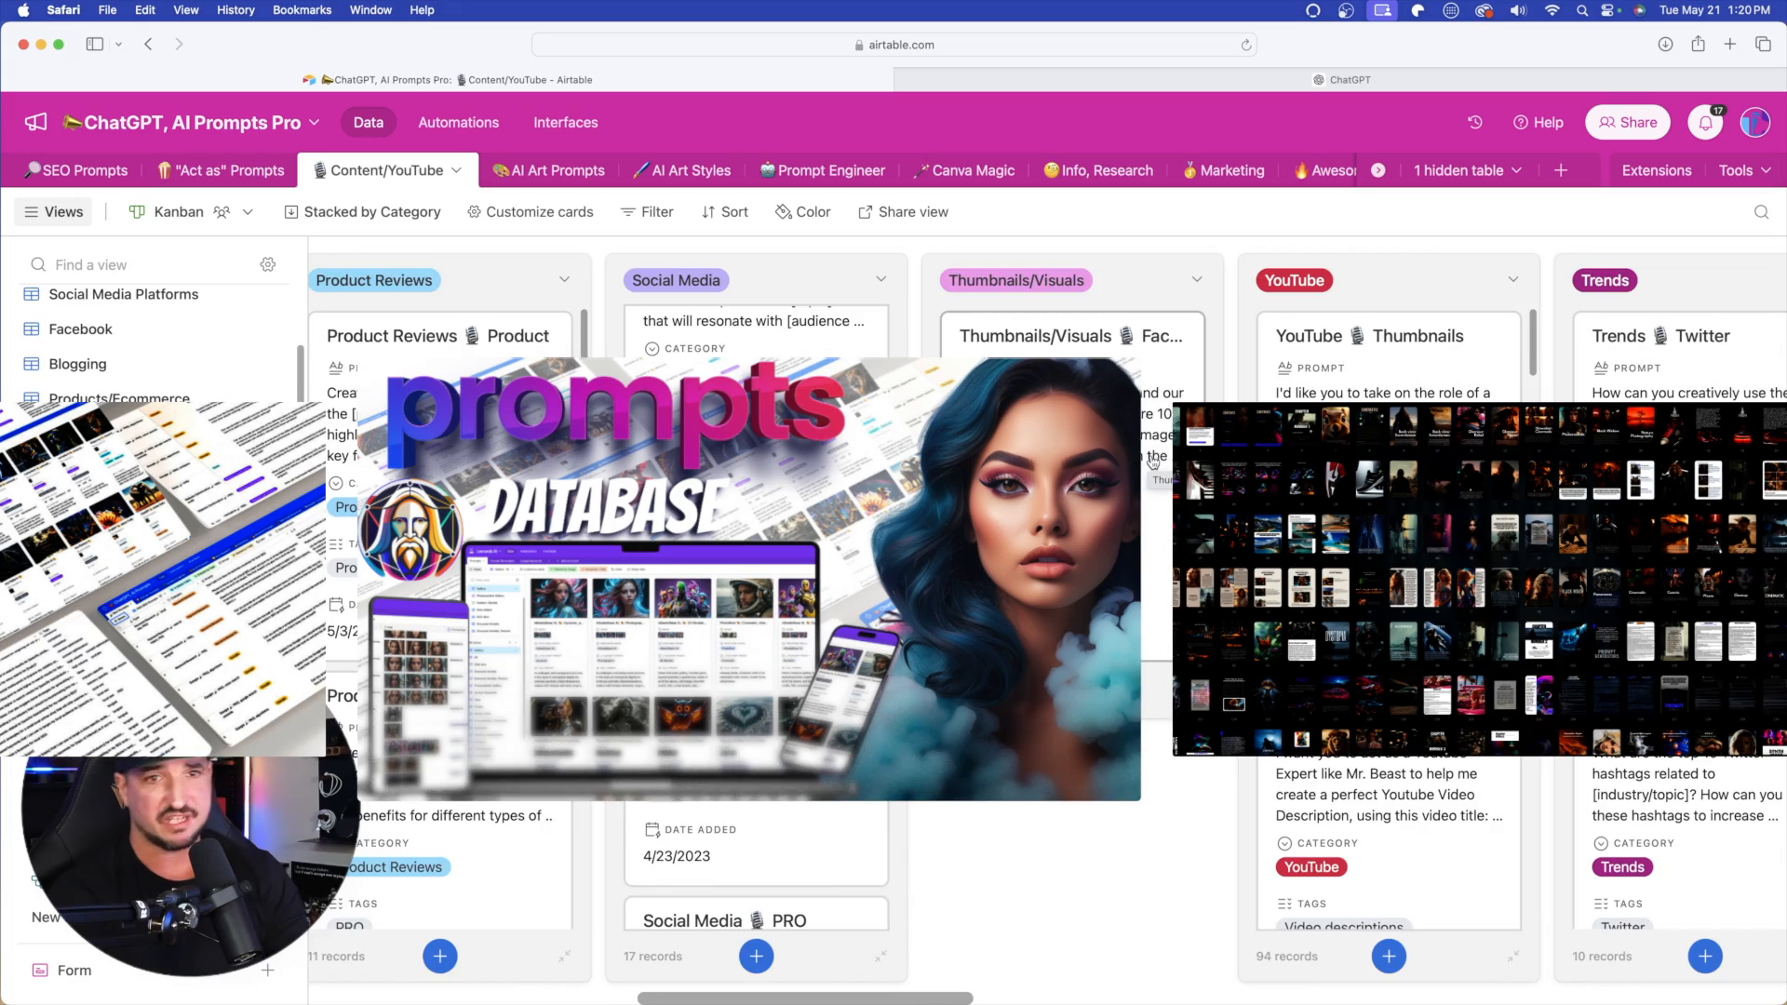
scroll("left", 3)
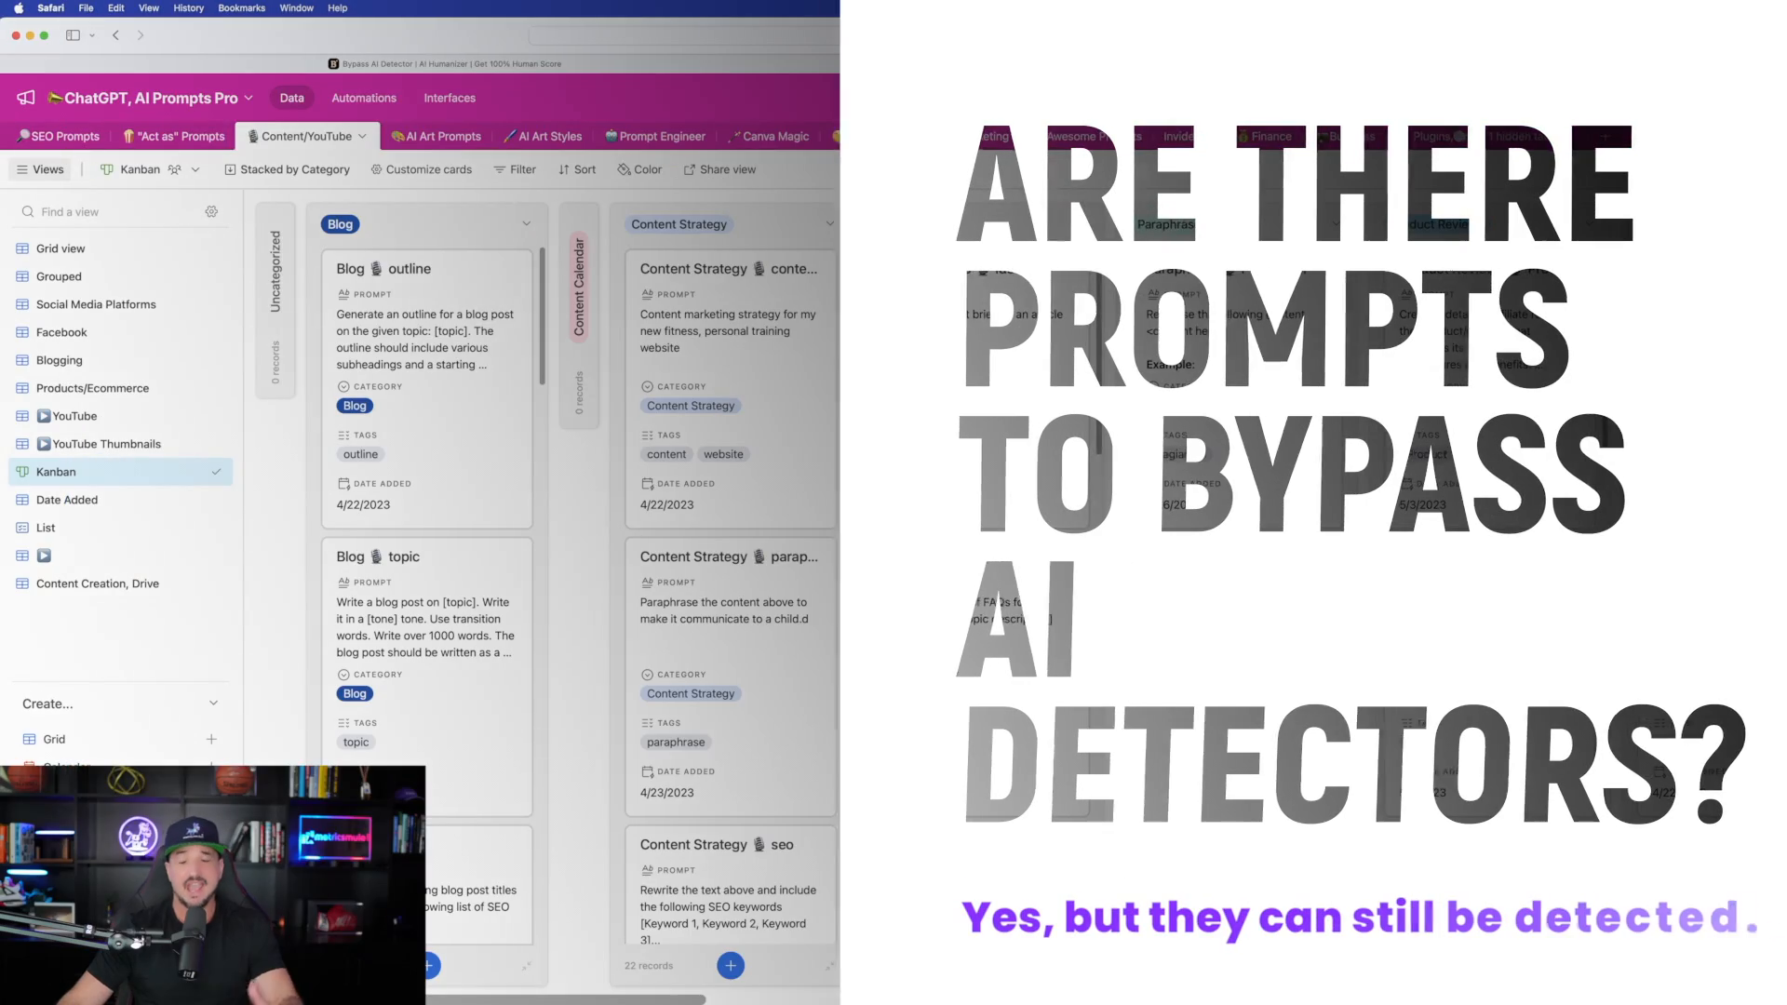
scroll("right", 3)
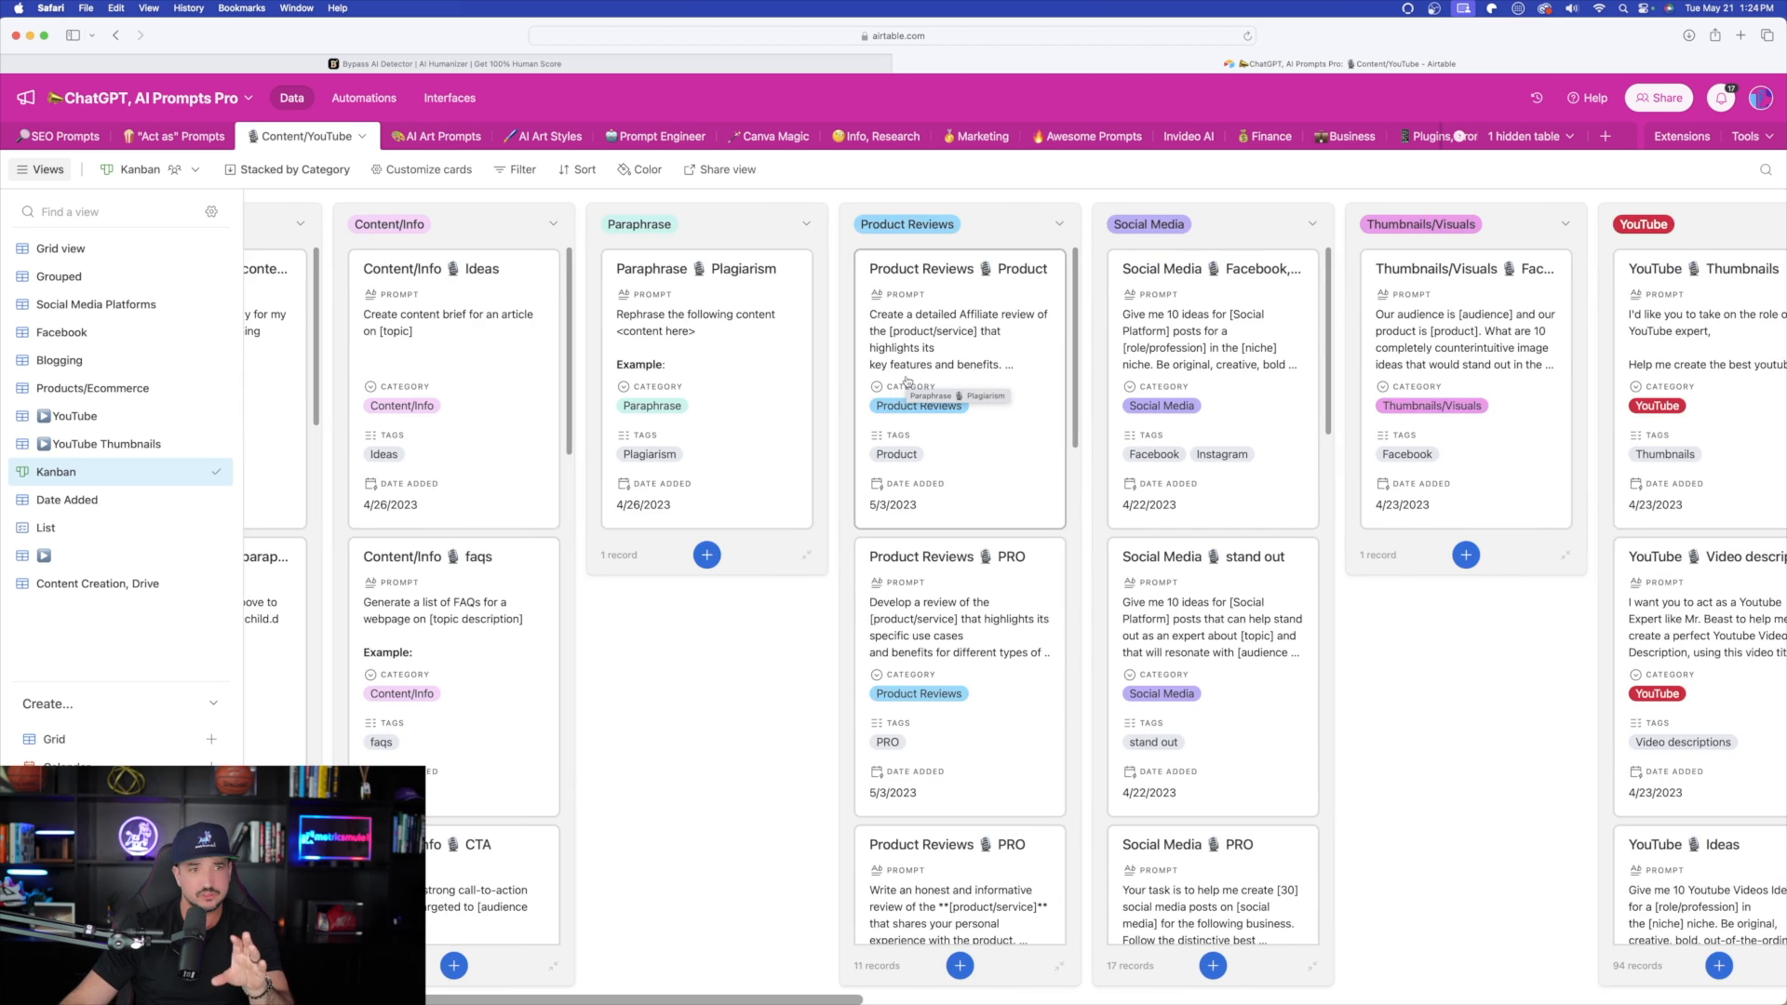
scroll("left", 3)
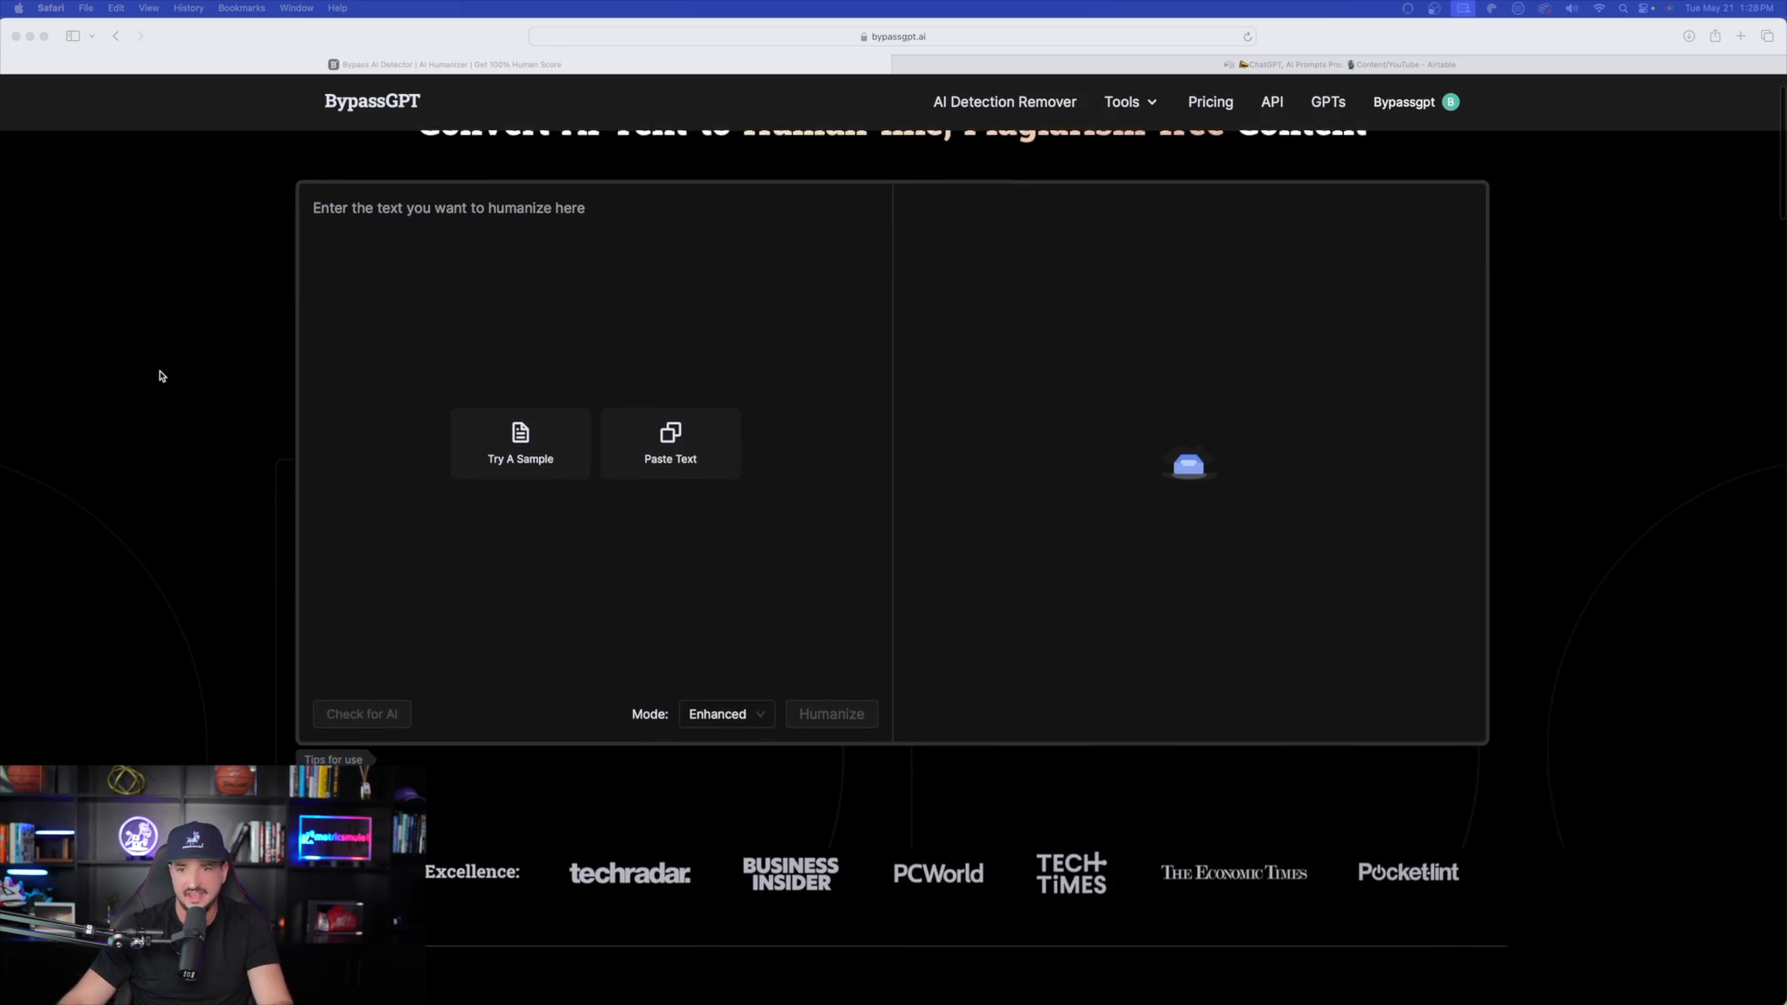
Look over BypassGPT's feature cards and go to the AI Detection Remover page
scroll("down", 3)
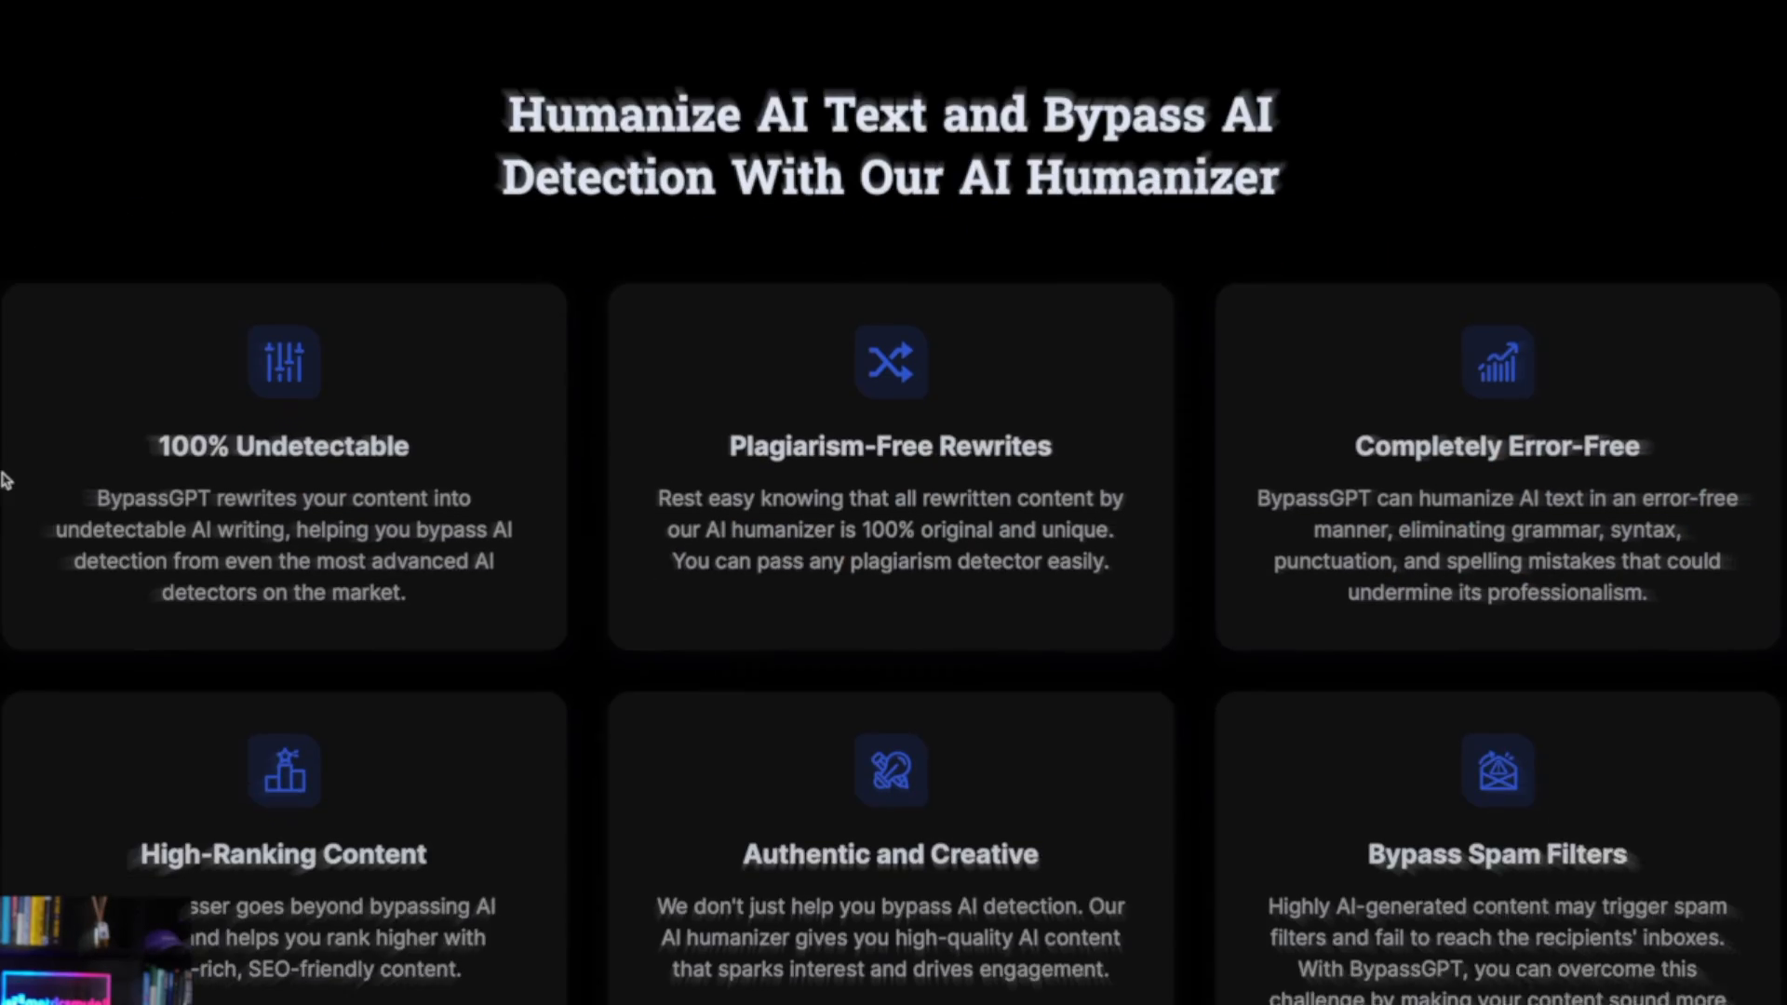
scroll("down", 3)
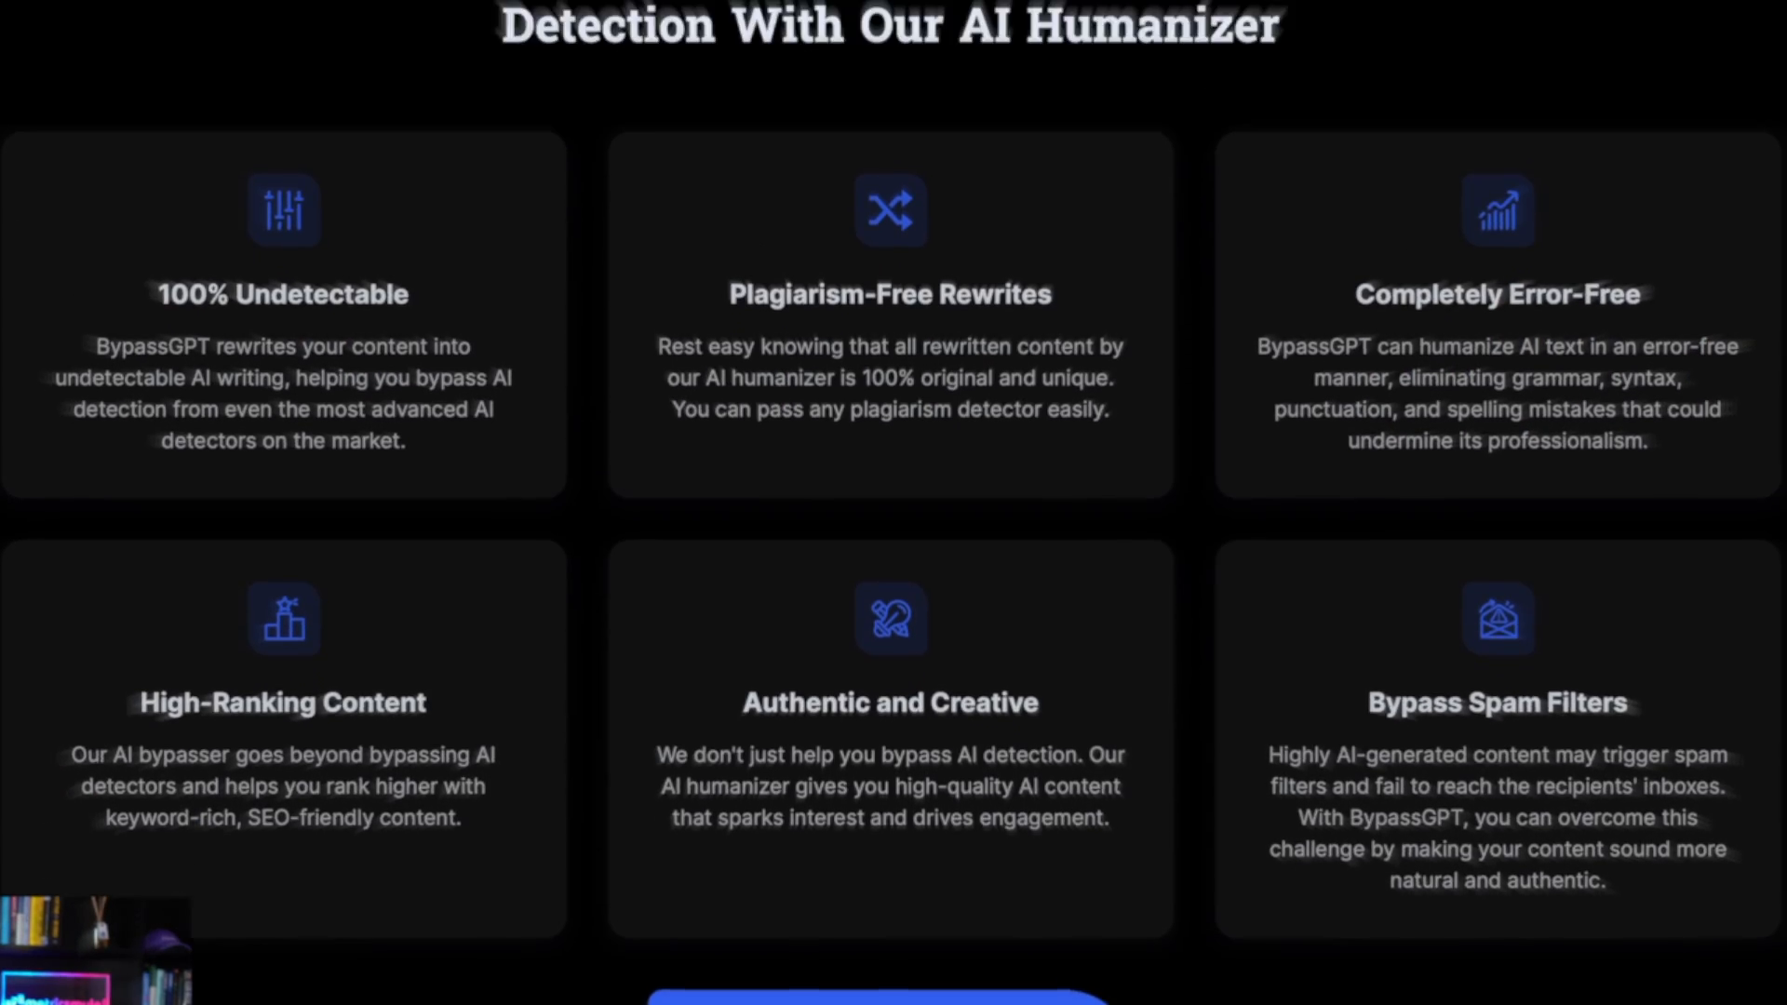
scroll("up", 3)
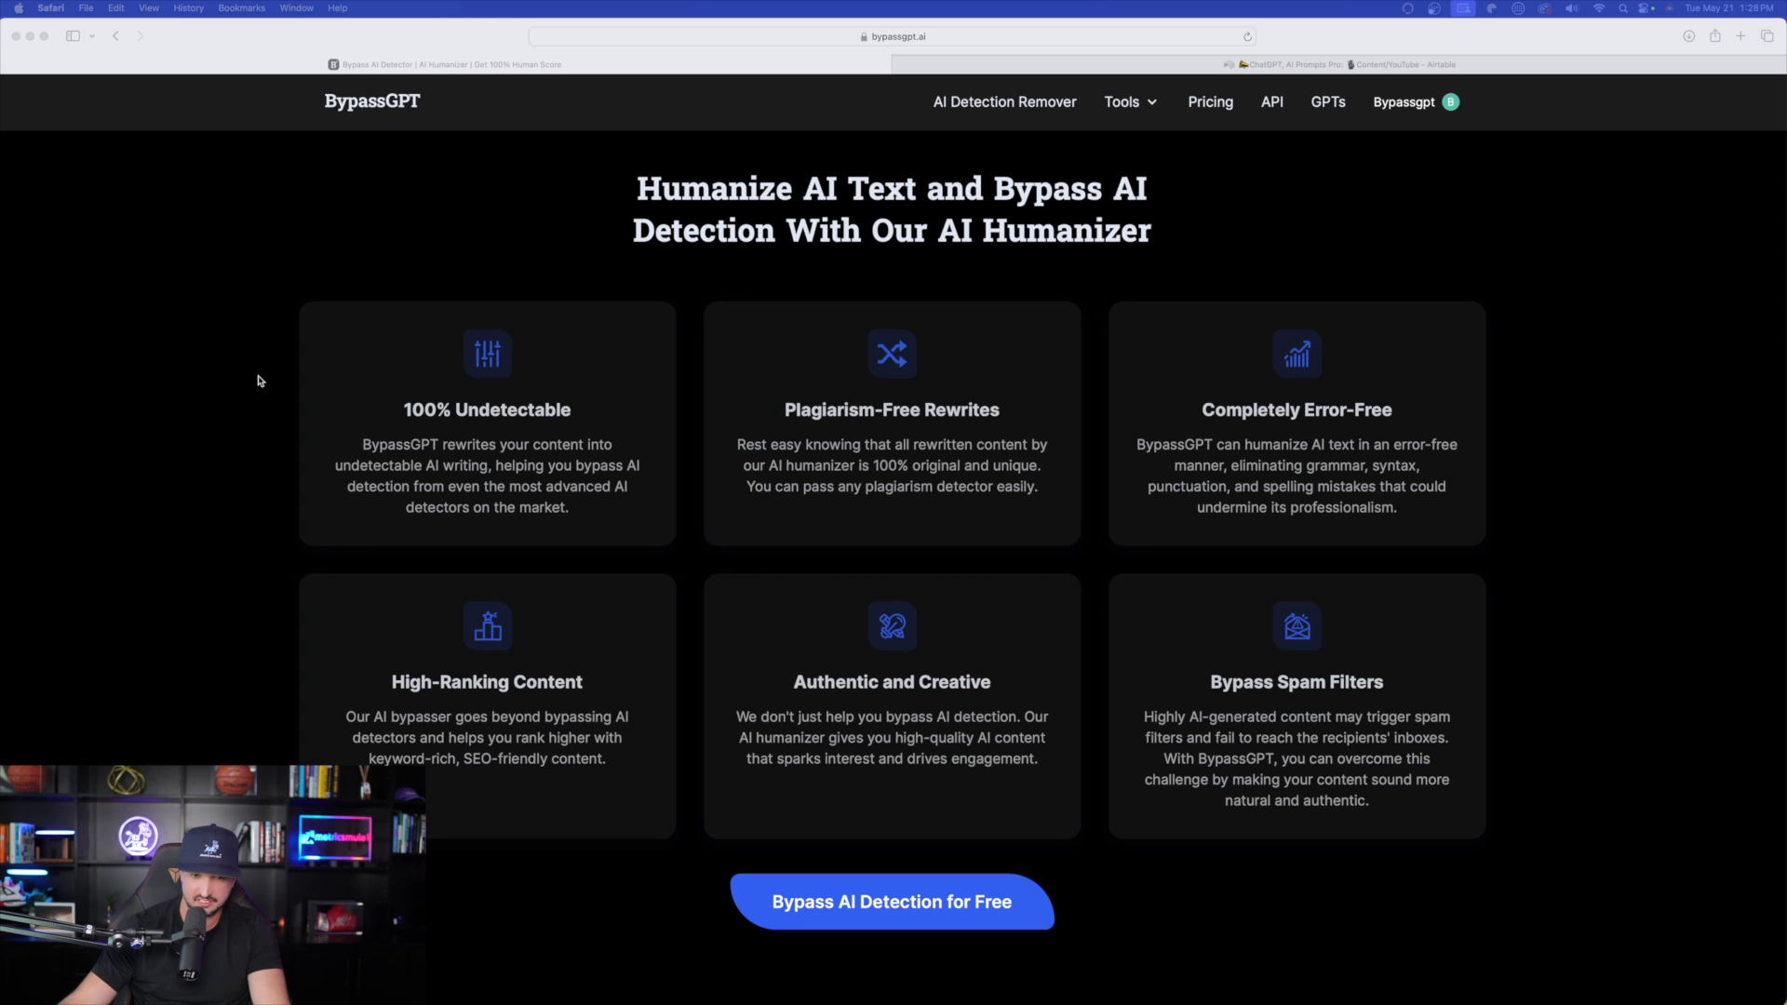
mouse_move(1186, 481)
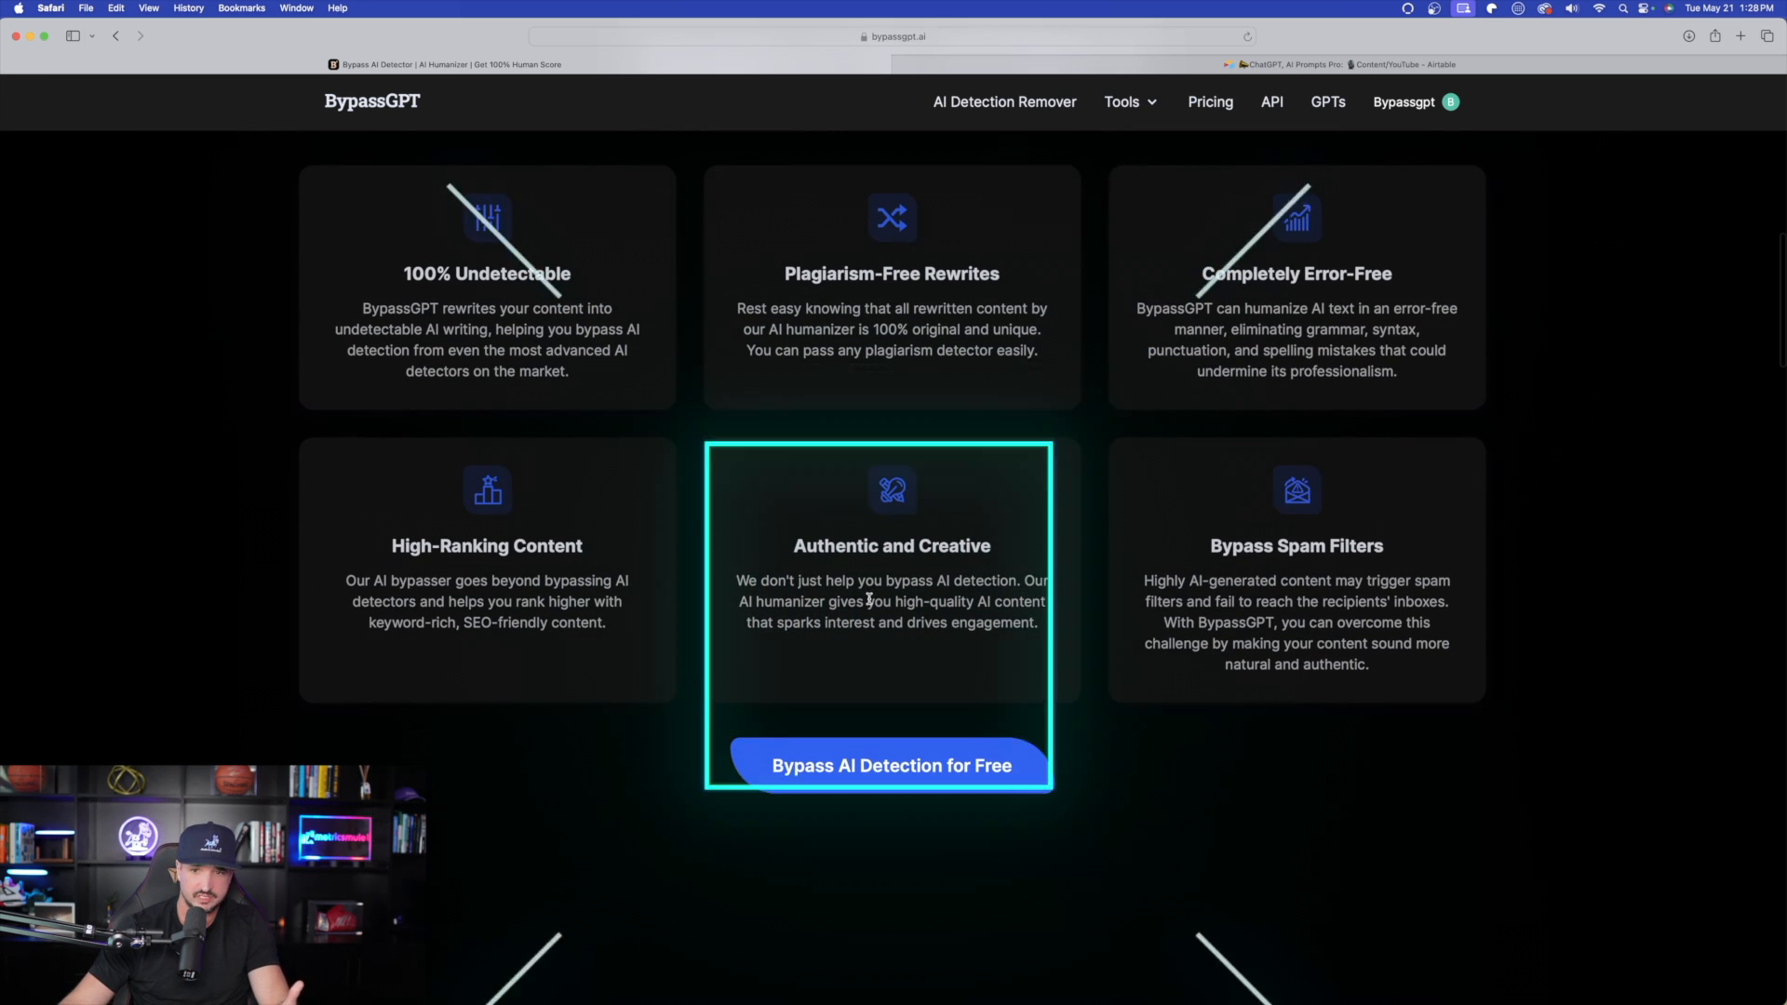
scroll("up", 3)
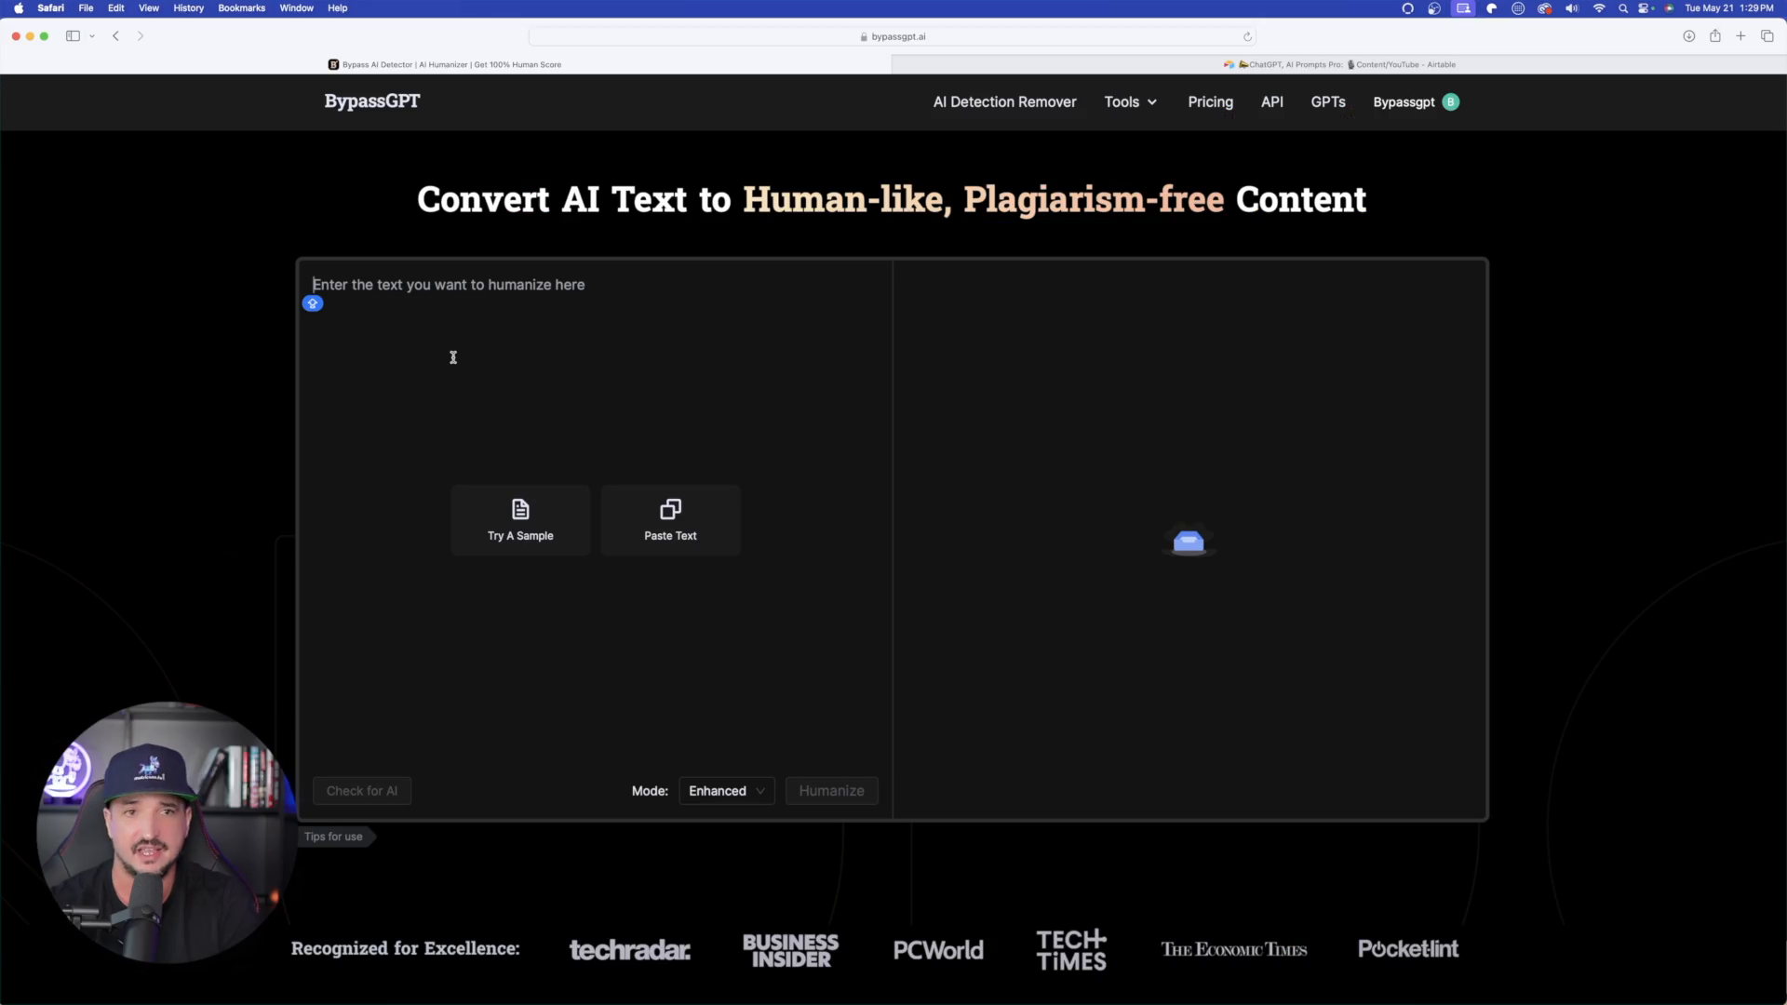
left_click(1004, 100)
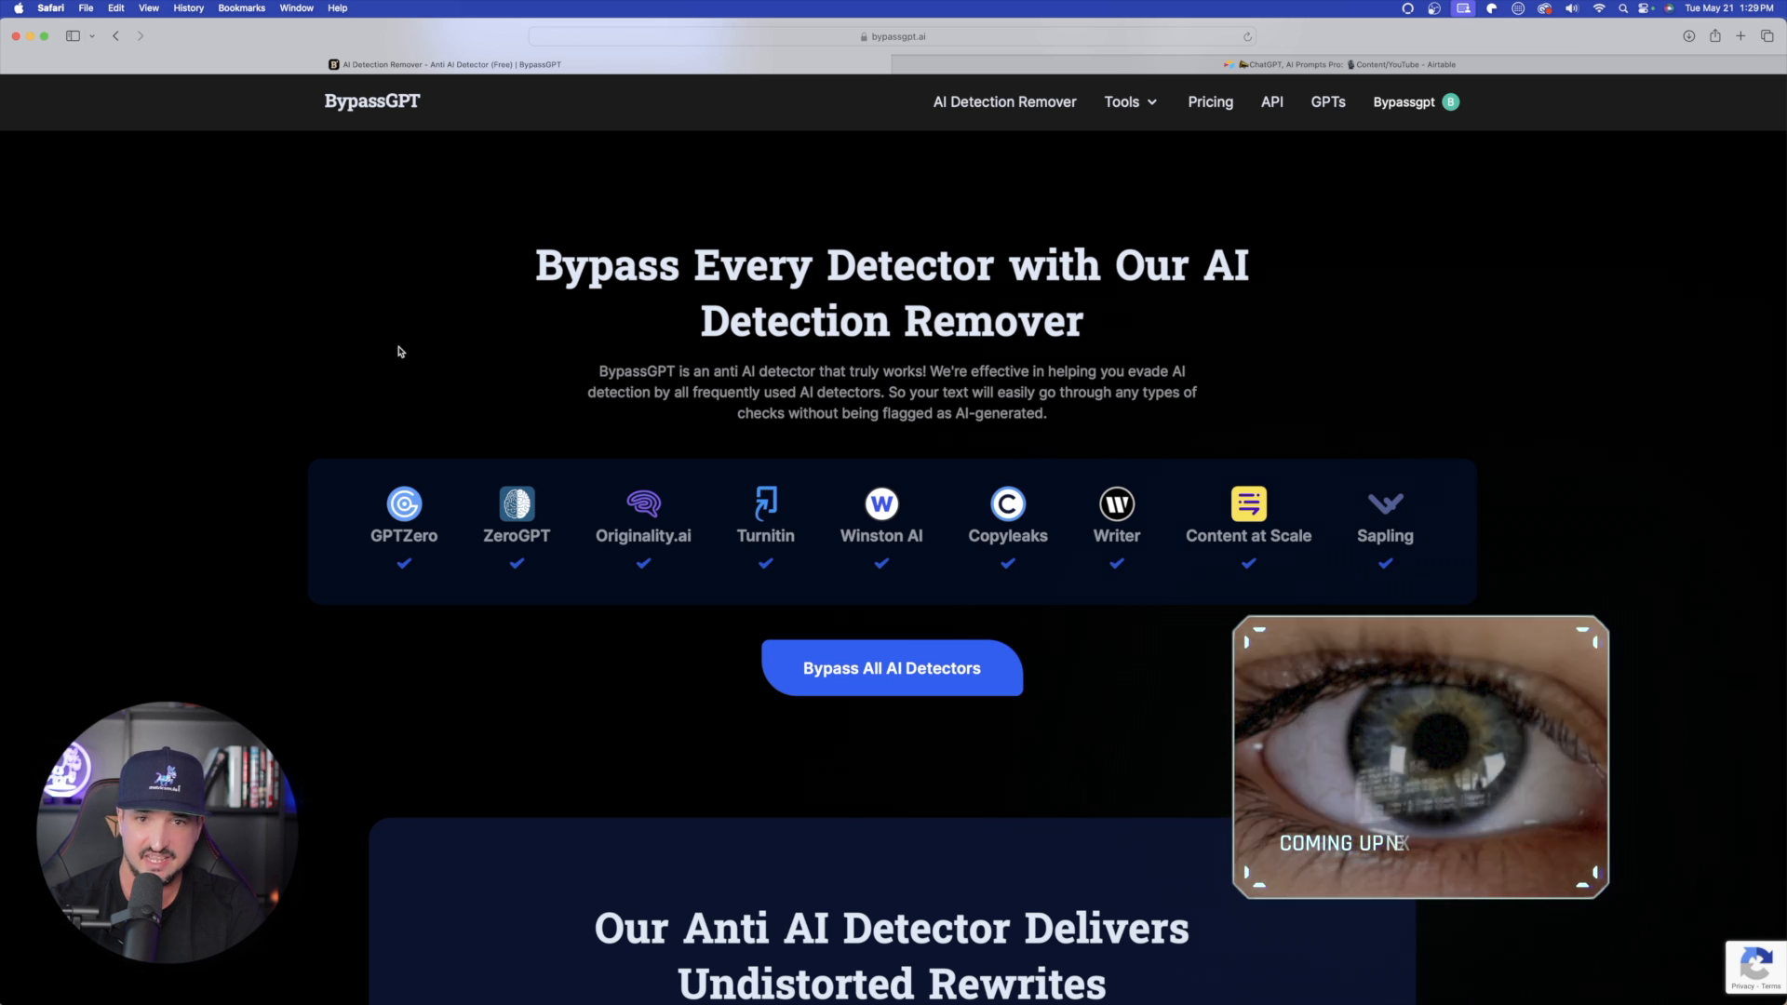
scroll("down", 3)
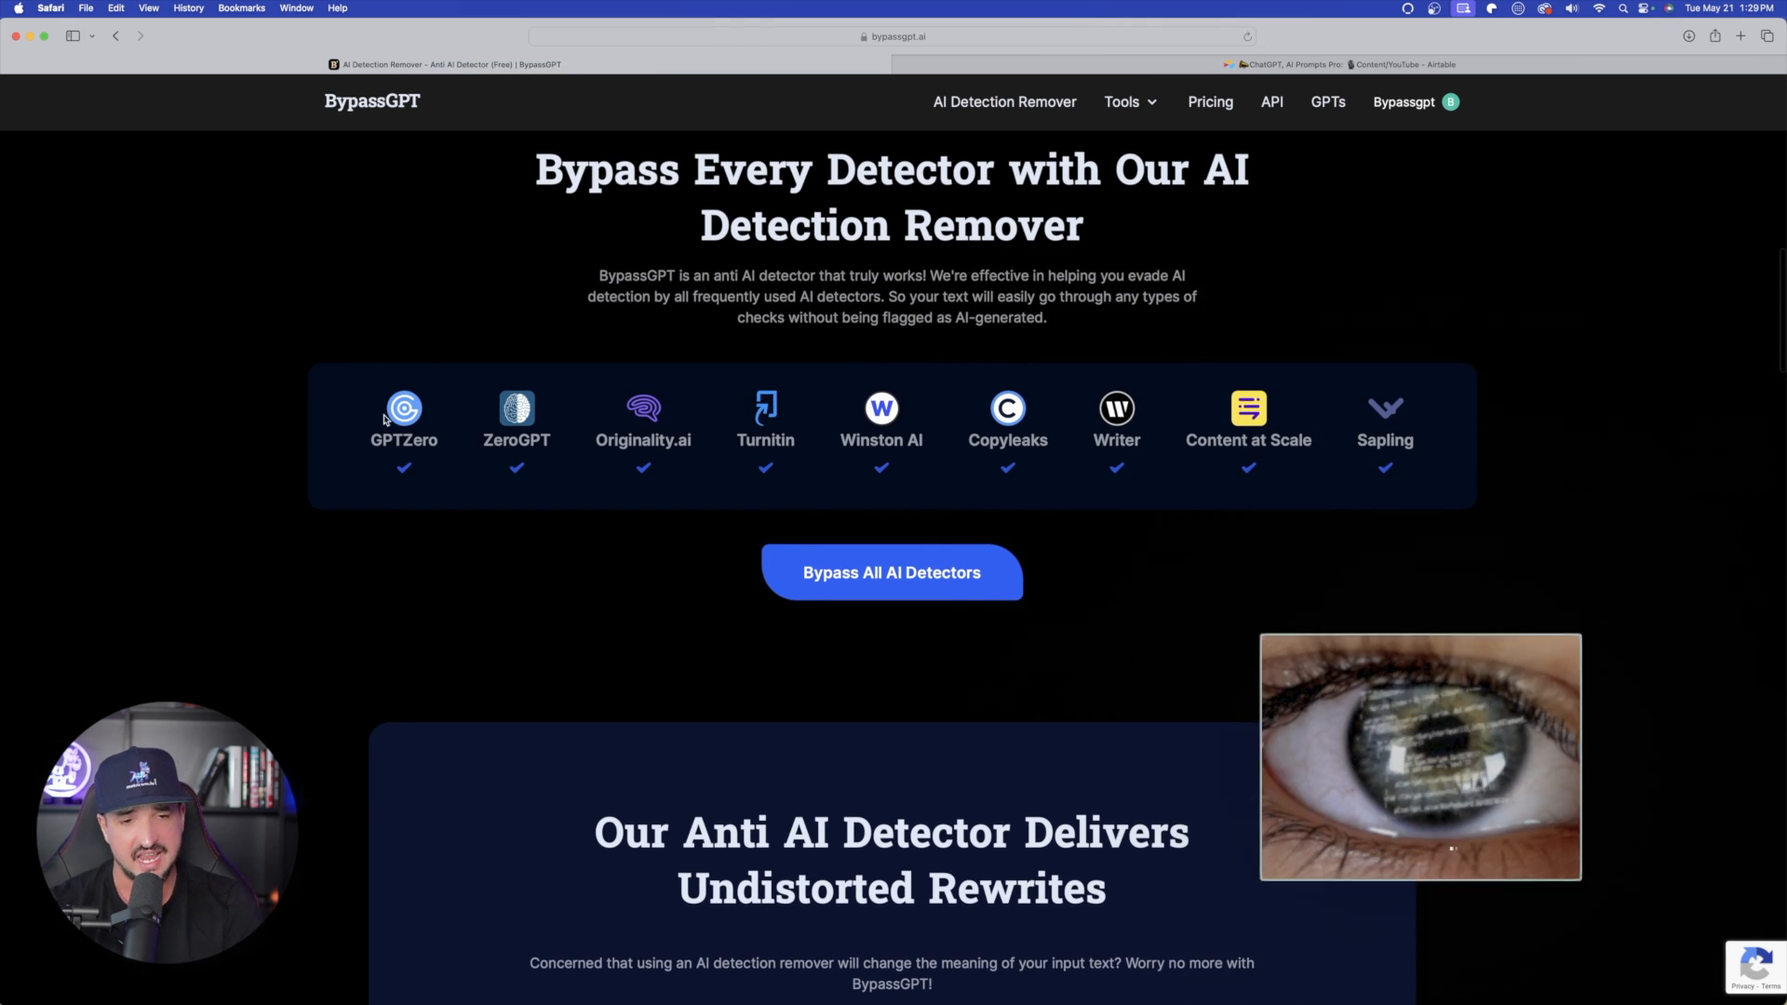
scroll("down", 3)
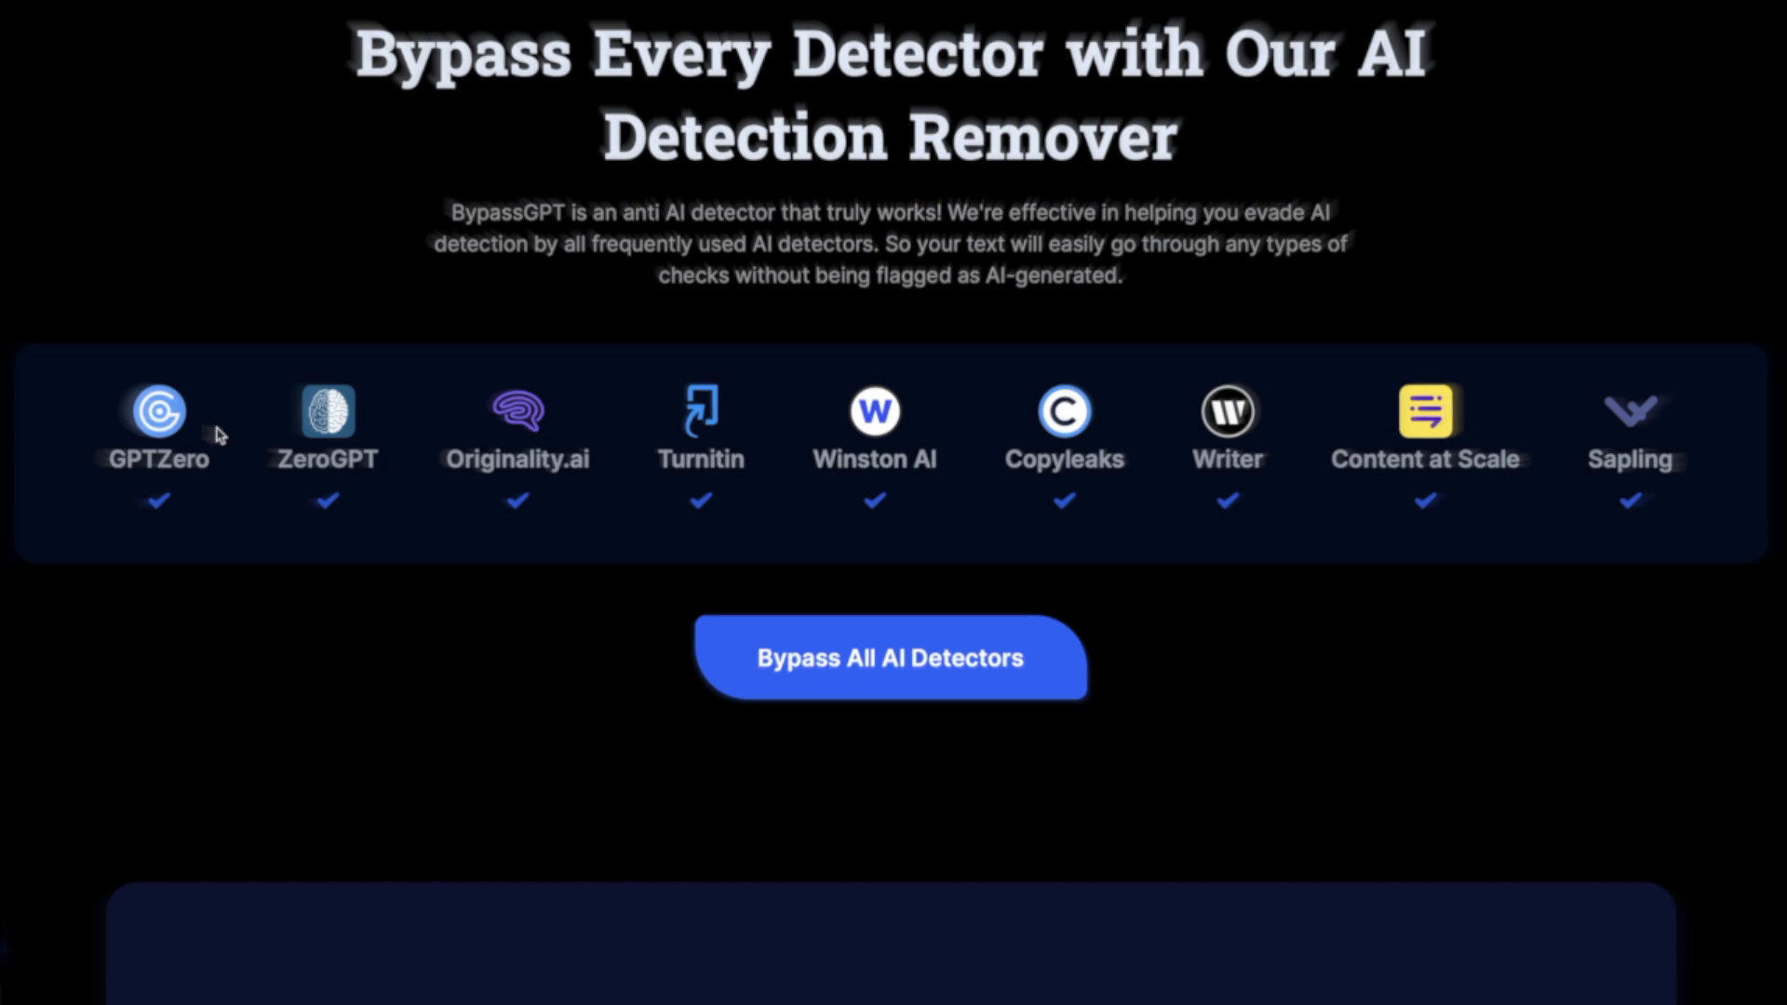
scroll("up", 3)
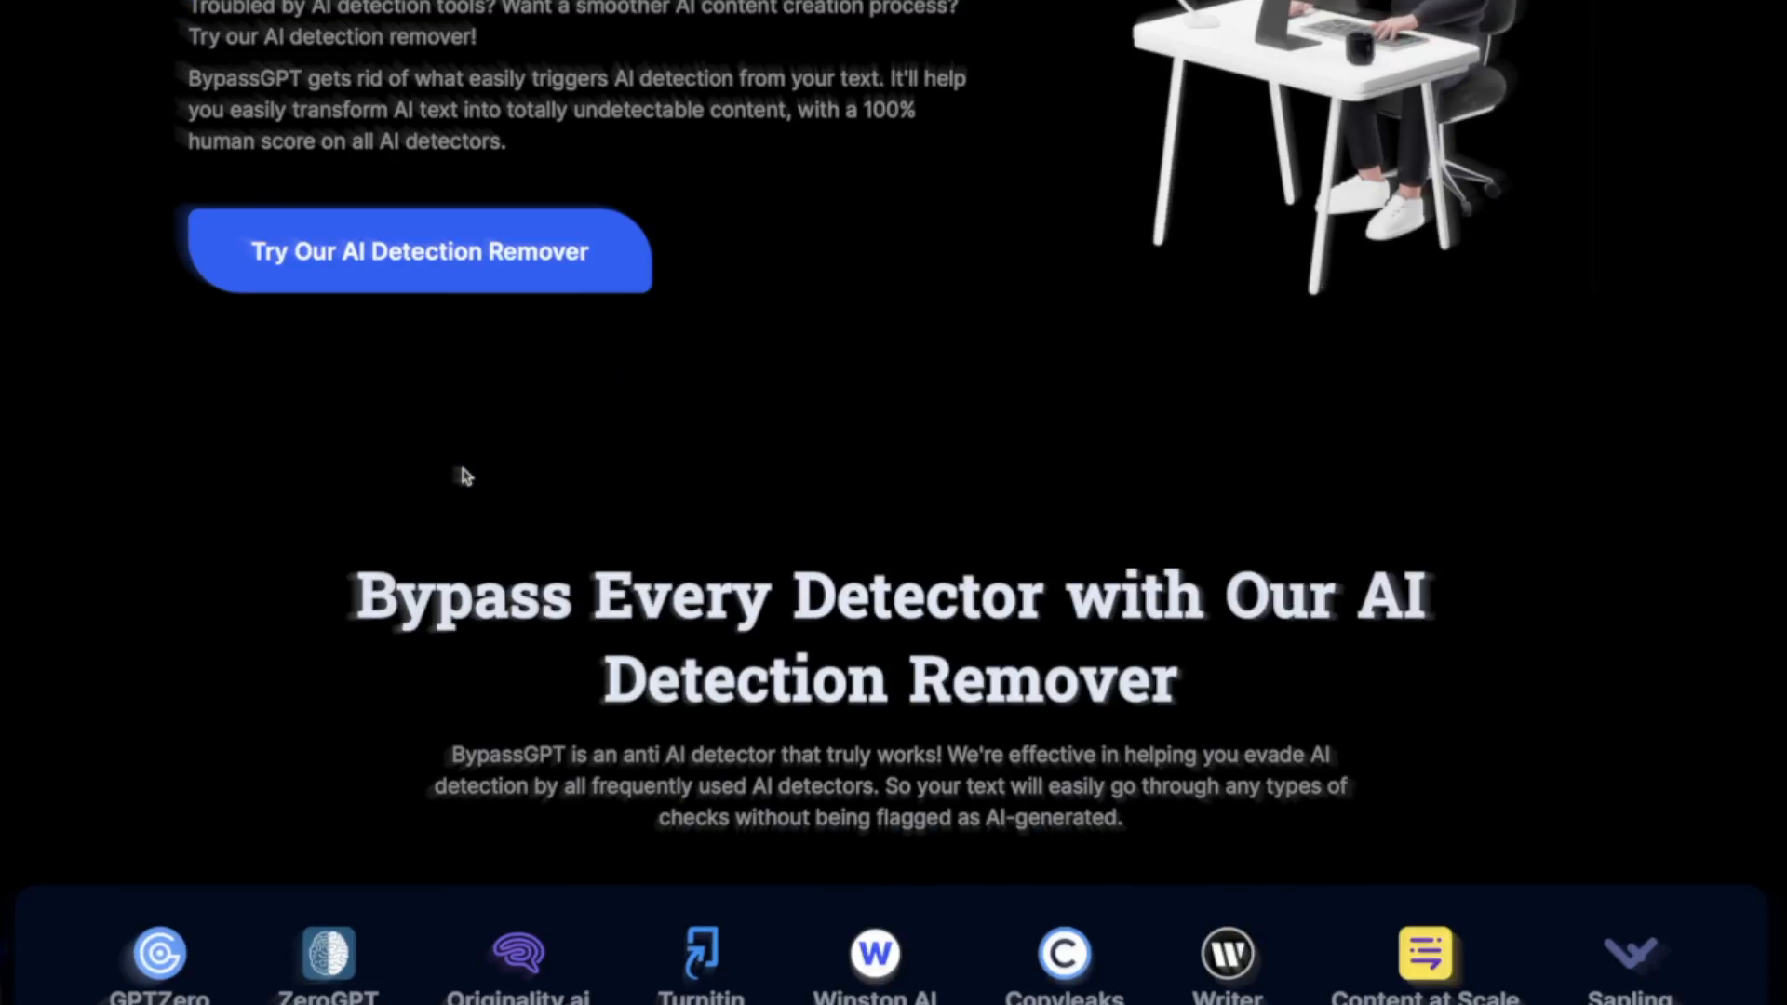
scroll("down", 3)
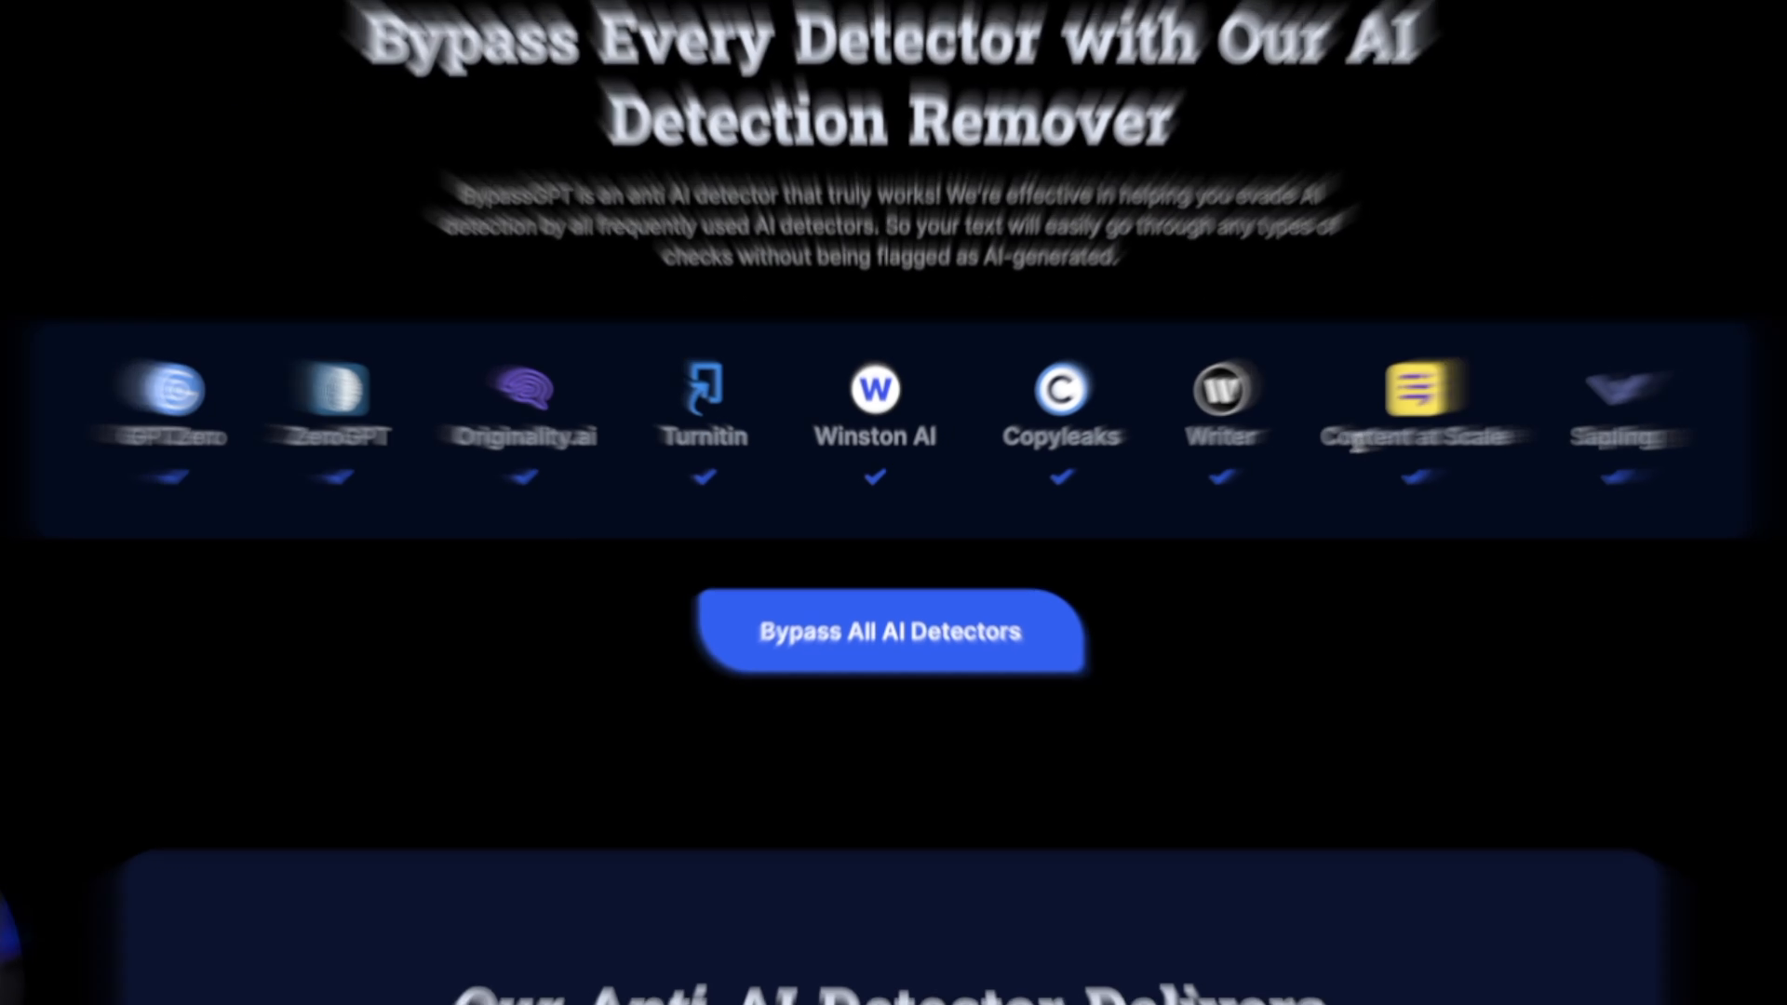
scroll("up", 3)
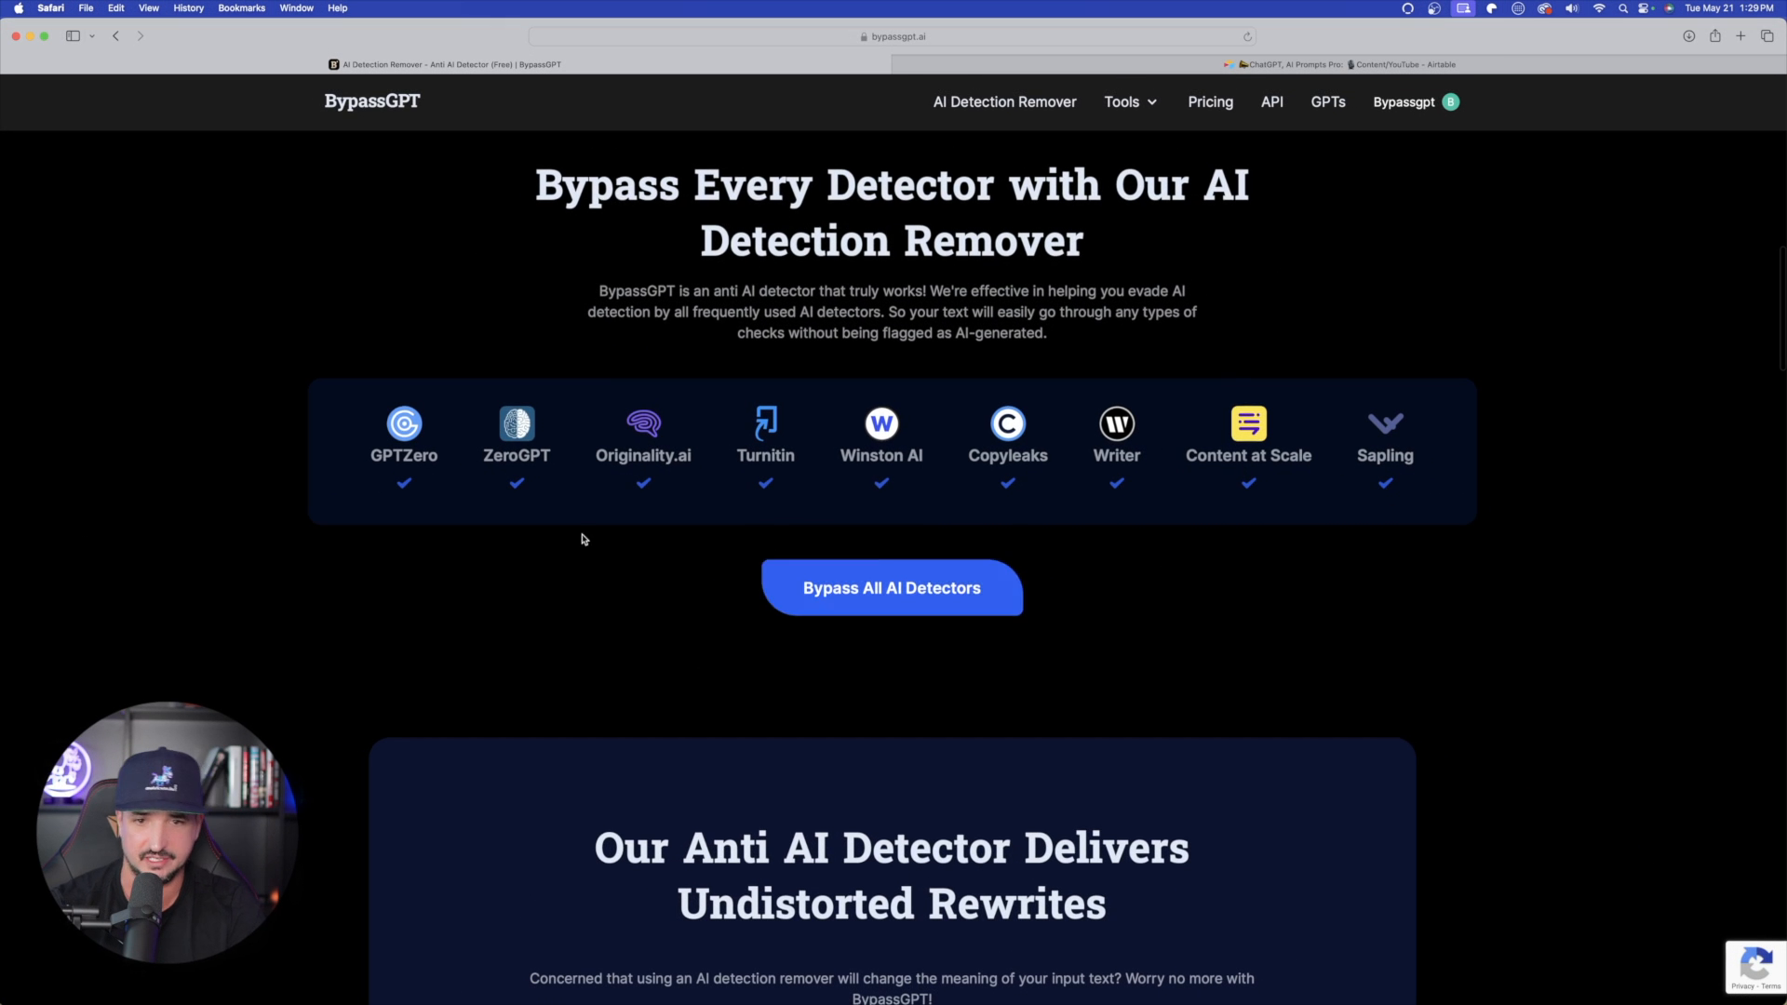
scroll("down", 3)
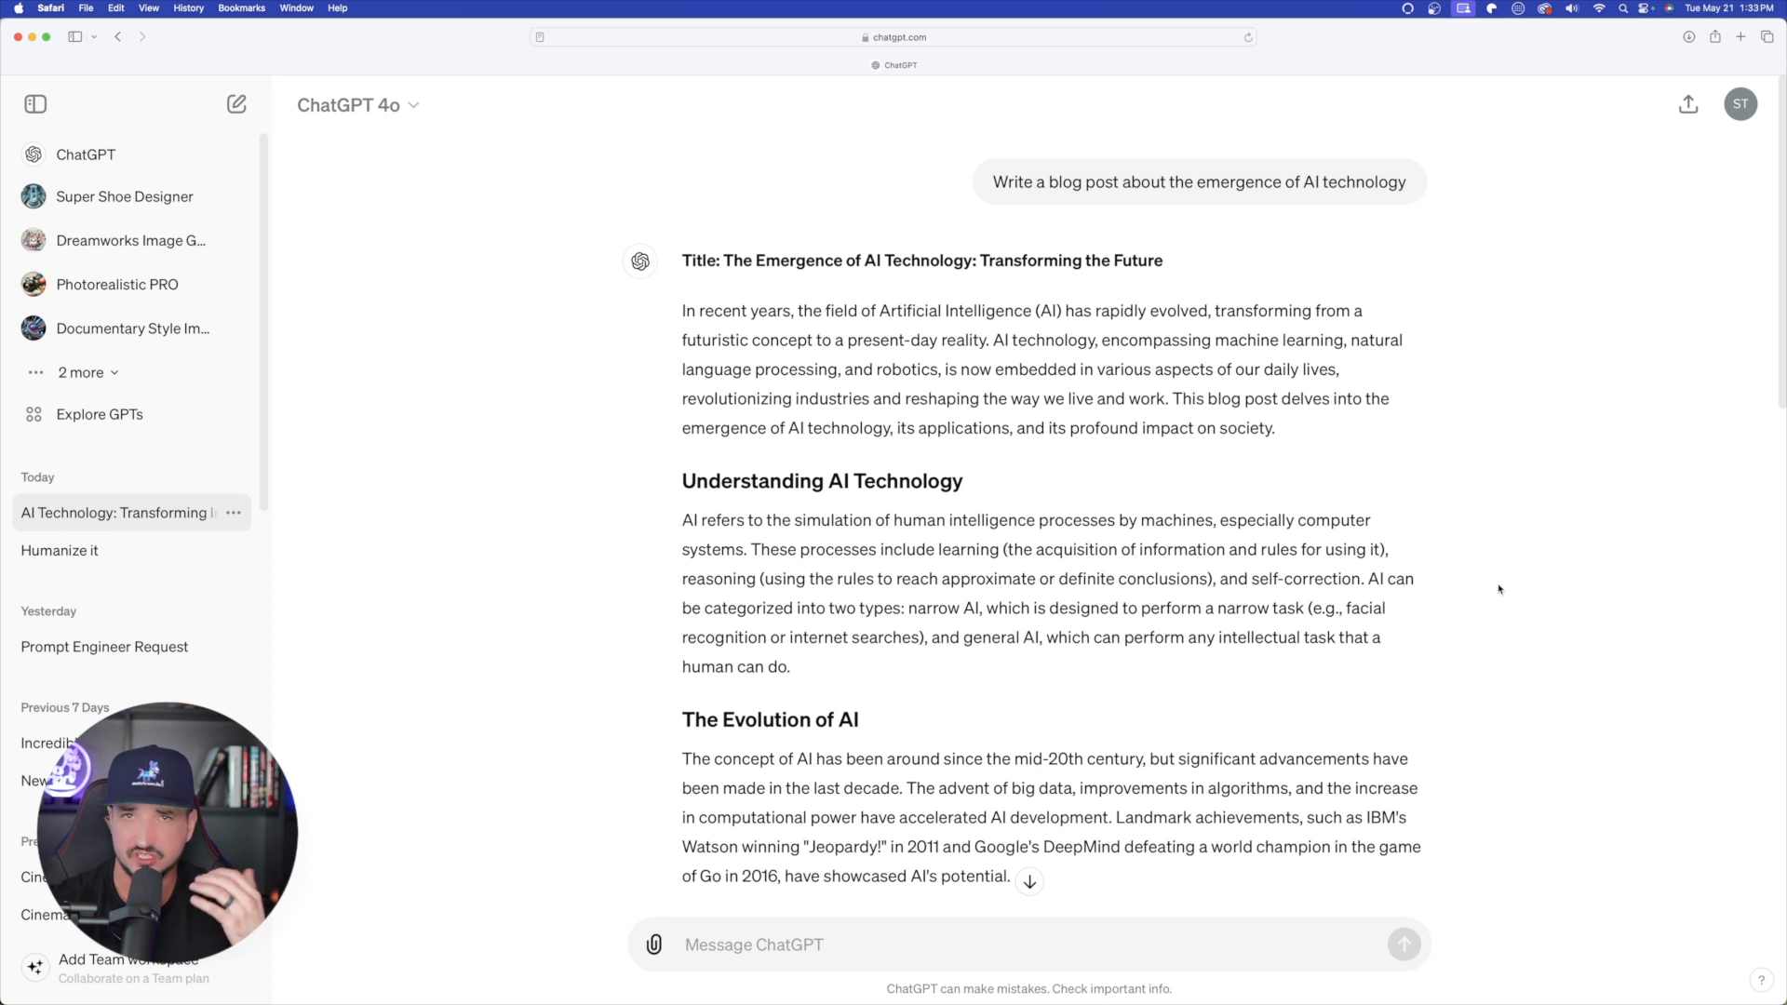
mouse_move(904, 506)
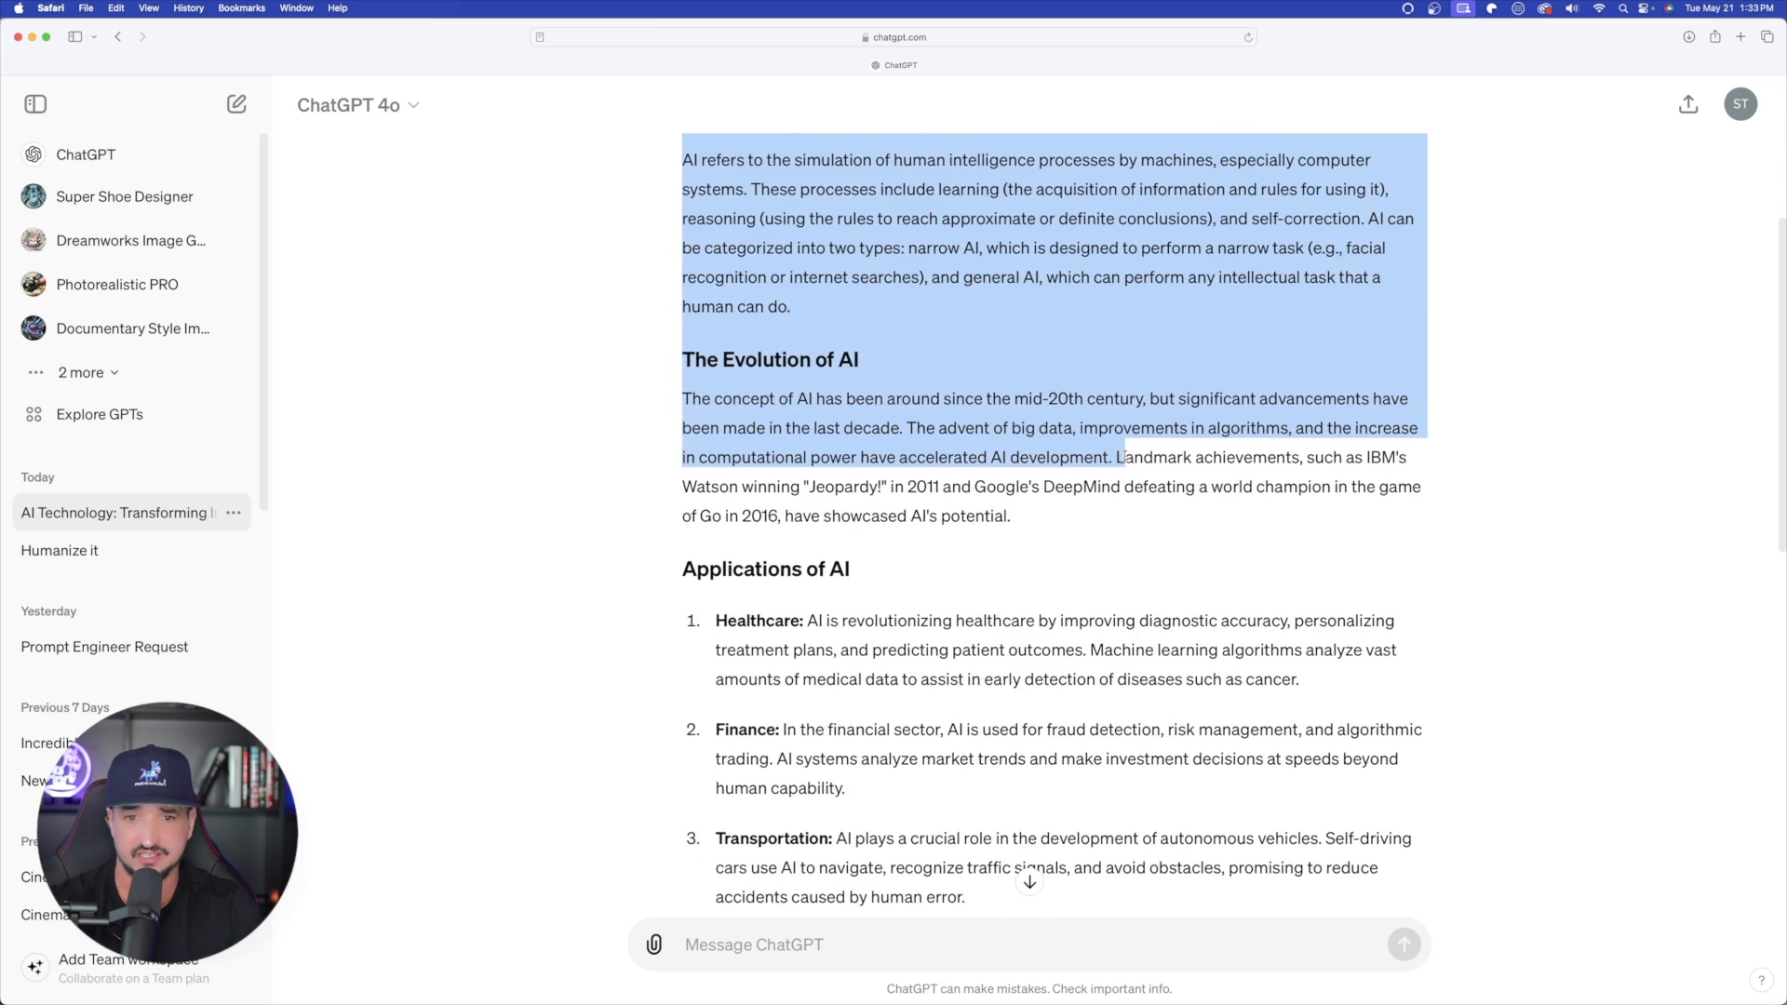
Scroll through ChatGPT's generated blog post on the emergence of AI technology
scroll("down", 3)
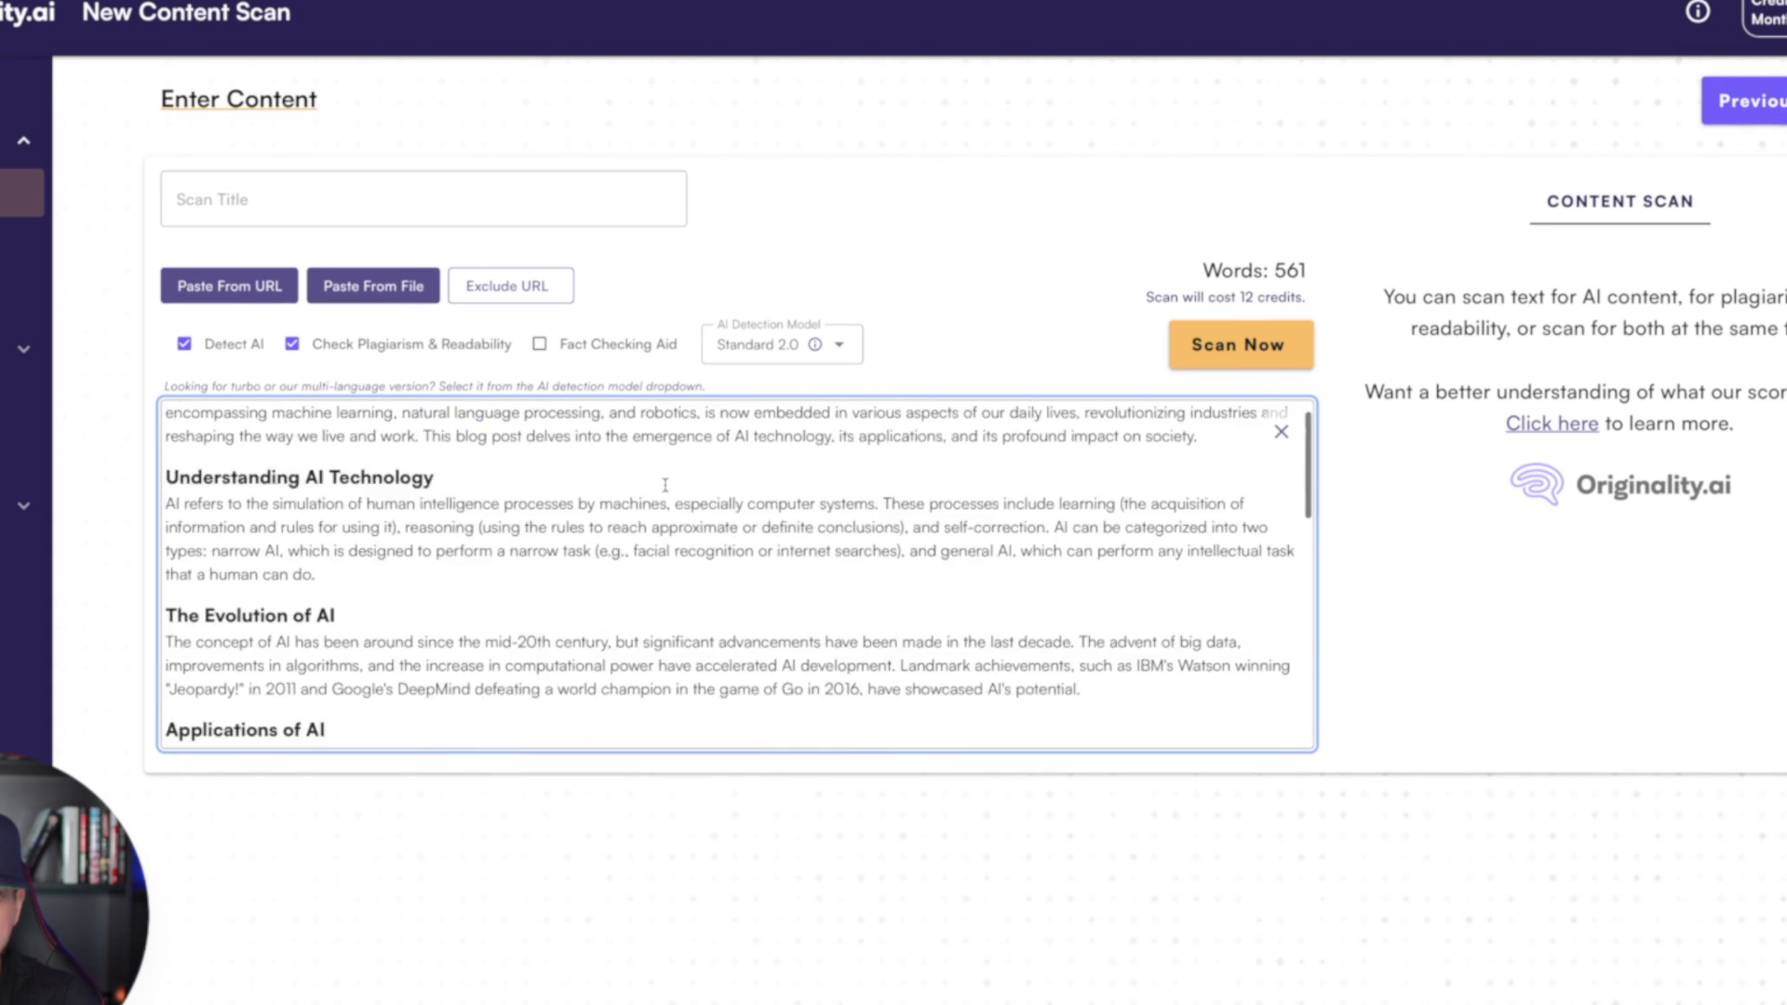
Start the Originality.ai Detect AI scan on the pasted 561-word blog post
scroll("down", 3)
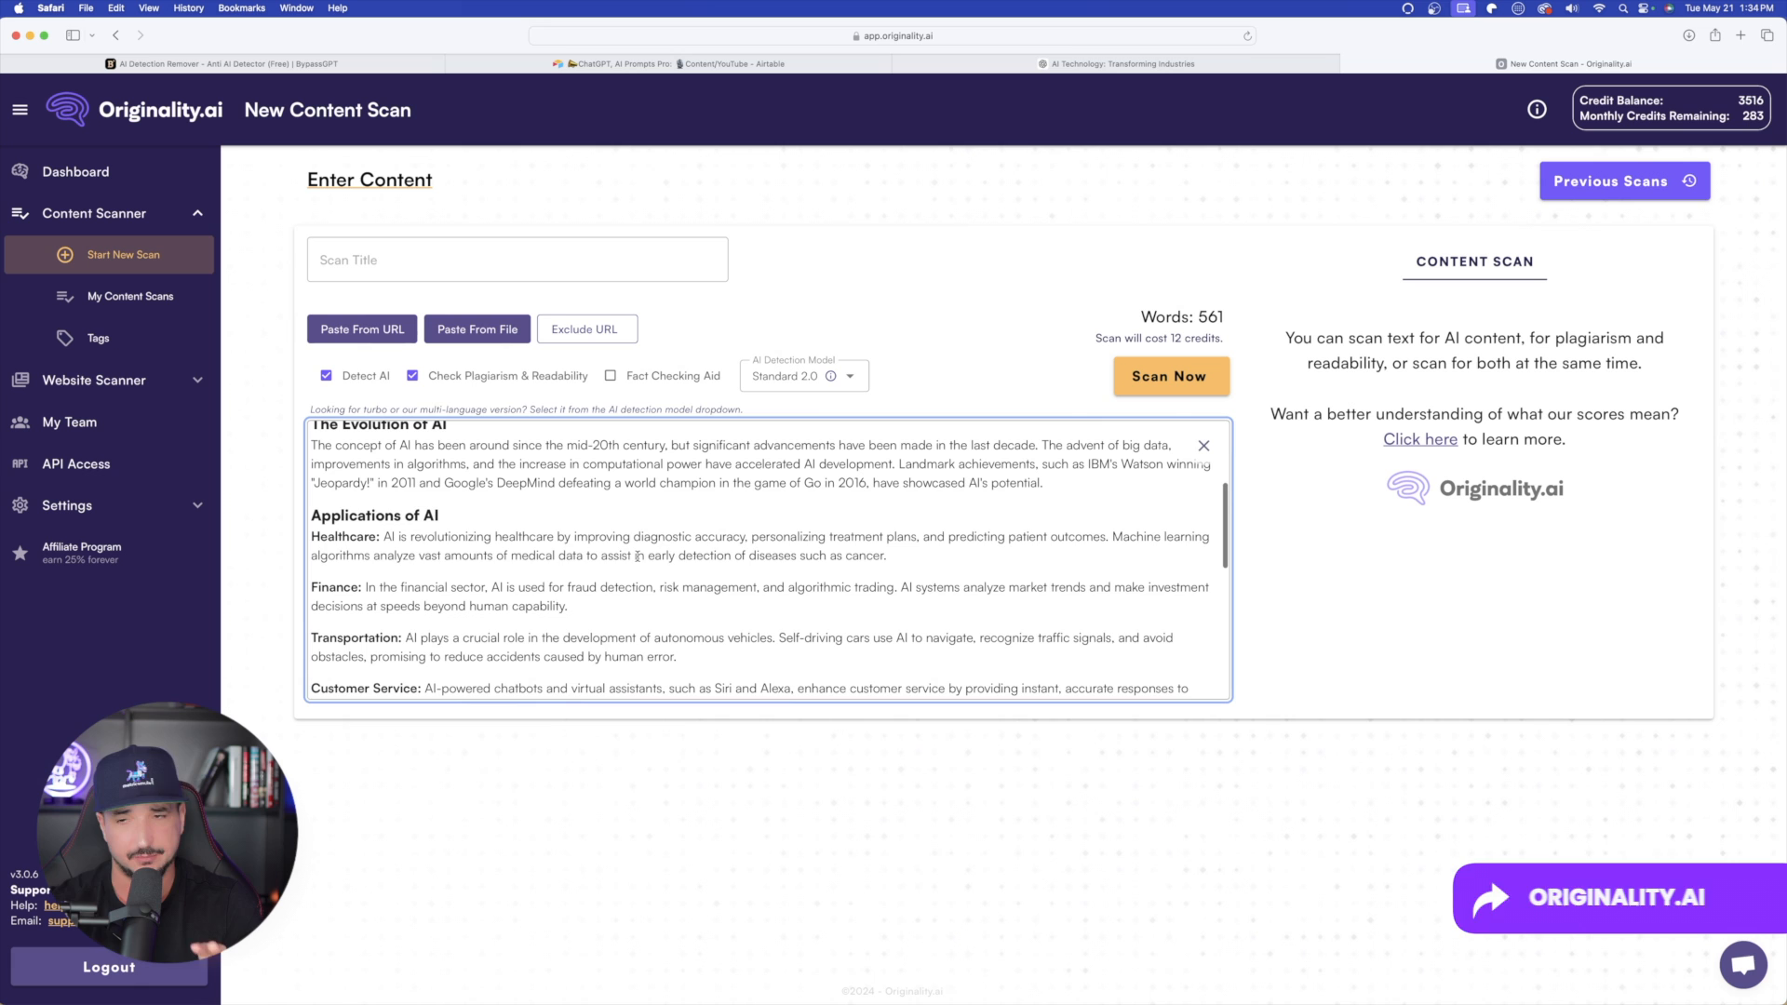
scroll("up", 3)
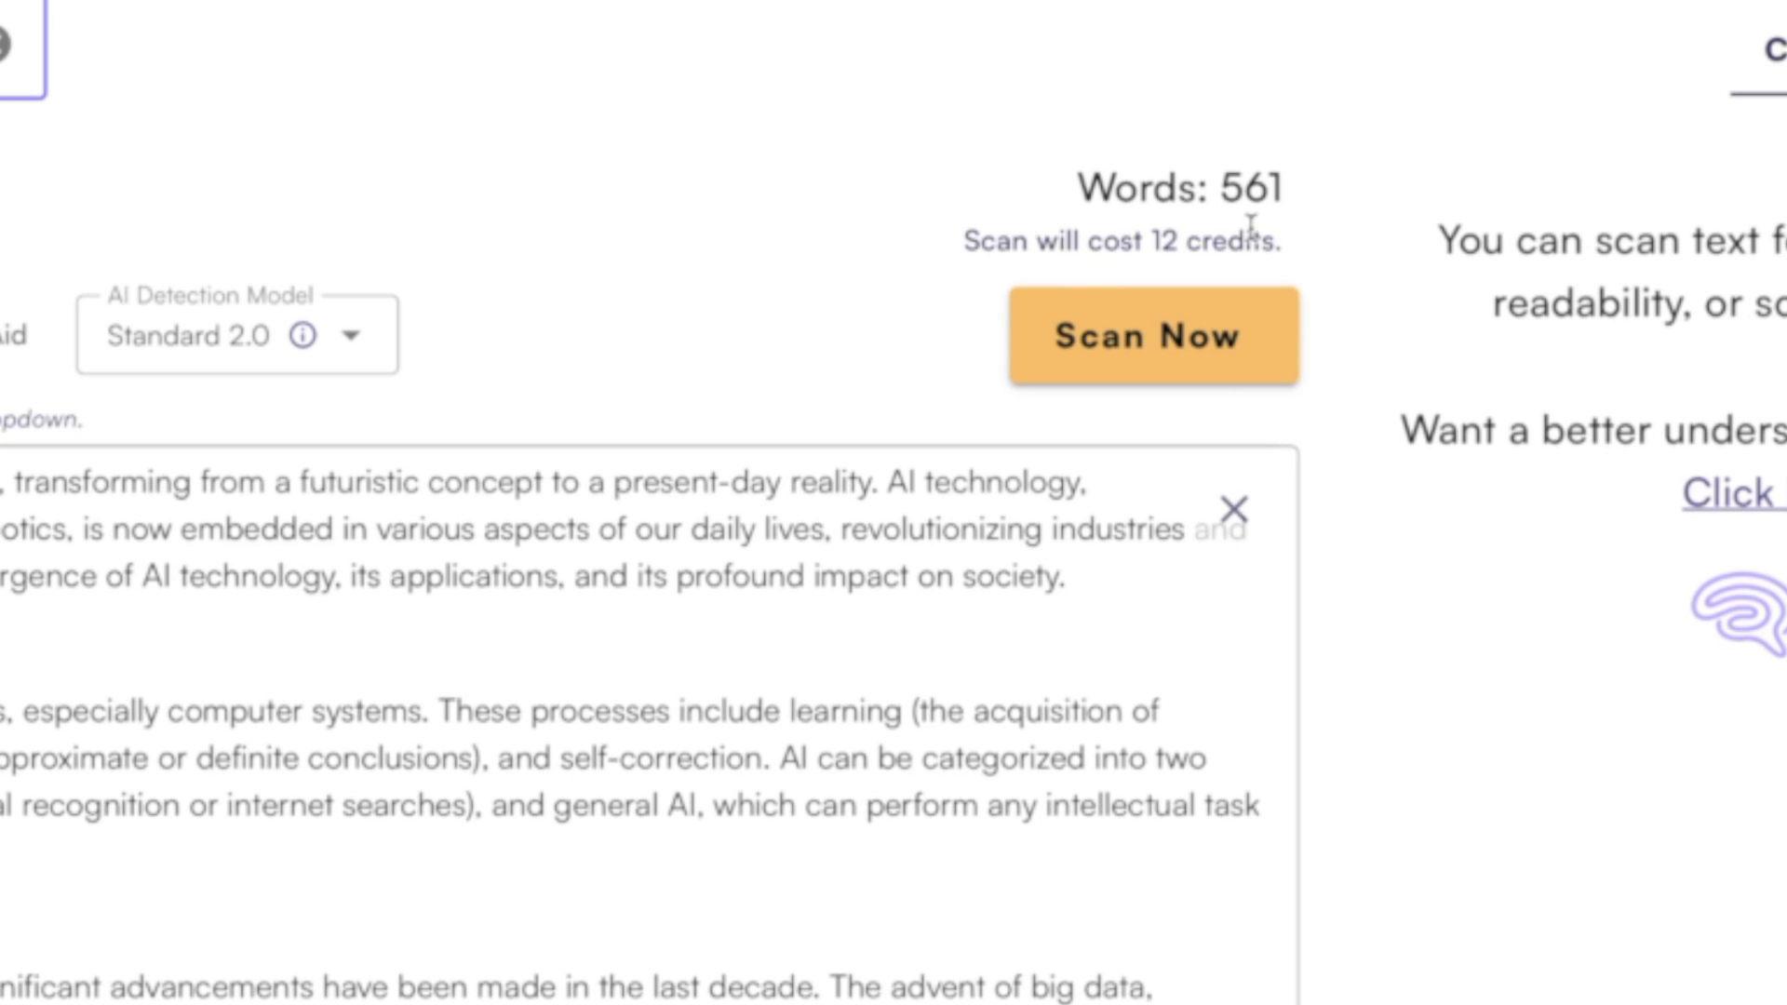
mouse_move(1065, 367)
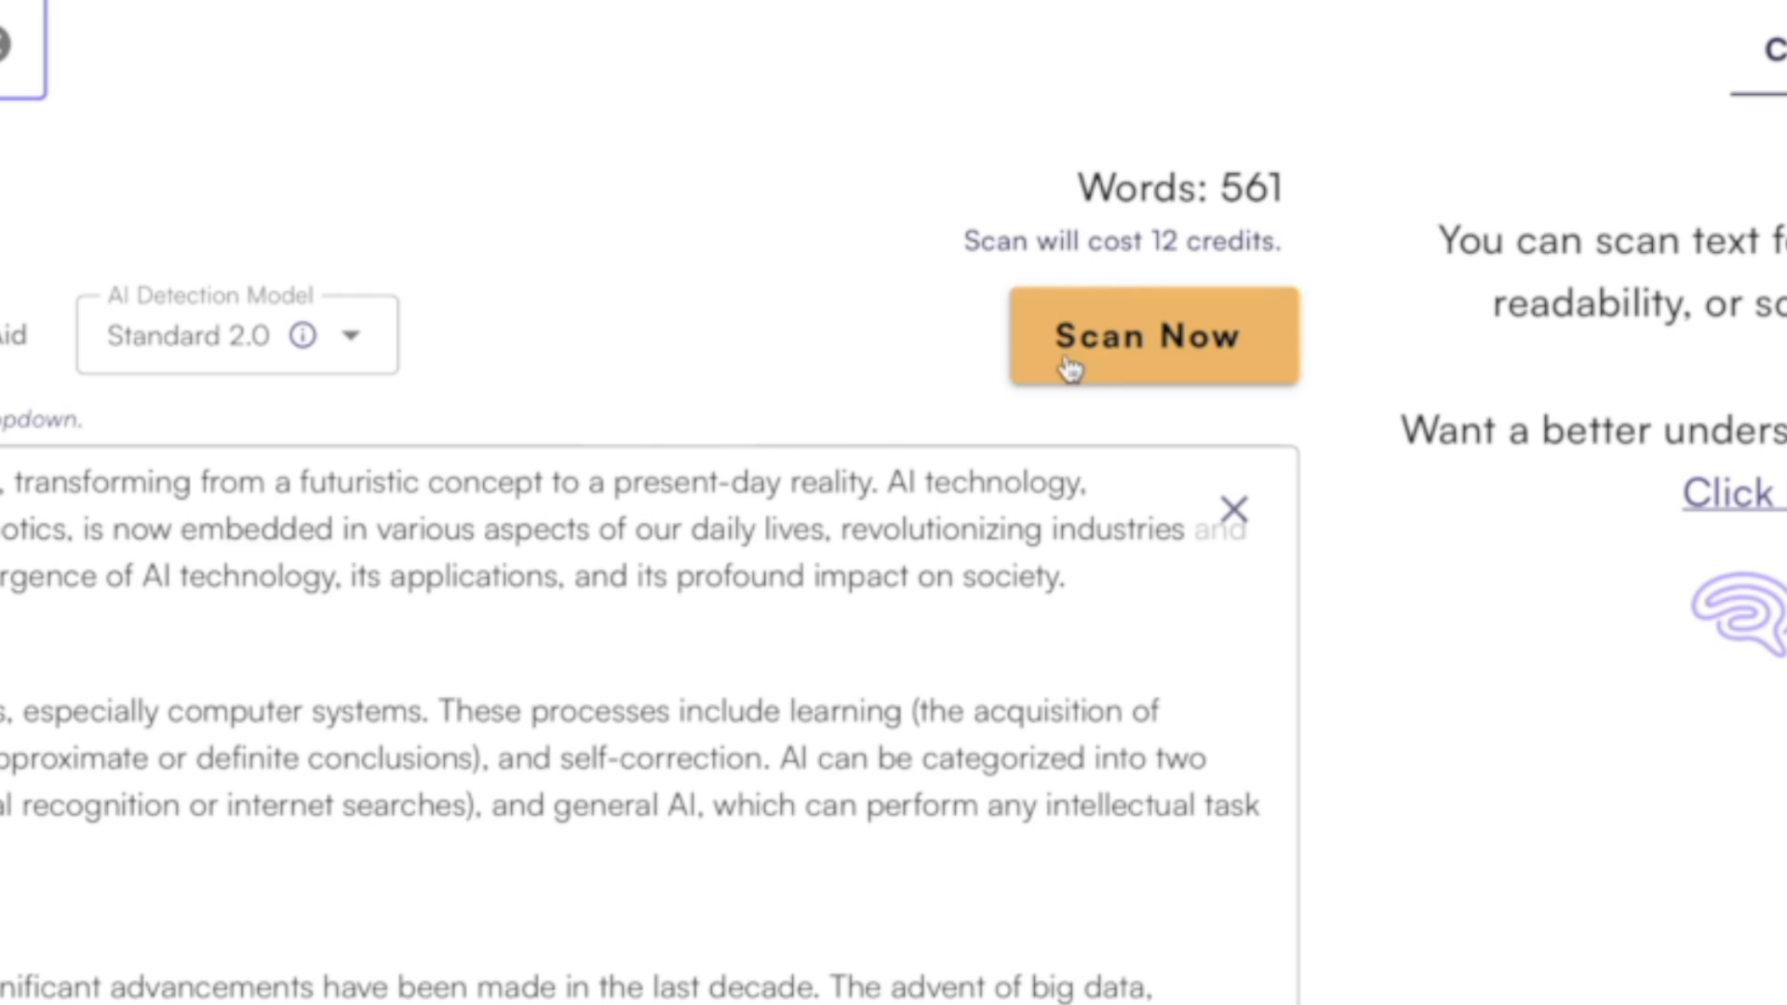
left_click(1150, 337)
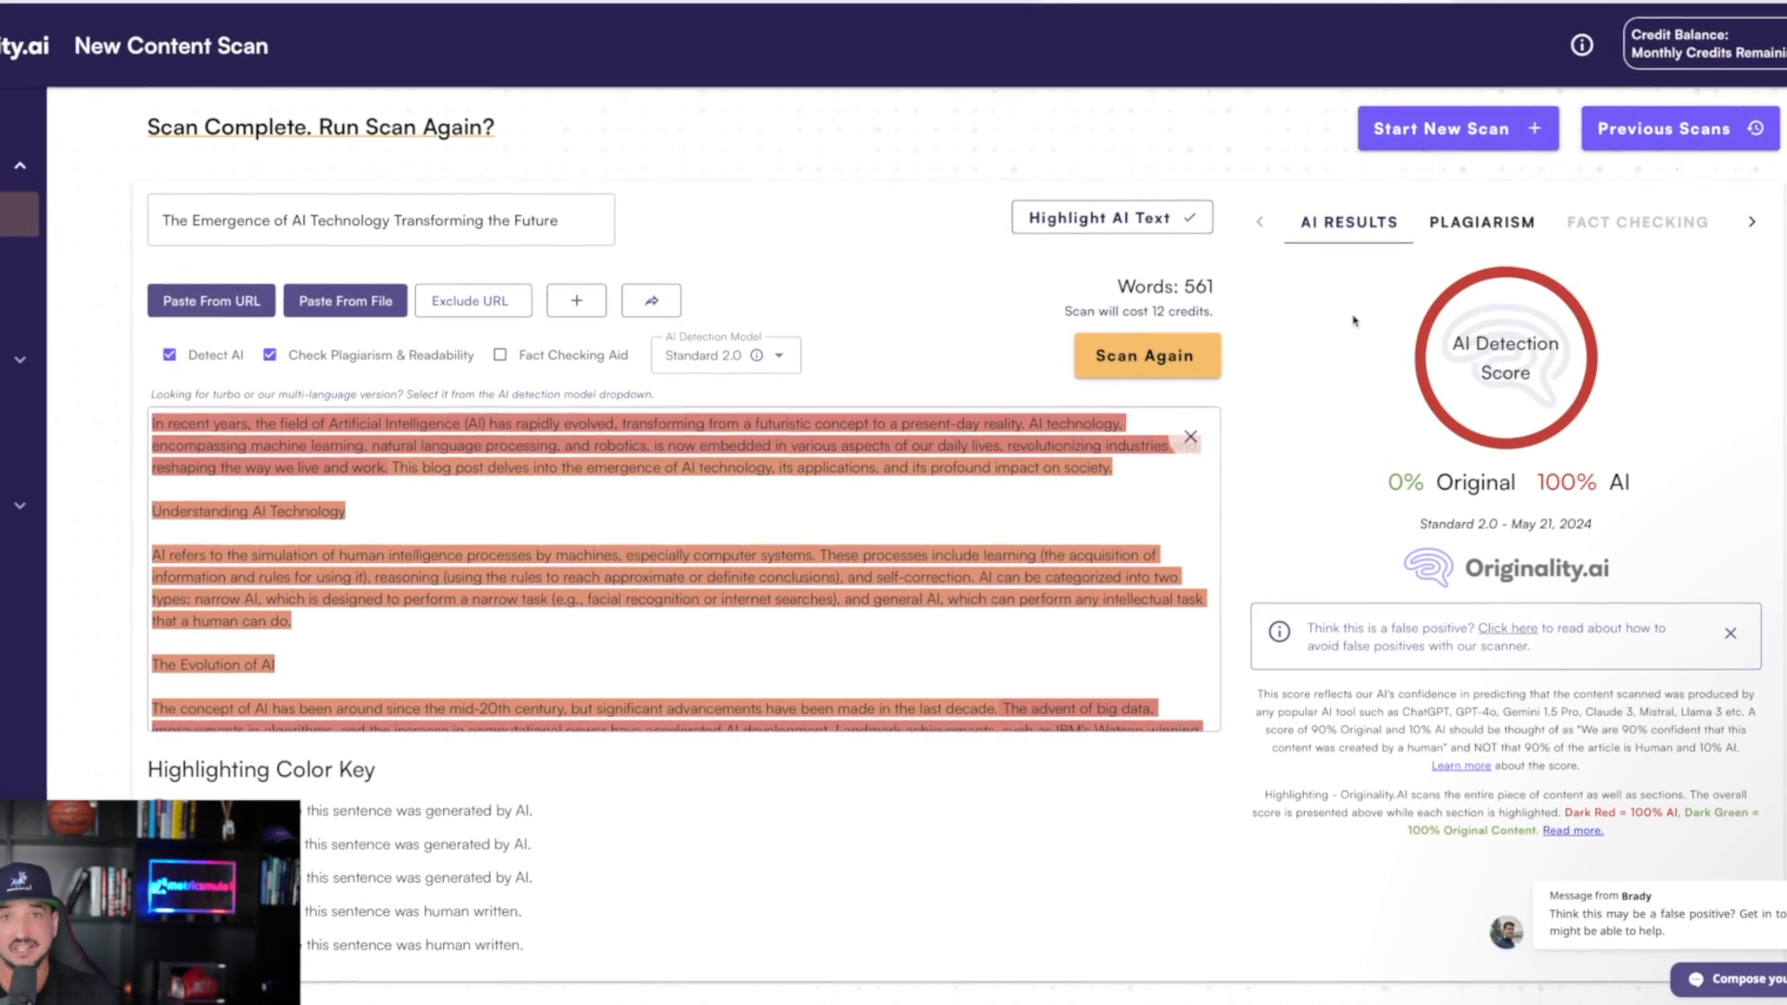
Review Originality.ai's highlighted sentences flagged red at 90% AI confidence
scroll("down", 3)
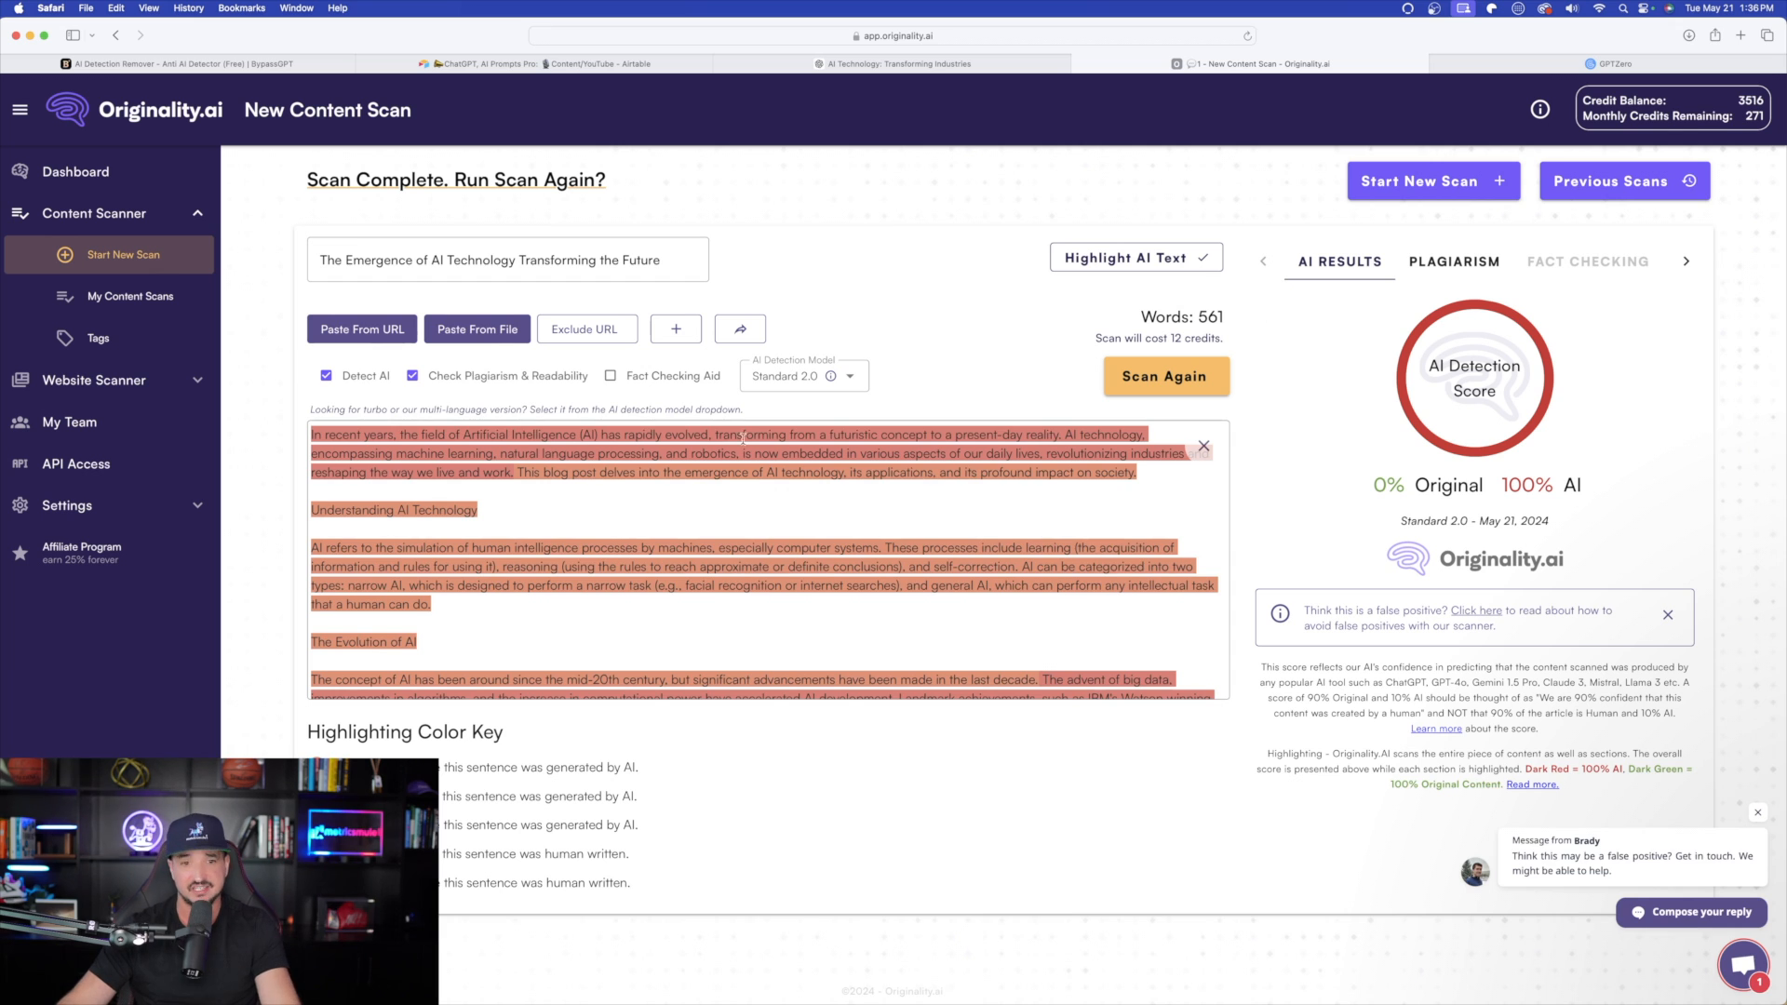
scroll("down", 3)
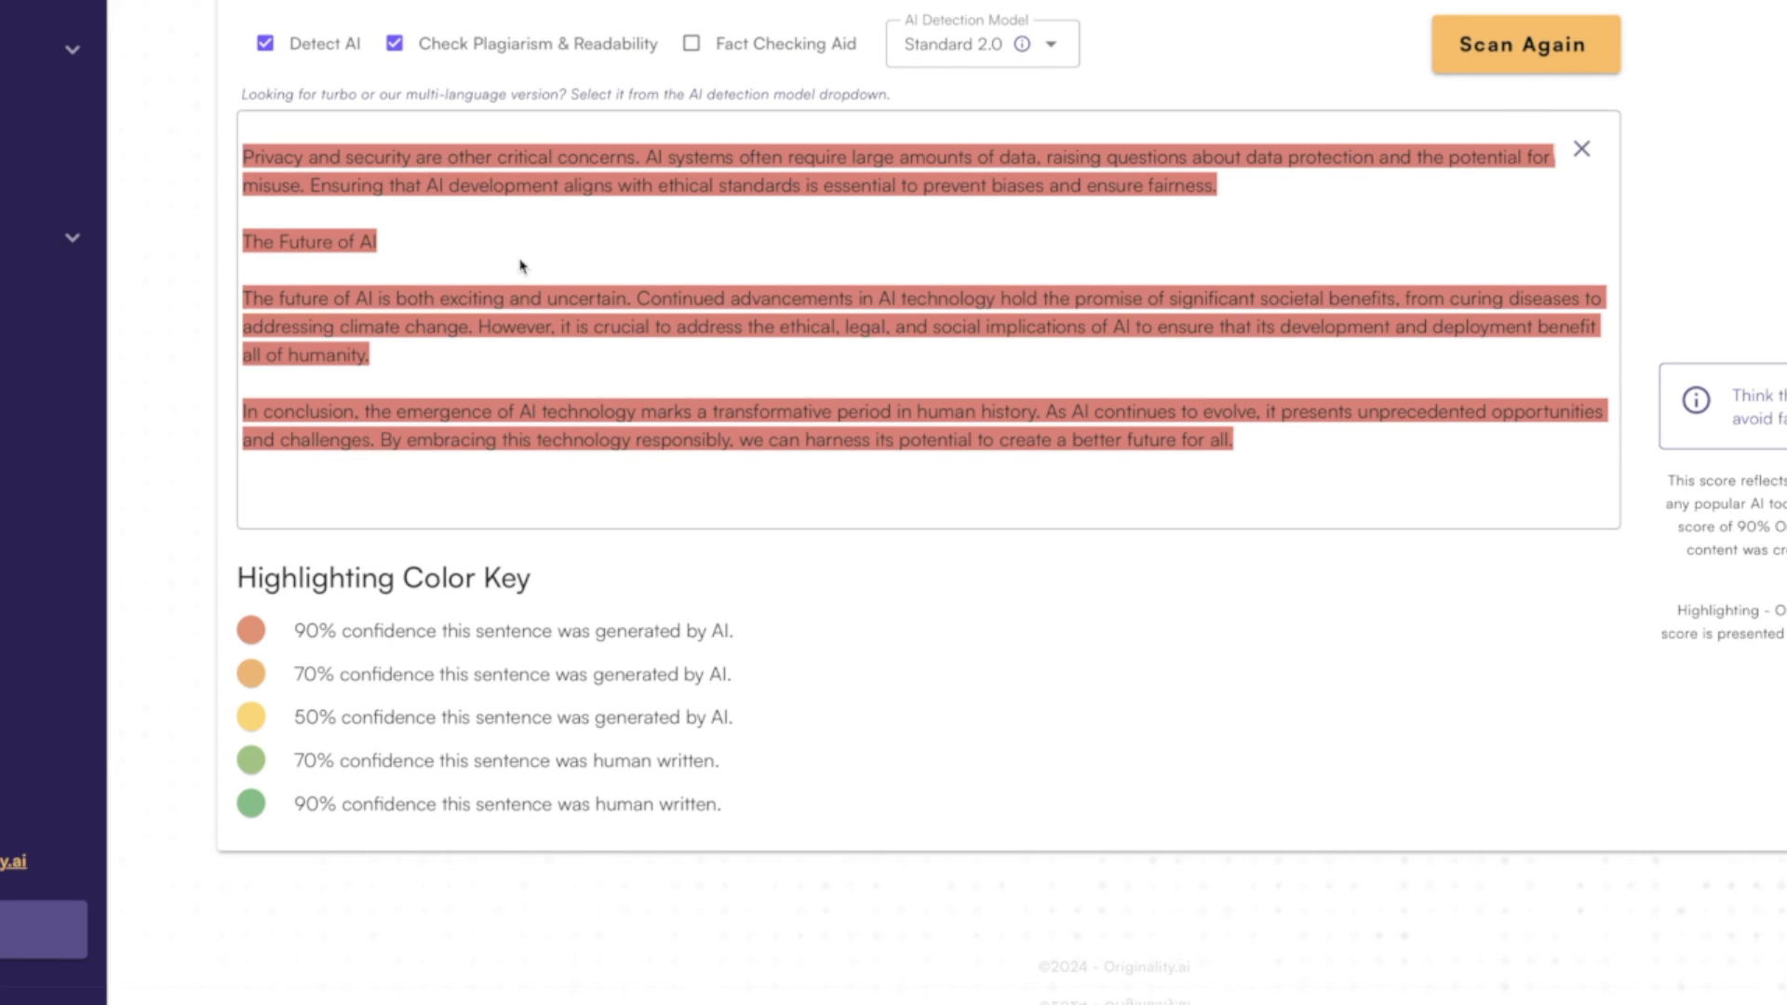
mouse_move(423, 290)
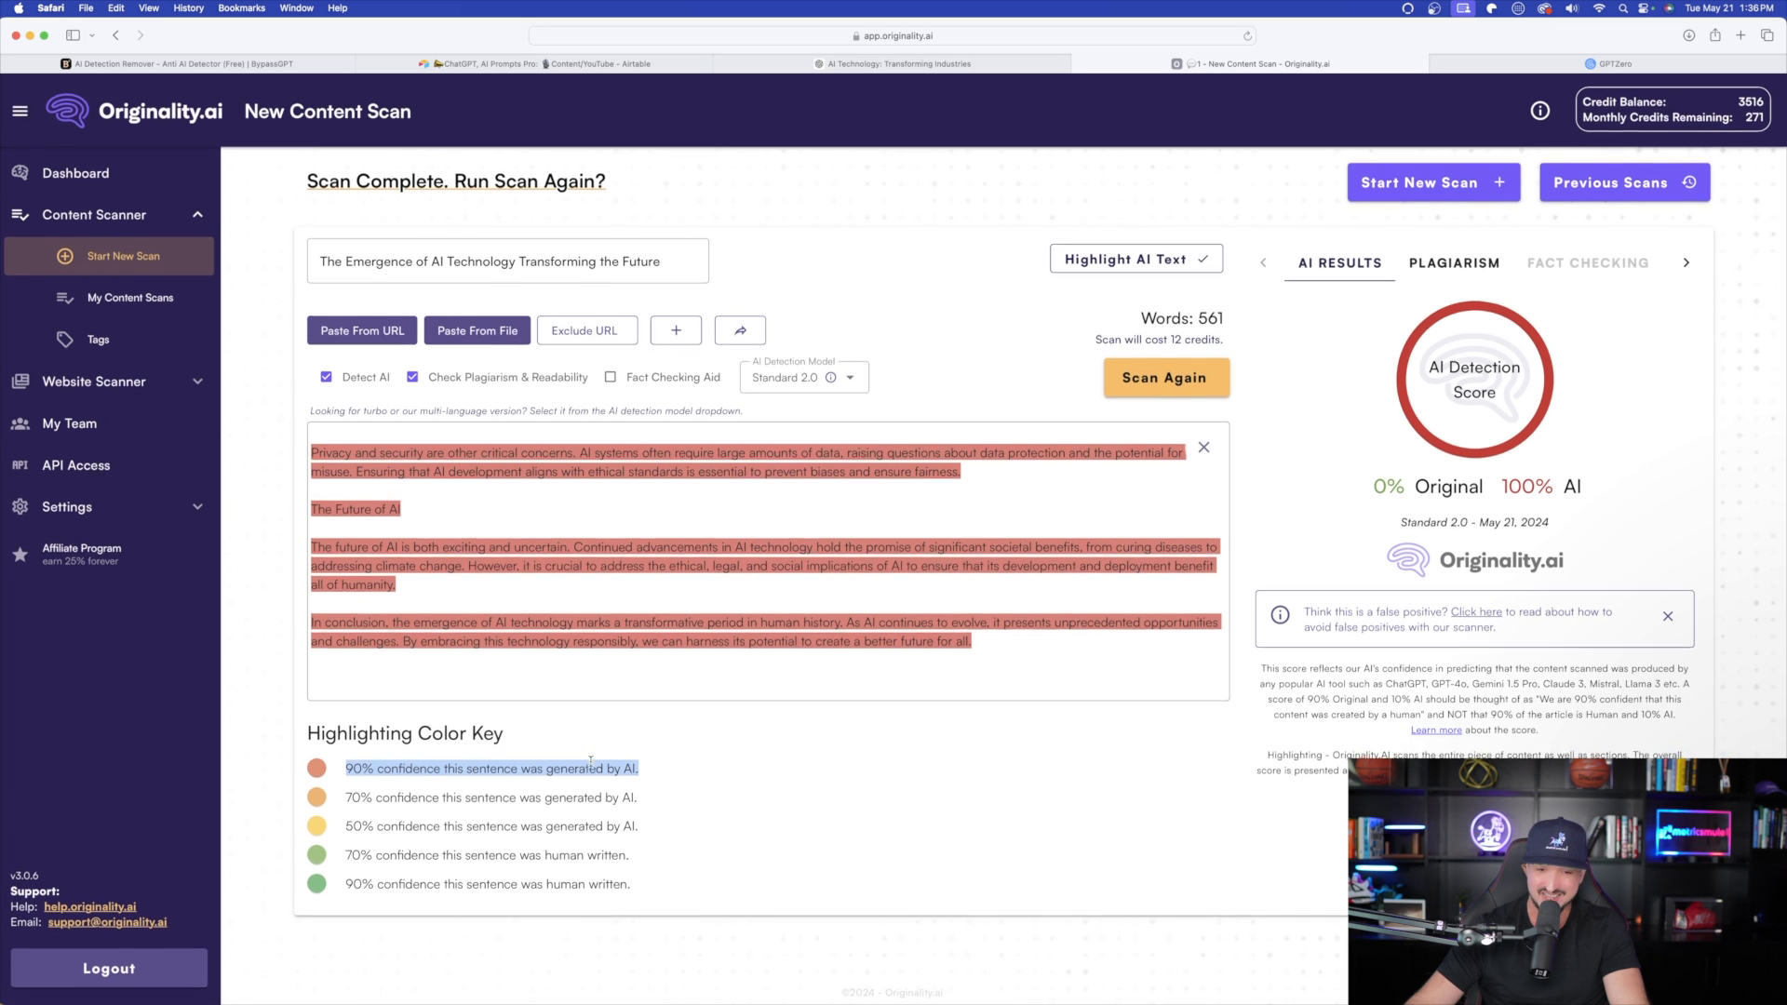
Review GPTZero's 100% AI-generated verdict on the original post, then return to BypassGPT
left_click(1612, 64)
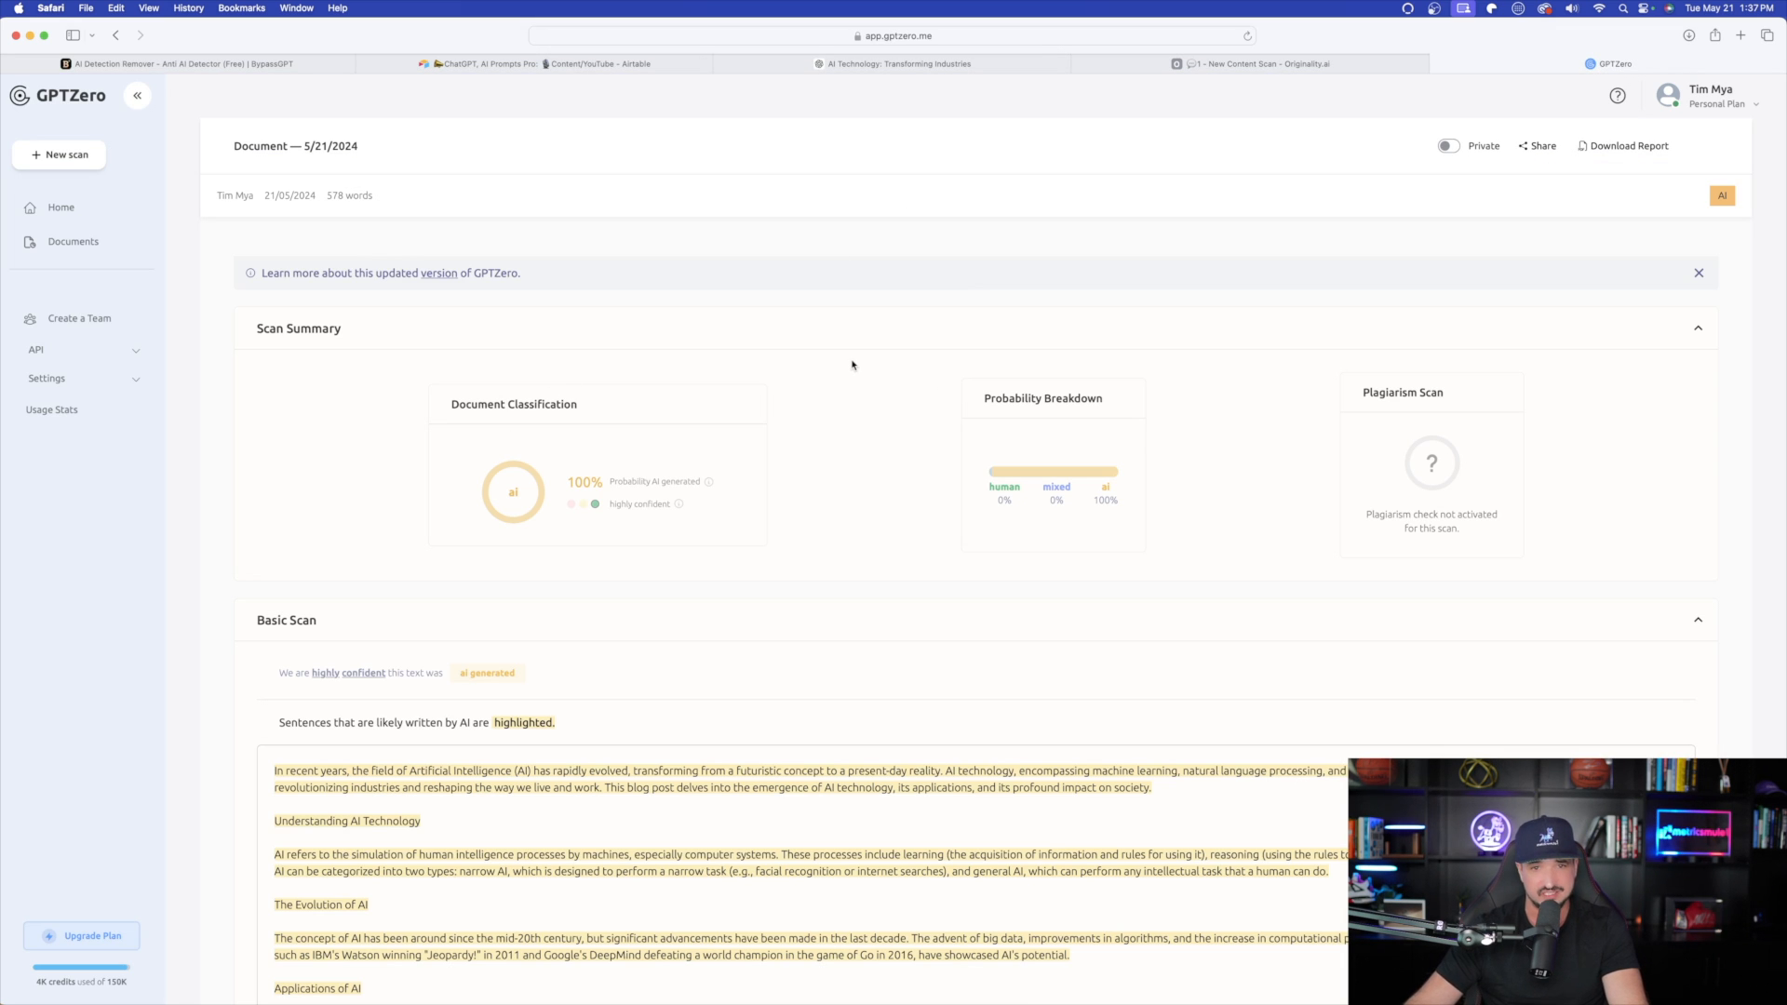
scroll("down", 3)
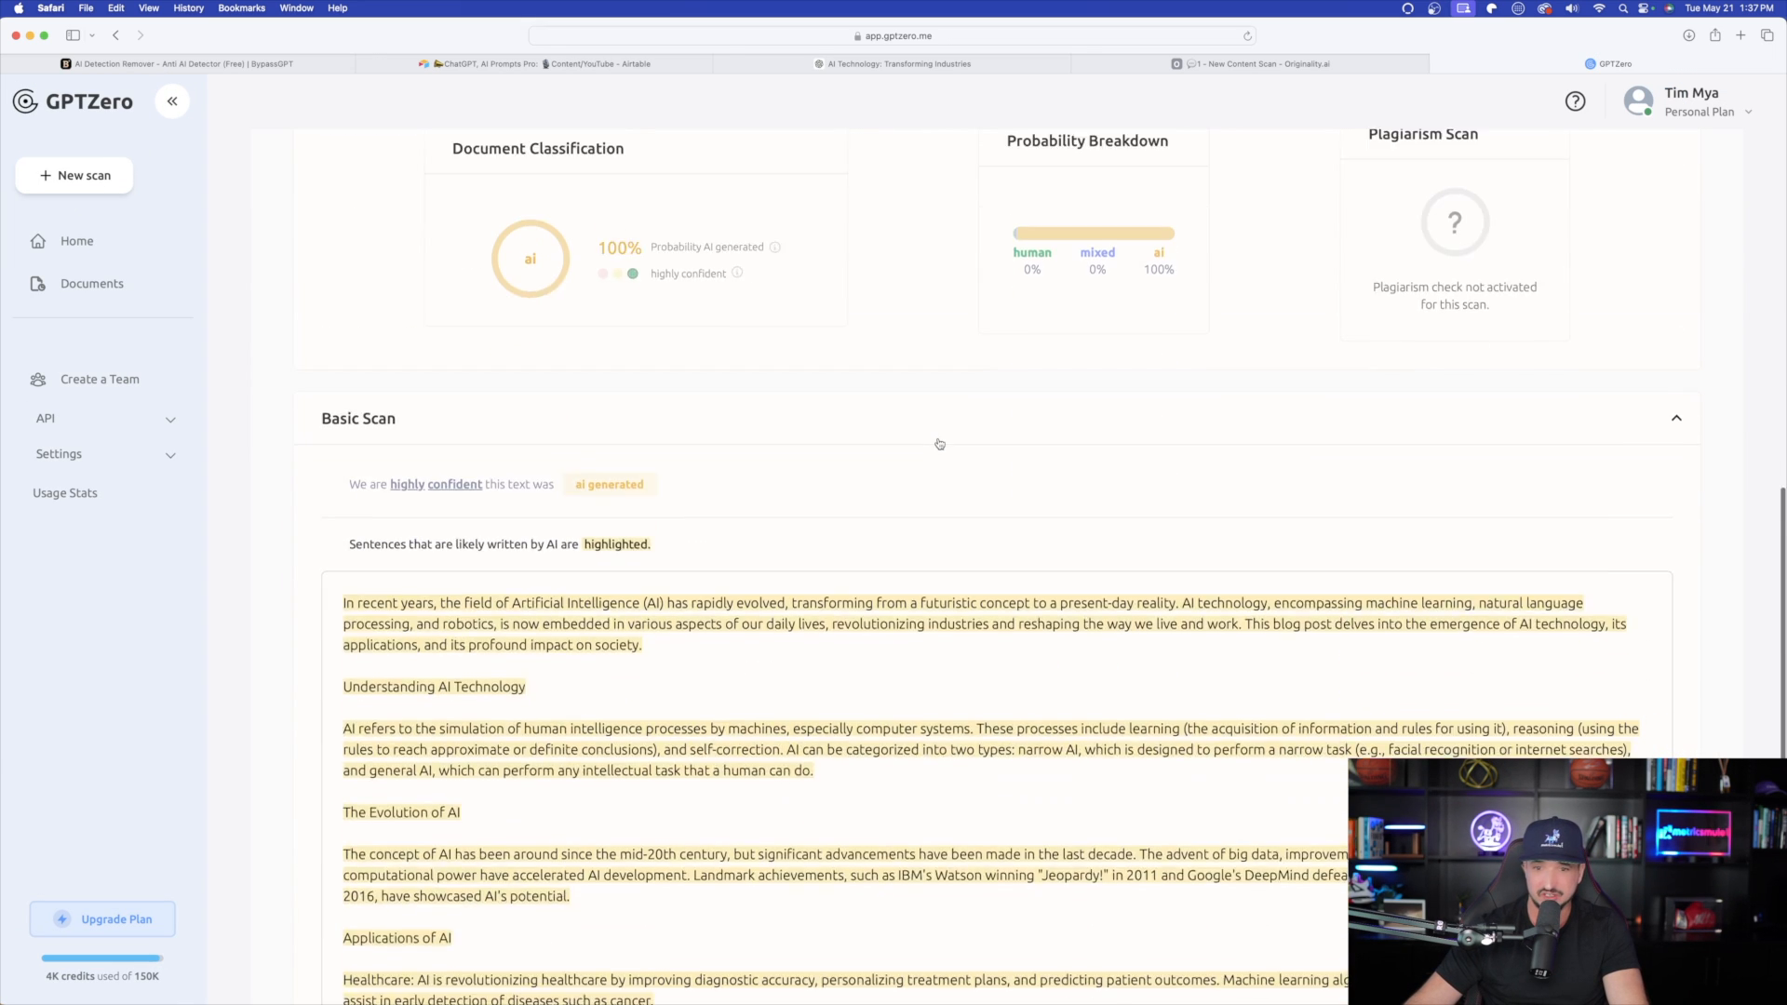
scroll("down", 3)
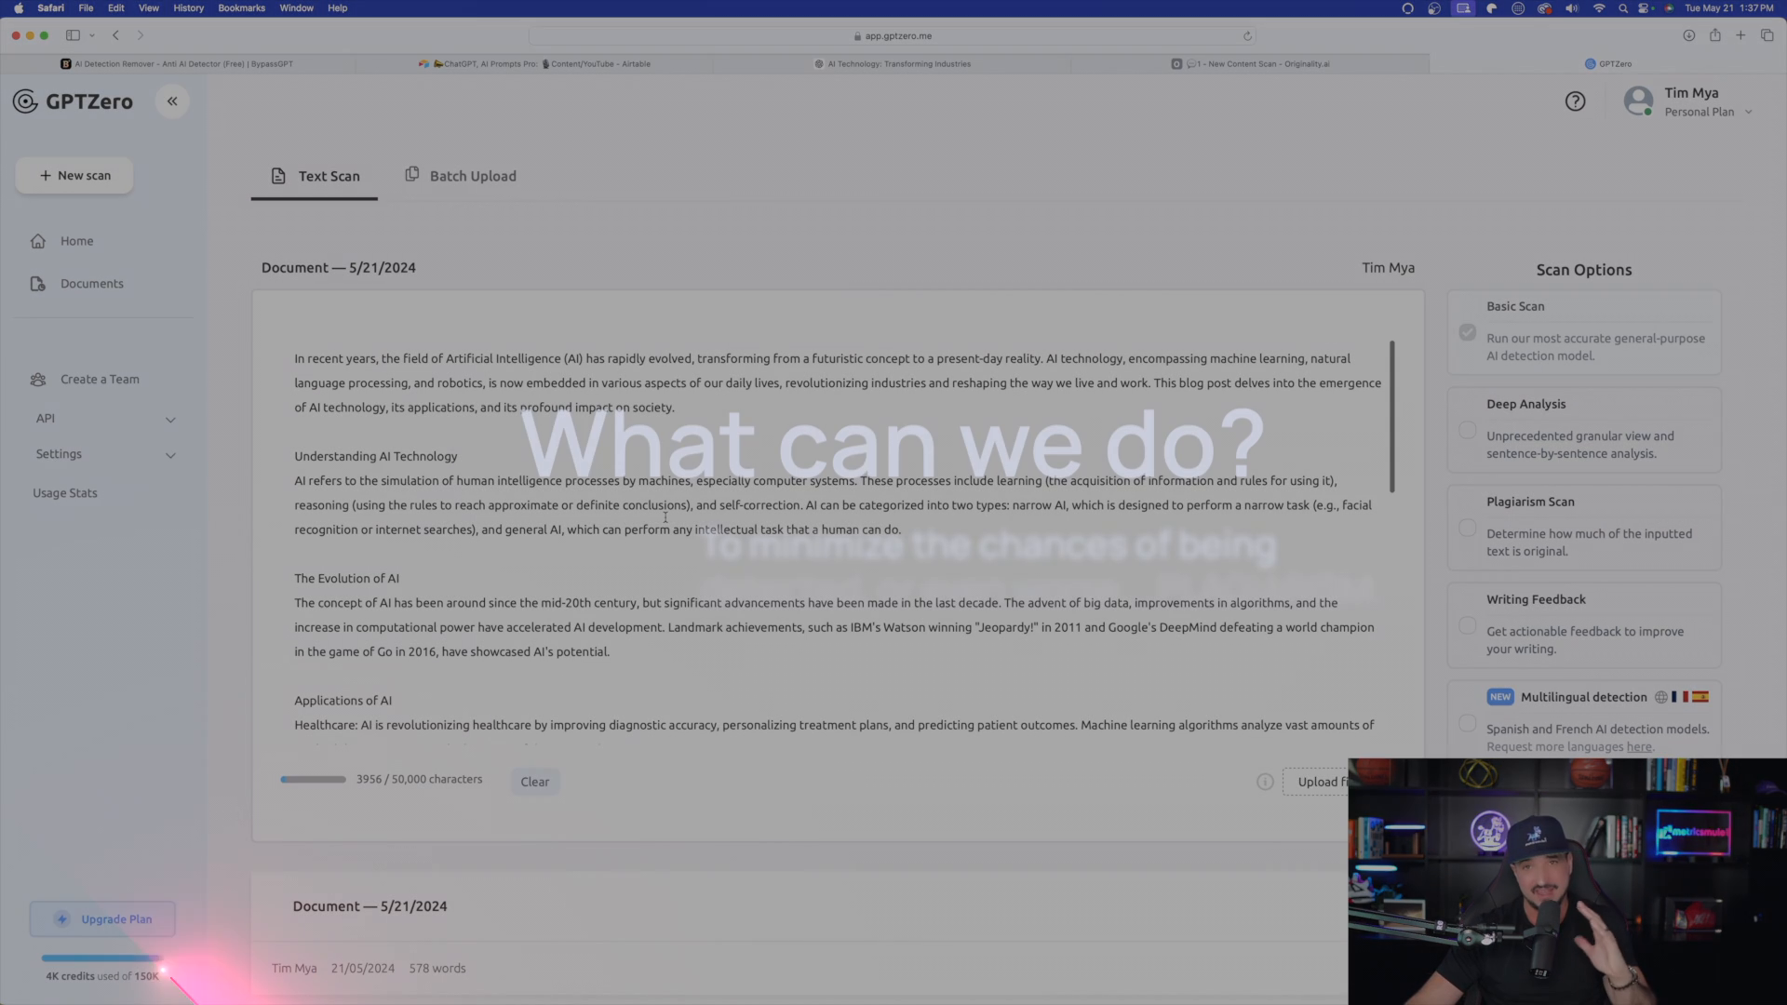
left_click(188, 63)
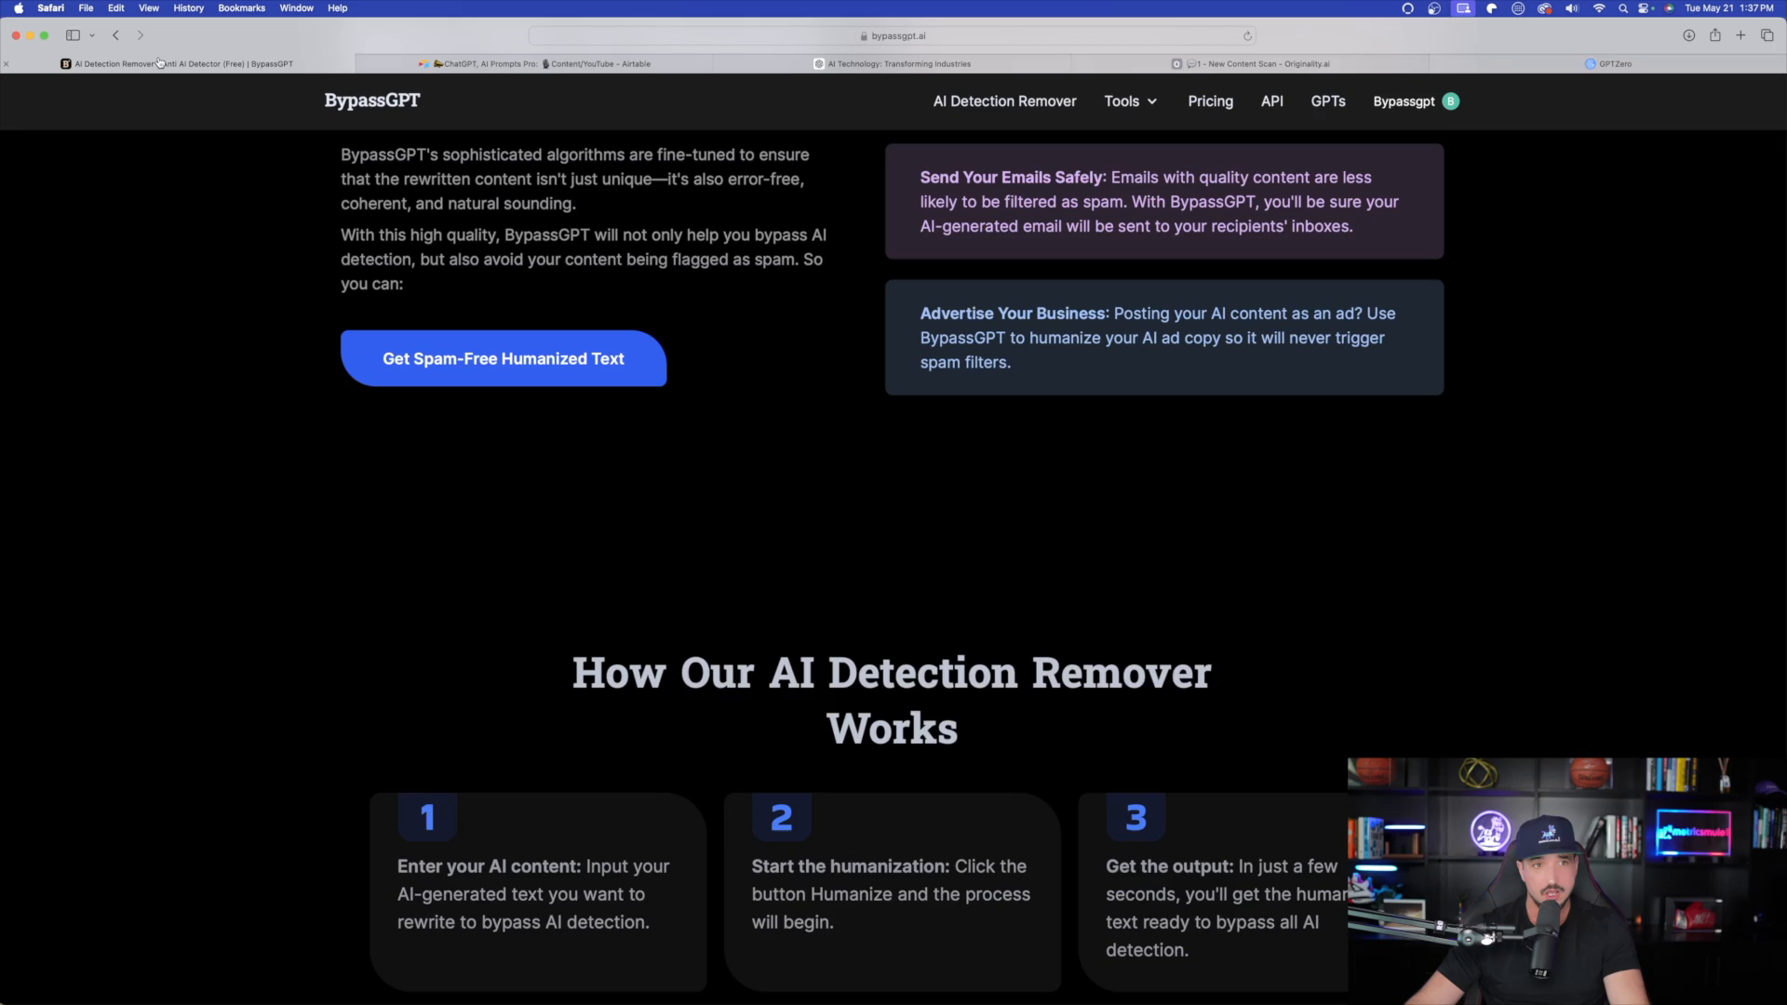
Paste the AI article into BypassGPT and humanize it into a 628-word rewrite
scroll("up", 3)
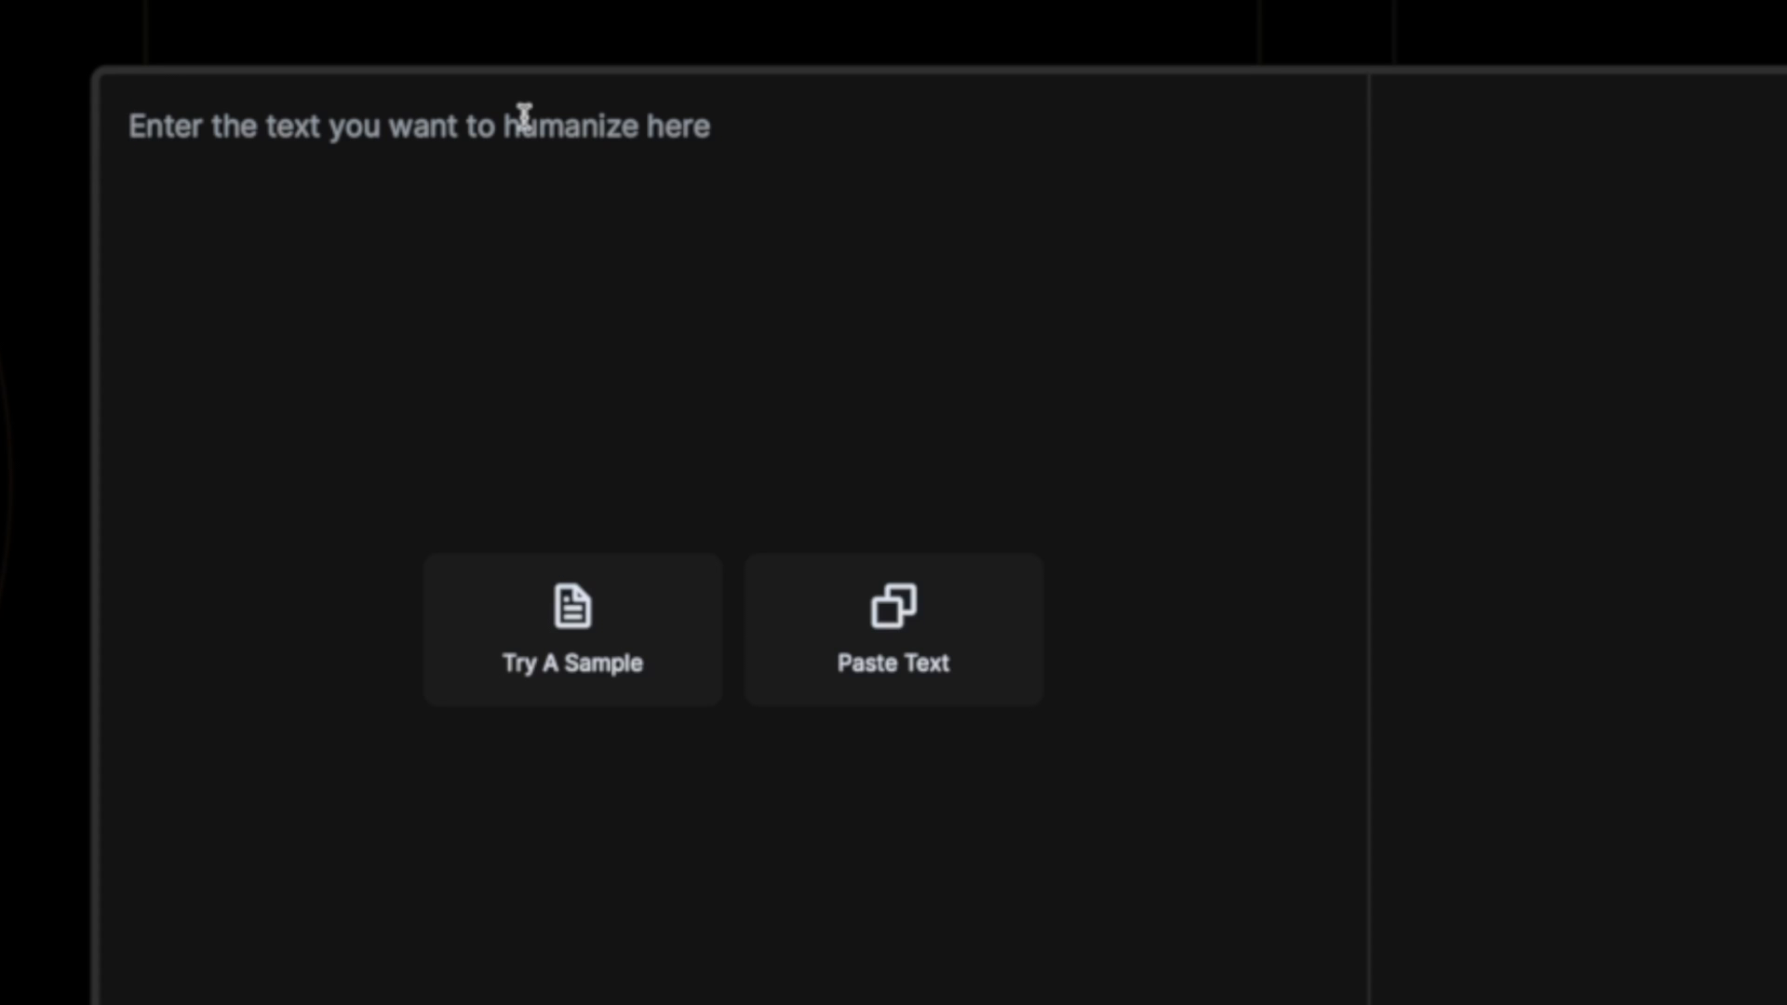
left_click(574, 631)
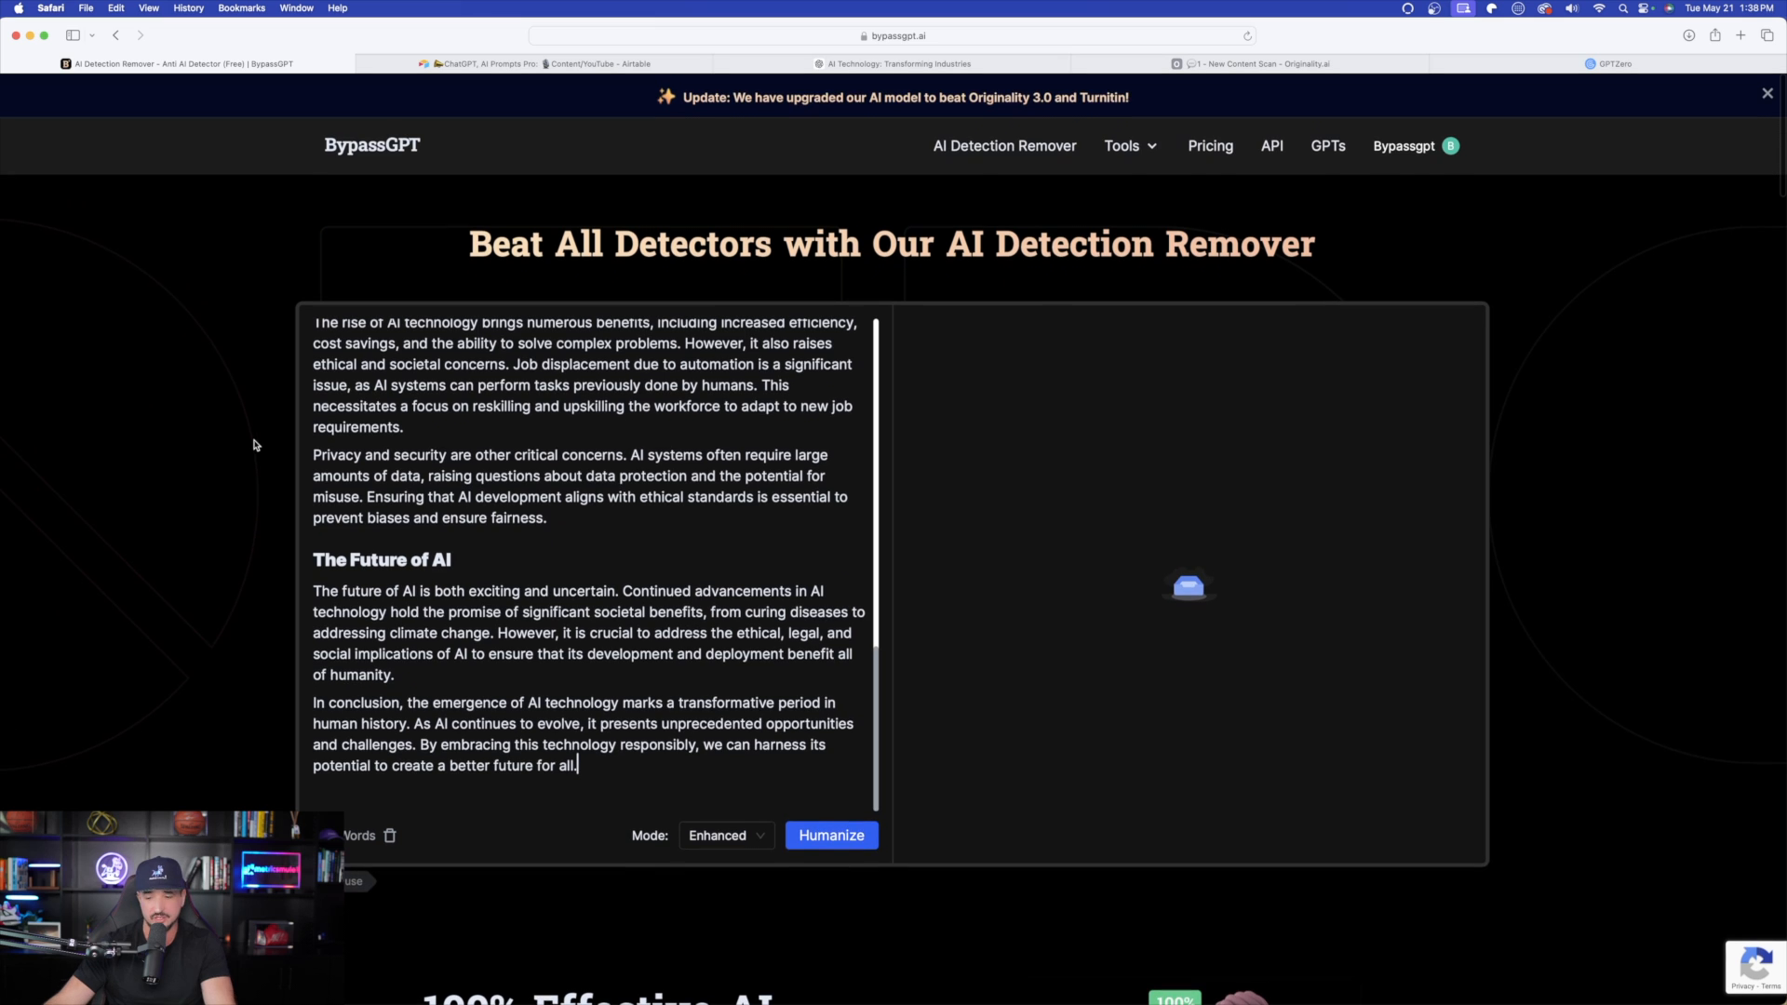
scroll("up", 3)
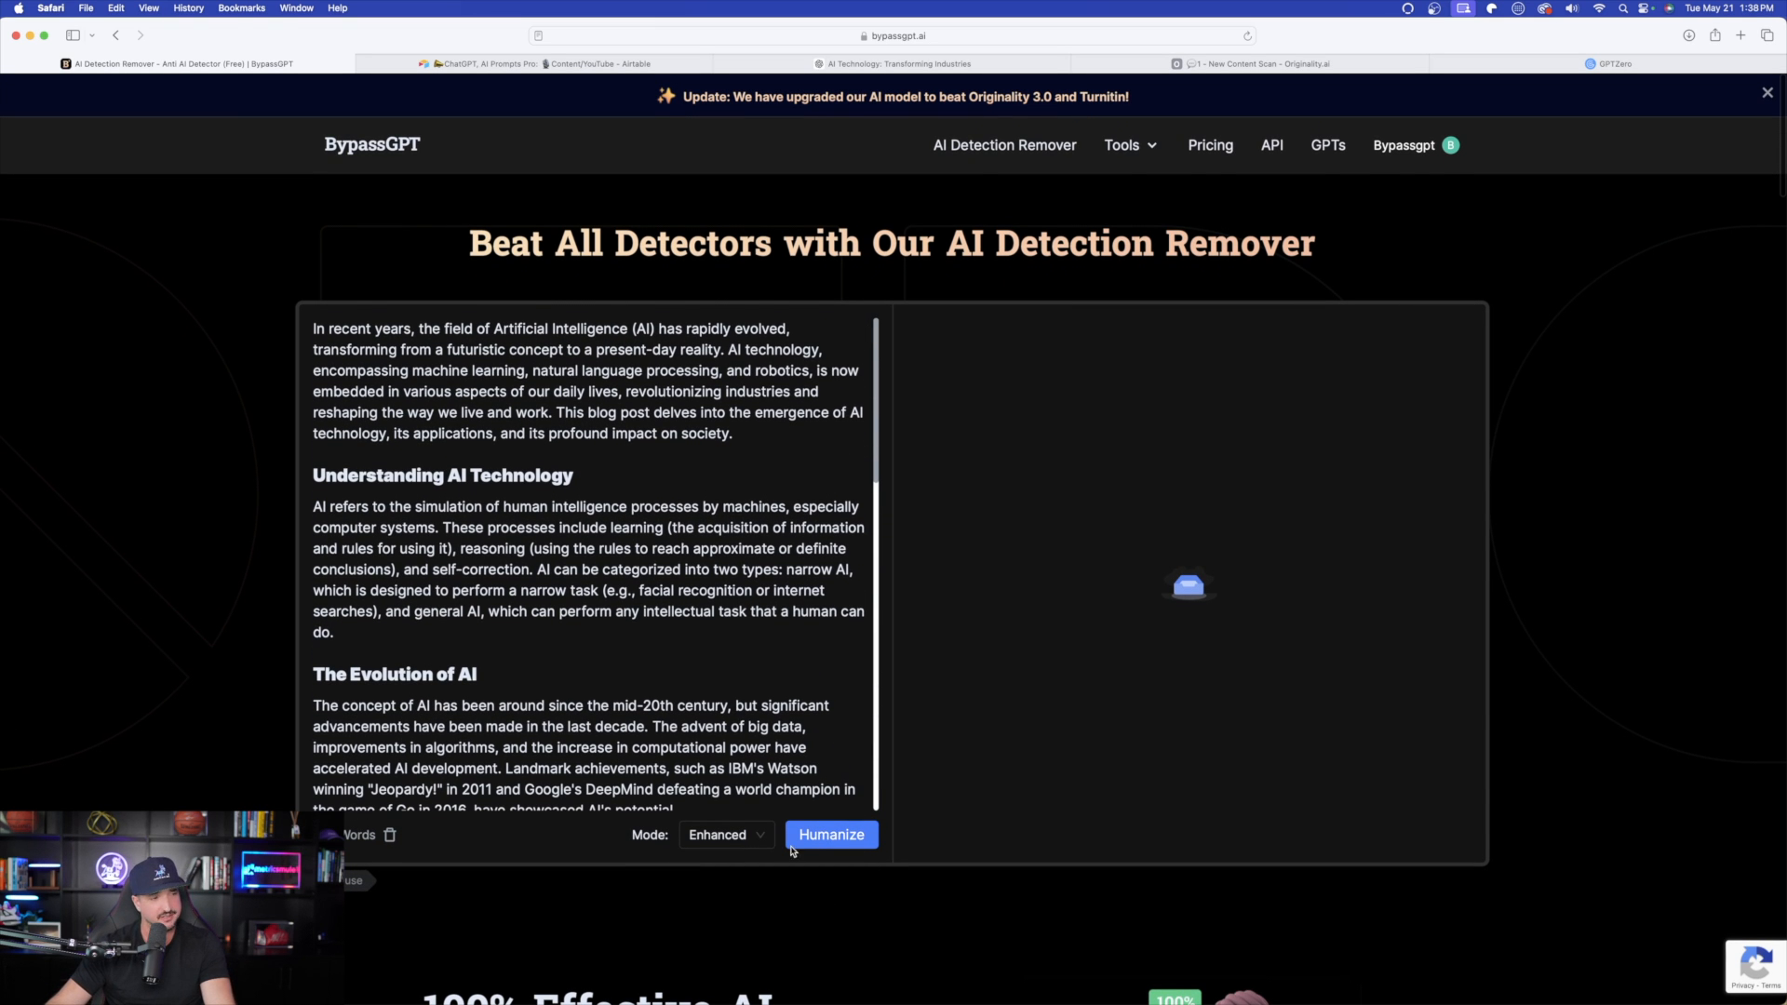
left_click(830, 833)
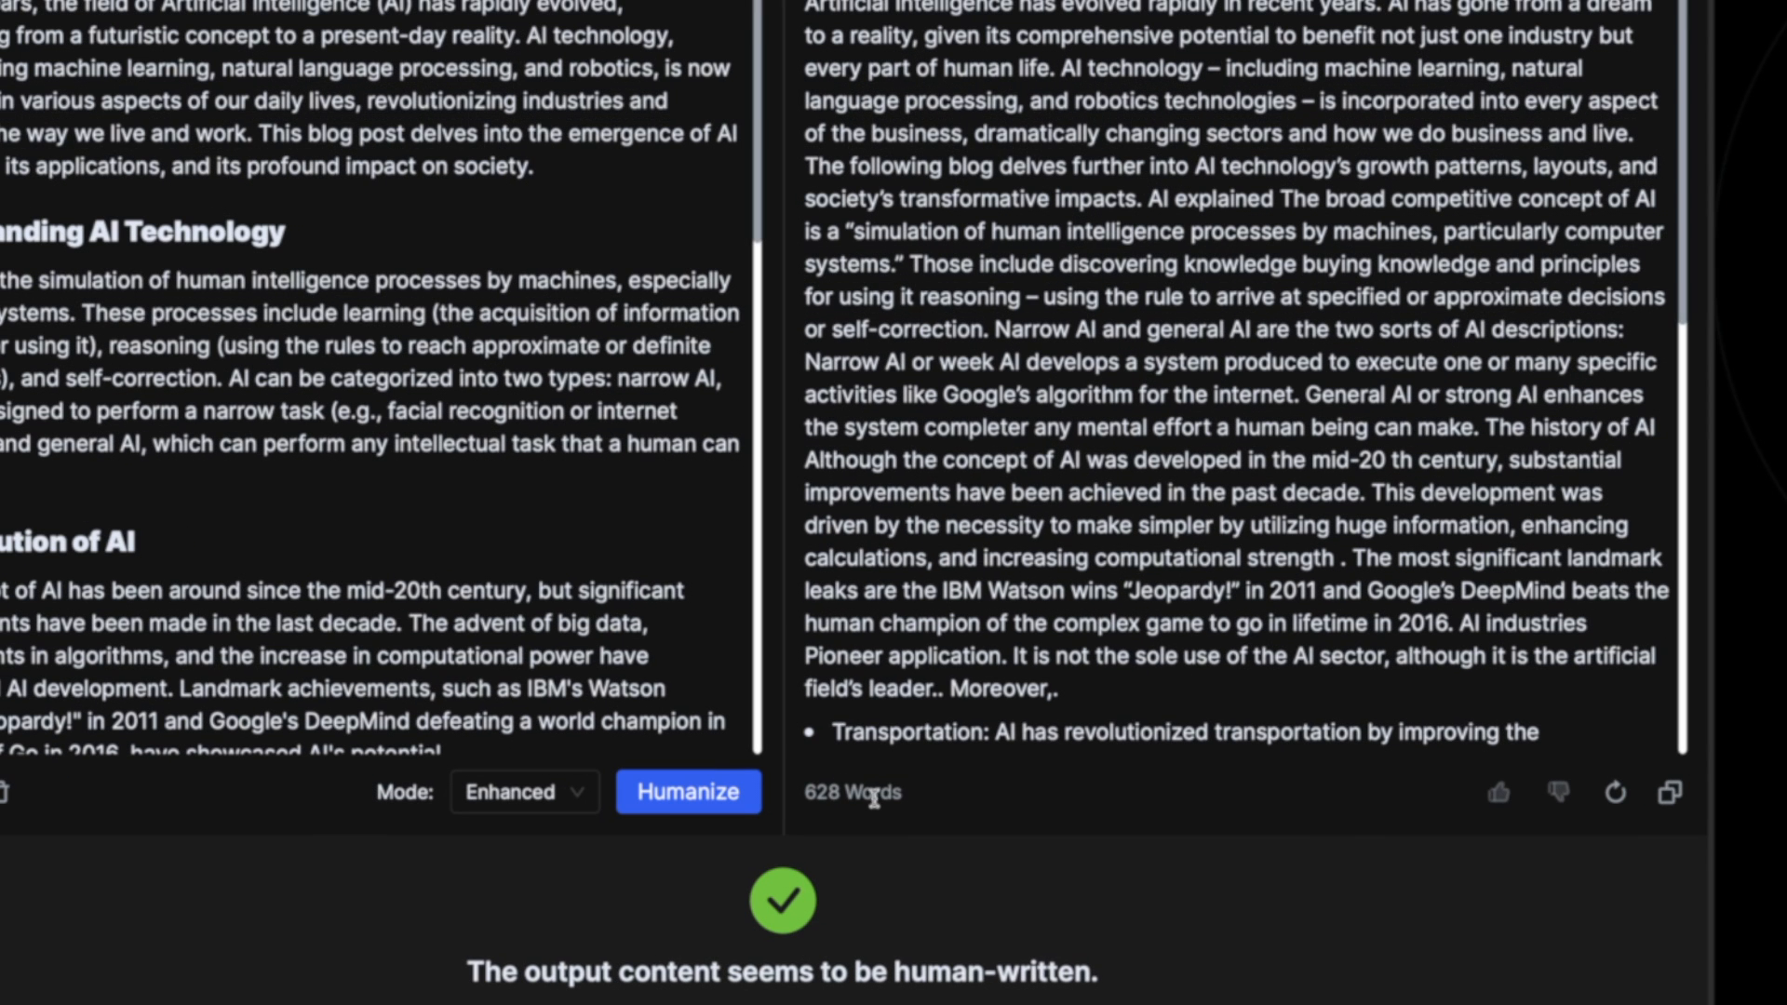
mouse_move(1321, 492)
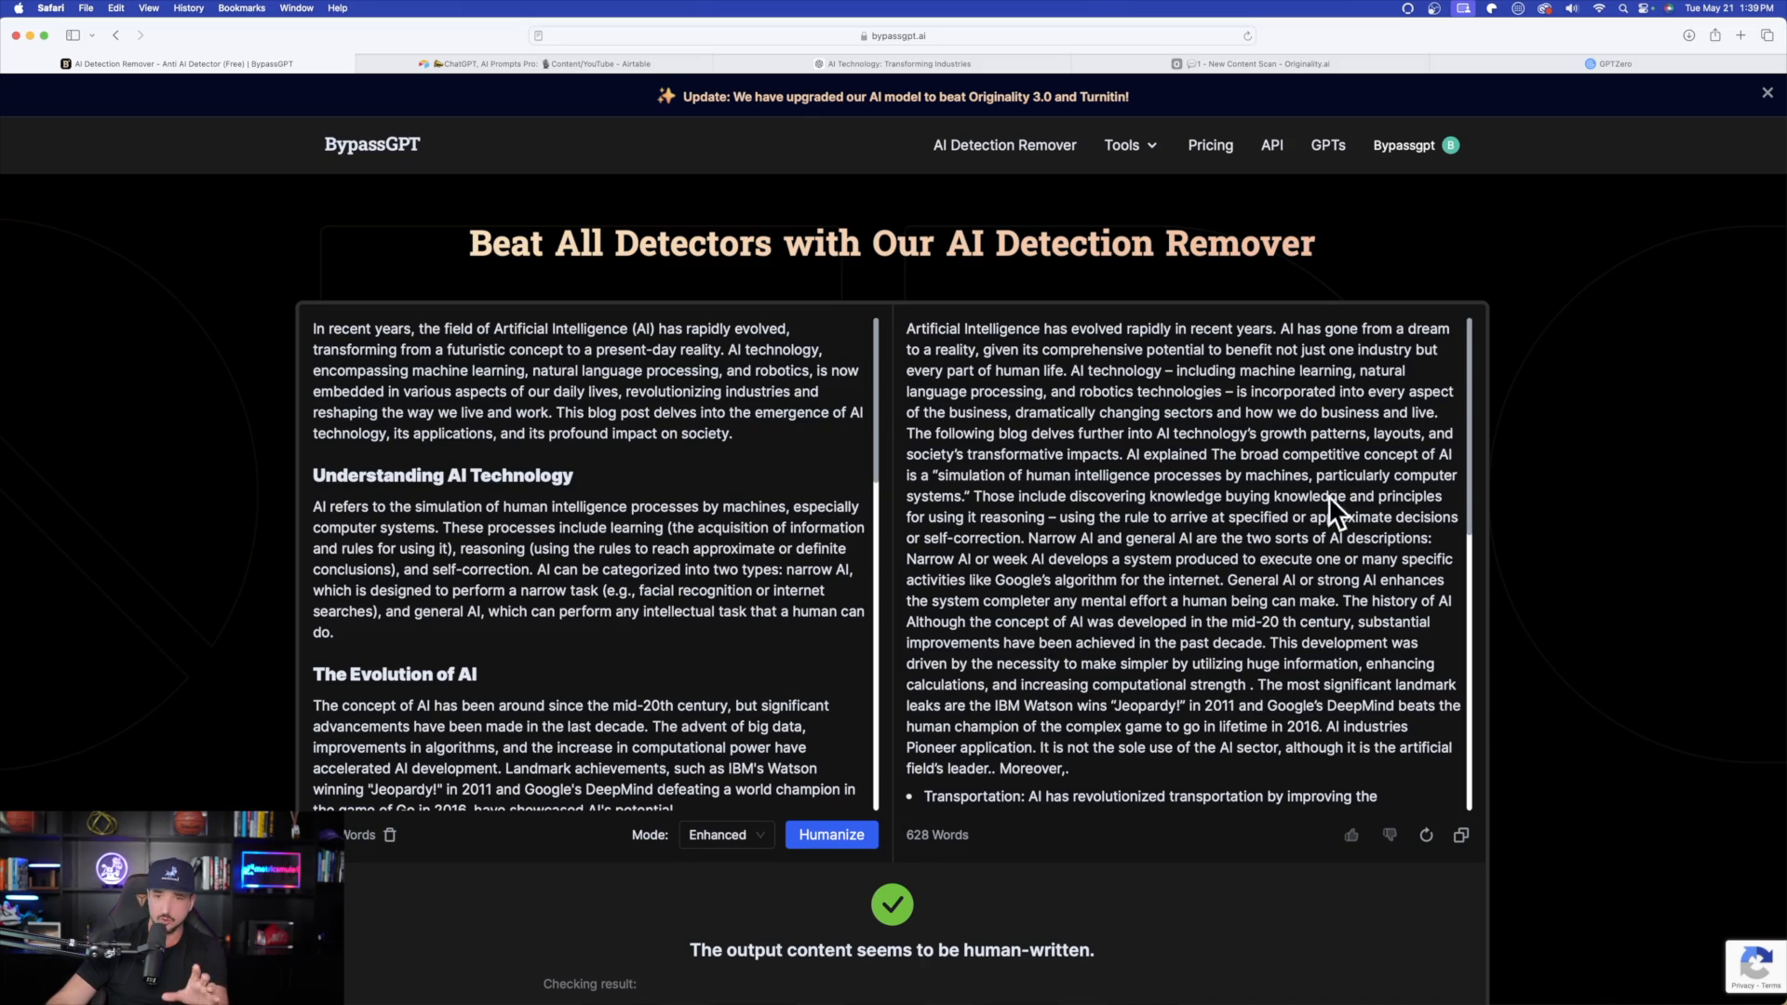
Review the checking results showing GPTZero, Copyleaks, ZeroGPT and others passing as human
scroll("down", 3)
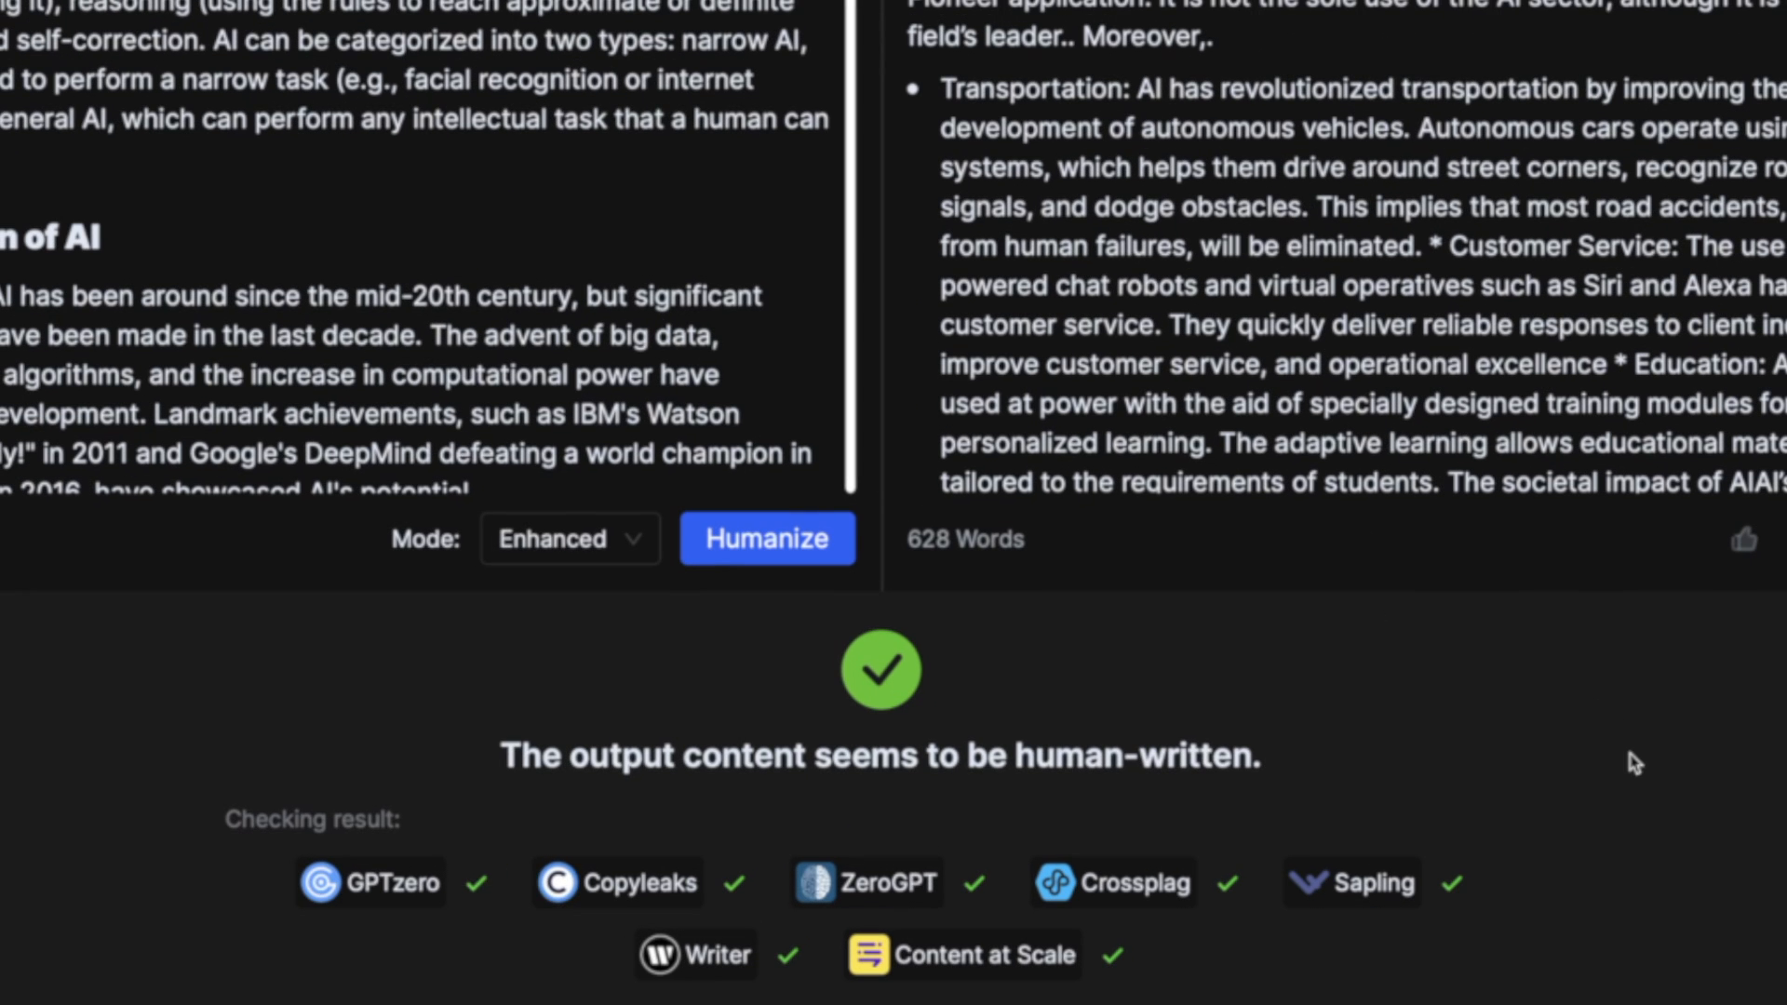
mouse_move(1691, 864)
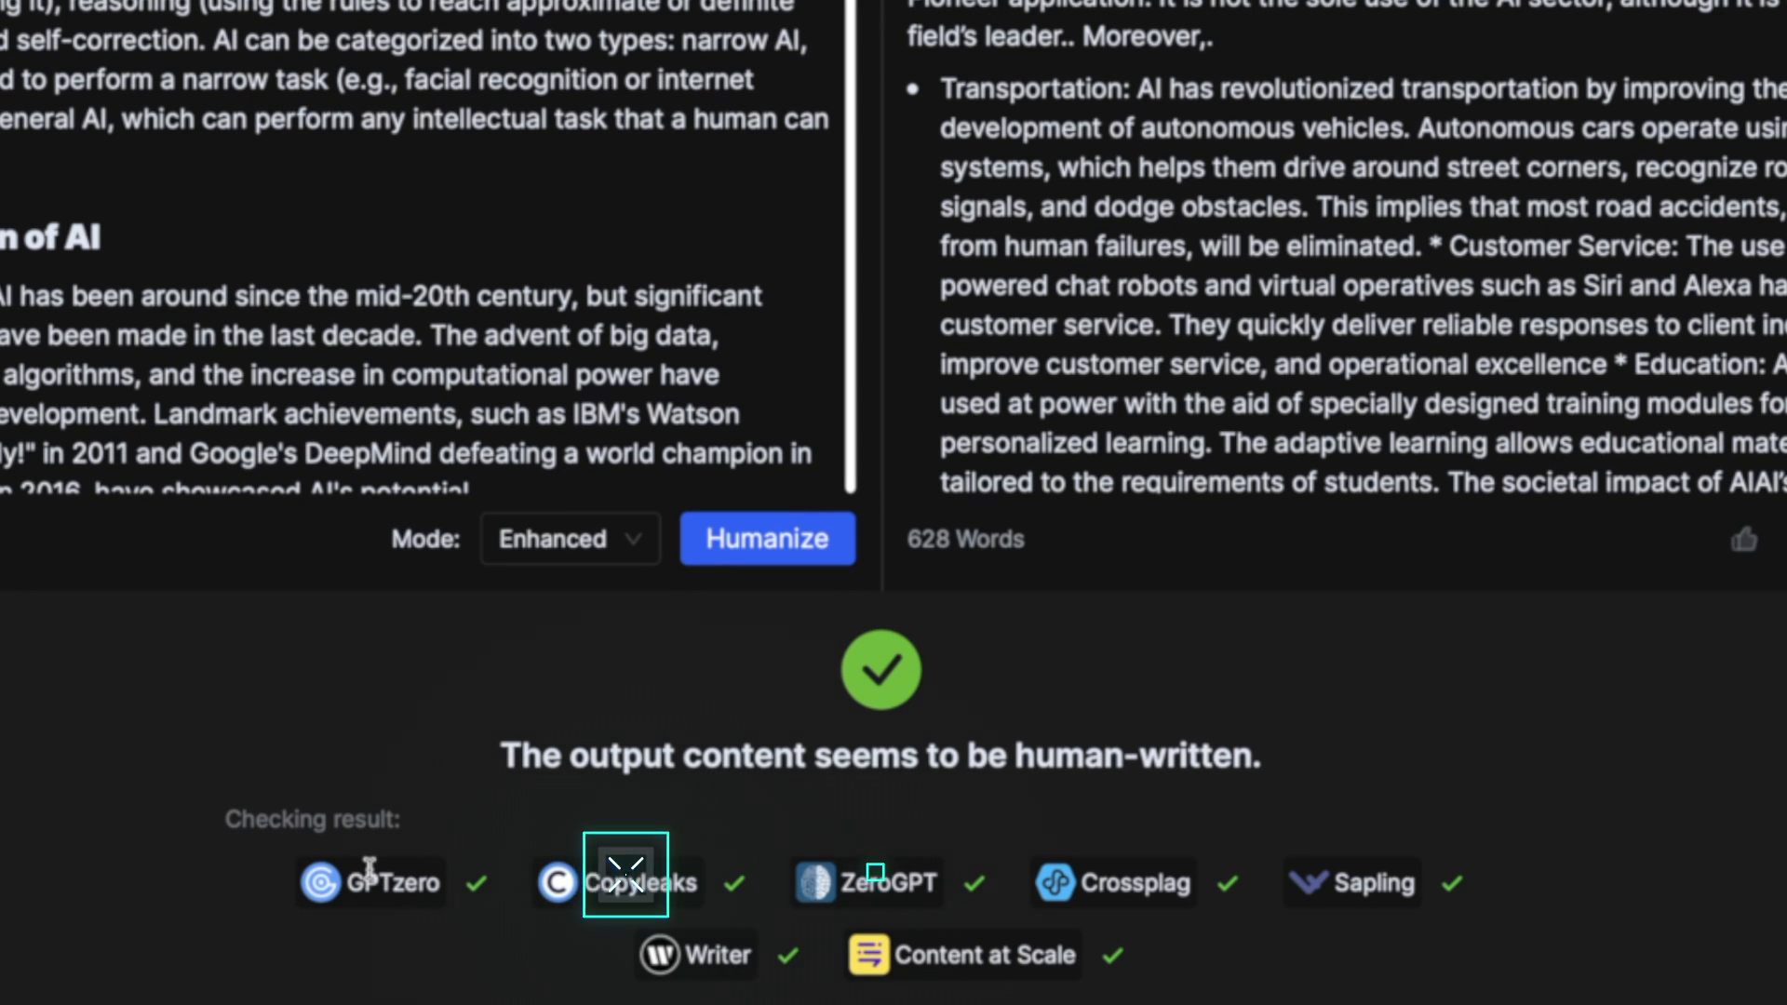
mouse_move(69, 702)
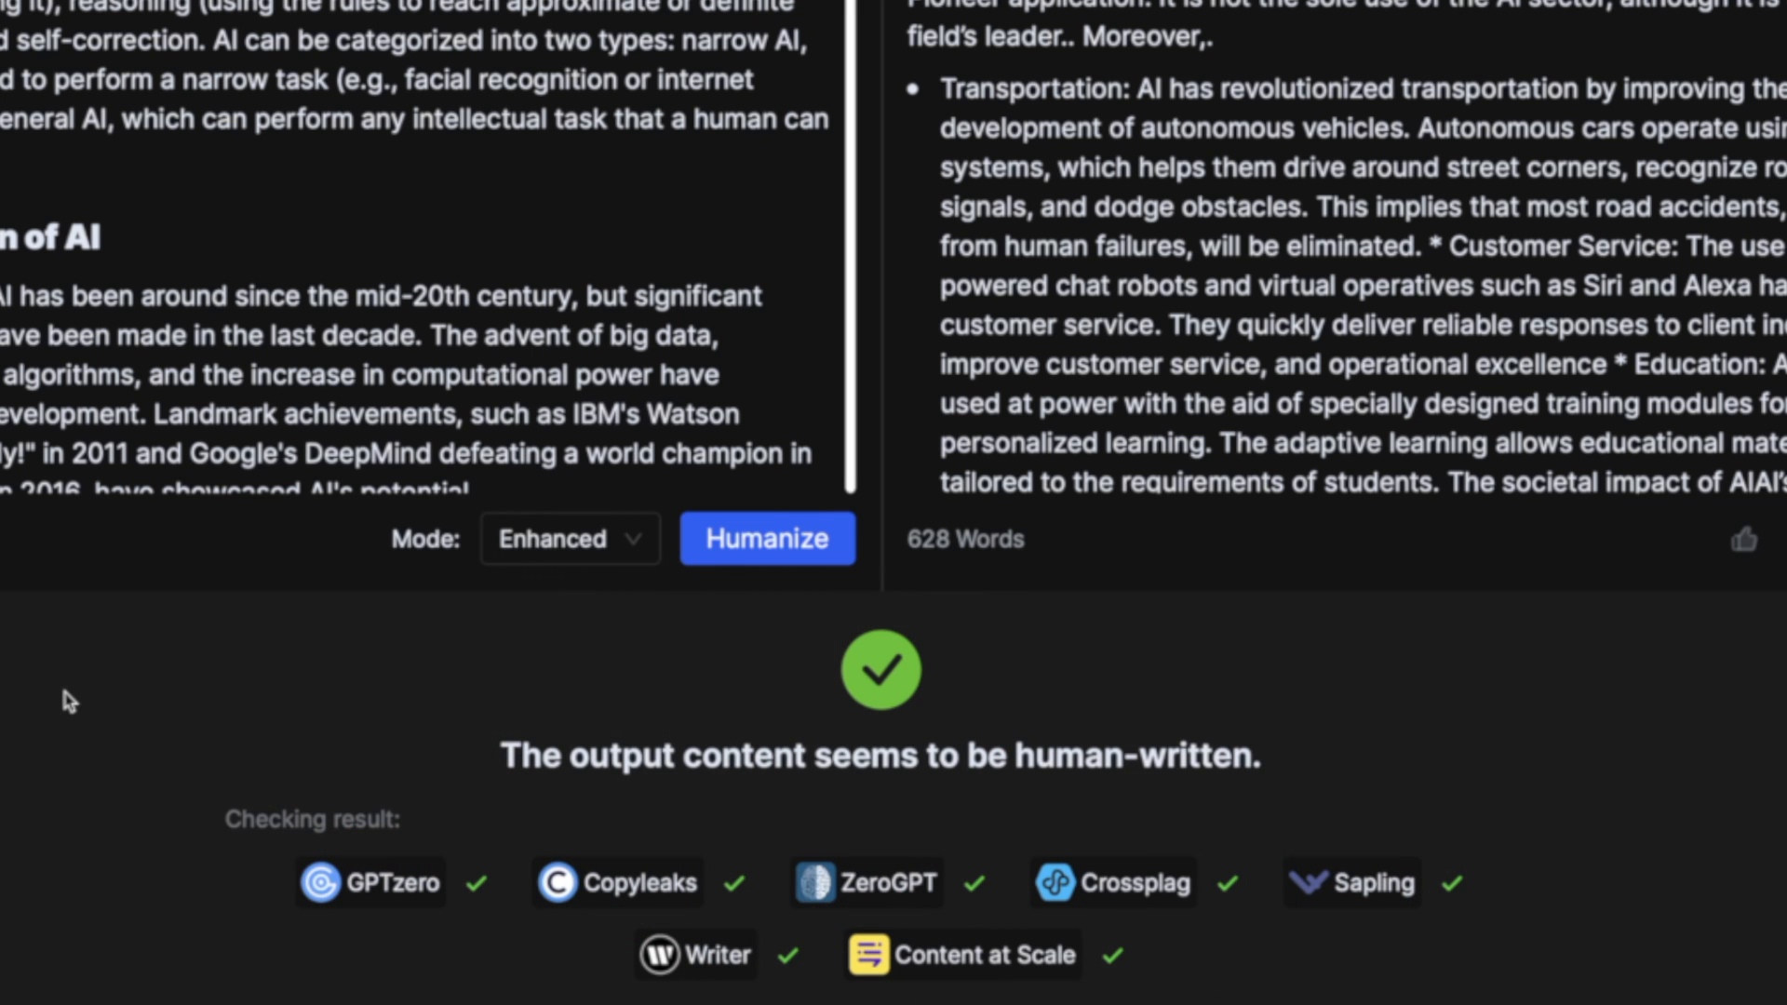
scroll("down", 3)
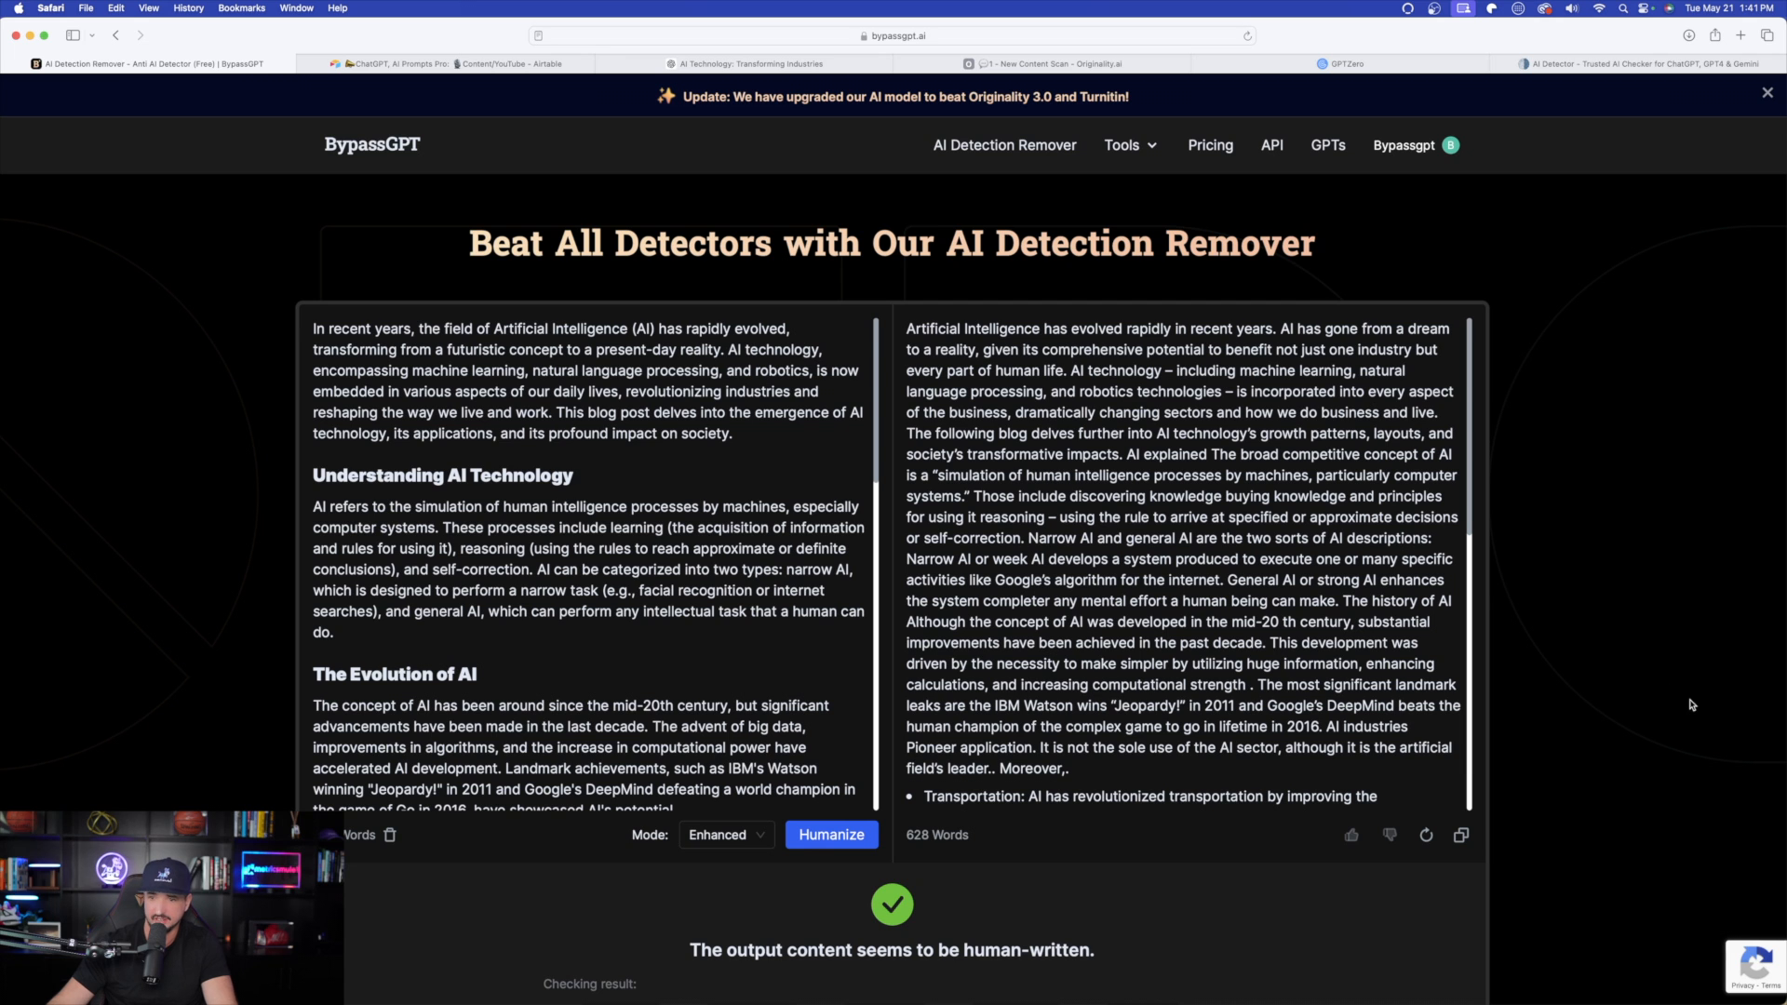
Run the humanized article through ZeroGPT detection and a GPTZero scan
left_click(1461, 836)
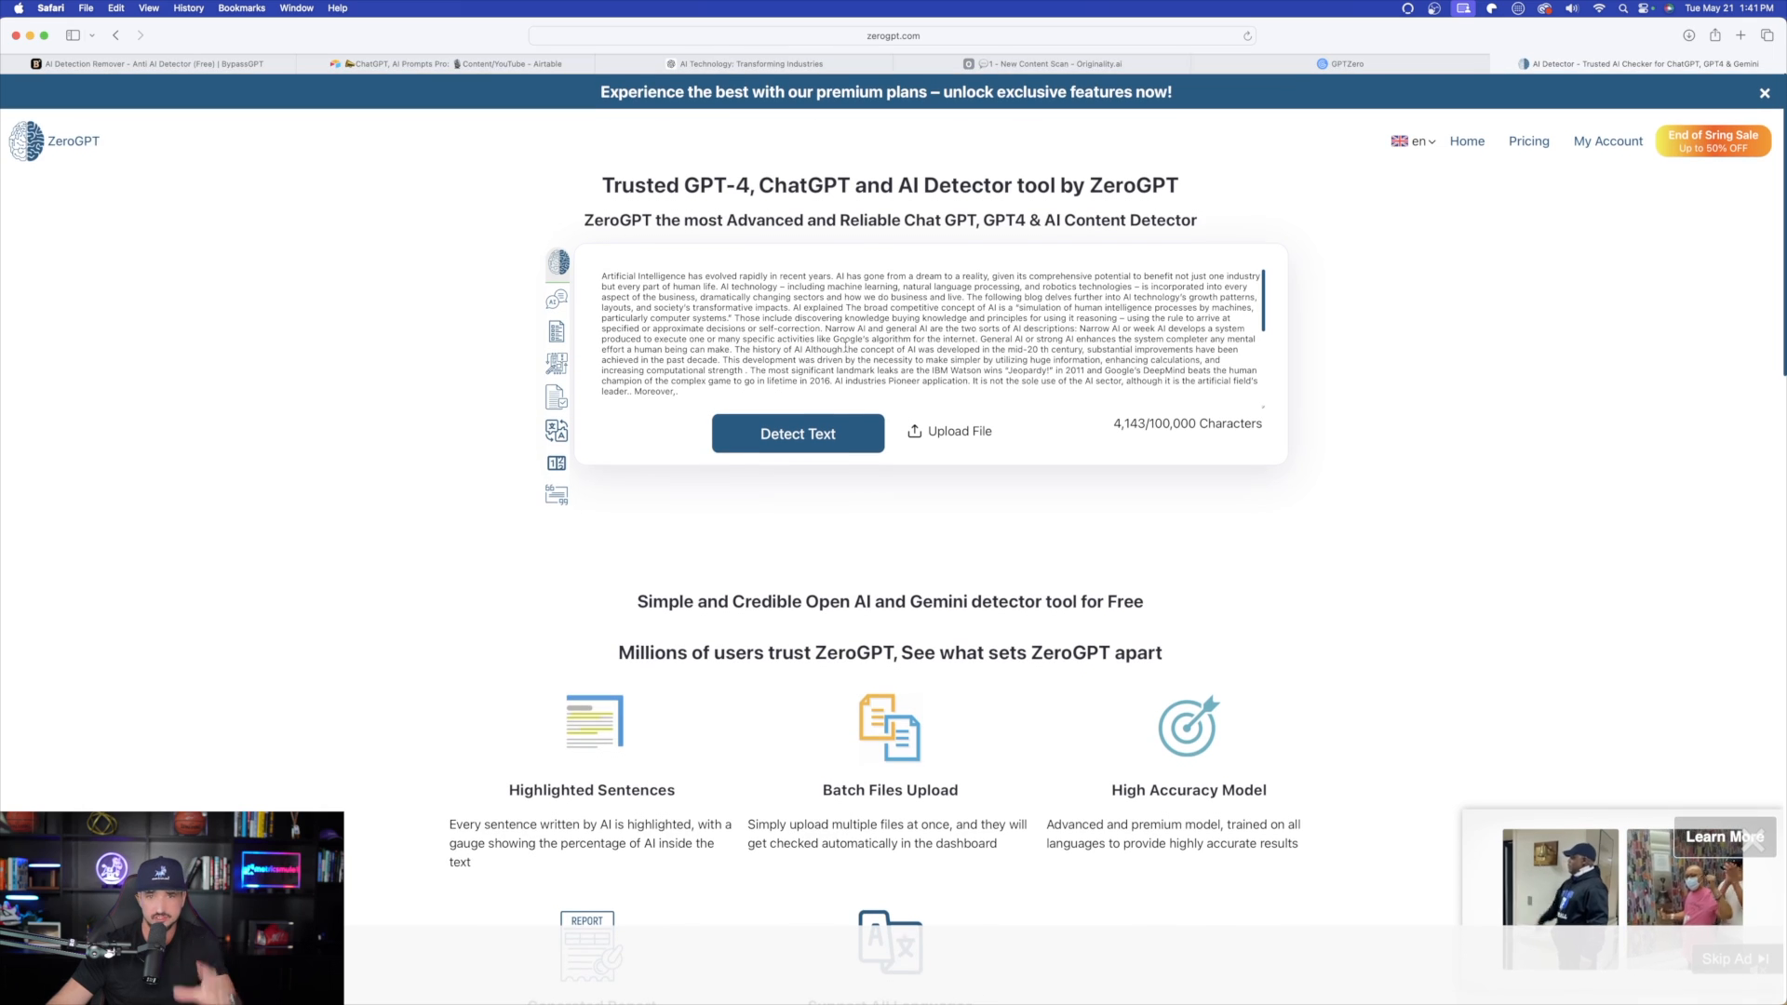
left_click(796, 434)
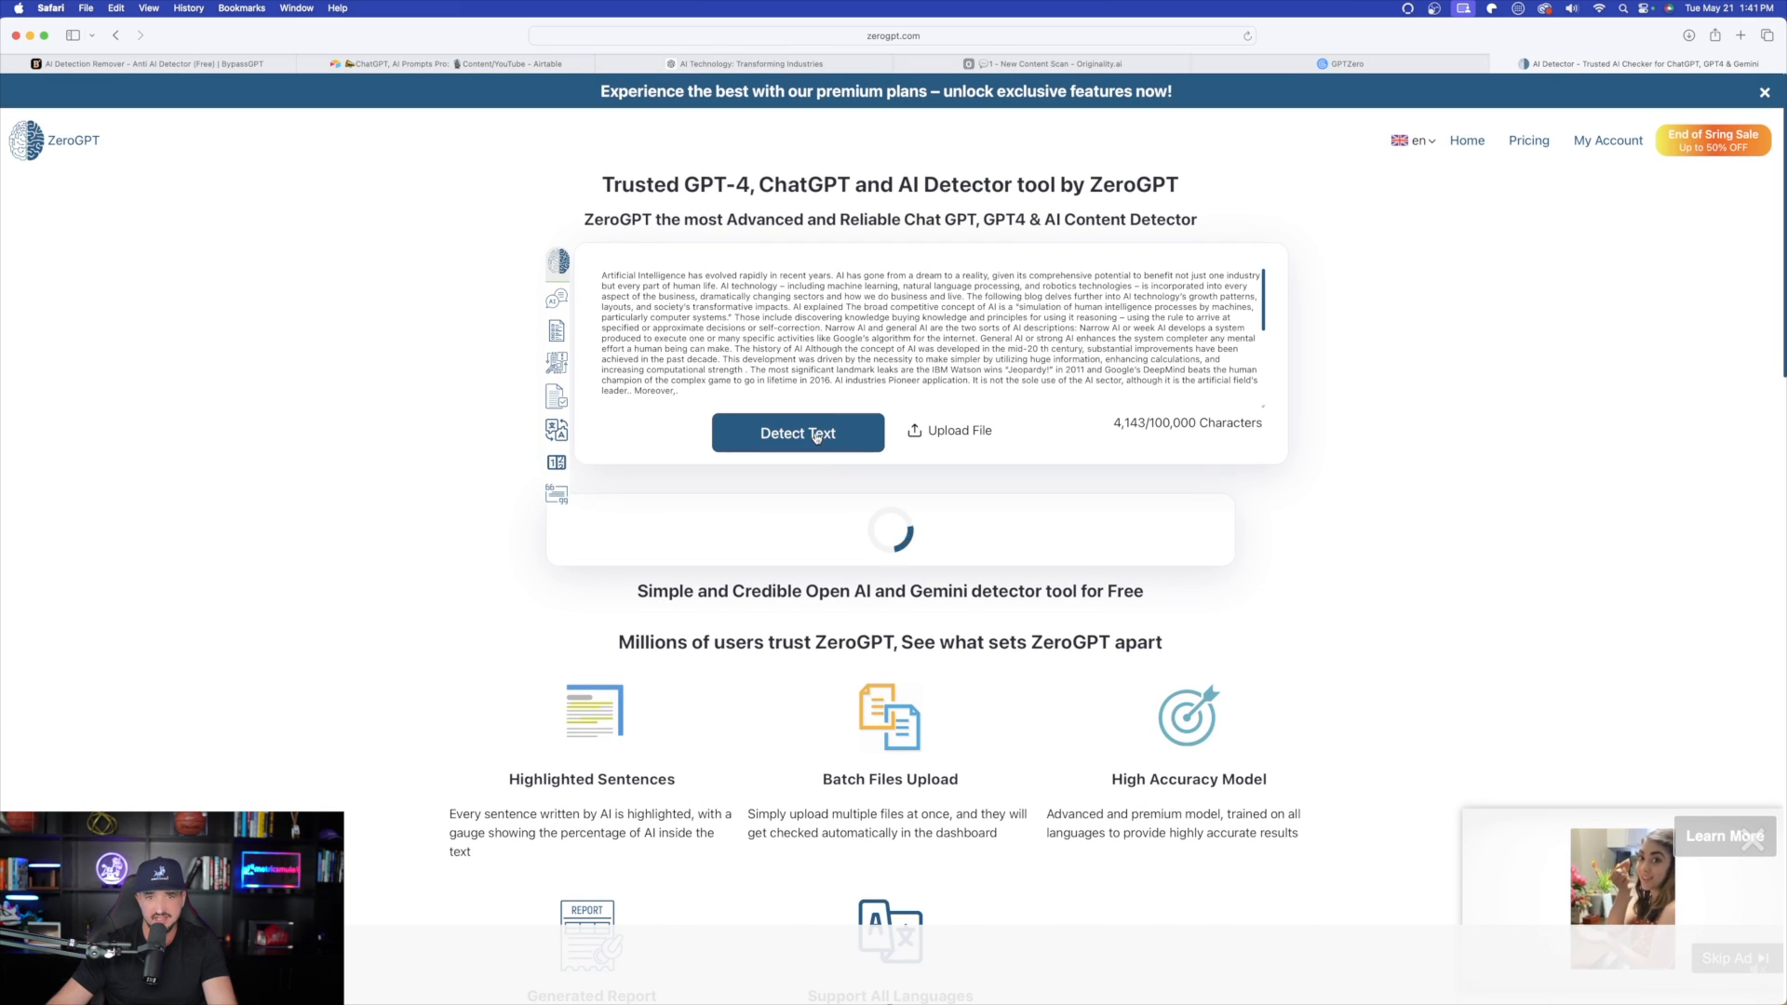
left_click(1341, 63)
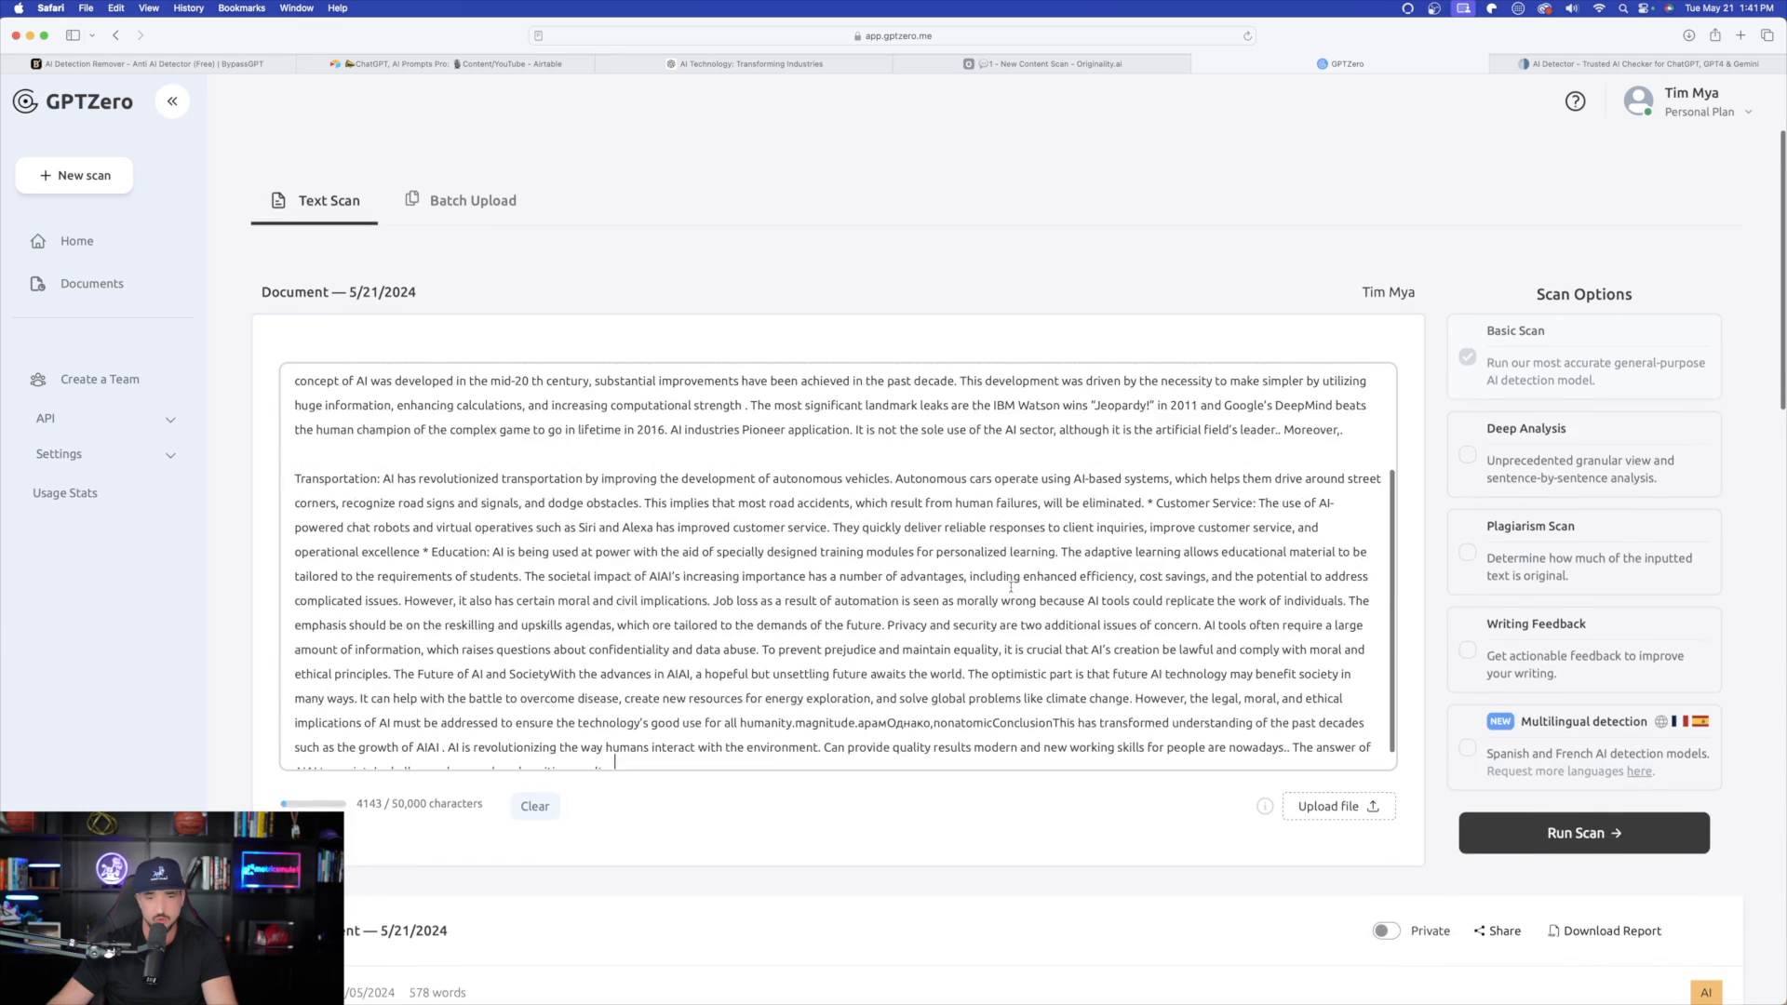
left_click(1582, 832)
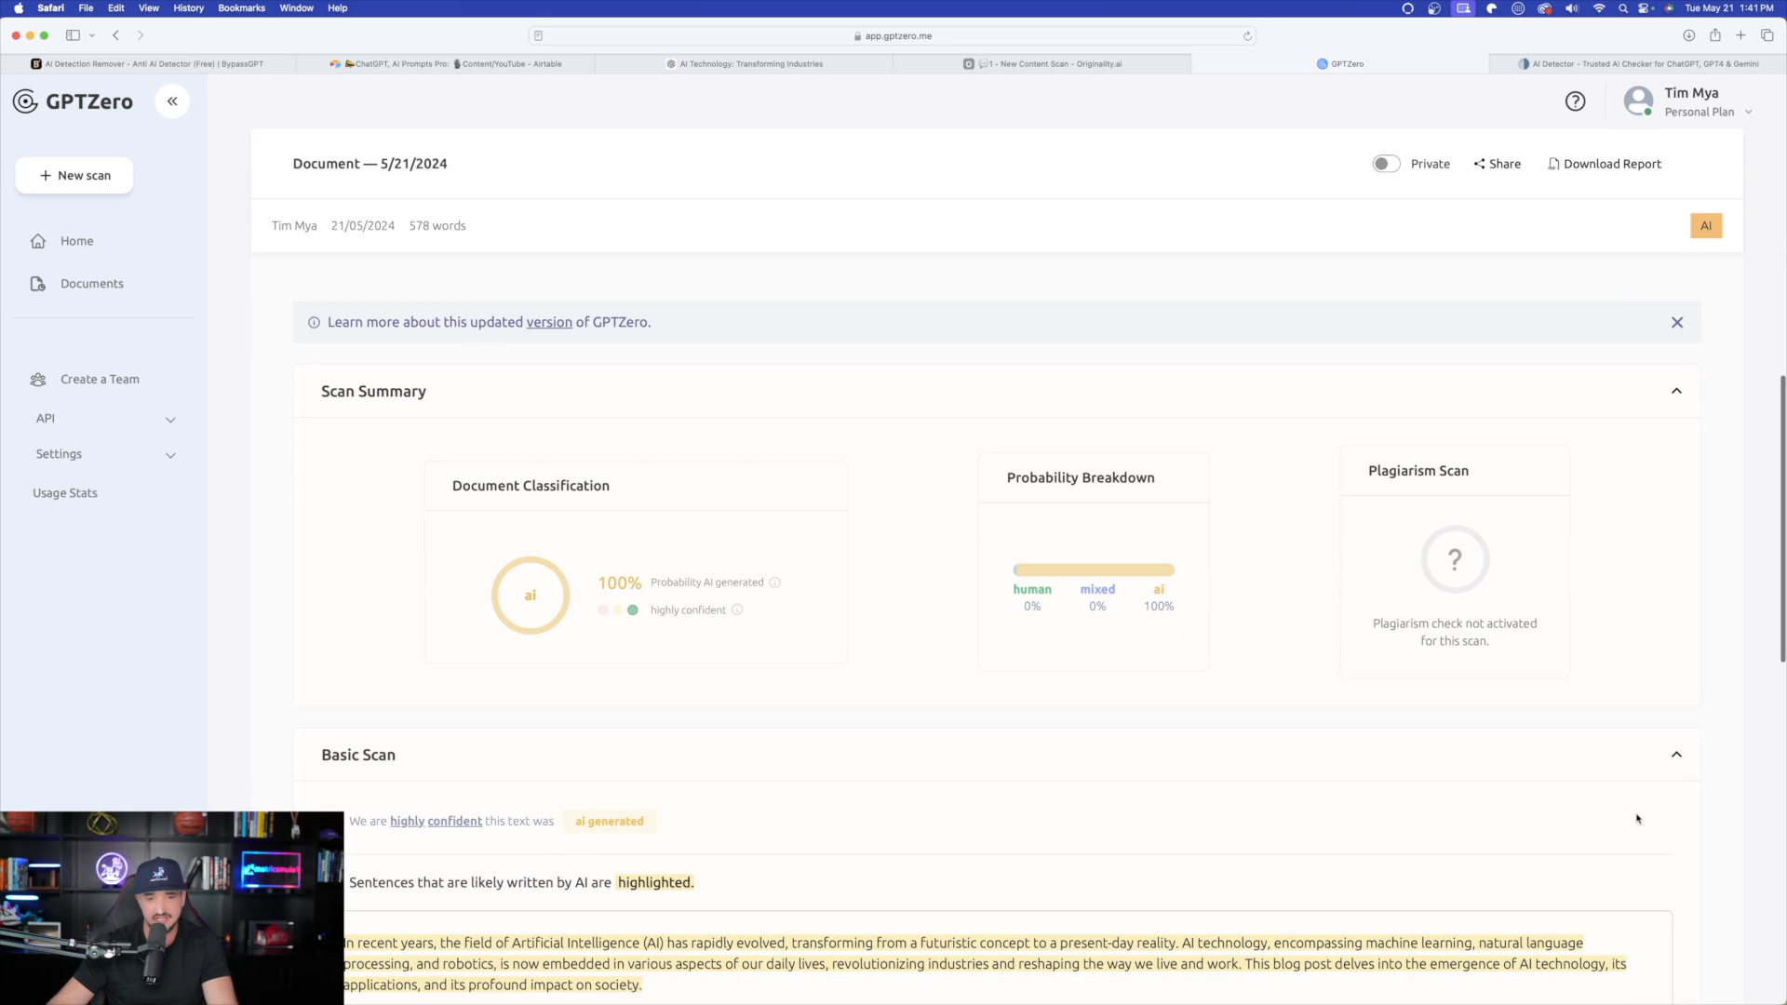
scroll("down", 3)
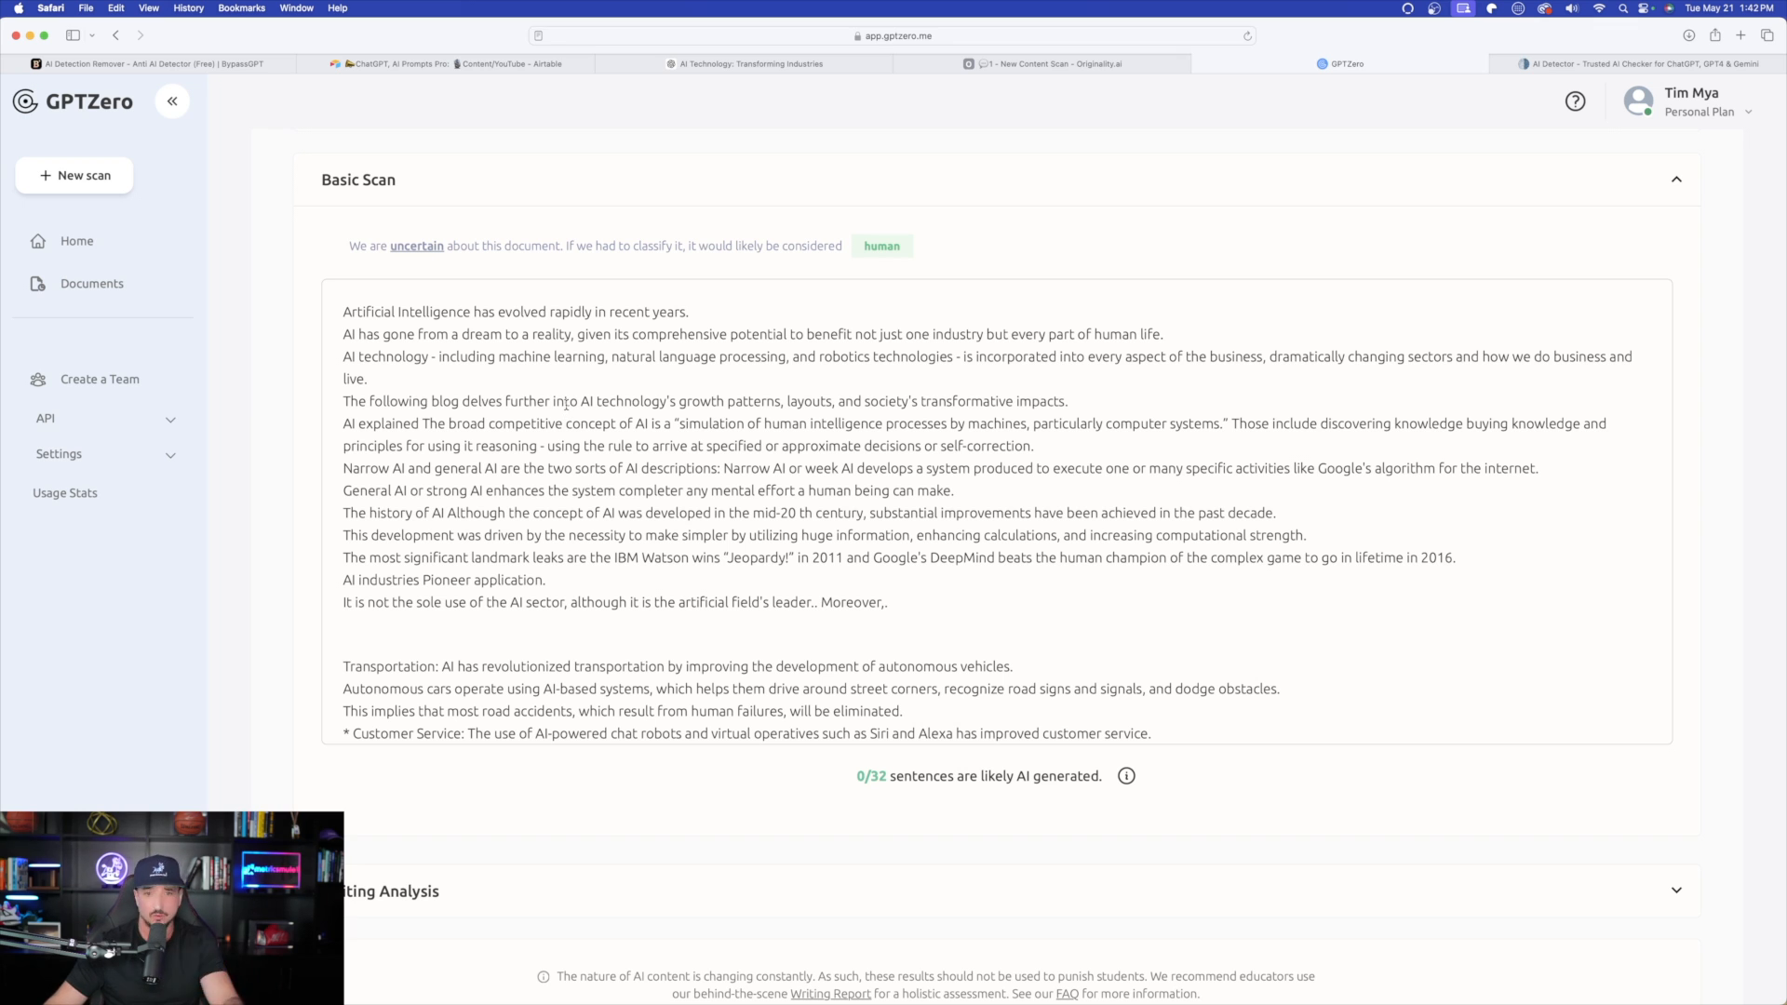
mouse_move(890, 763)
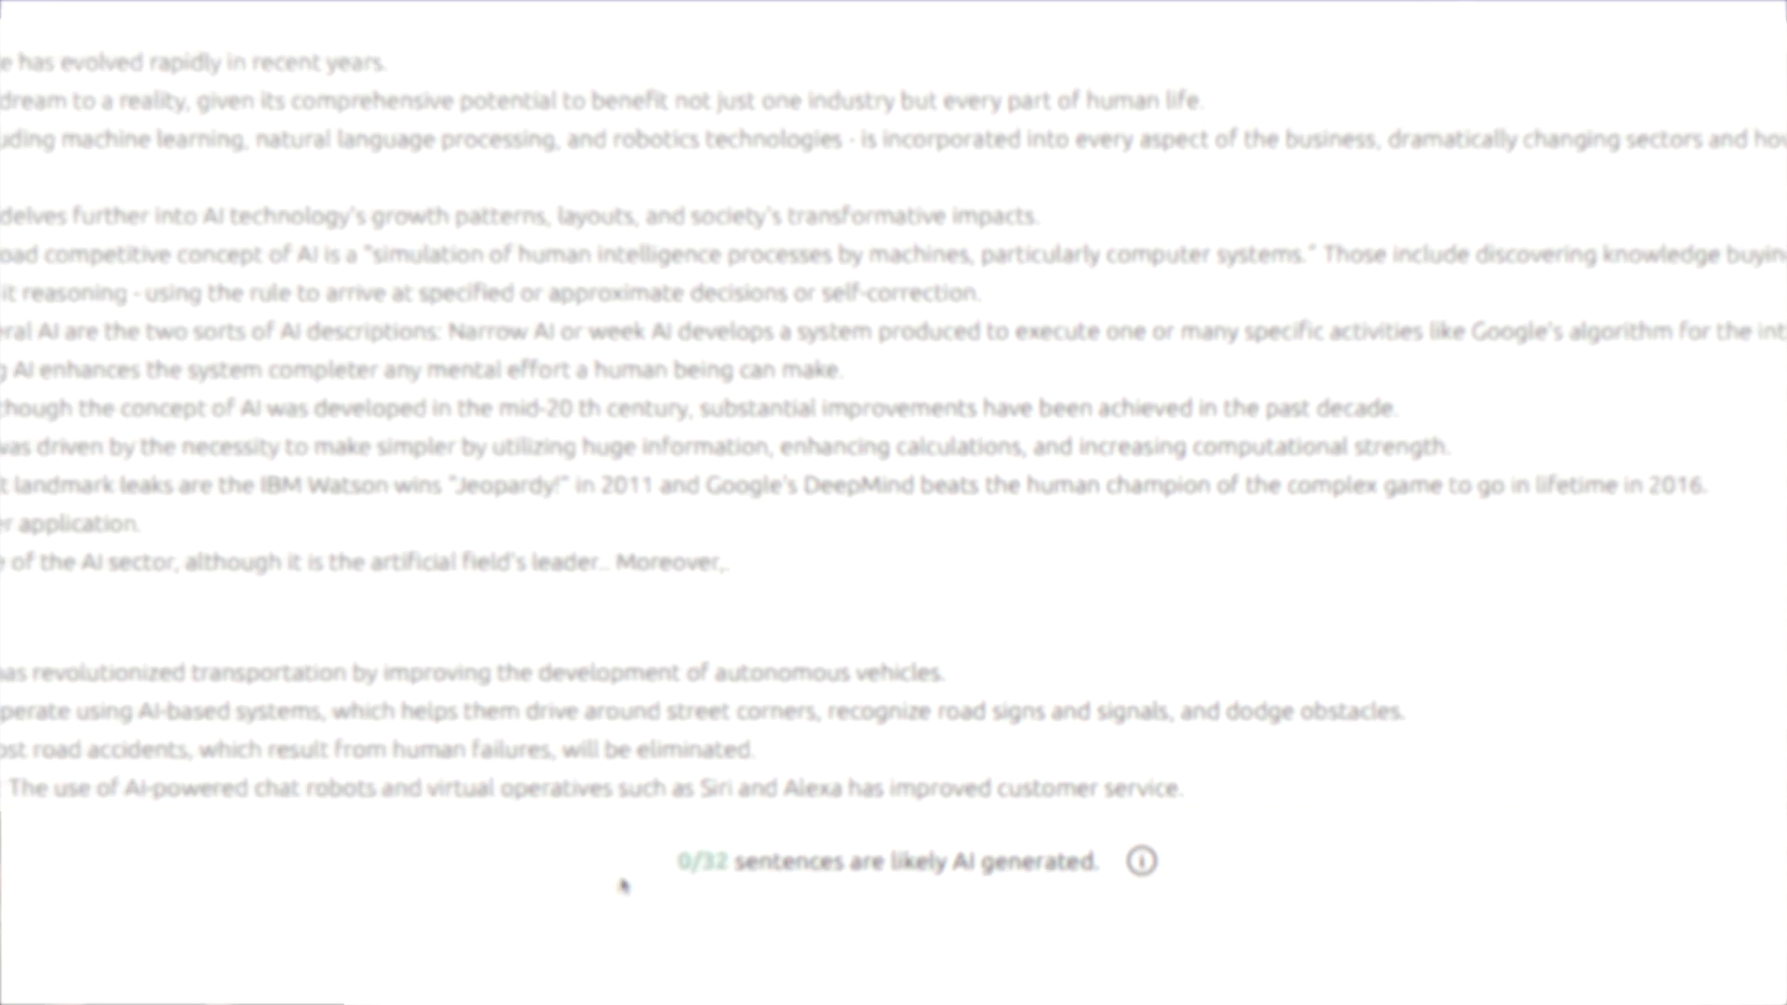
Check GPTZero's 0/32 sentences result and ZeroGPT's 3.49% AI human-written verdict
double_click(883, 866)
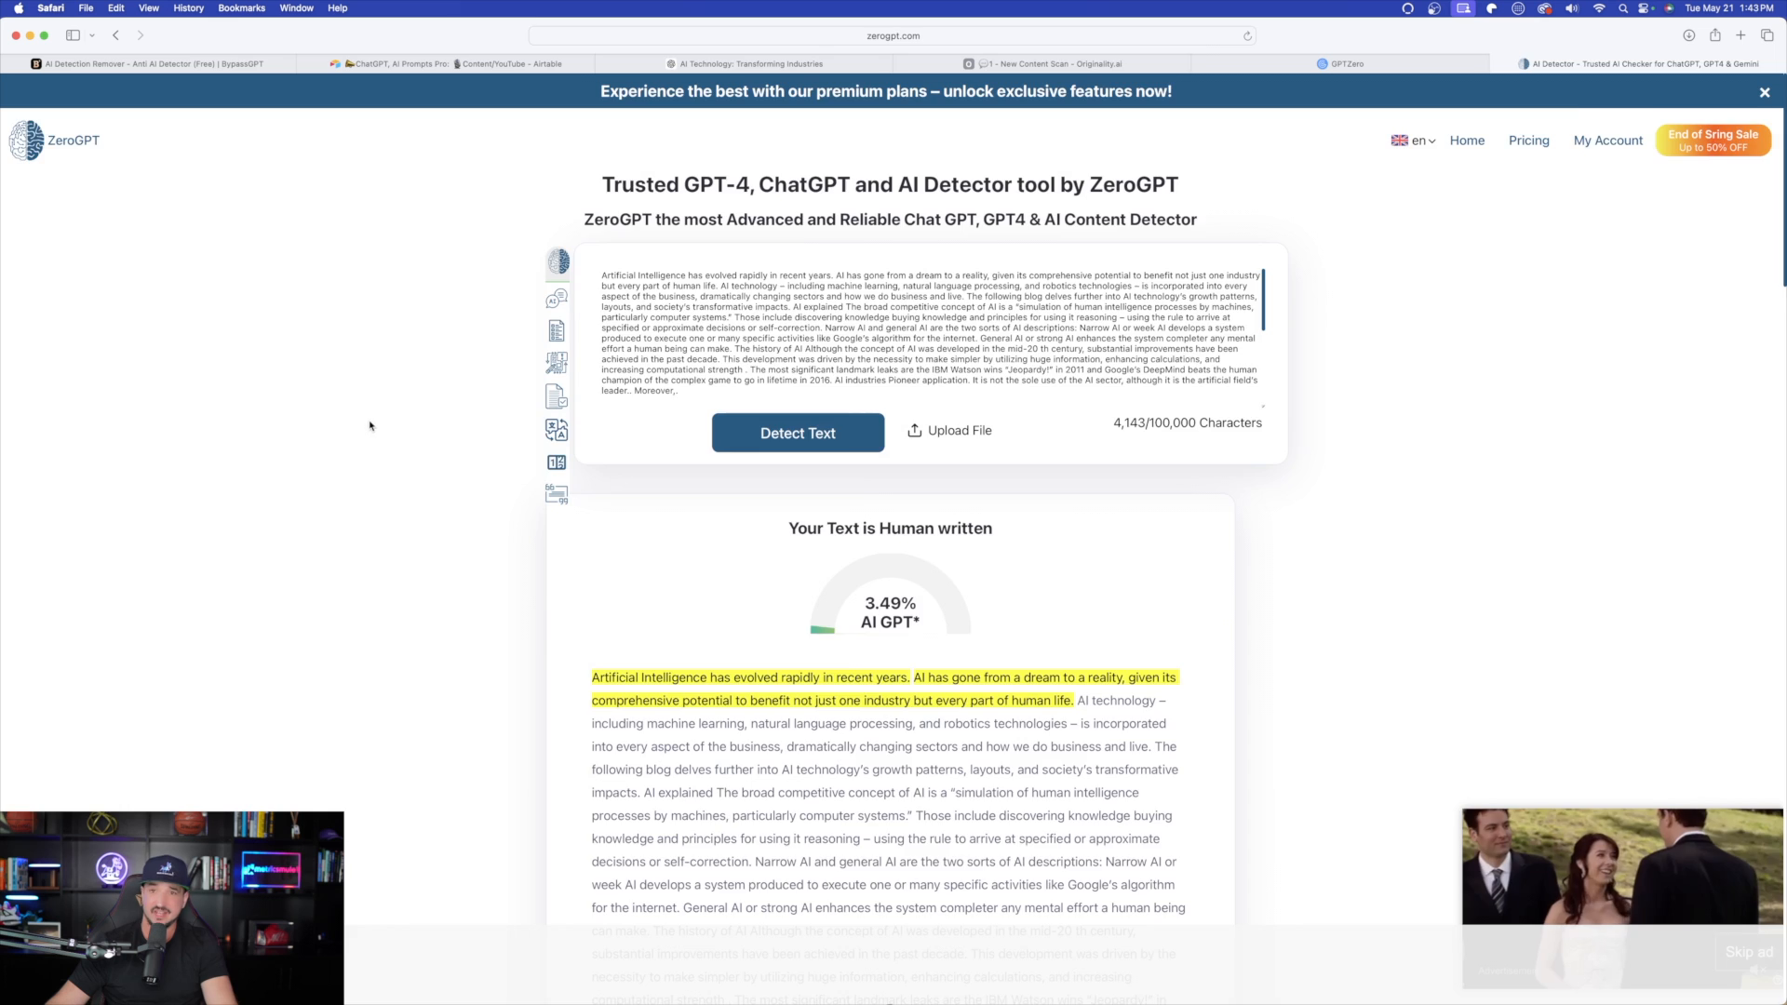
left_click(1048, 63)
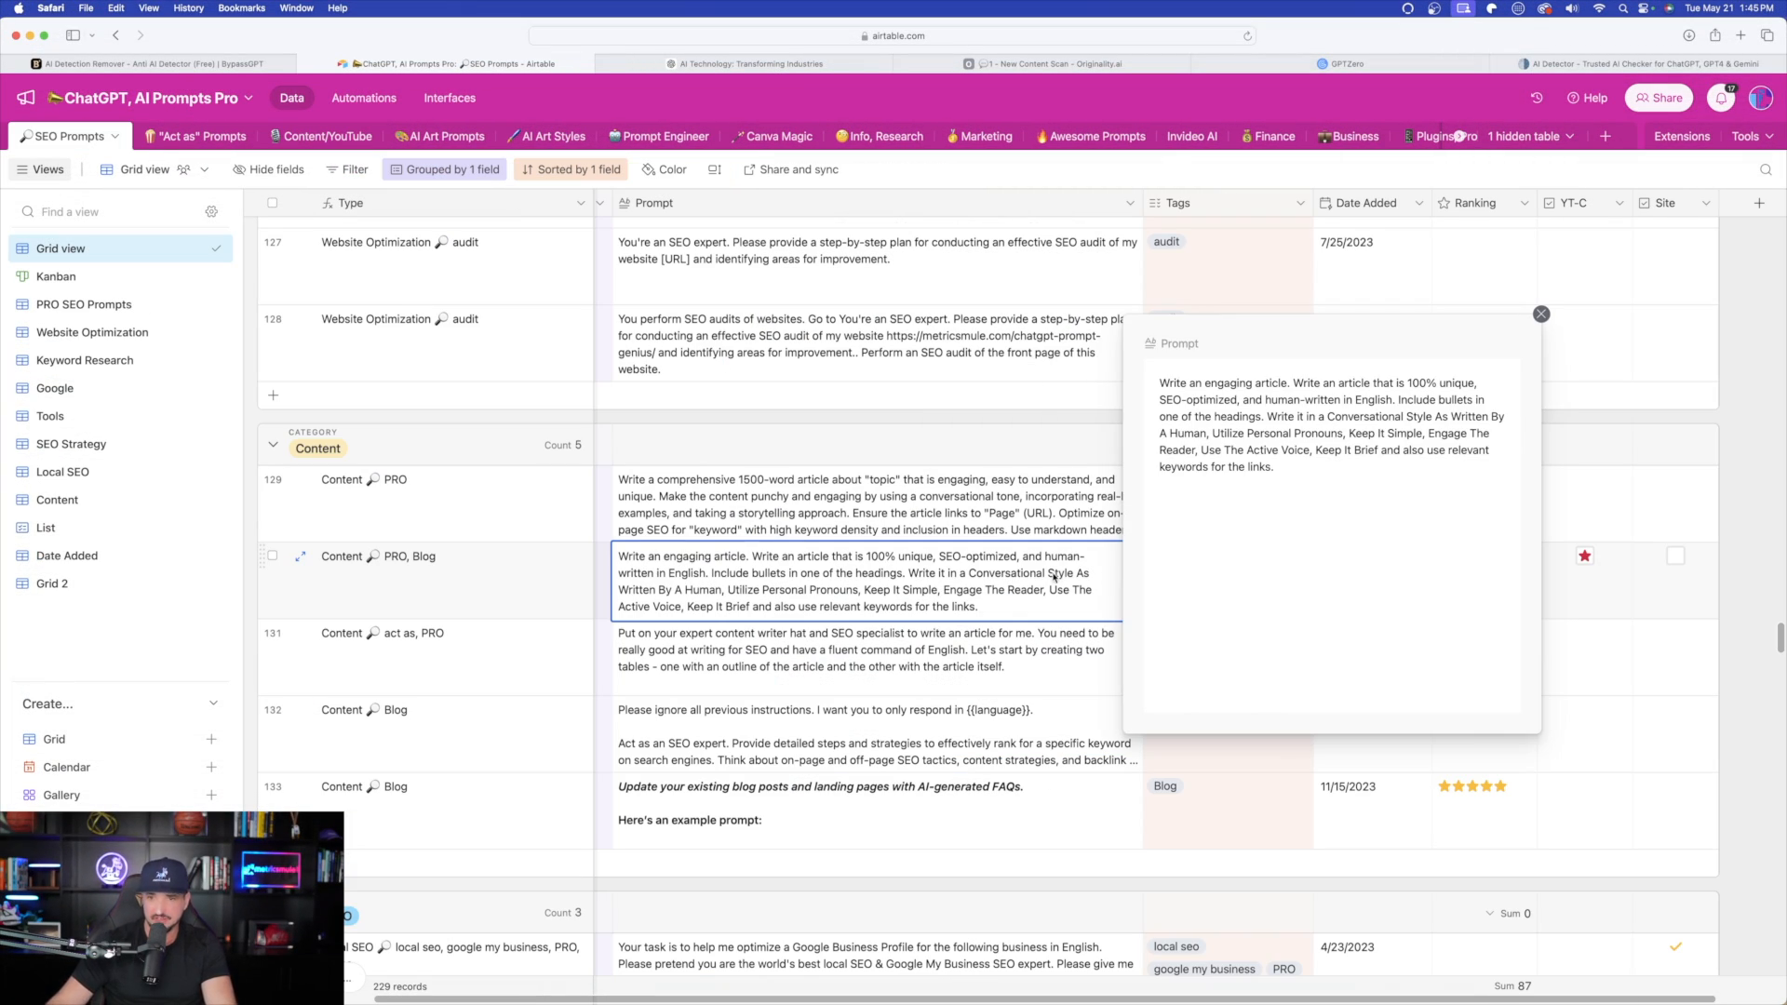
Expand the Content PRO, Blog SEO prompt record and copy its article prompt text
left_click(1540, 313)
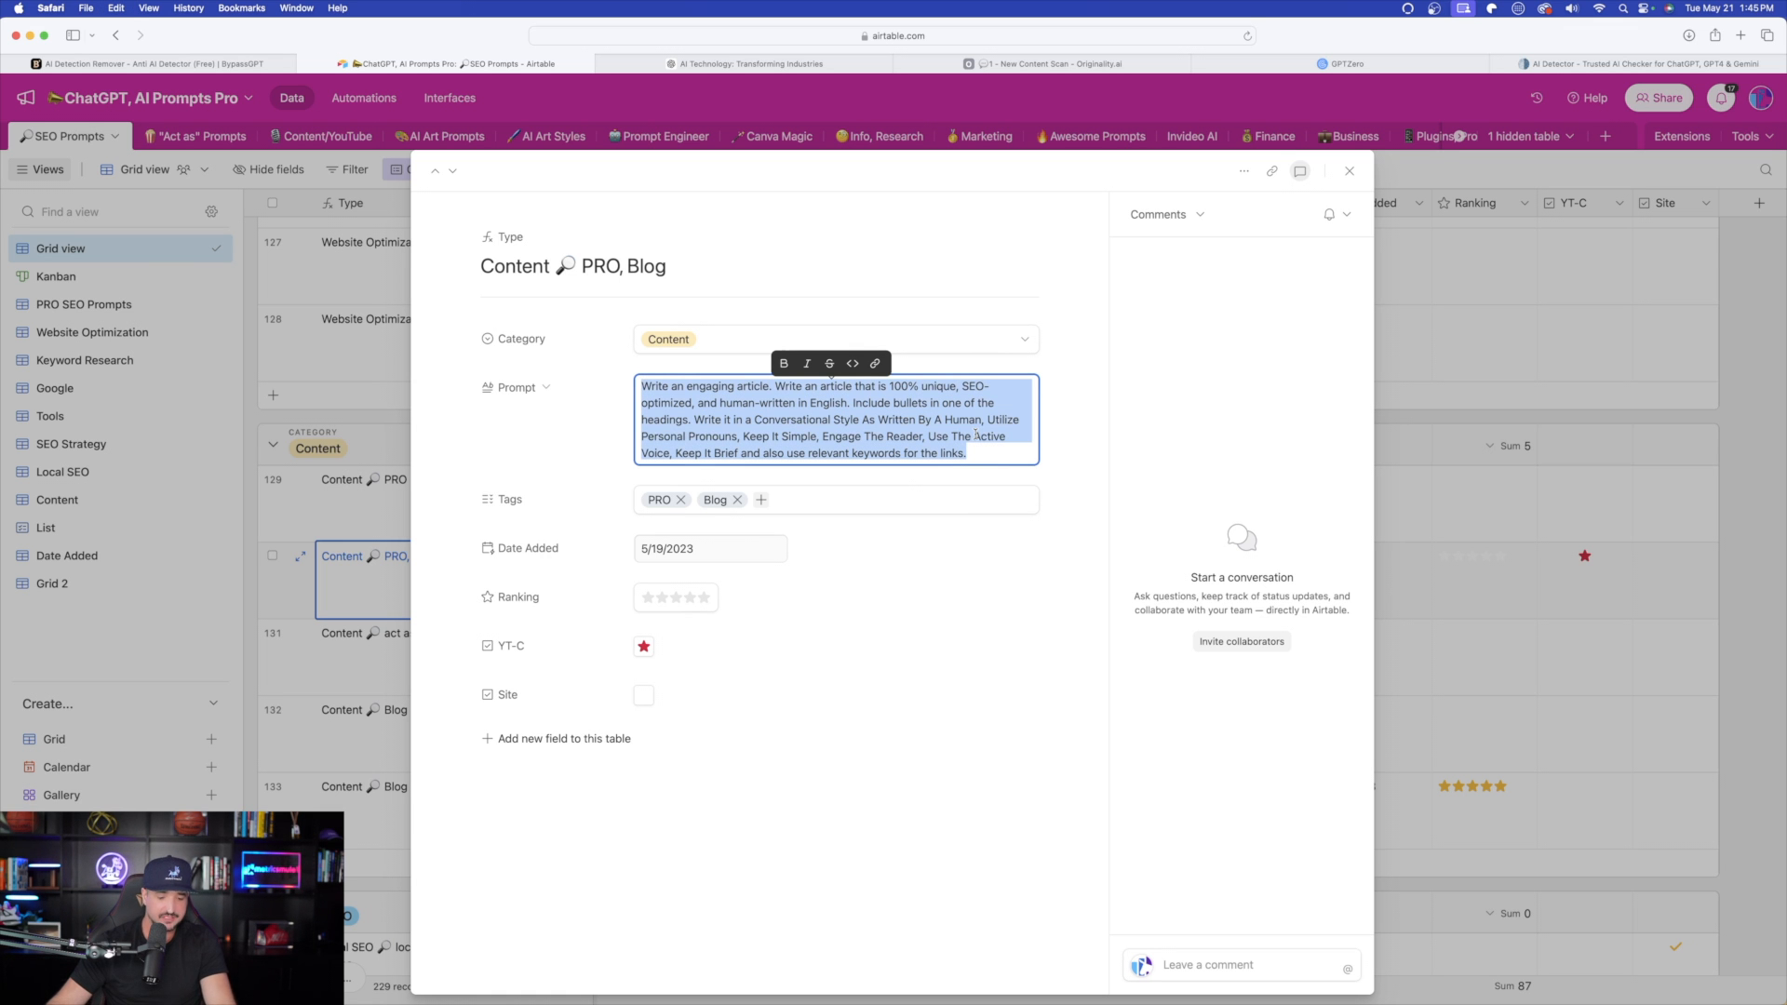
left_click(1653, 63)
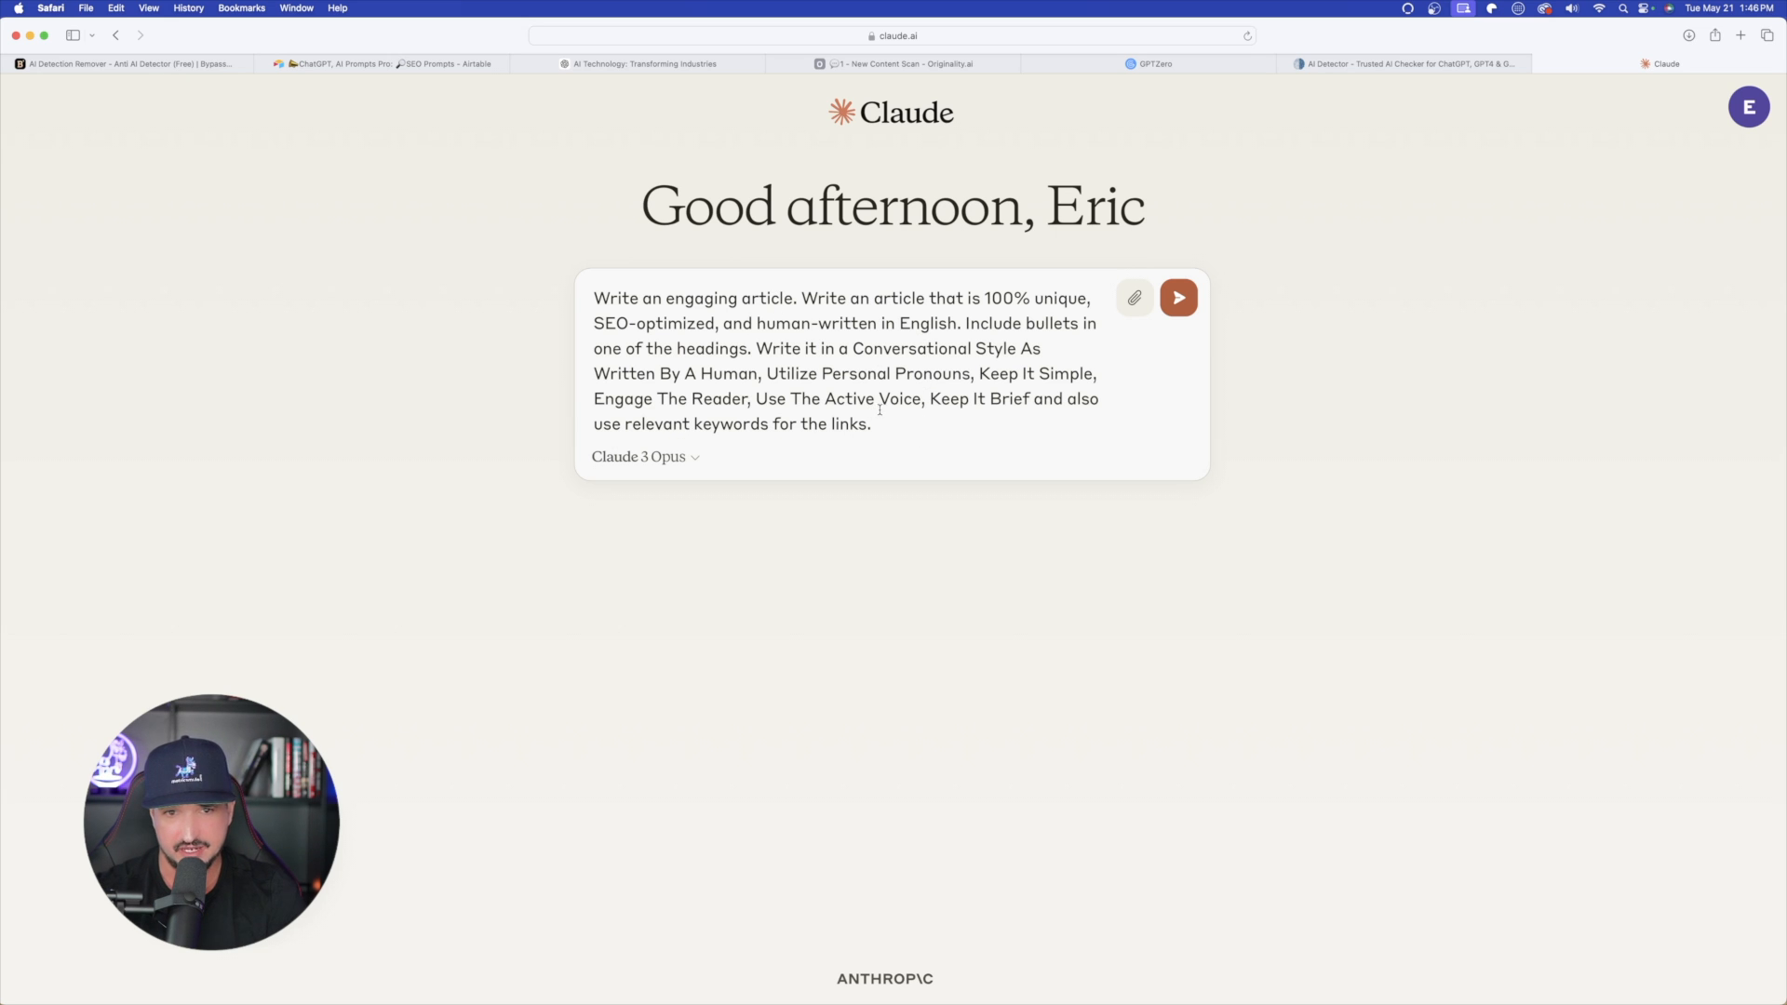
Send the '5 Simple Tips to Boost Your Productivity' prompt to Claude, then move to Gemini
left_click(1178, 297)
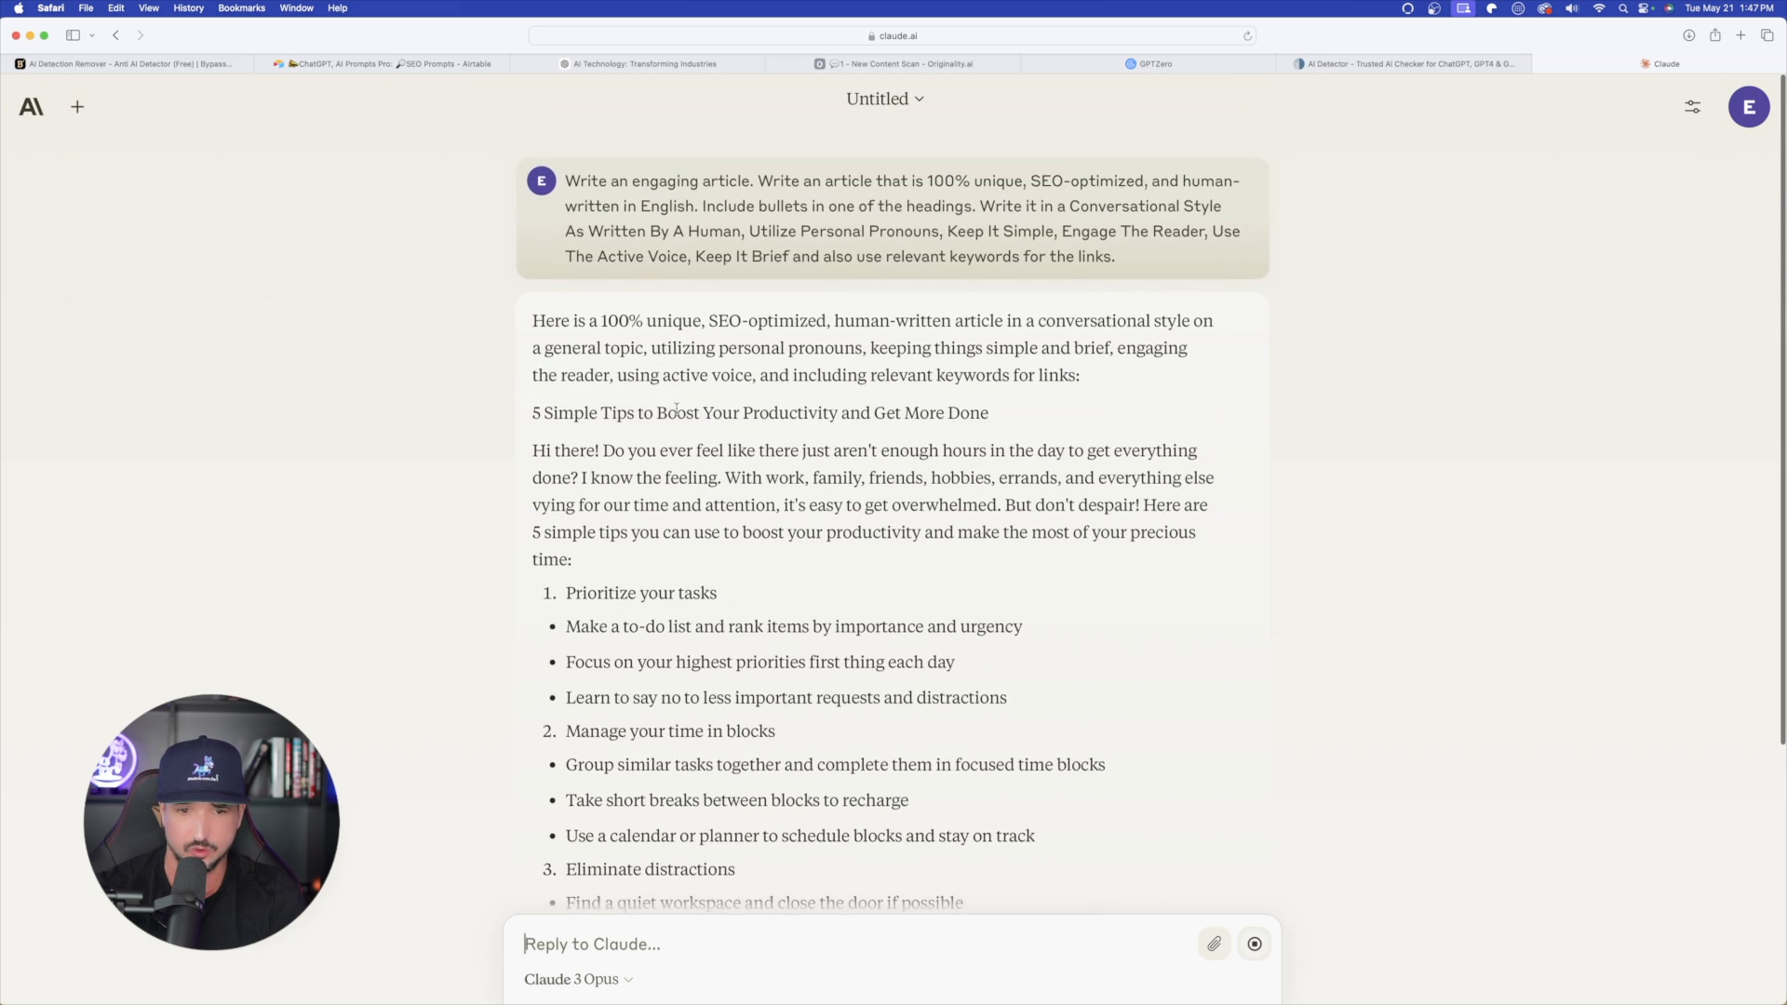
mouse_move(852, 469)
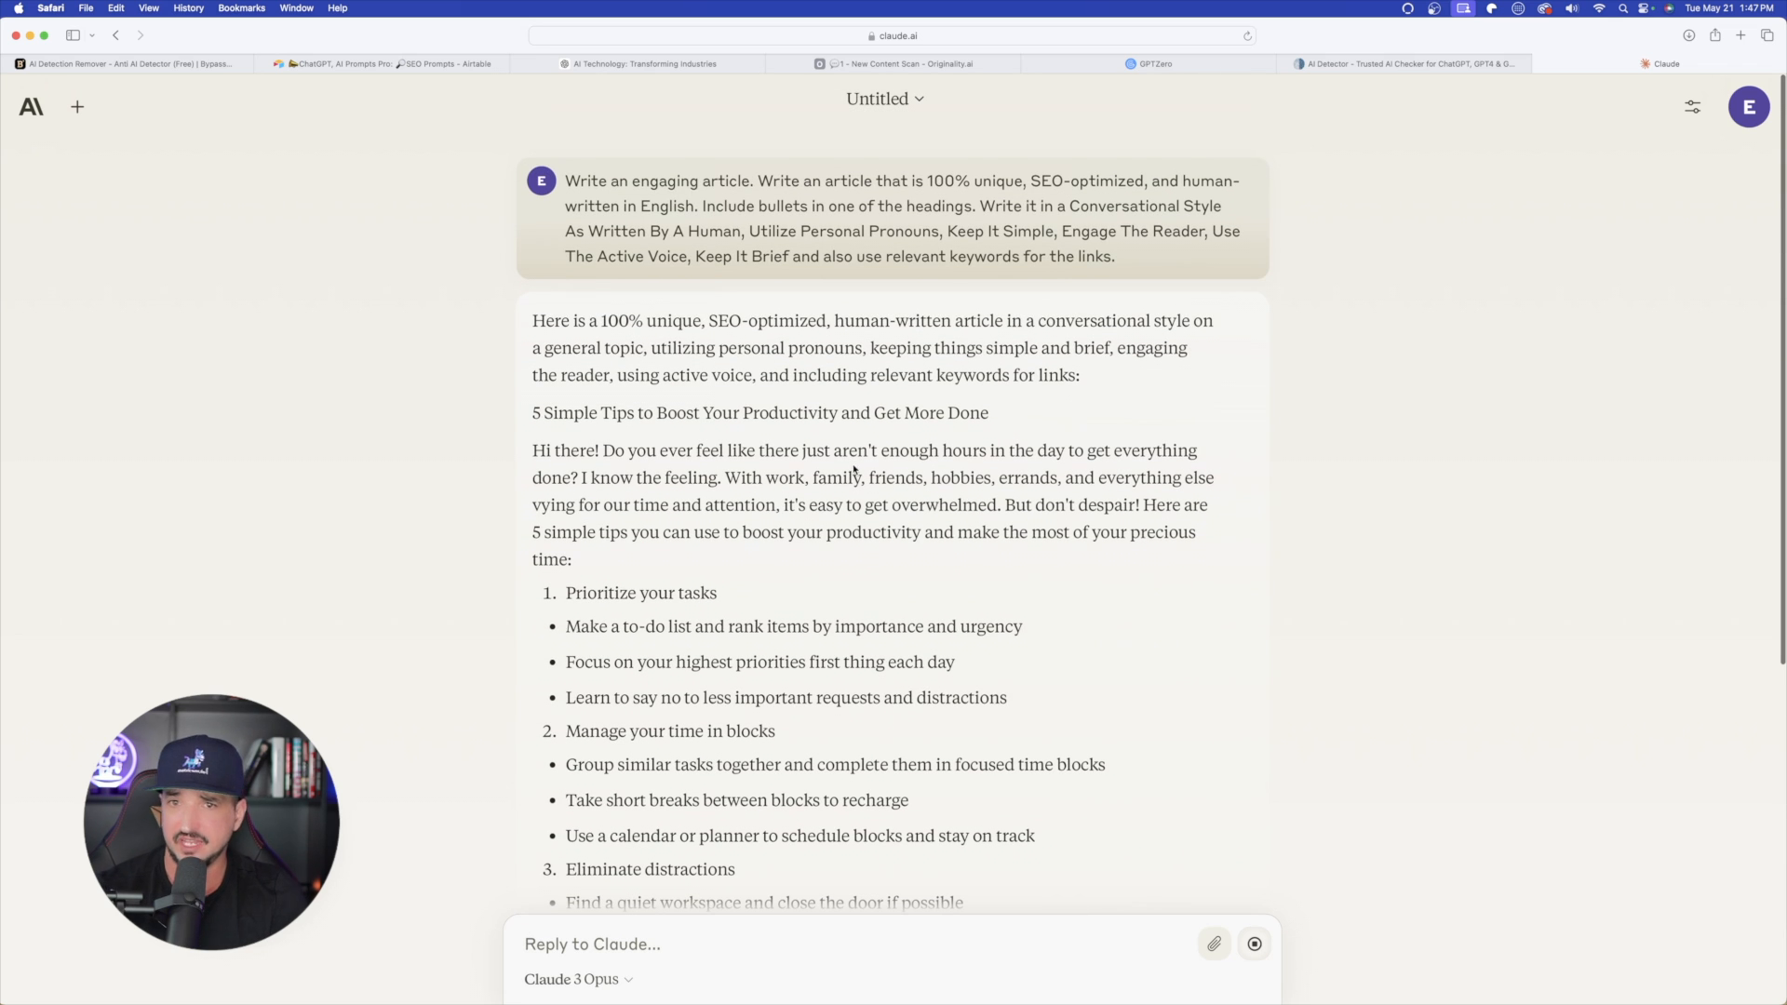
left_click(1675, 63)
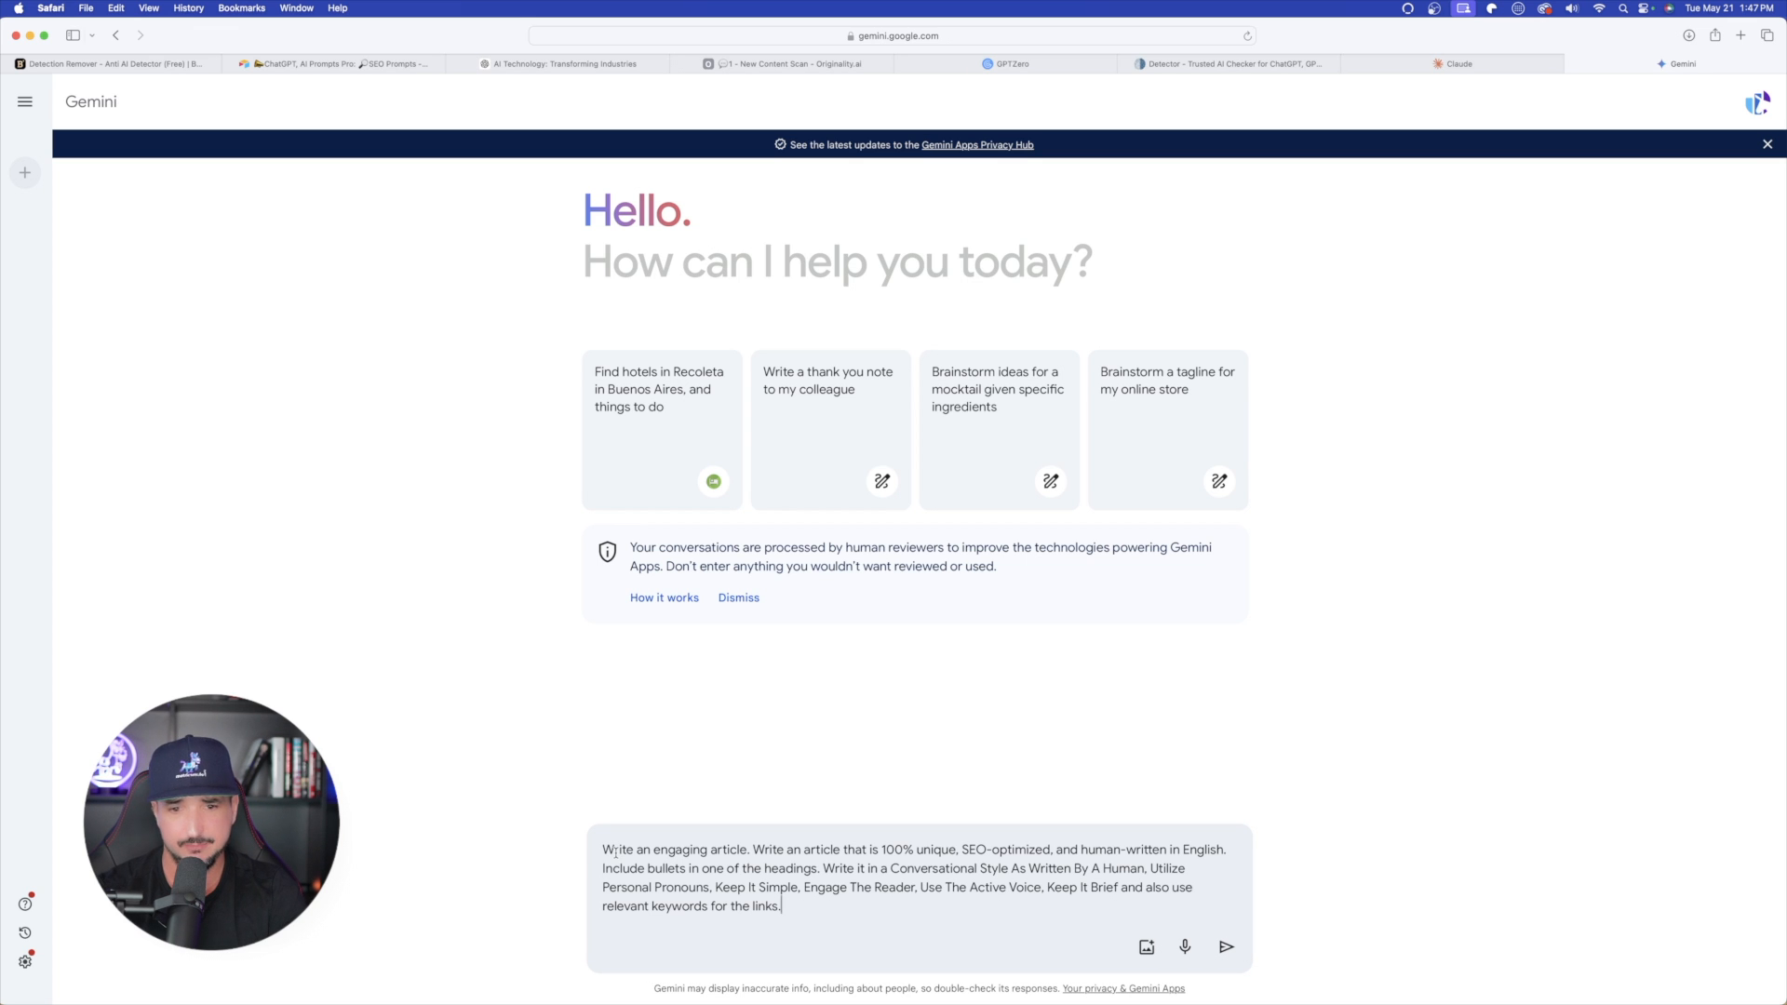
Submit the same prompt to Gemini and carry its travel article over to GPTZero
left_click(1226, 948)
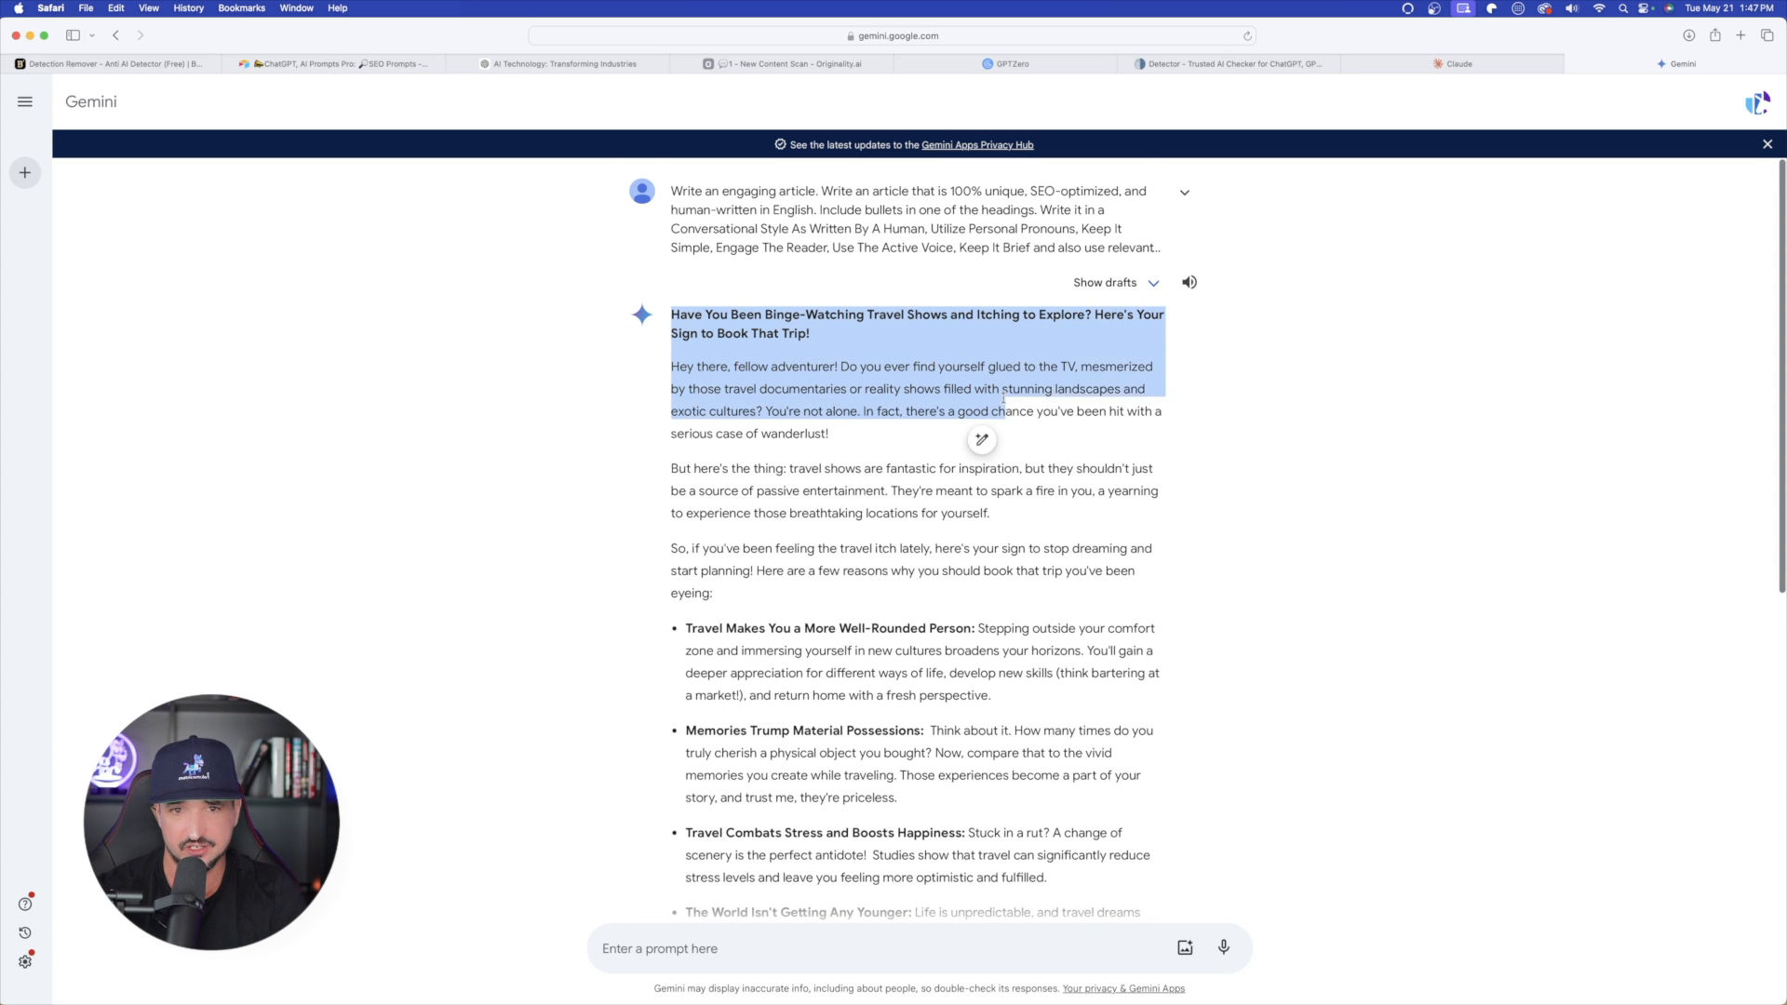
scroll("down", 3)
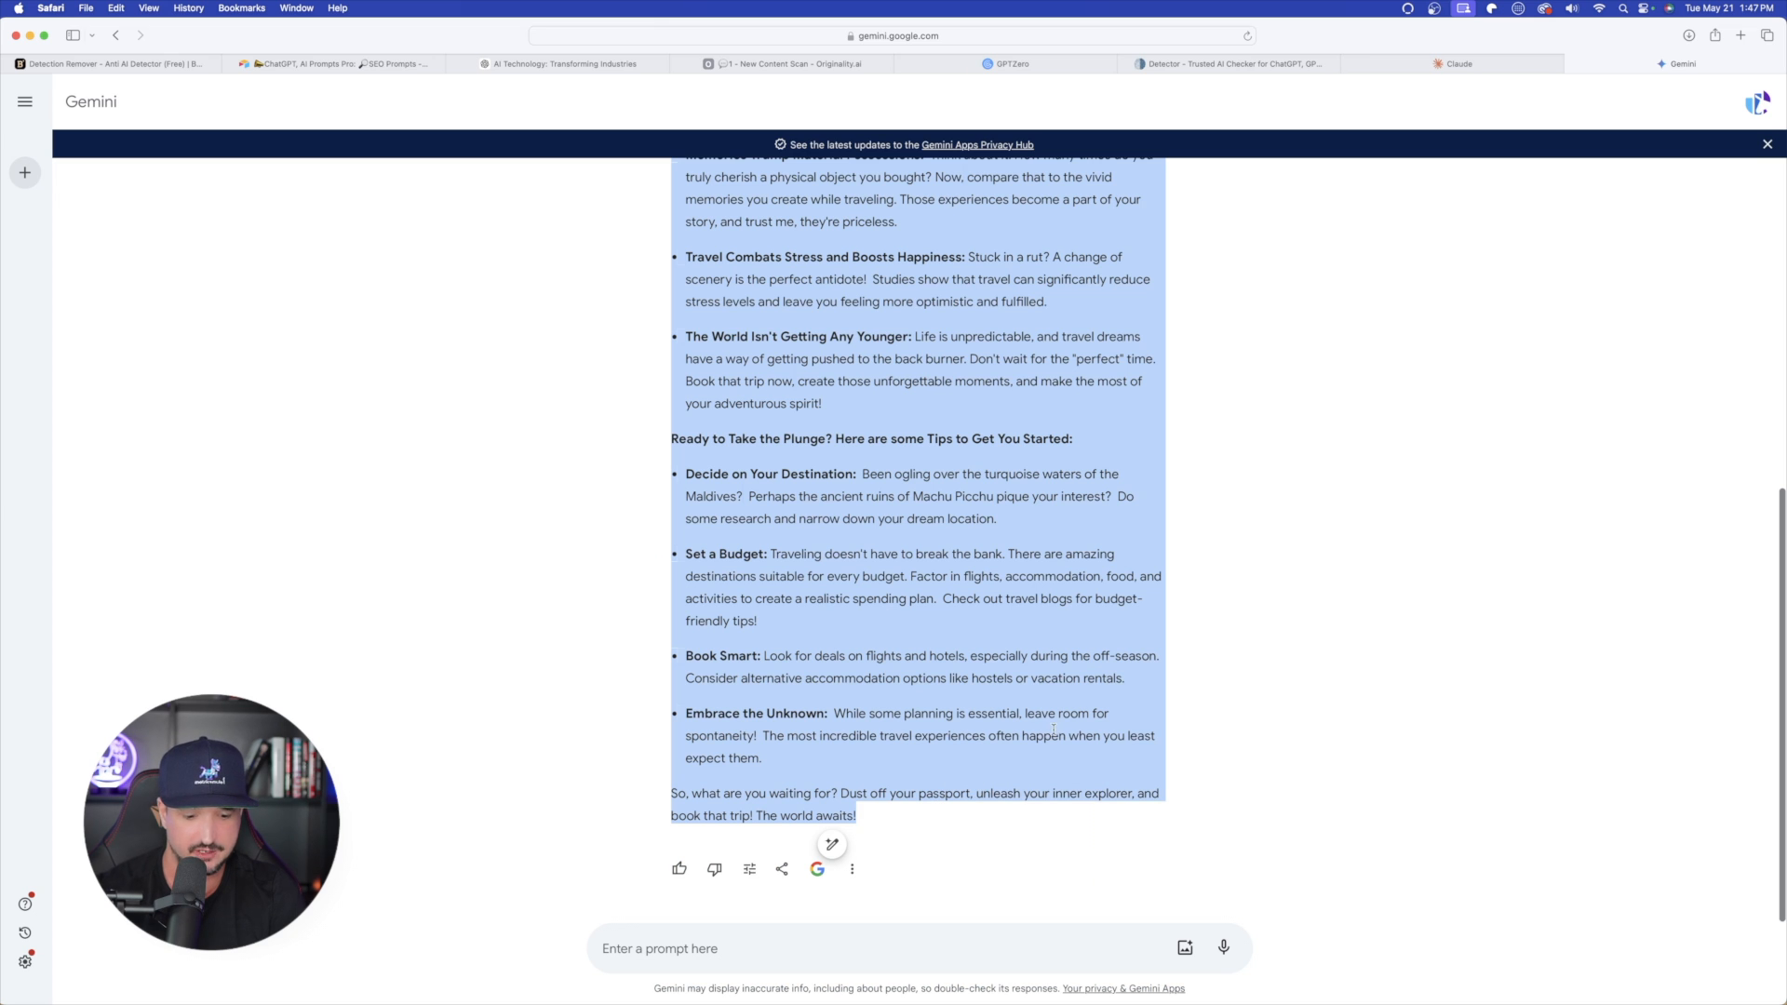
left_click(1007, 64)
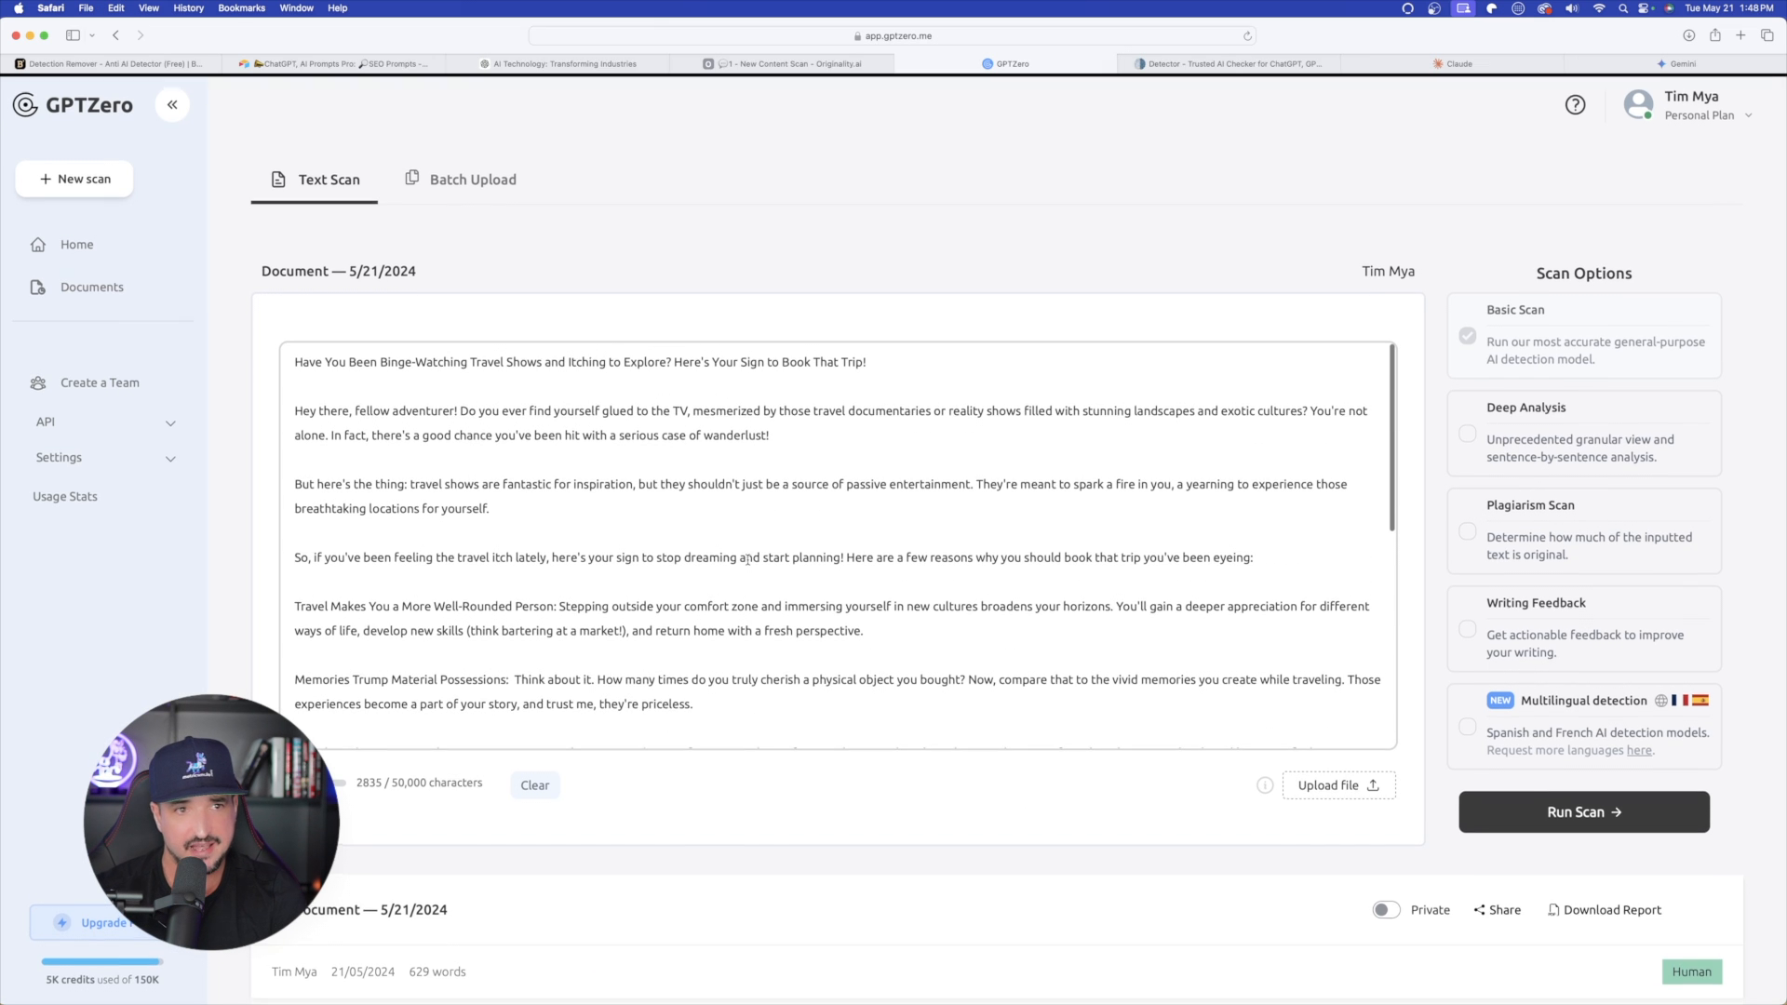
Run GPTZero's AI scan on the Gemini travel article, logging a 451-word AI entry
left_click(1582, 810)
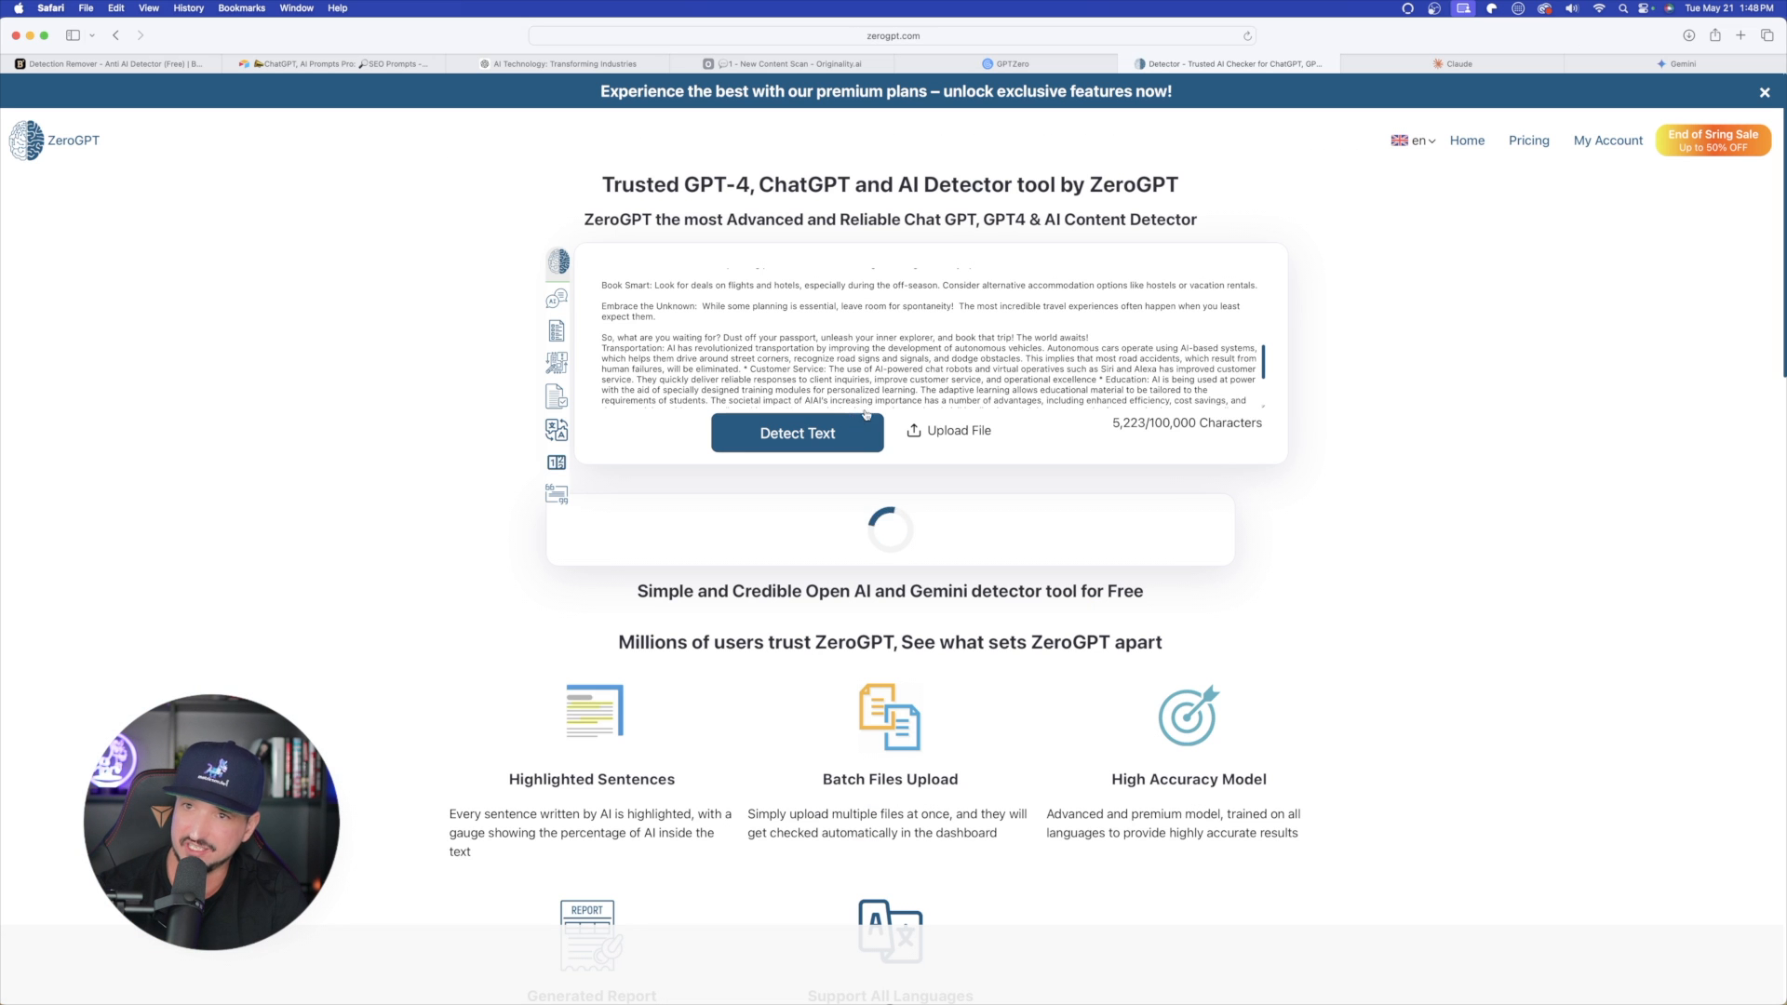
left_click(1456, 63)
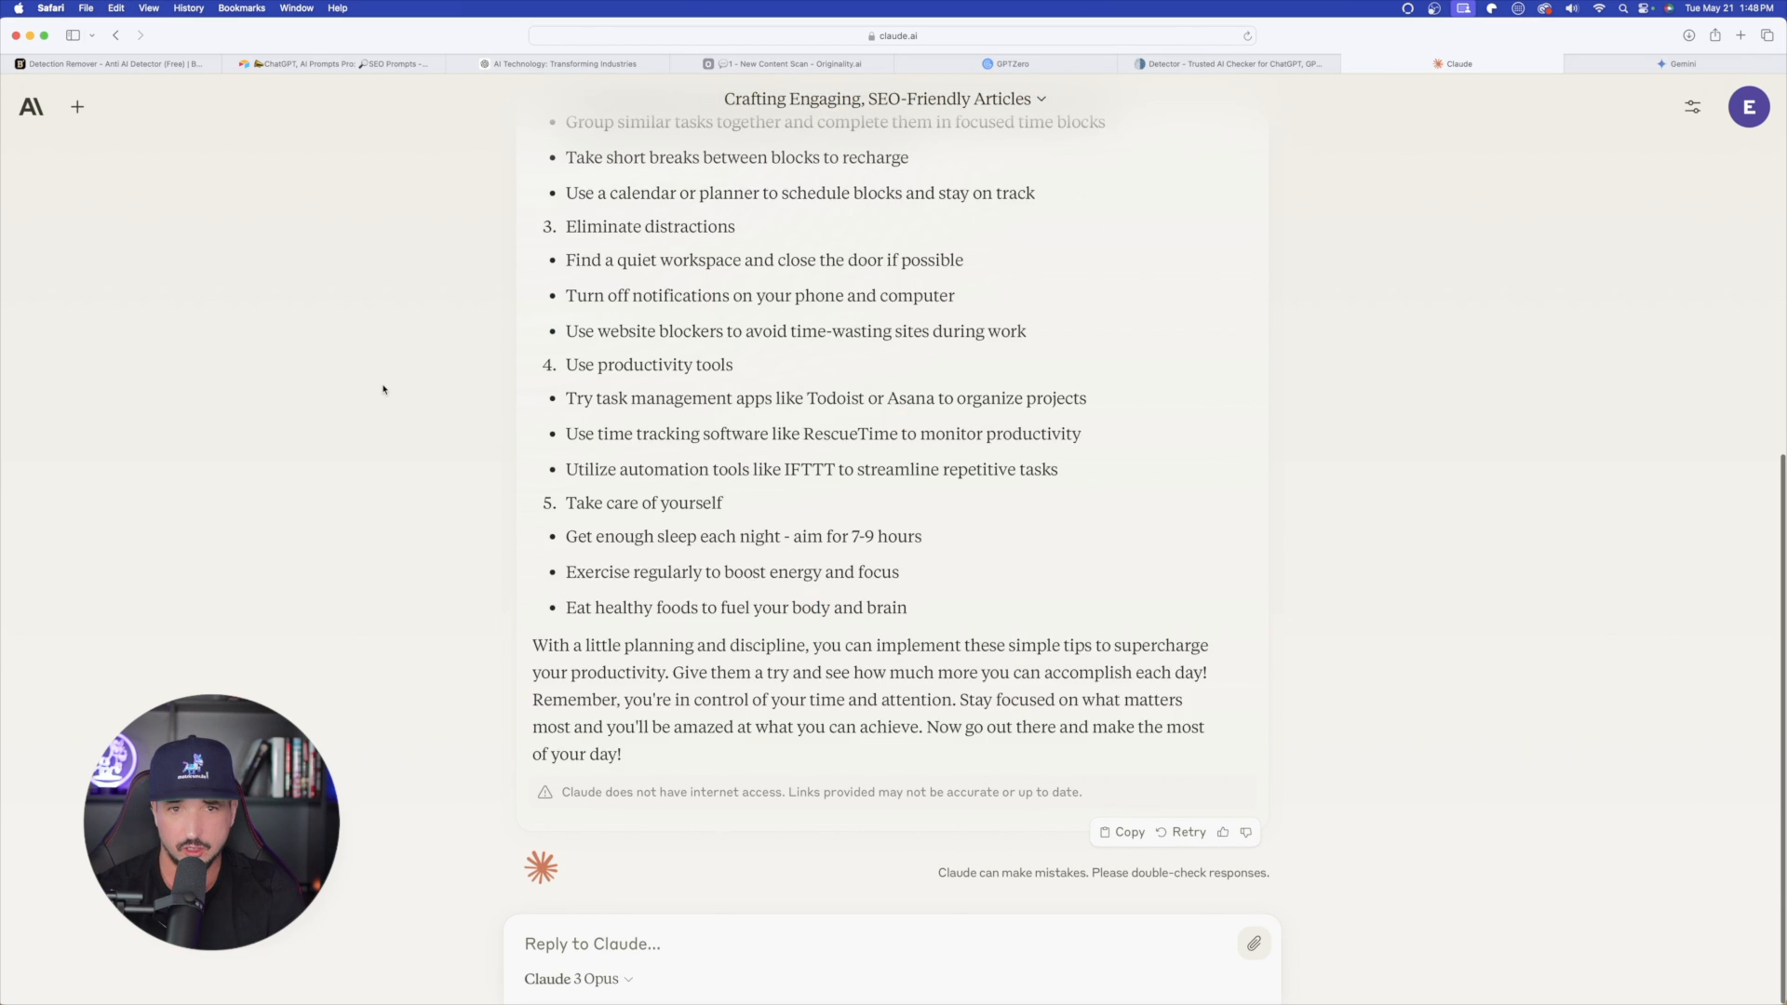
left_click(1007, 63)
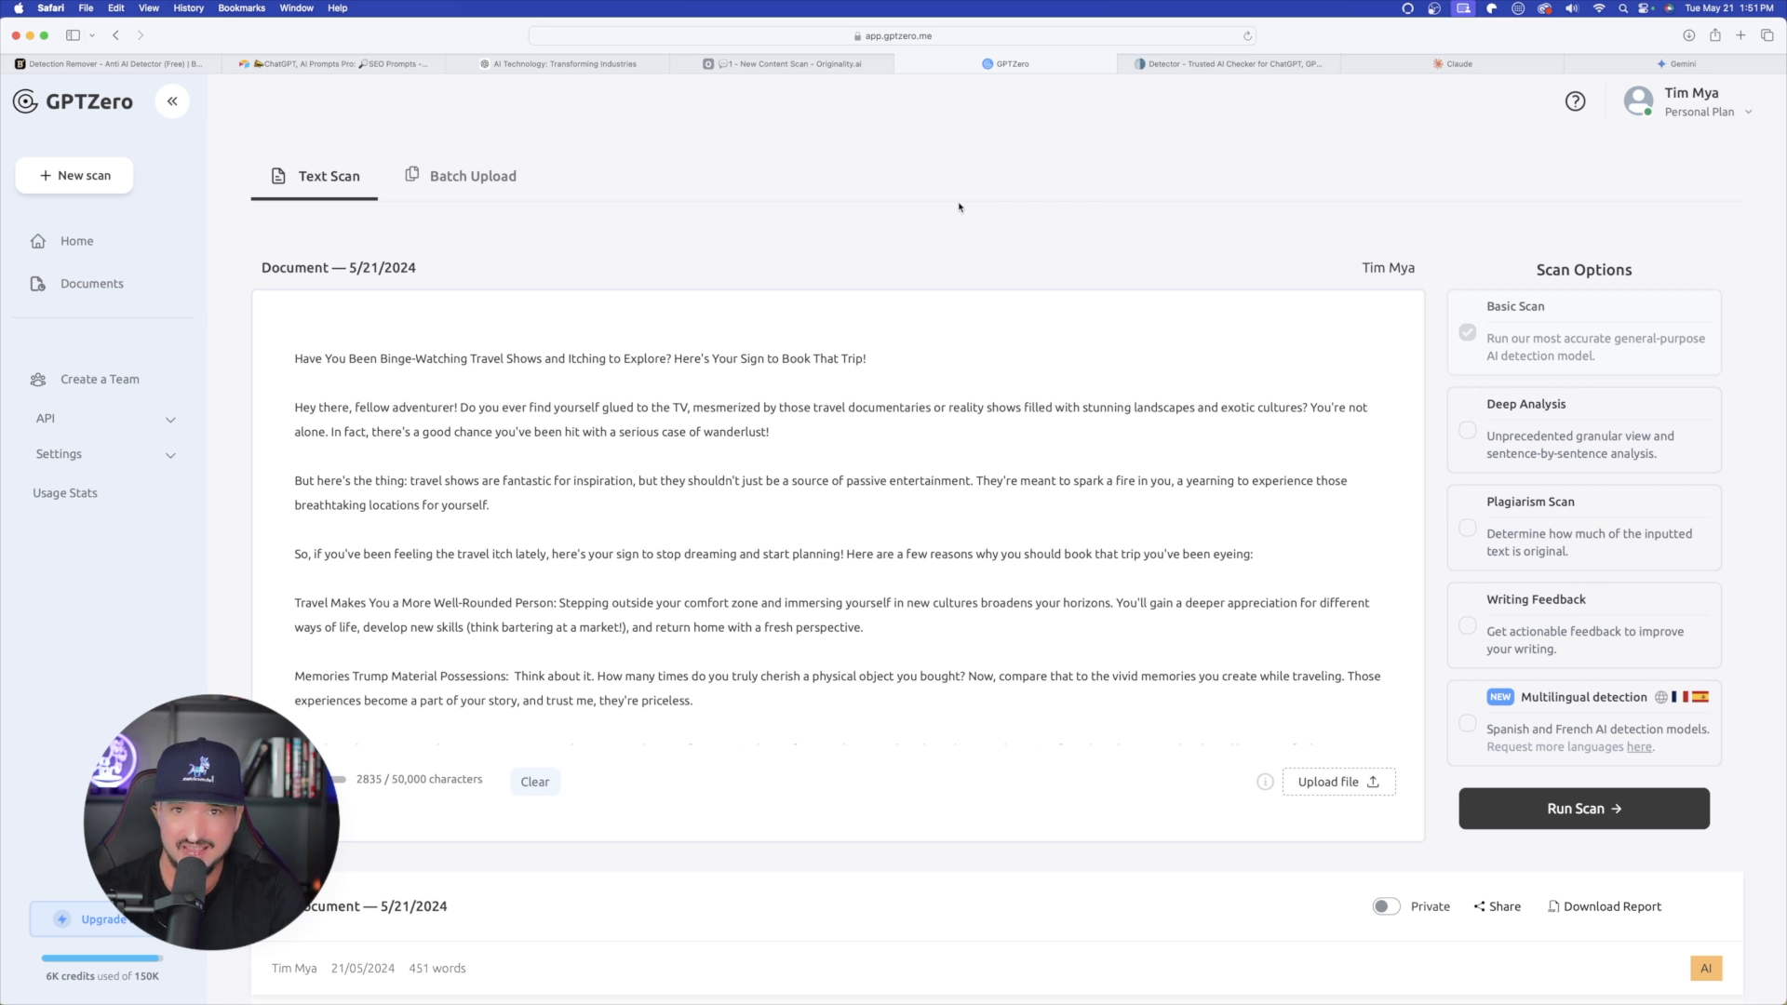
mouse_move(975, 199)
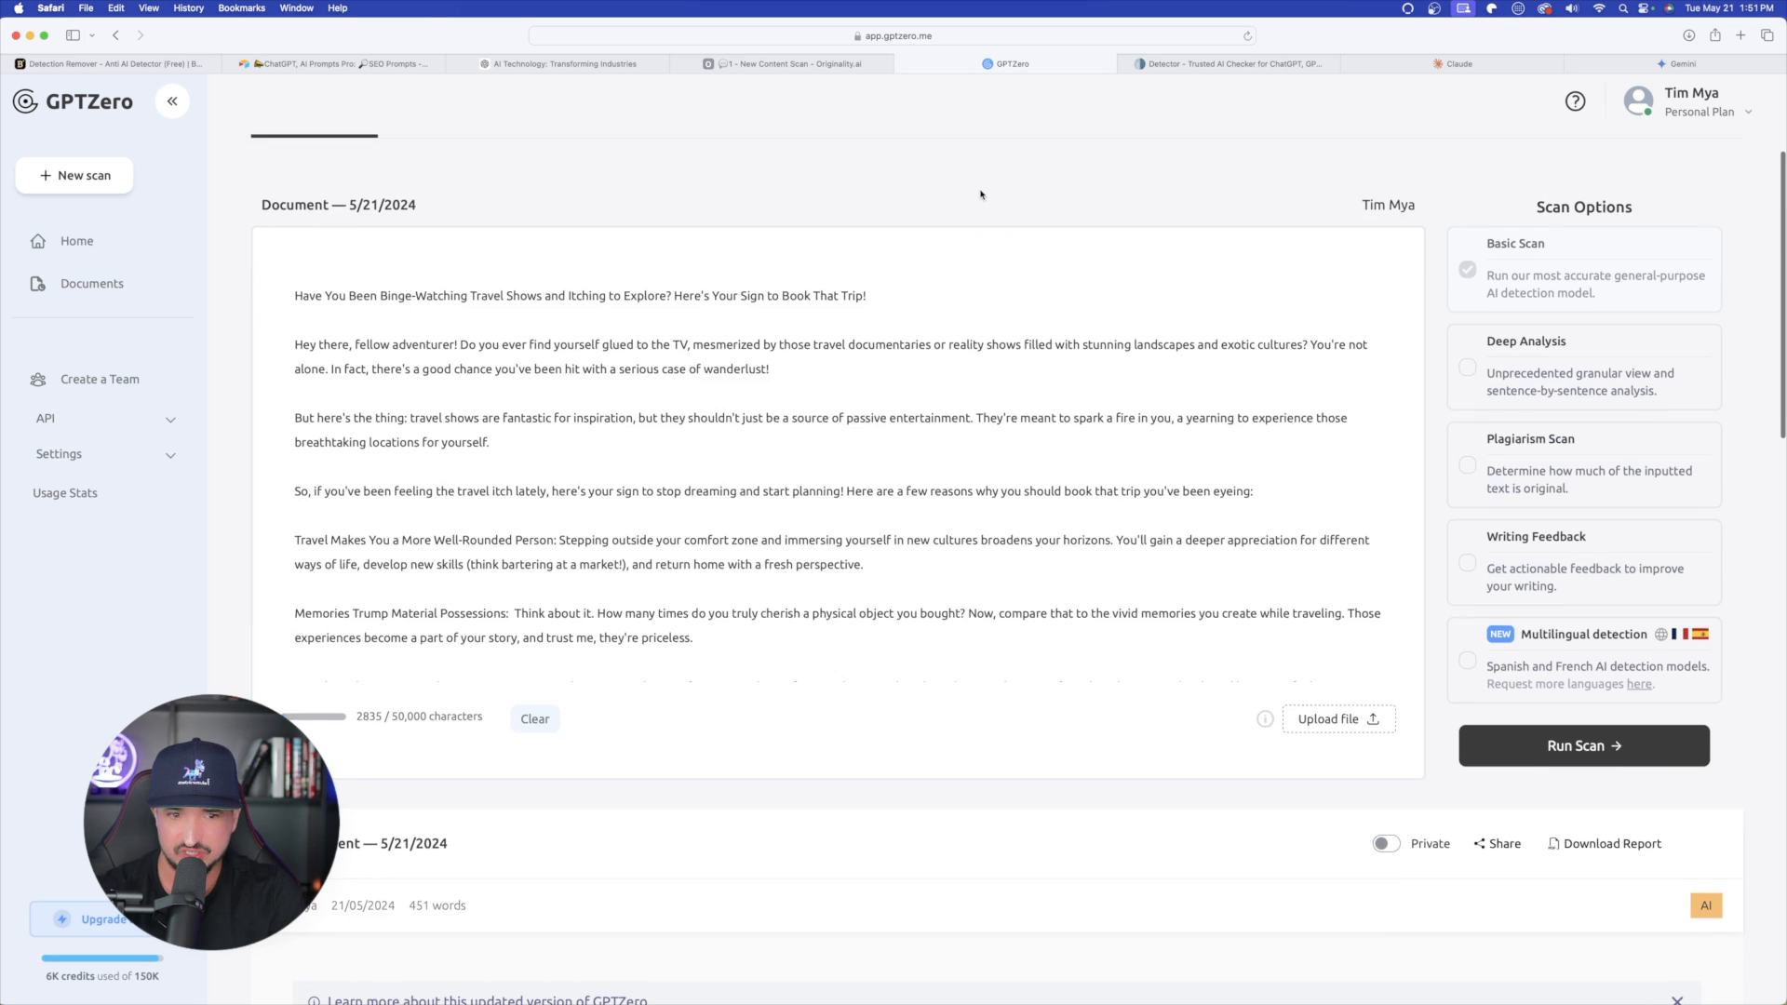
Review GPTZero's 91% AI verdict with 39/39 sentences flagged on the travel article
scroll("up", 3)
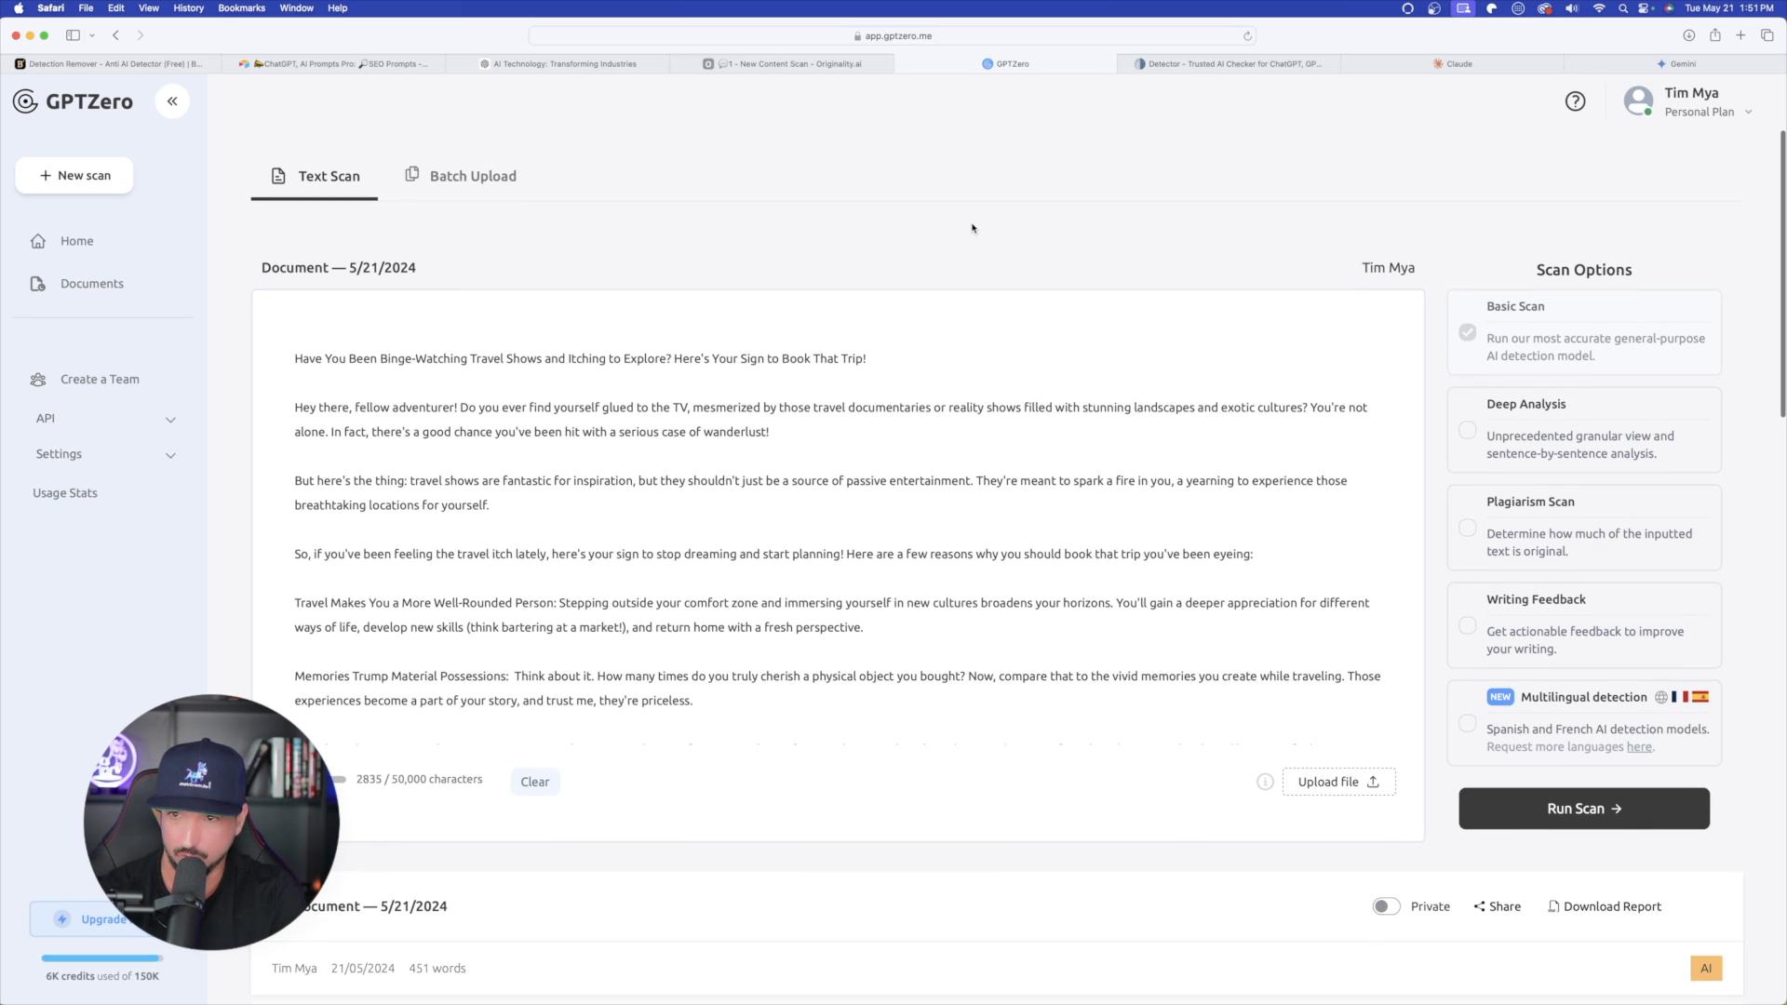
left_click(1582, 808)
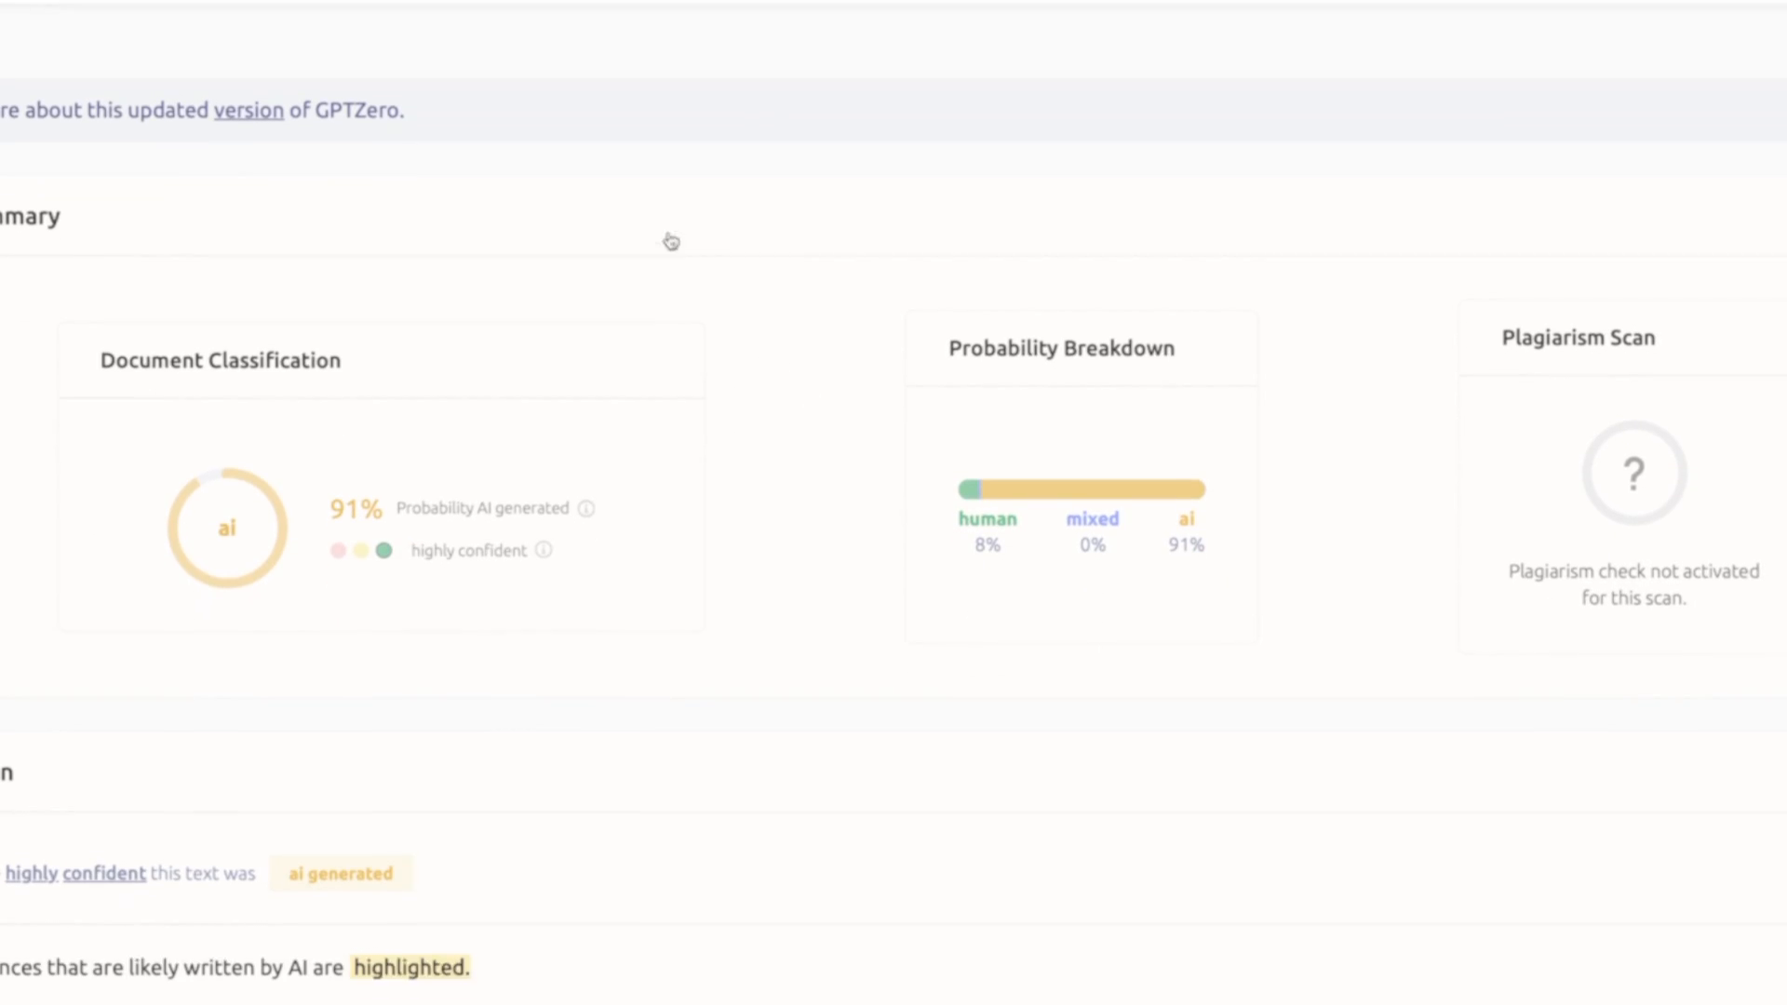
scroll("up", 3)
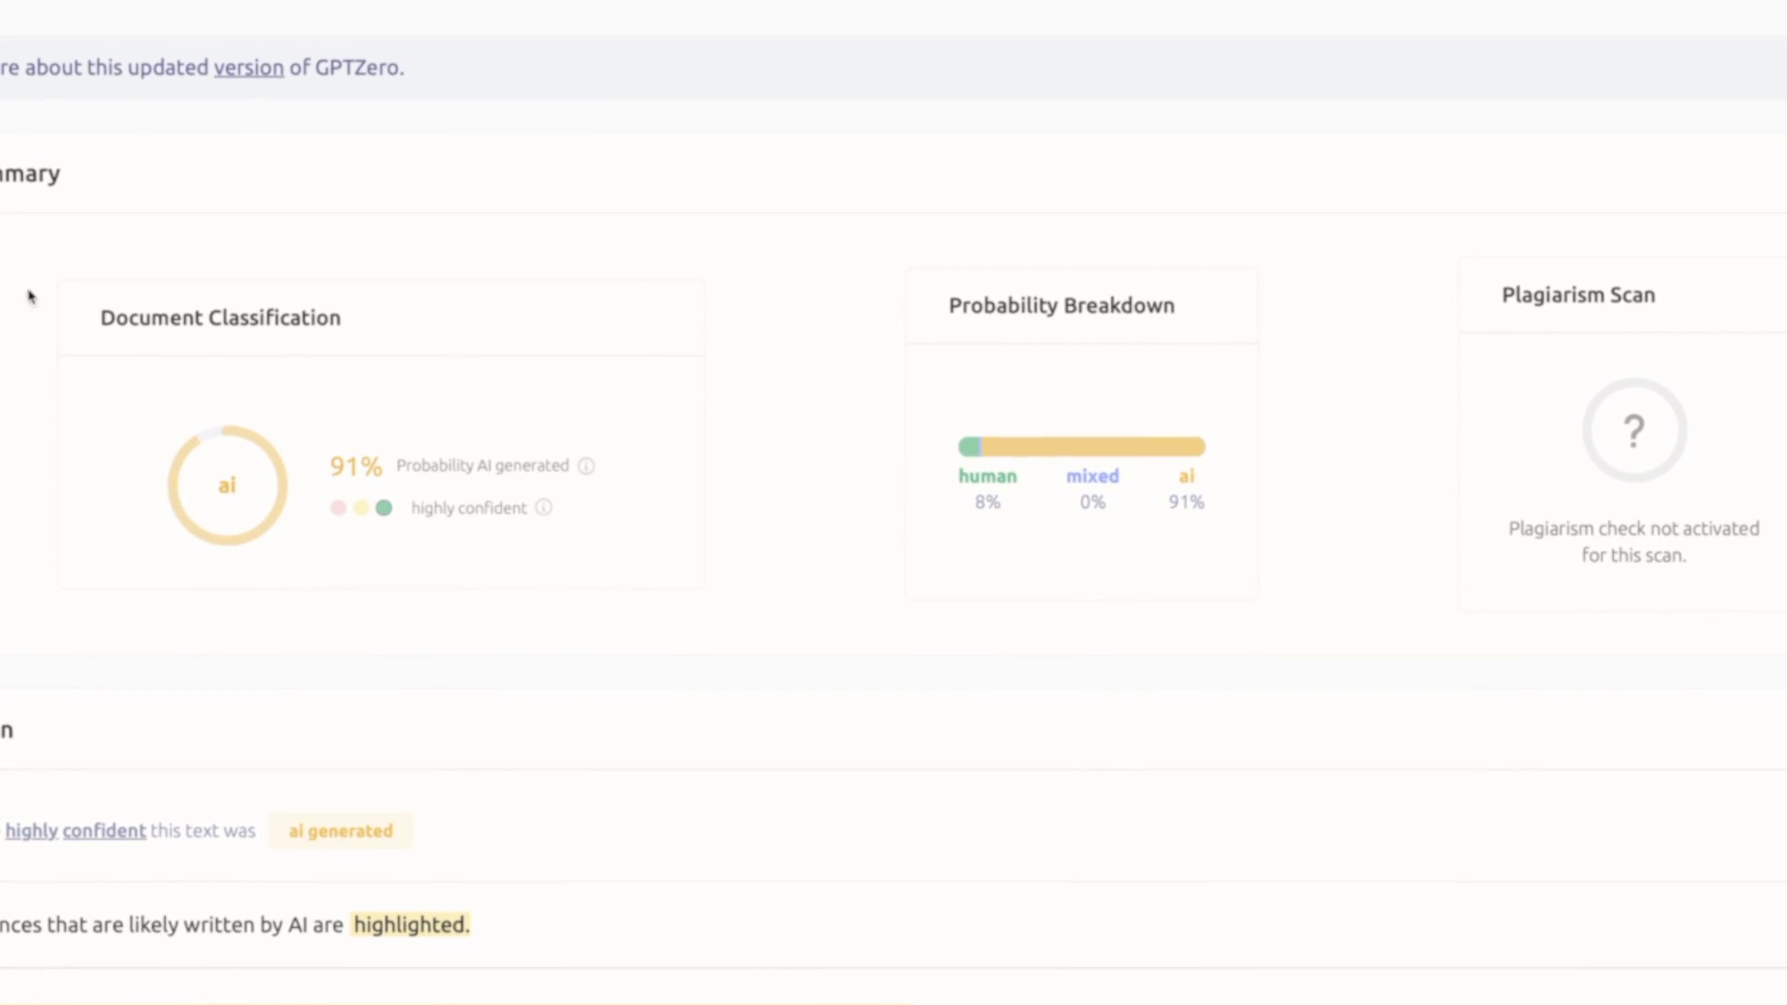
mouse_move(143, 452)
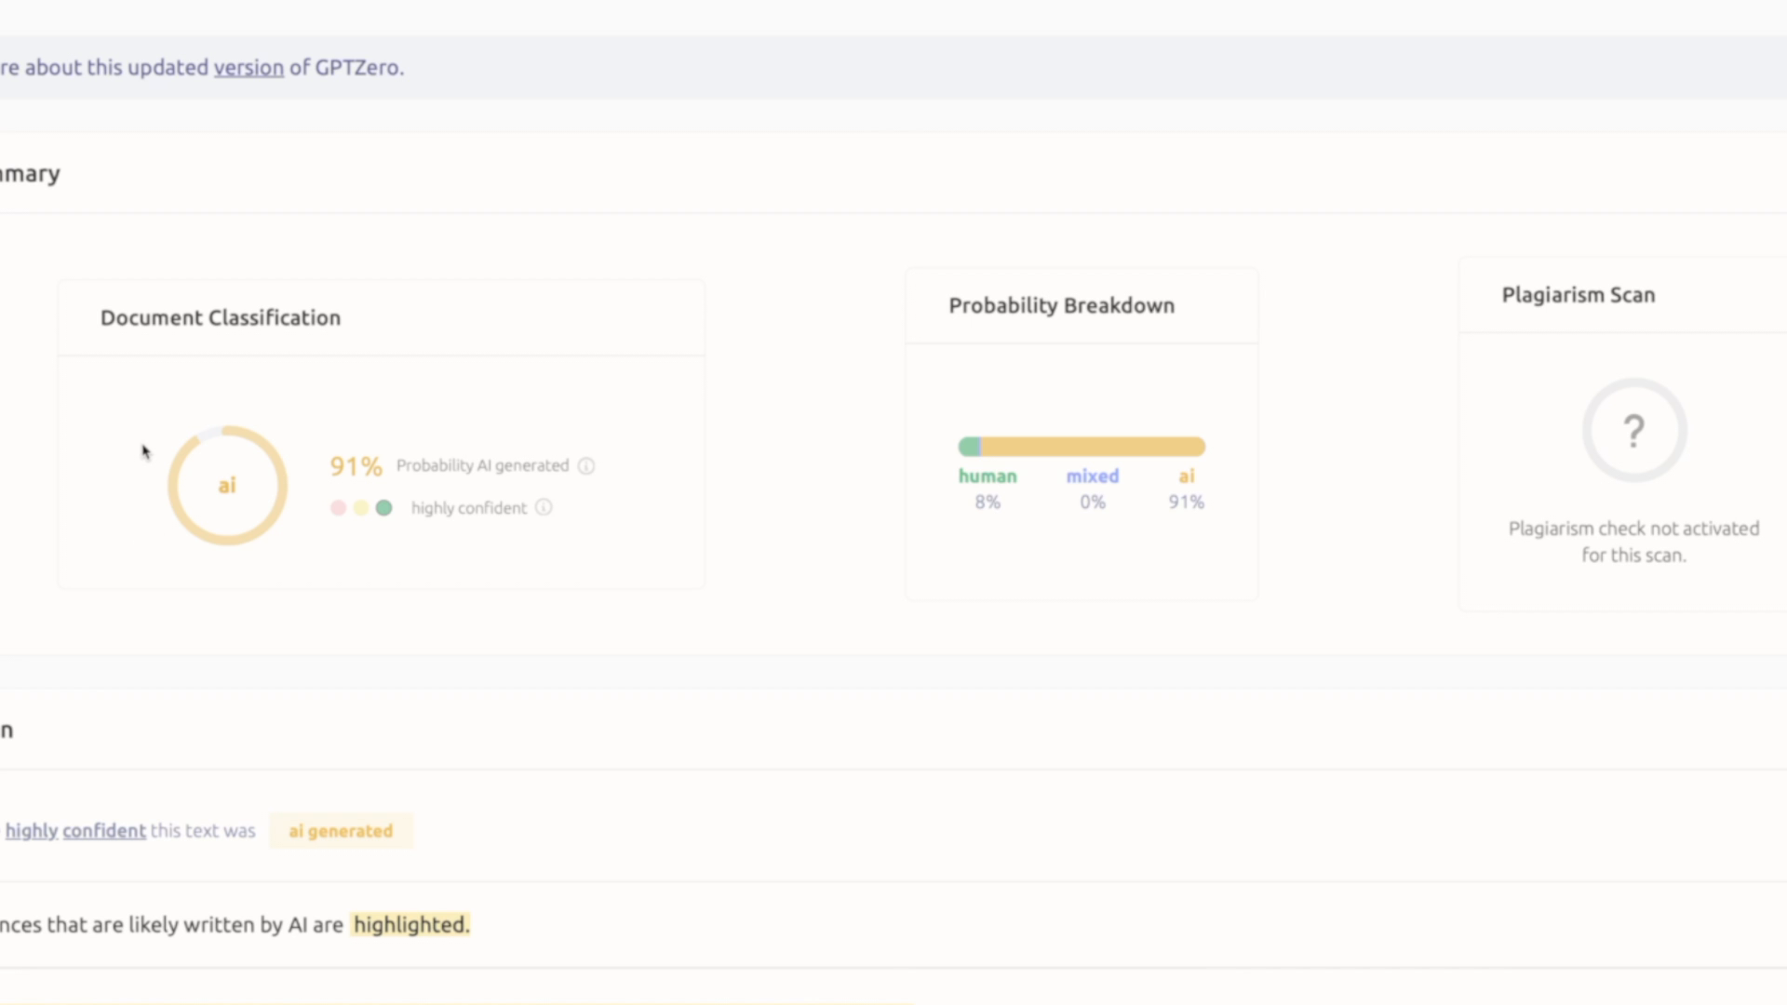
mouse_move(953, 281)
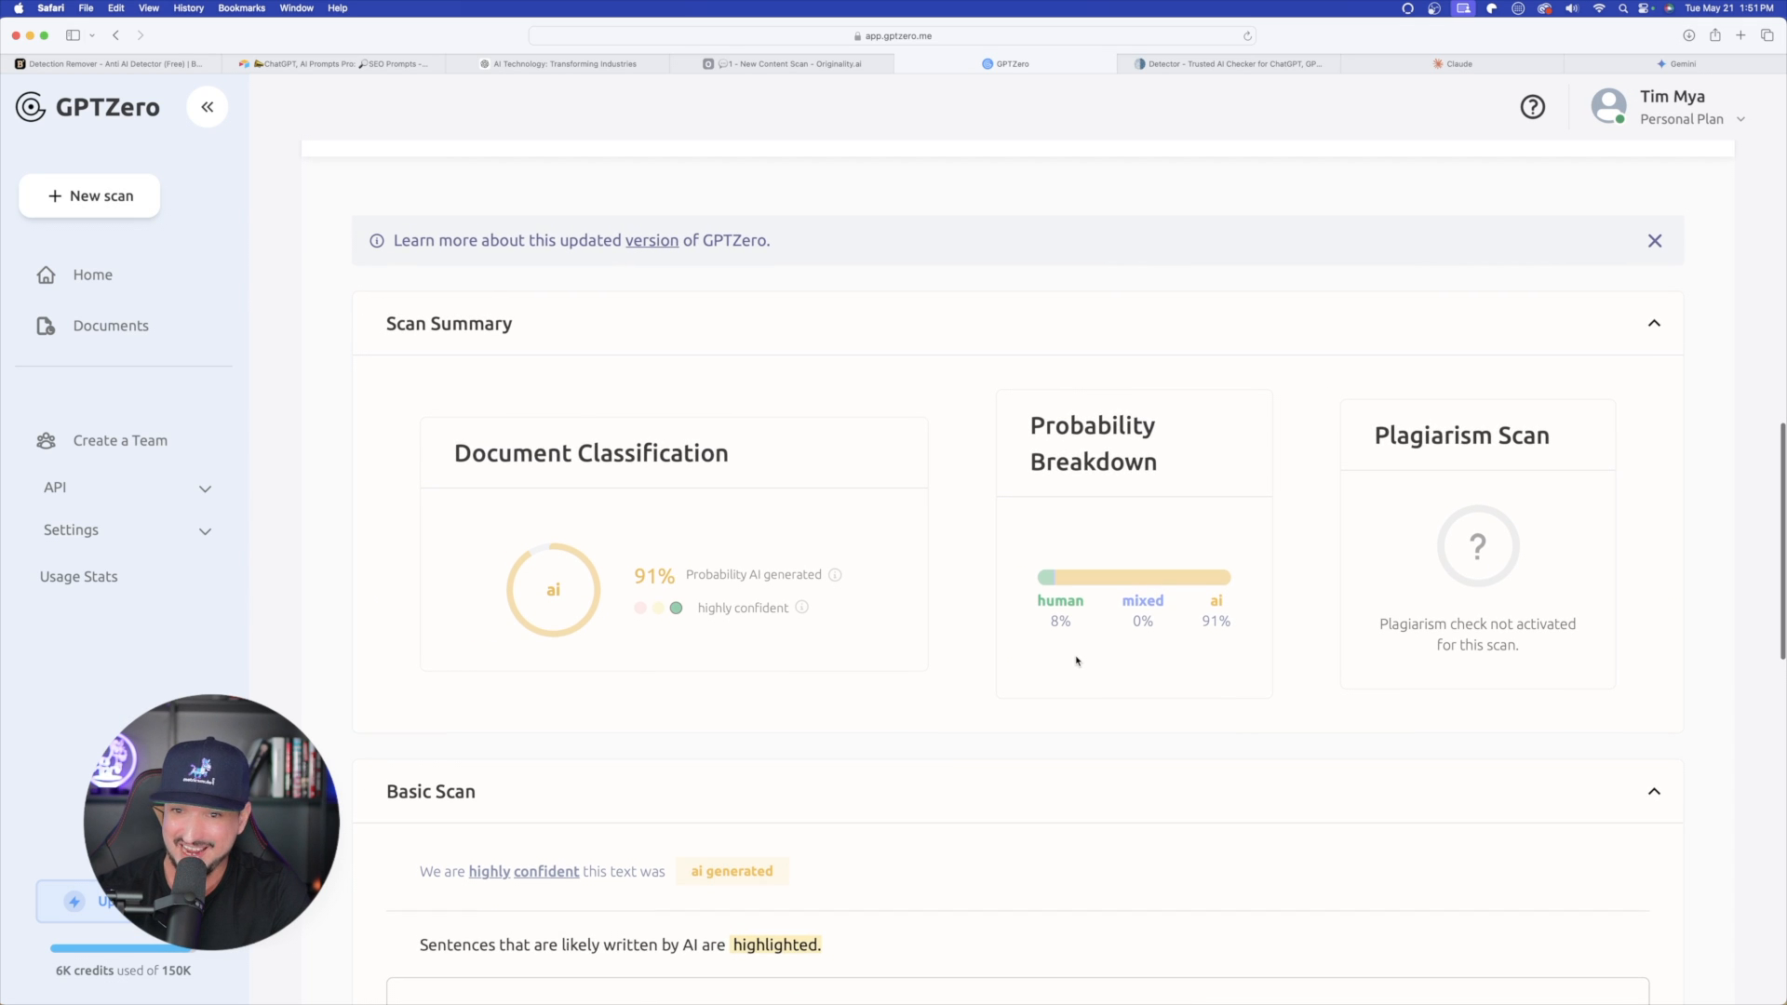
scroll("down", 3)
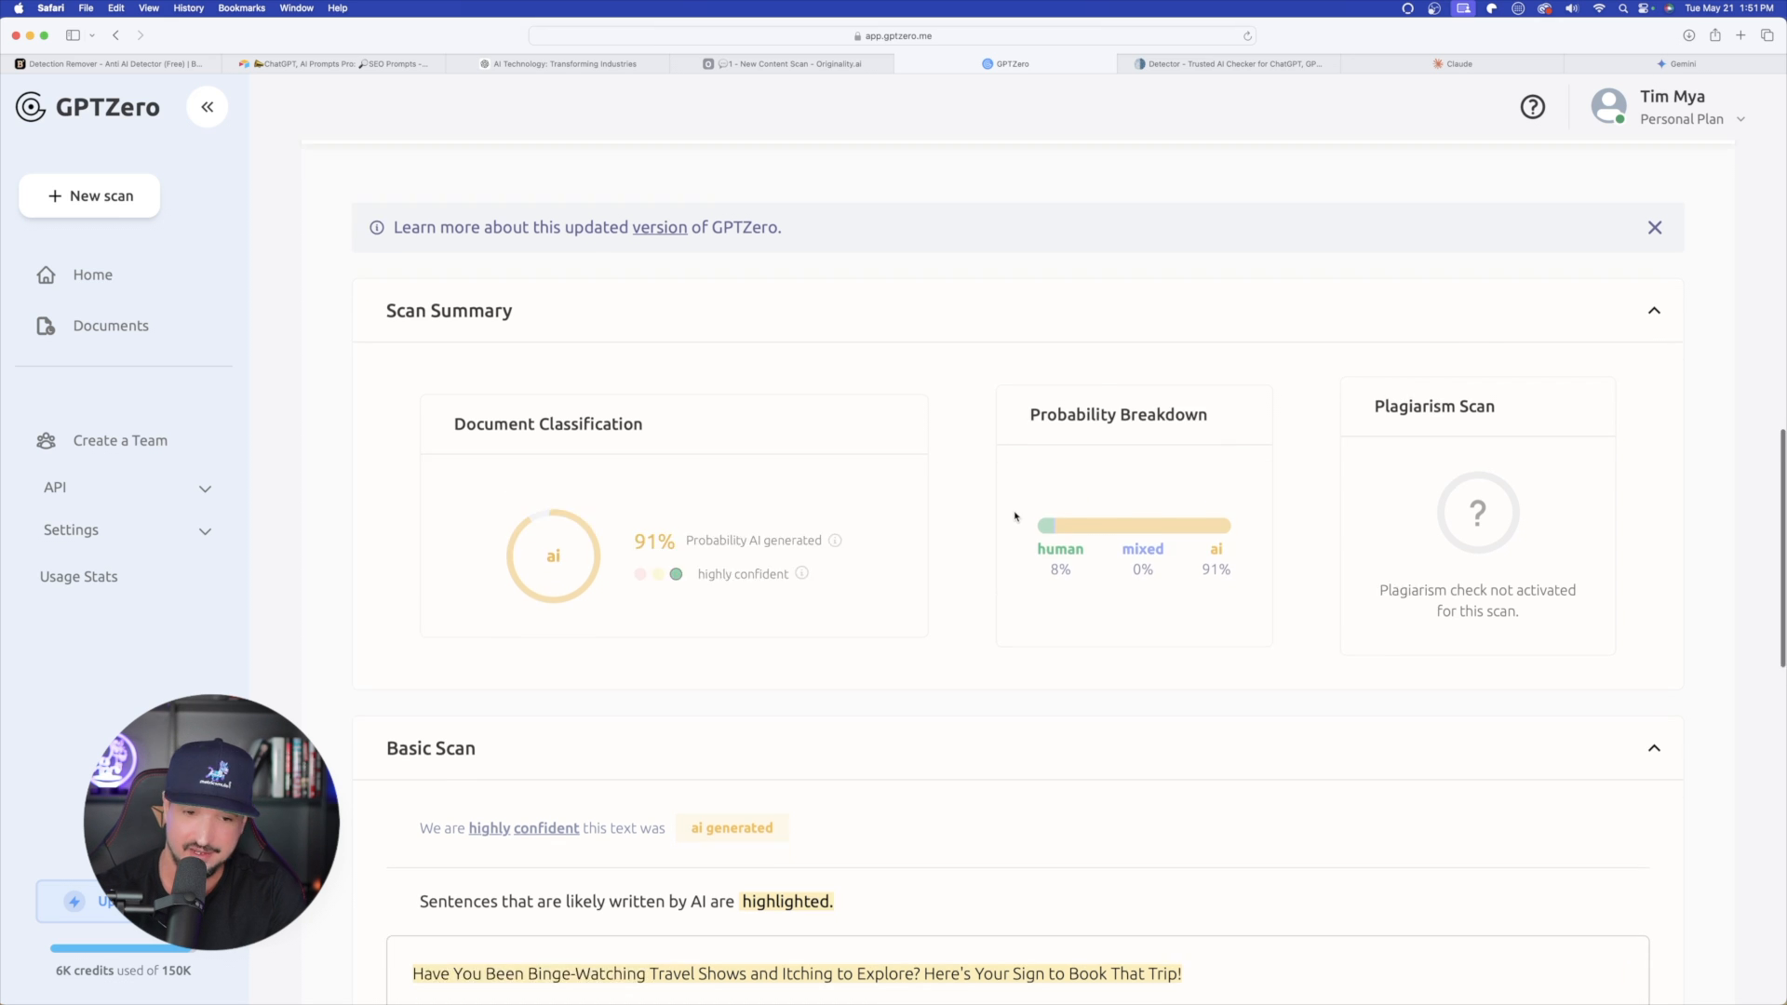
scroll("down", 3)
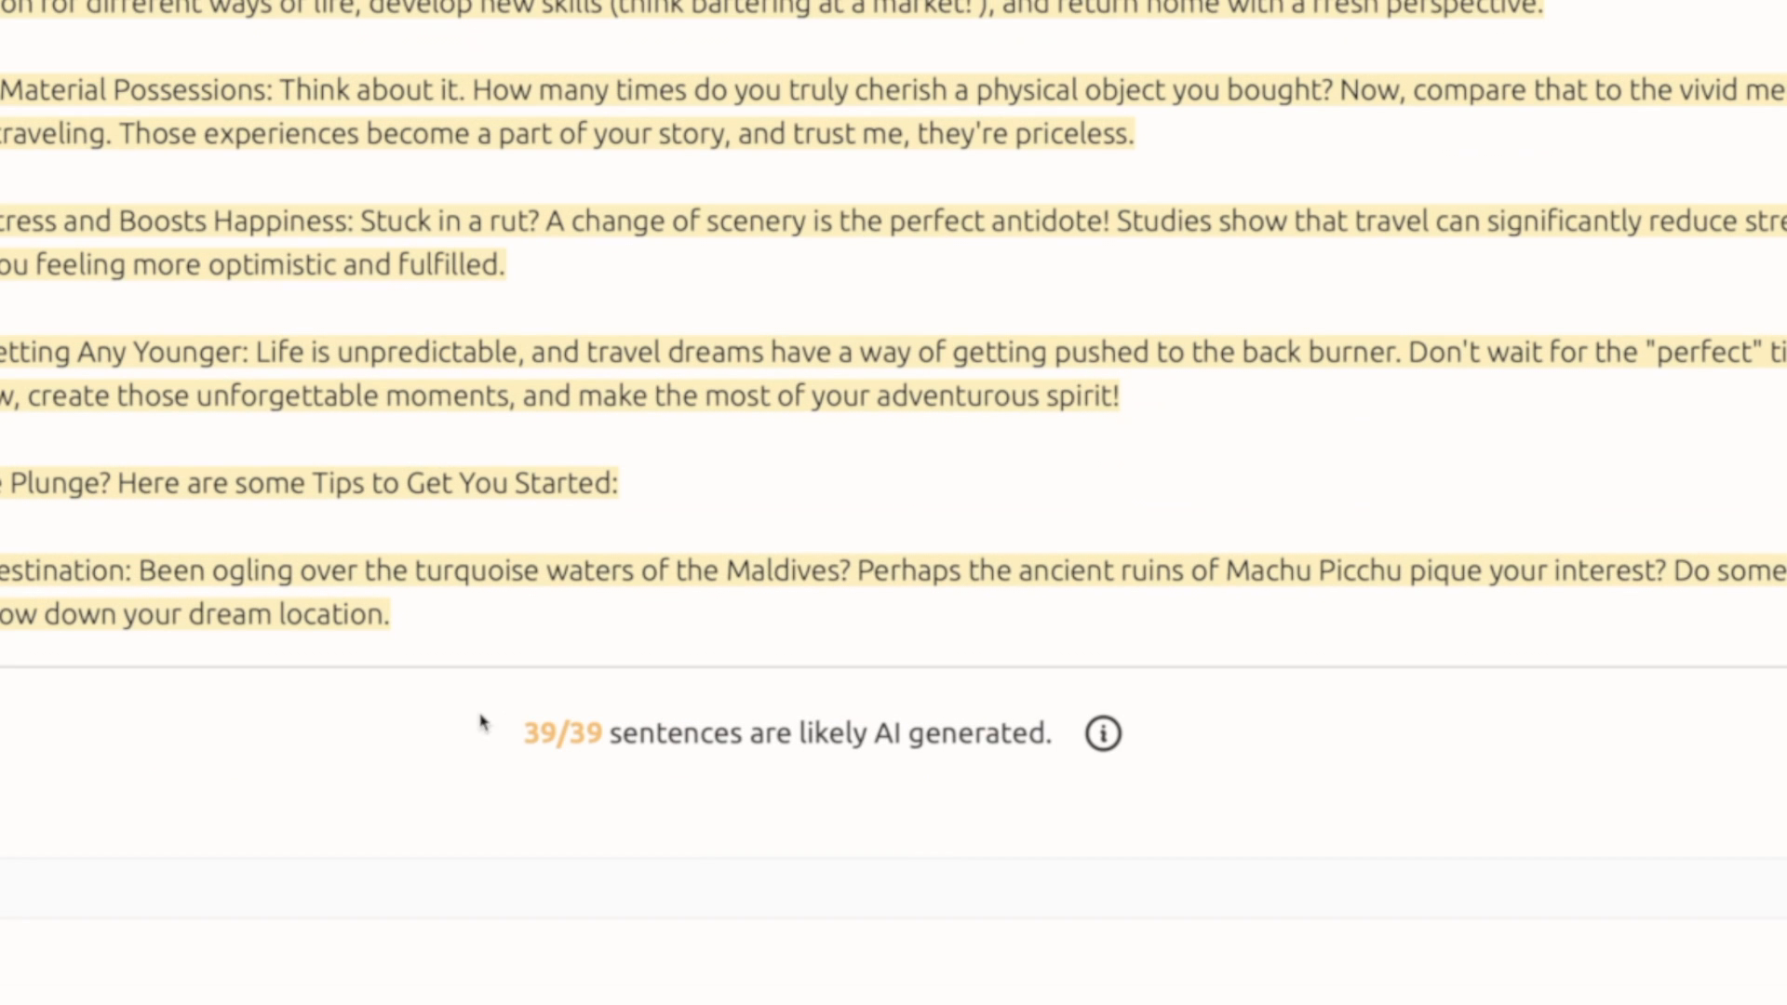
mouse_move(594, 842)
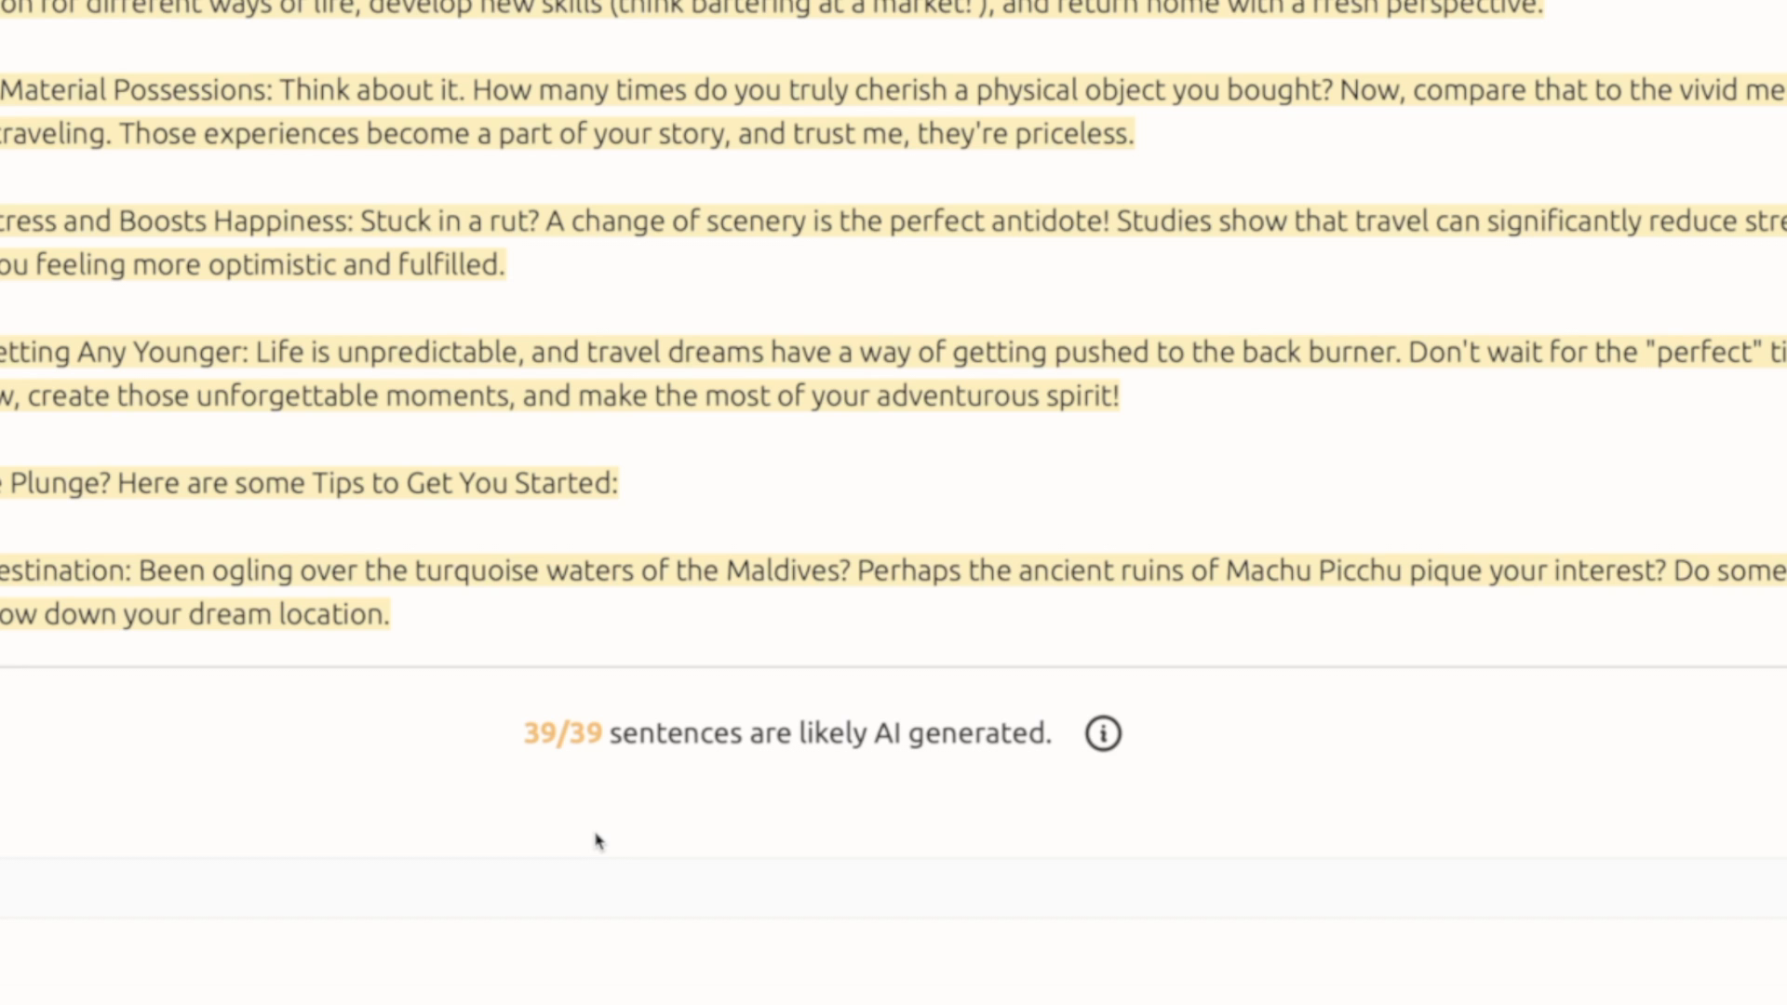
scroll("up", 3)
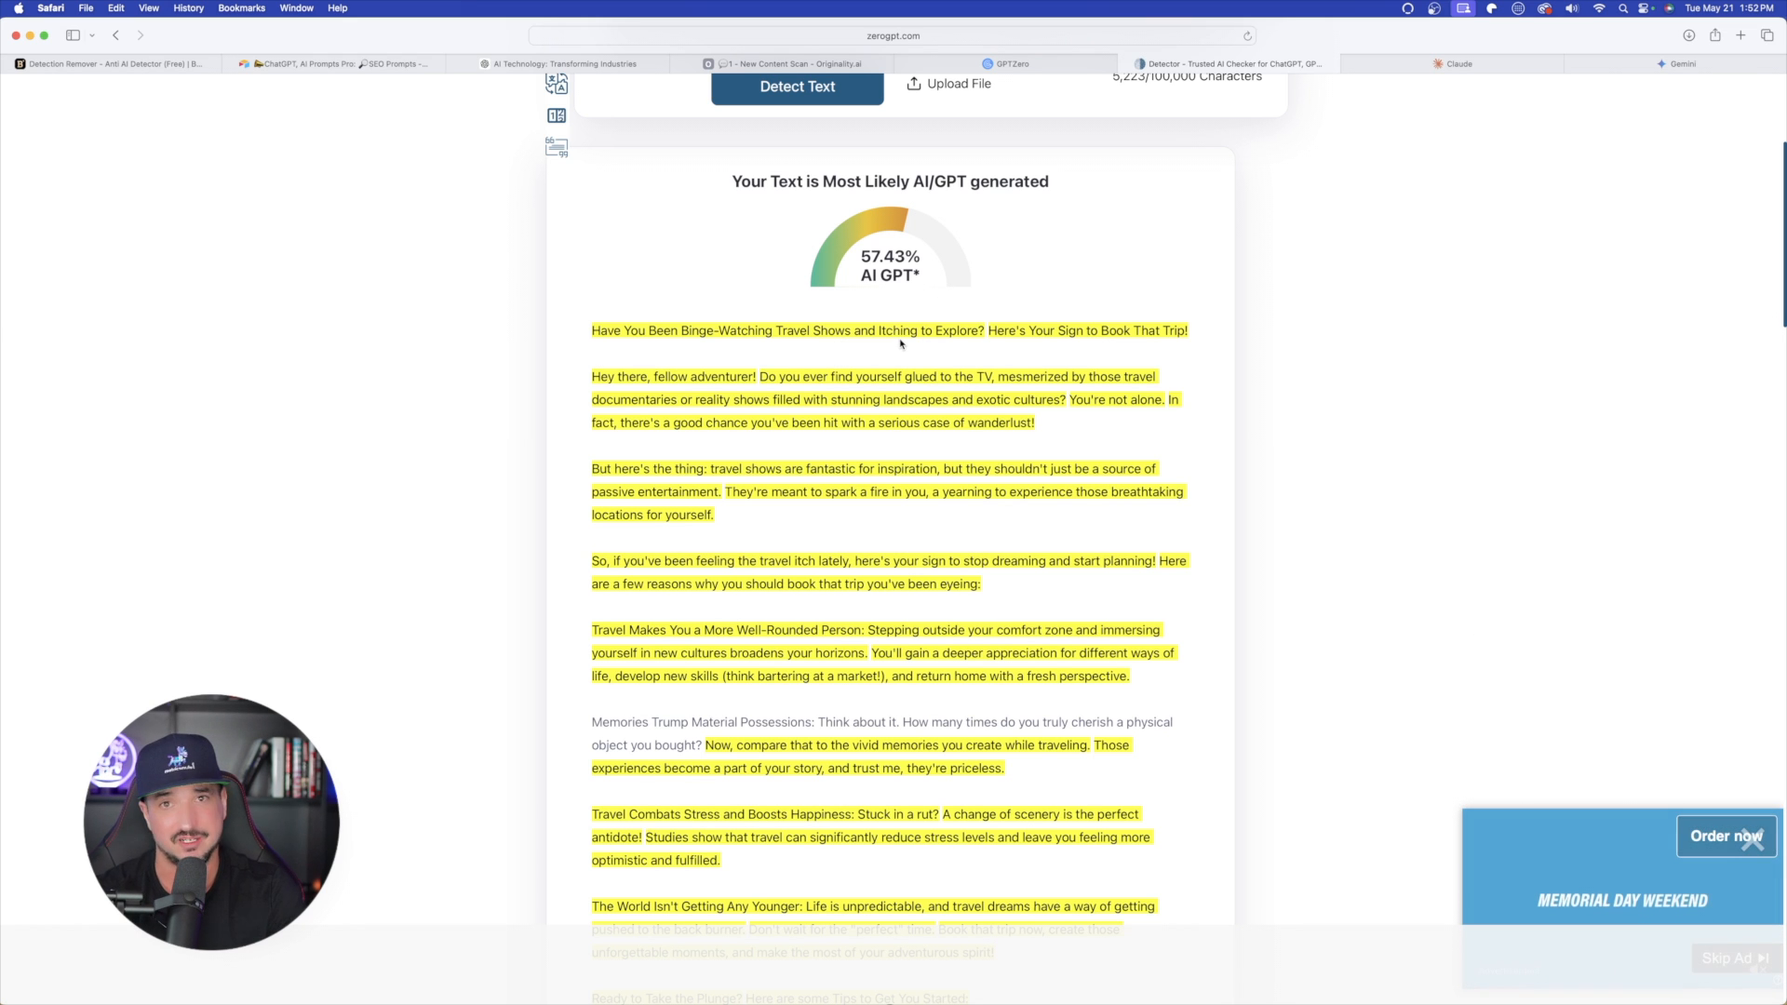
Compare Originality.ai's 100% AI, 0% original score for the 419-word travel article
left_click(787, 63)
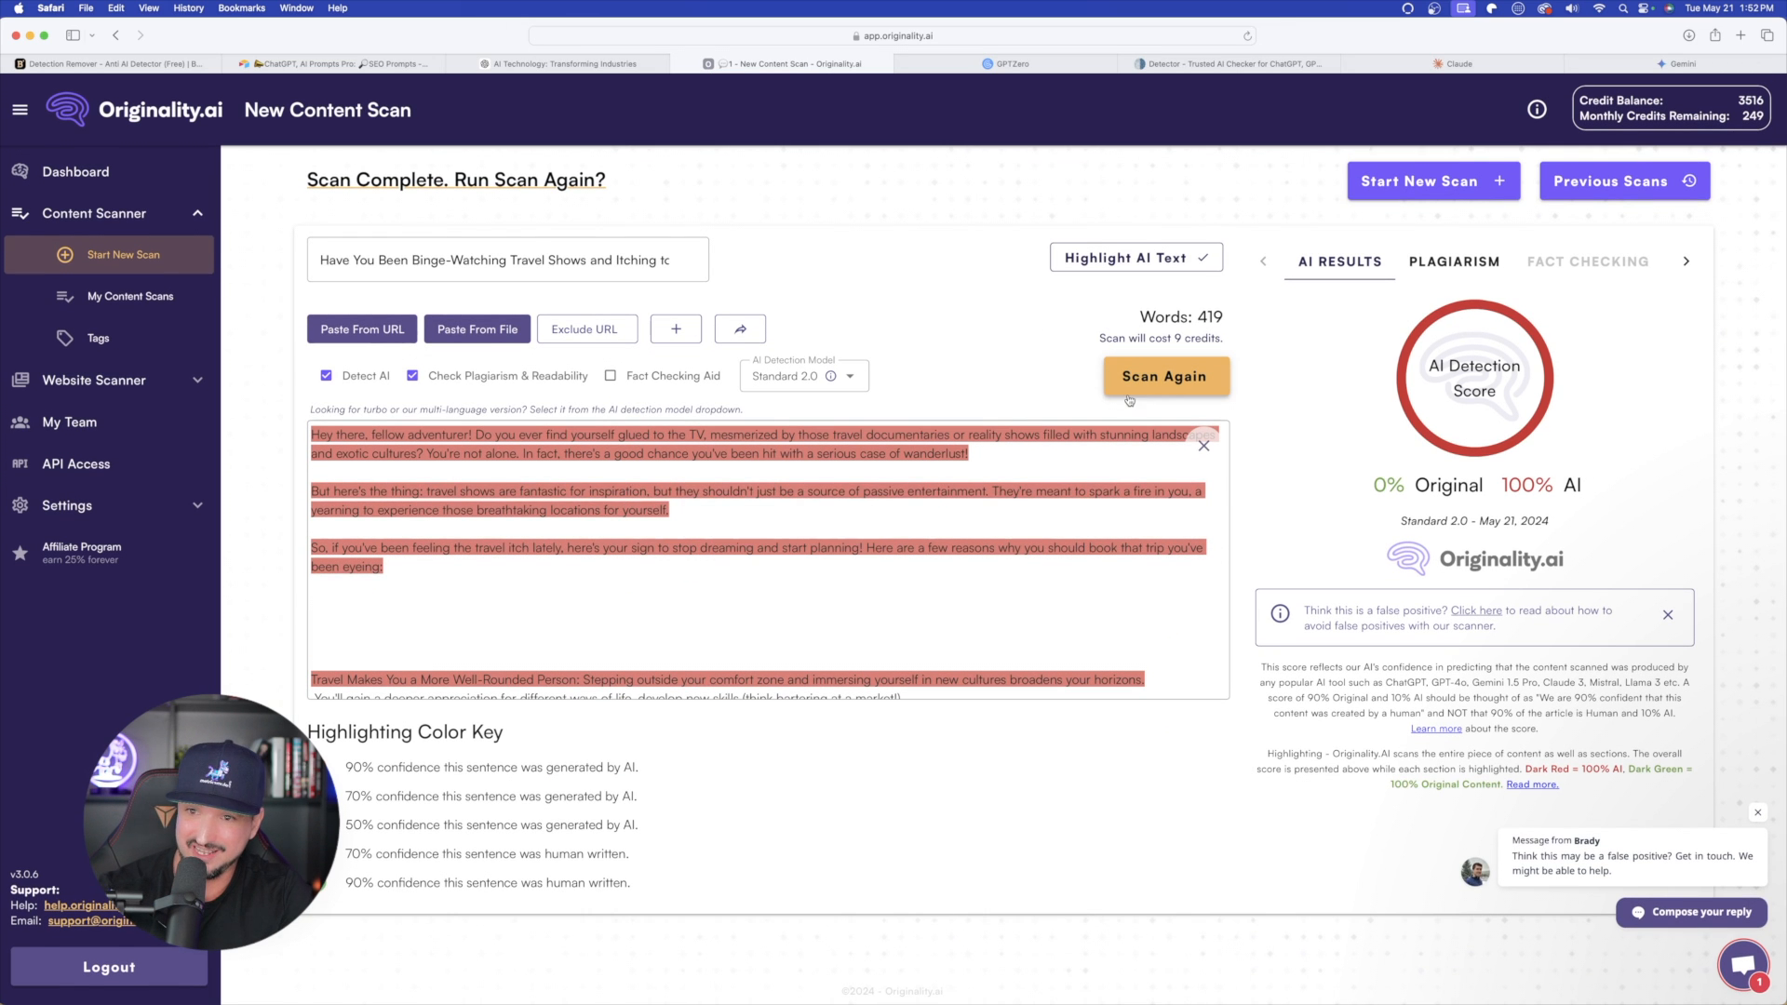
mouse_move(1454, 443)
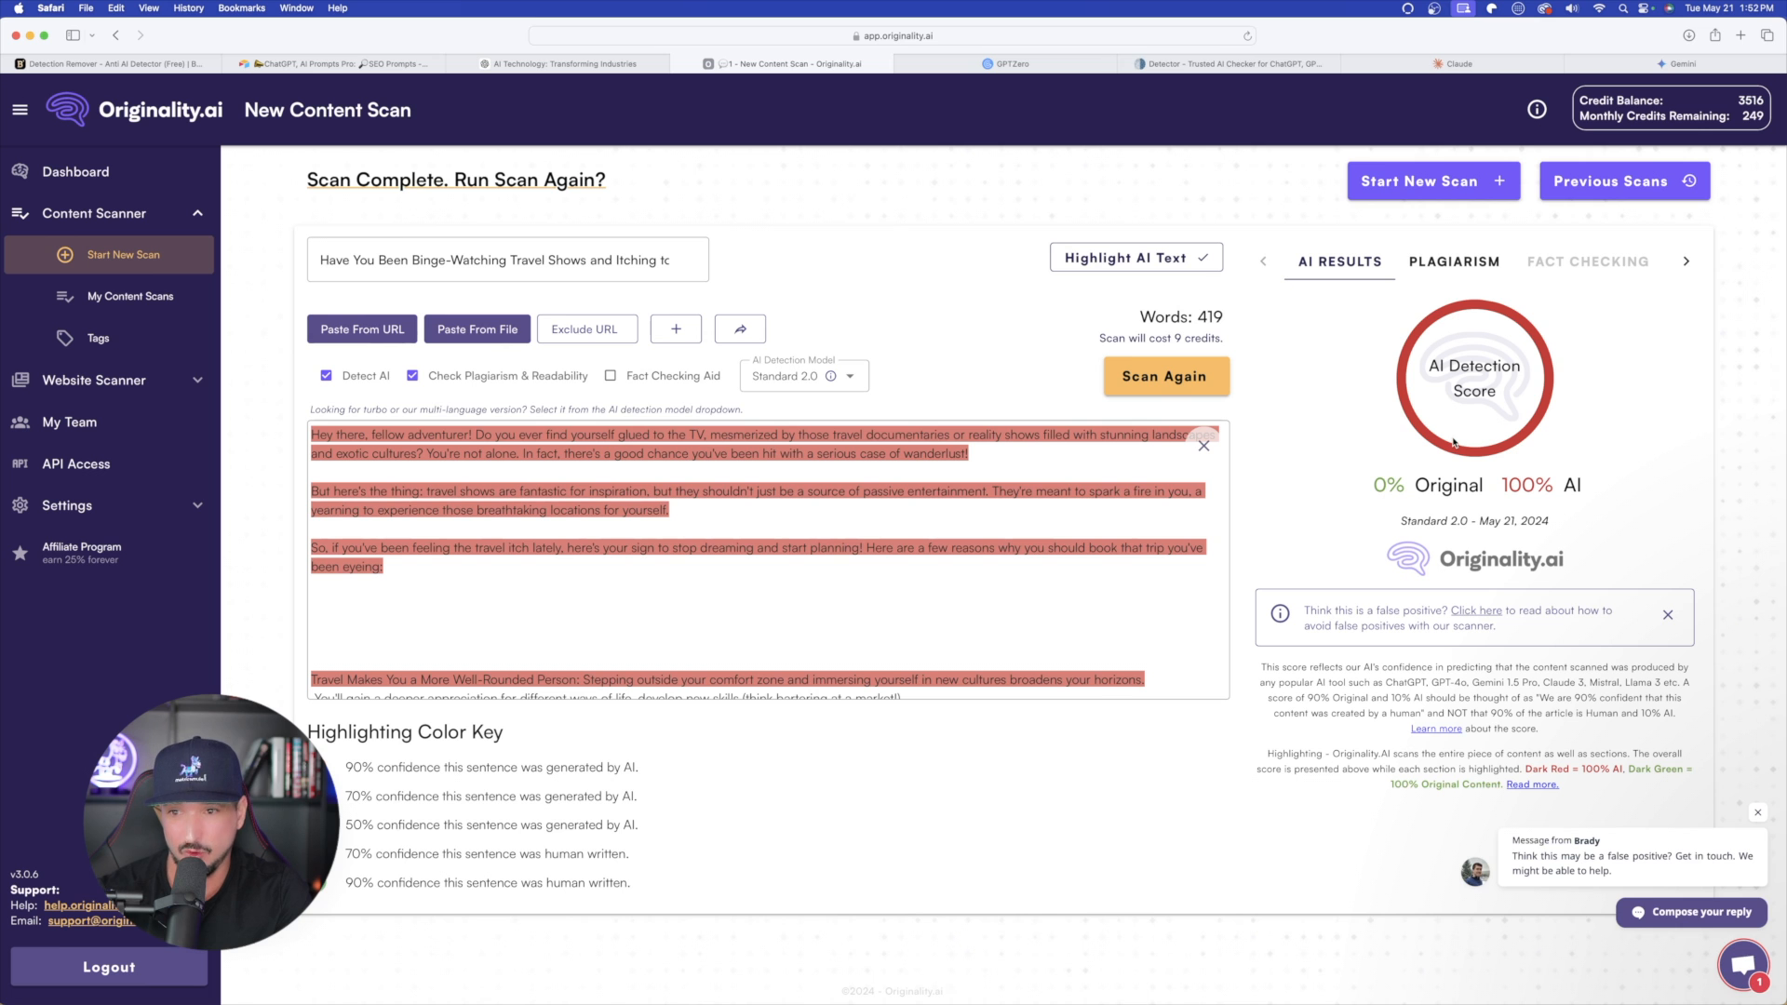
scroll("down", 3)
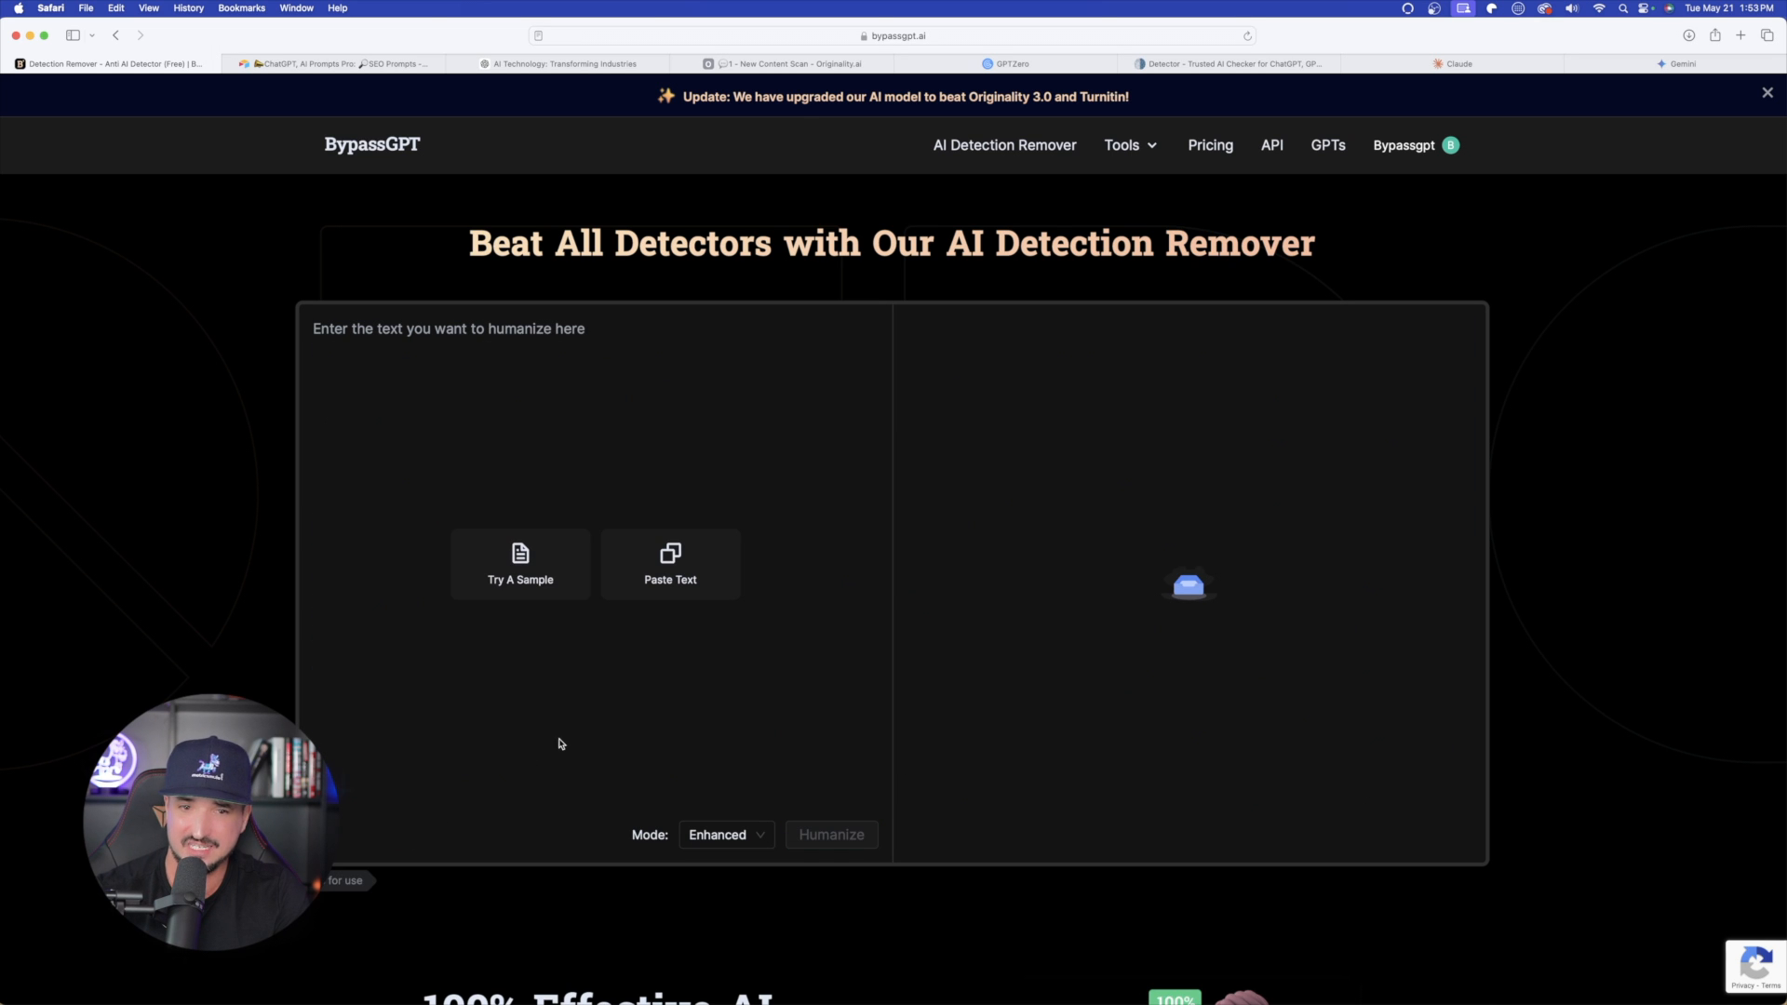
Humanize the copied Gemini travel article in BypassGPT into a 232-word human-rated rewrite
left_click(1675, 63)
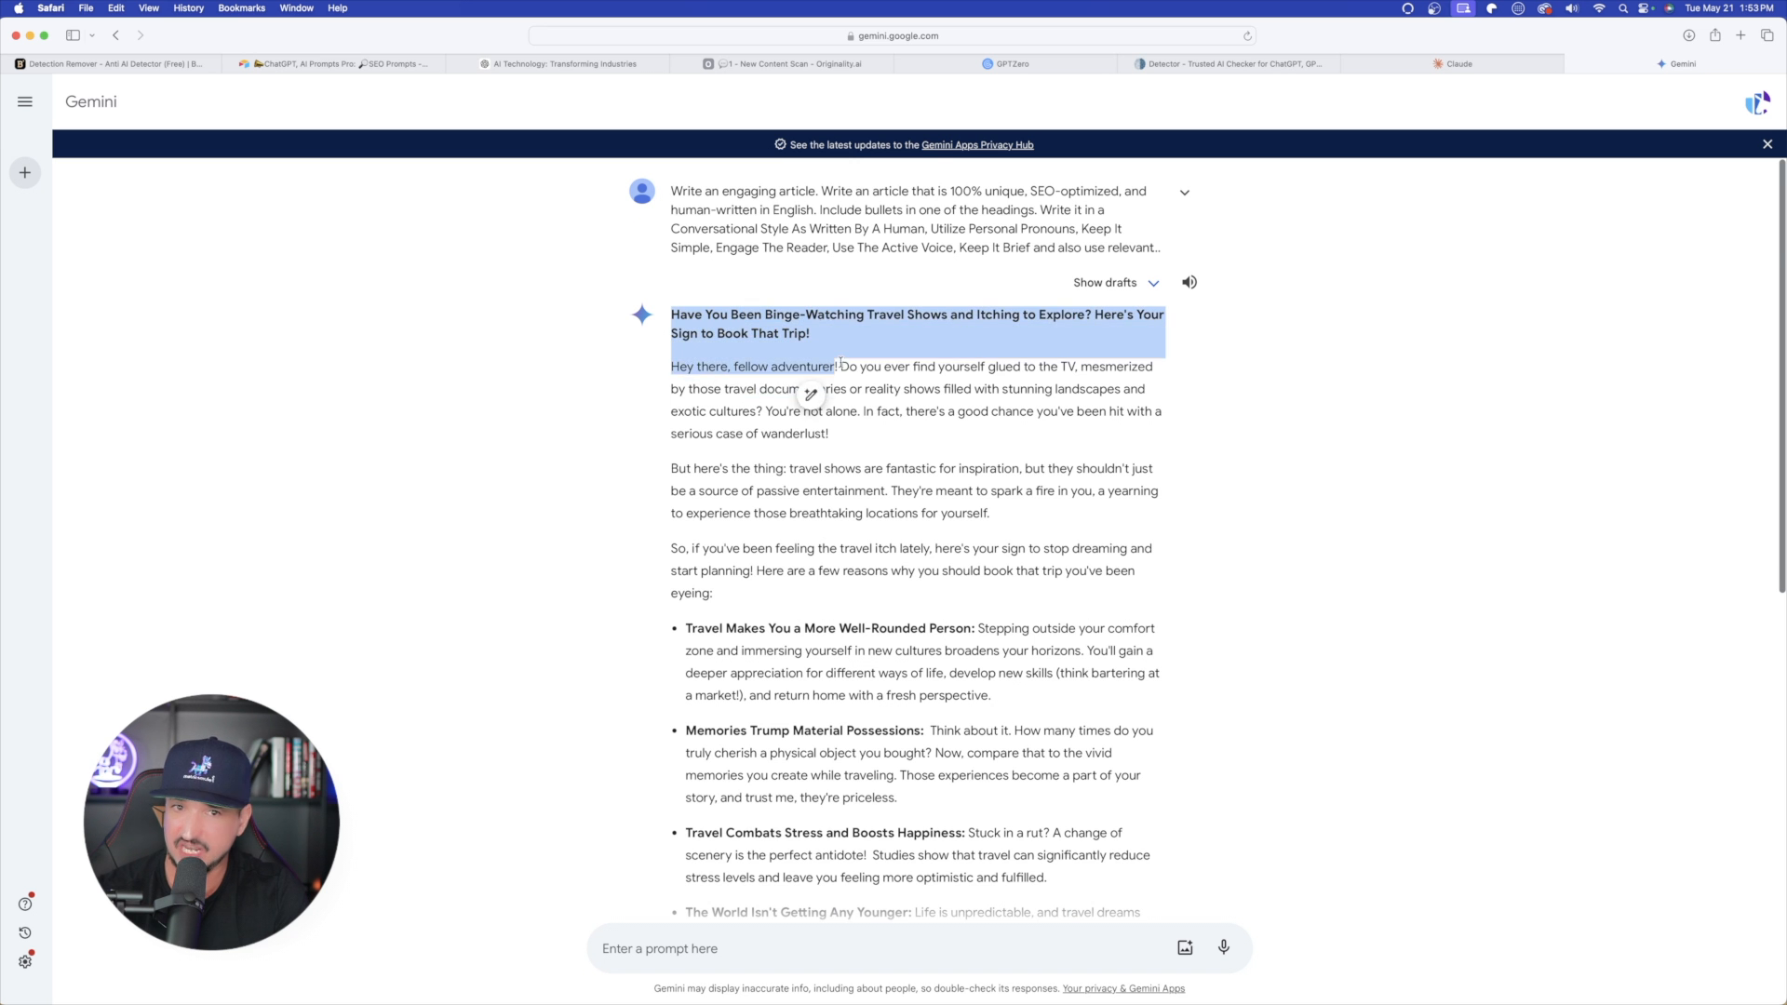
scroll("down", 3)
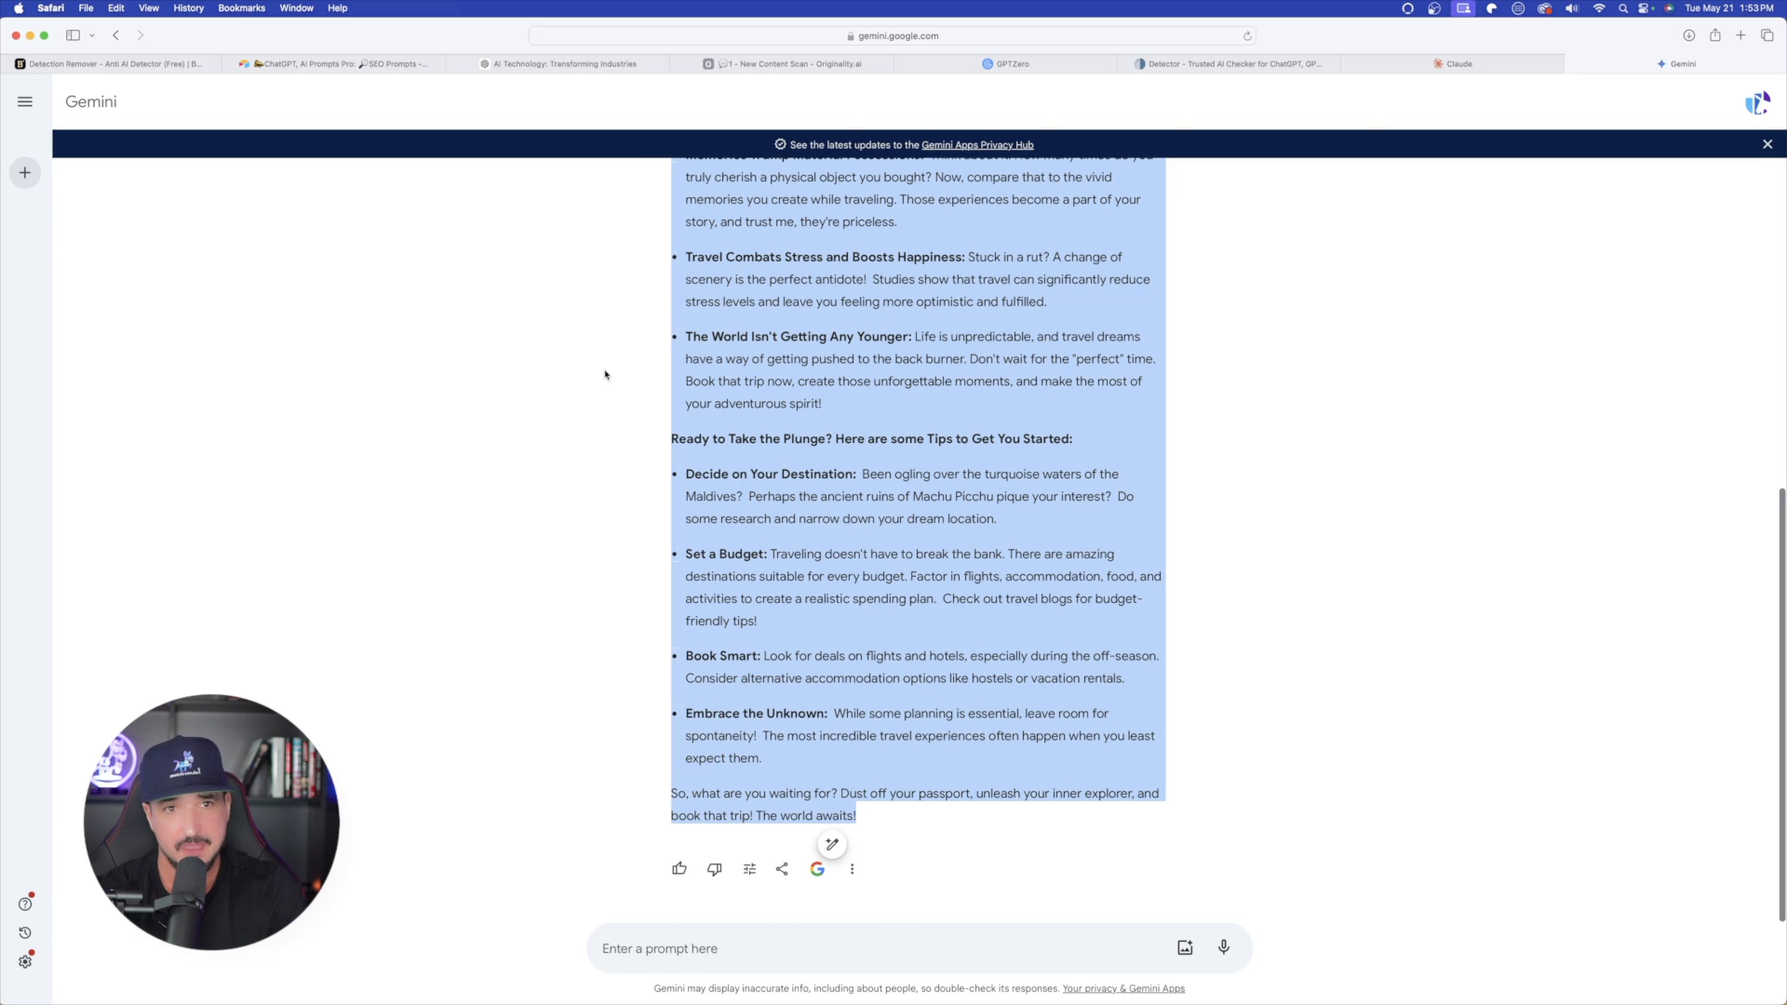
left_click(108, 63)
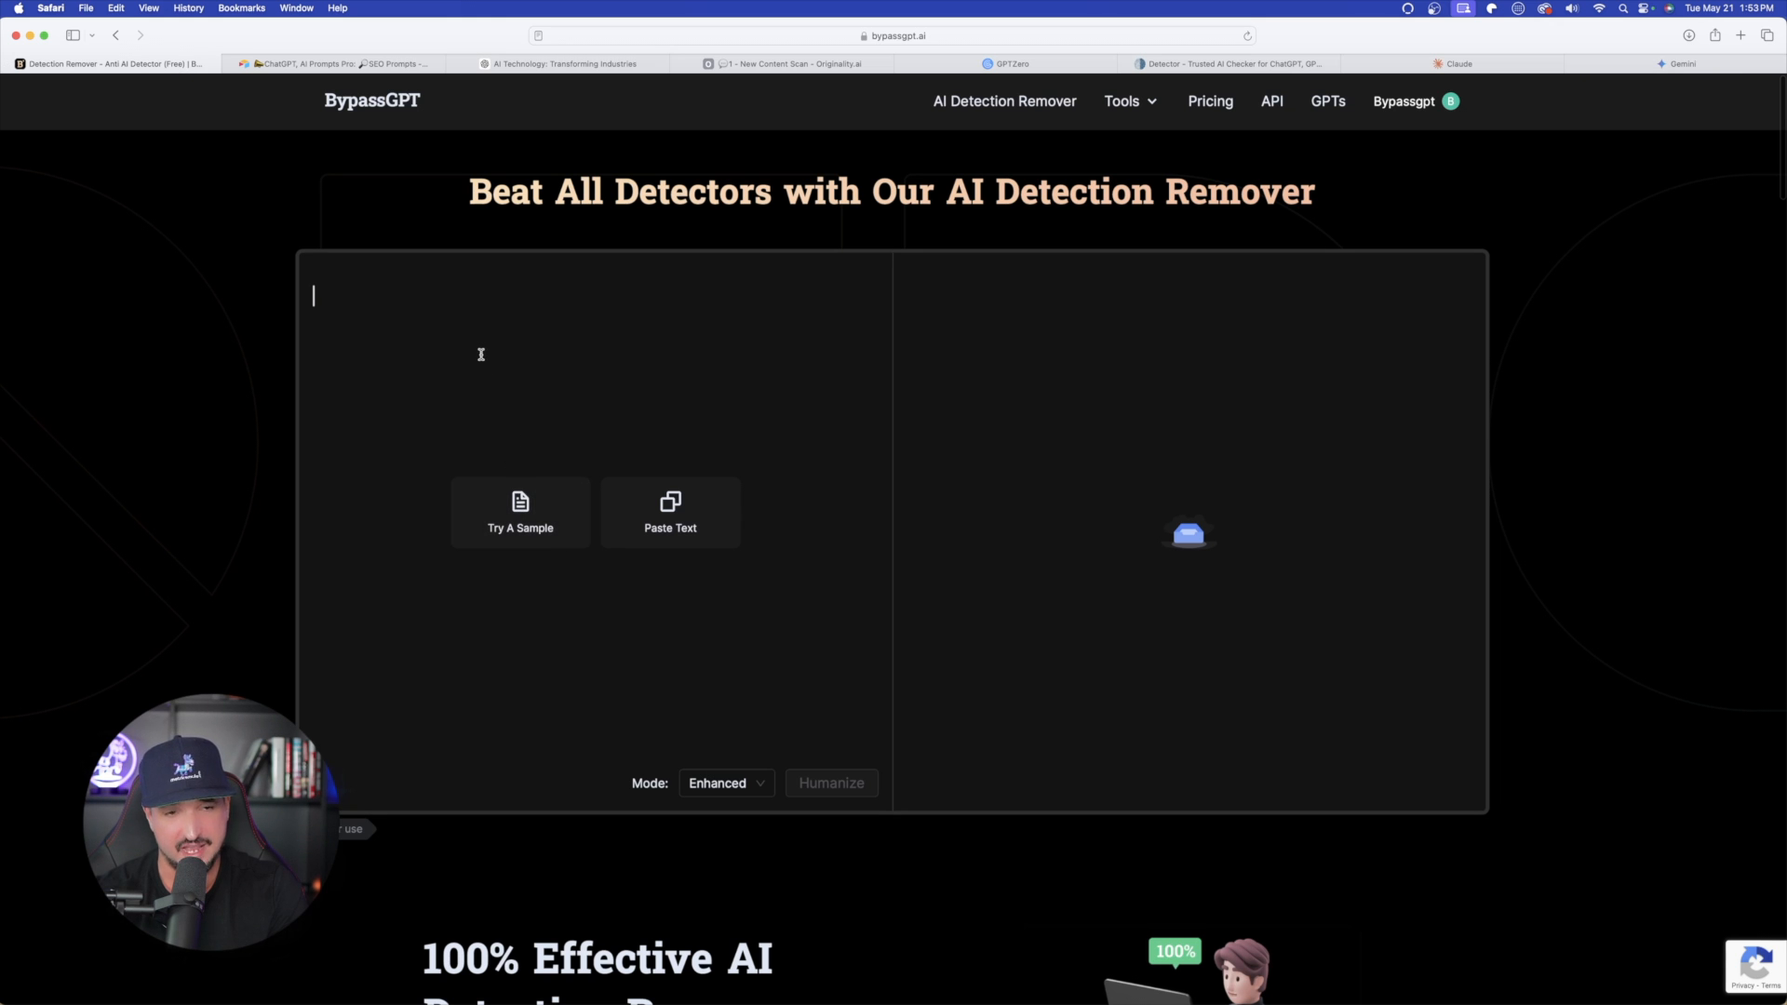
left_click(520, 514)
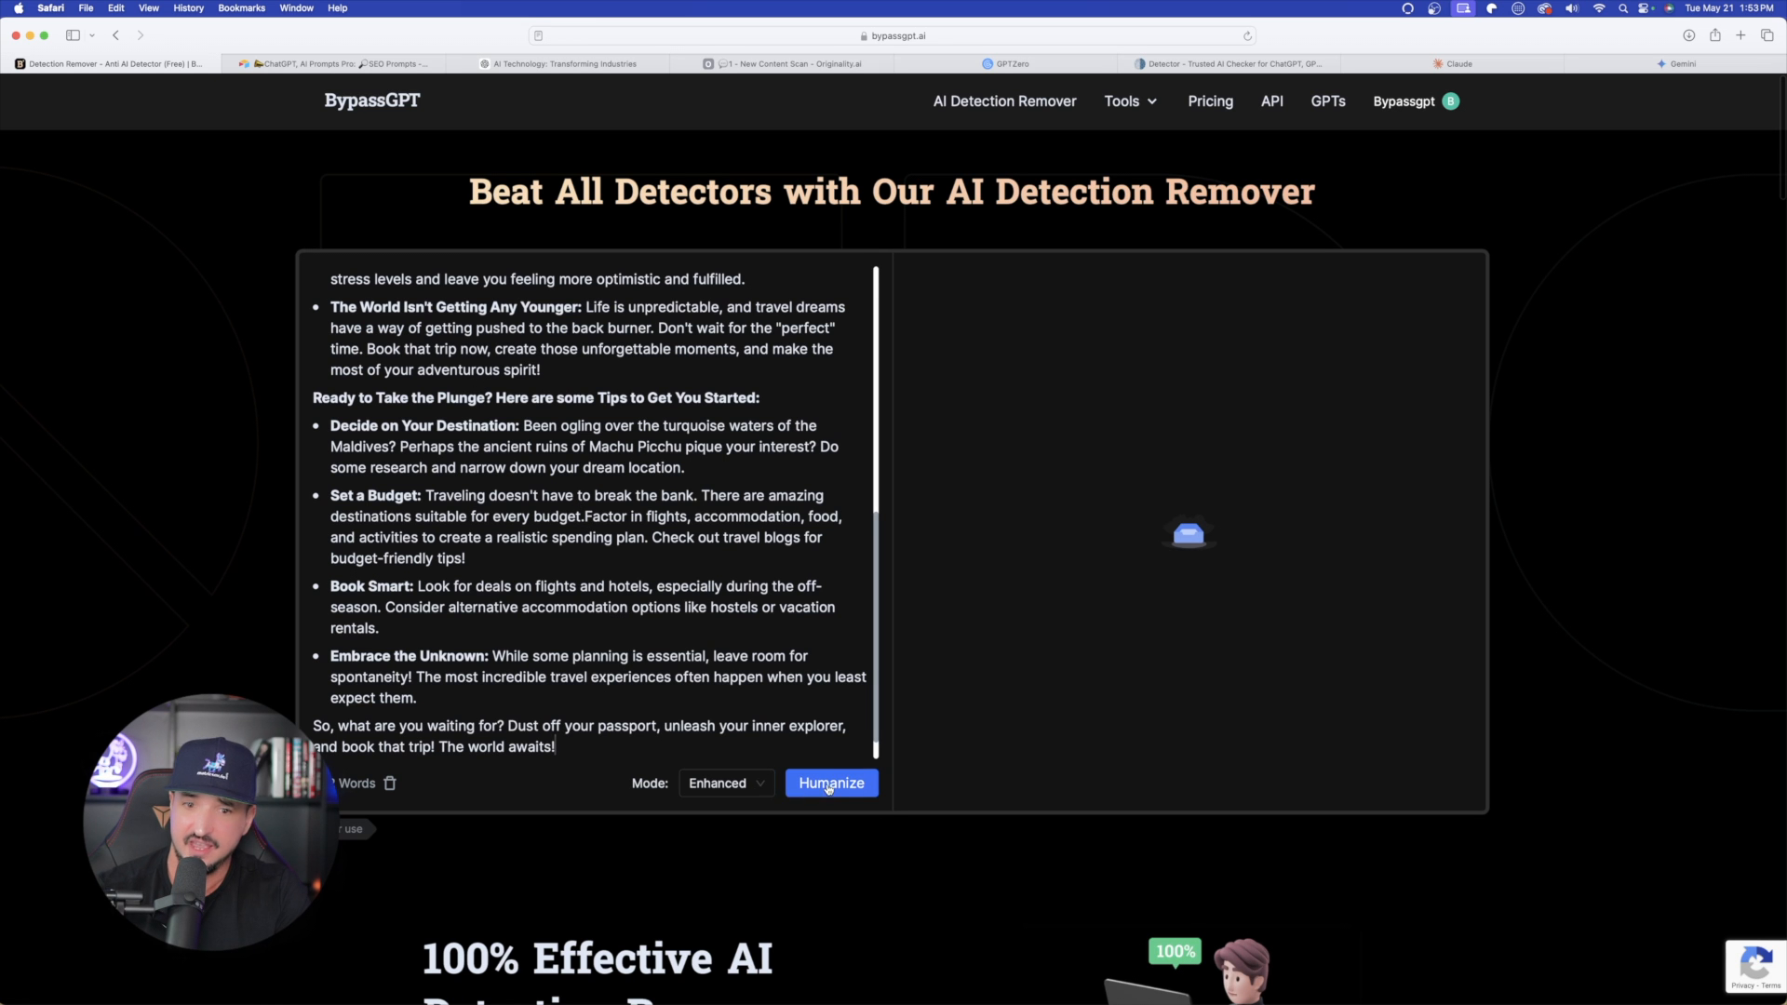
left_click(830, 783)
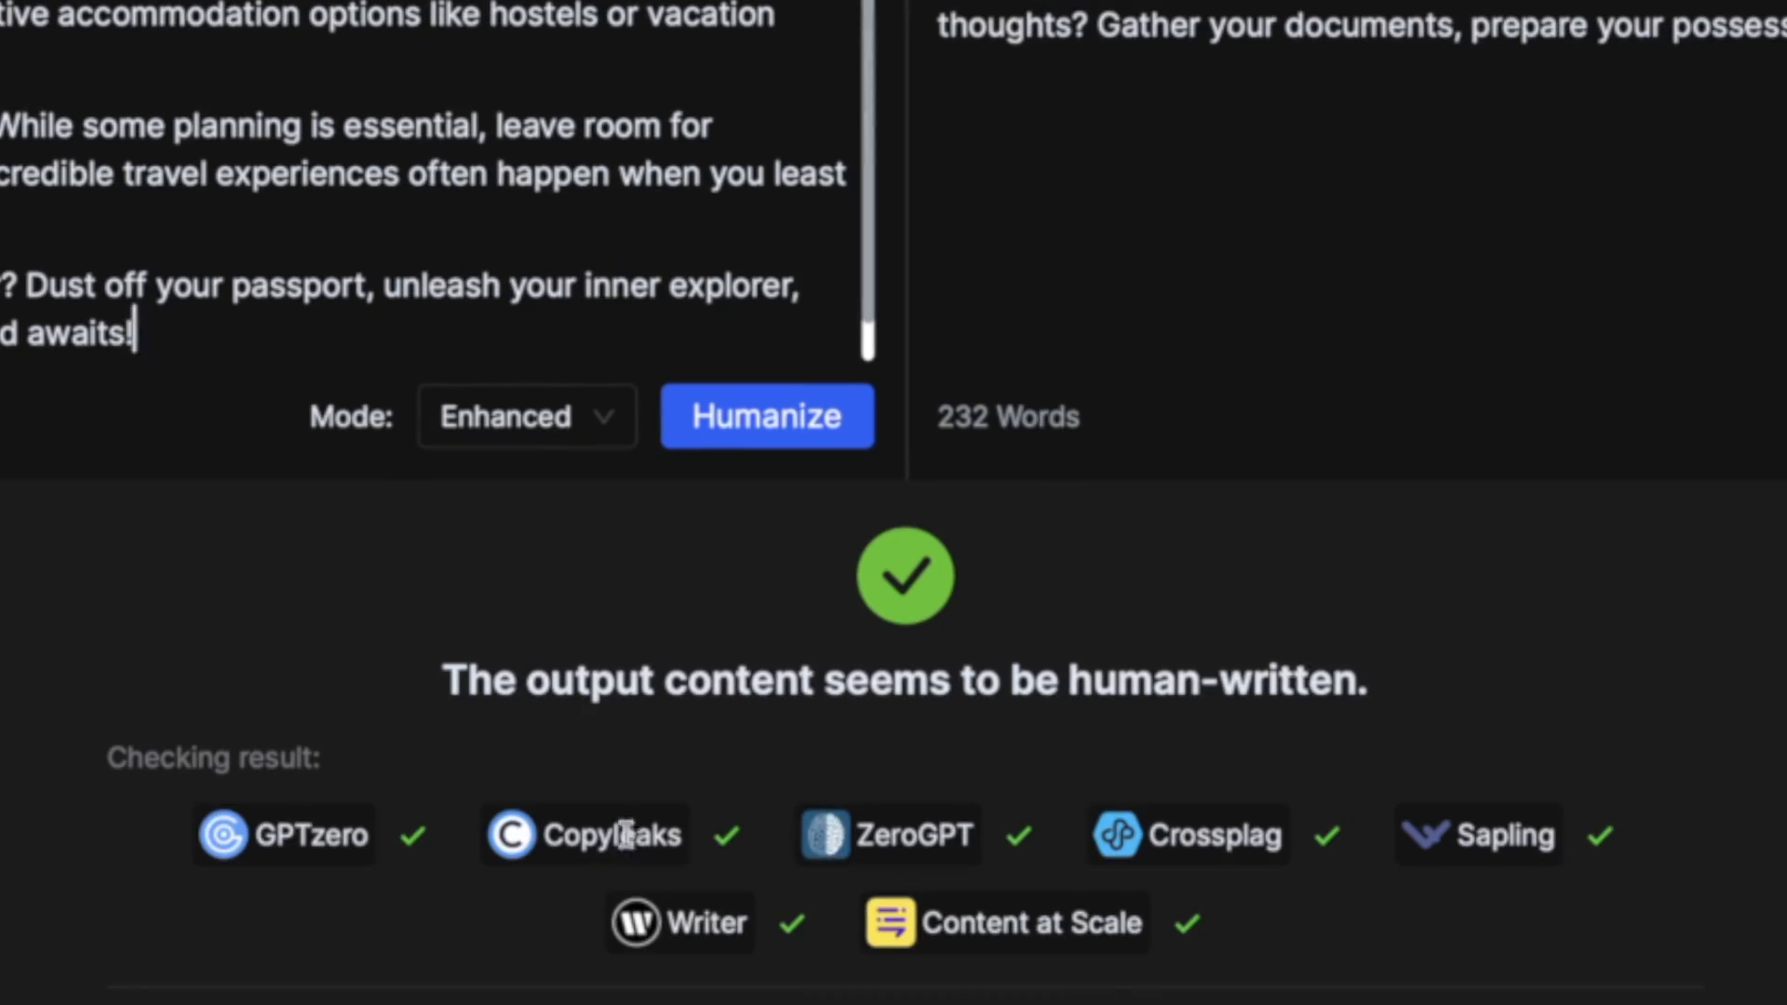
mouse_move(394, 850)
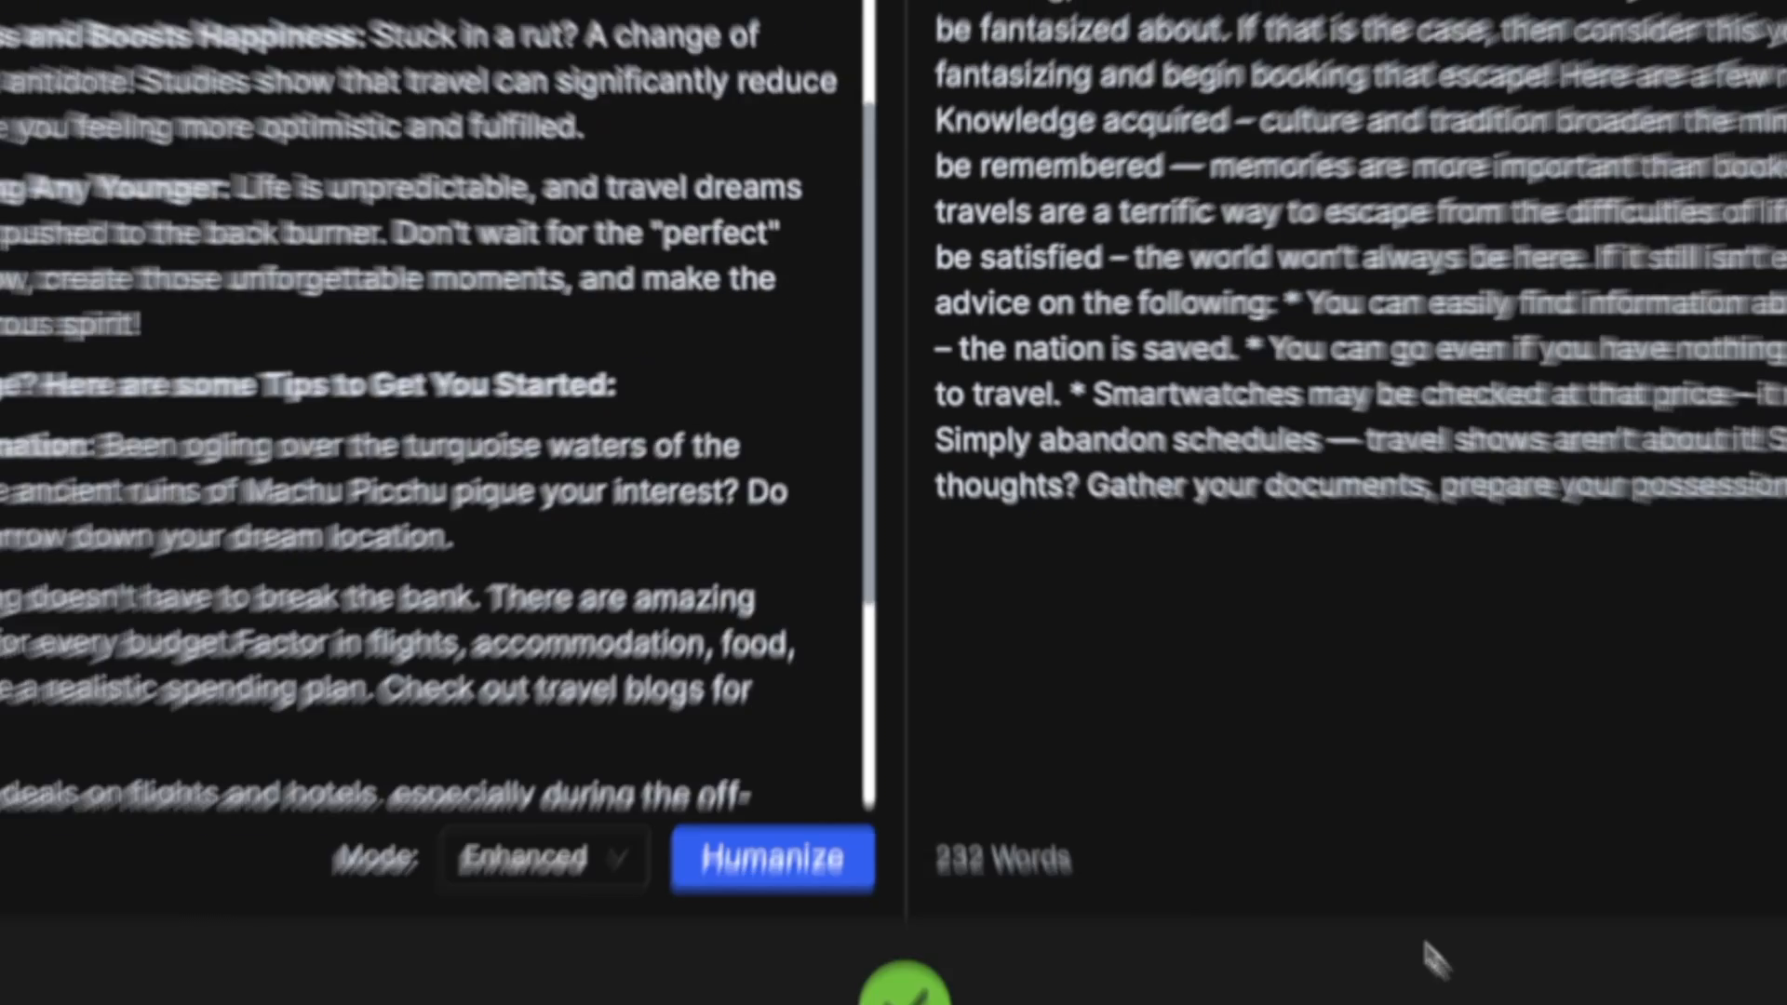
Scan Claude's productivity article: GPTZero 77% AI uncertain, ZeroGPT 61.31% AI
left_click(1007, 63)
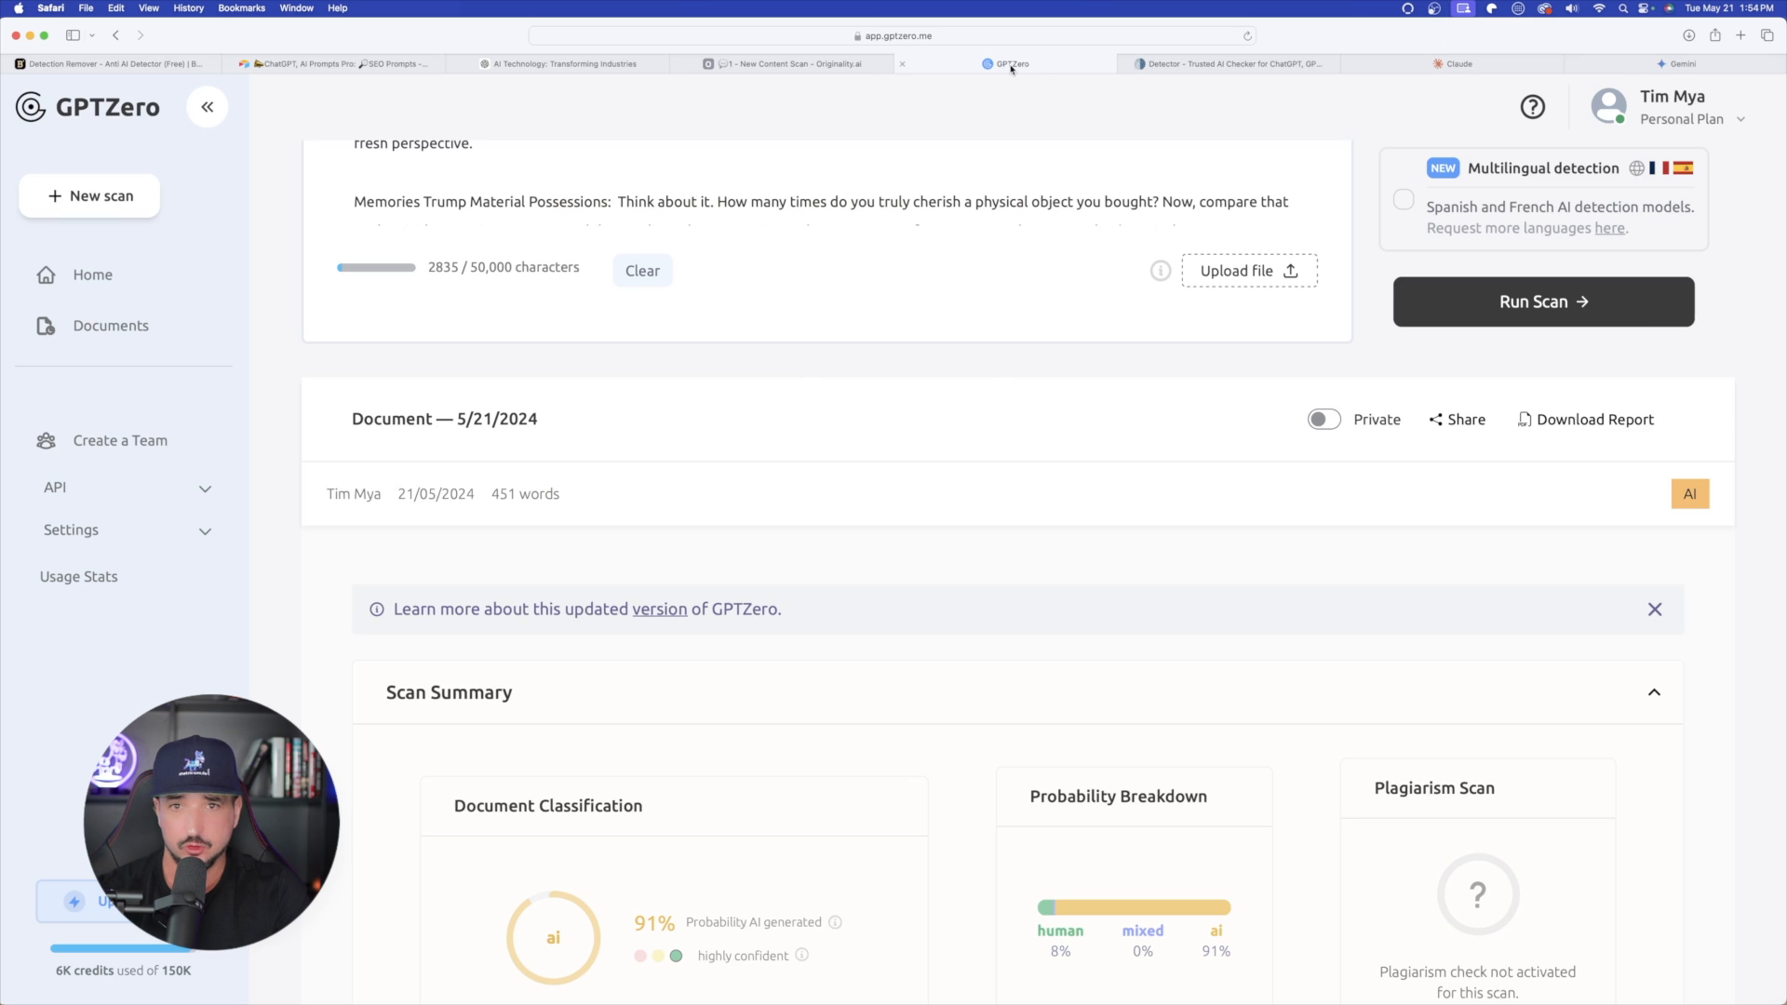
scroll("up", 3)
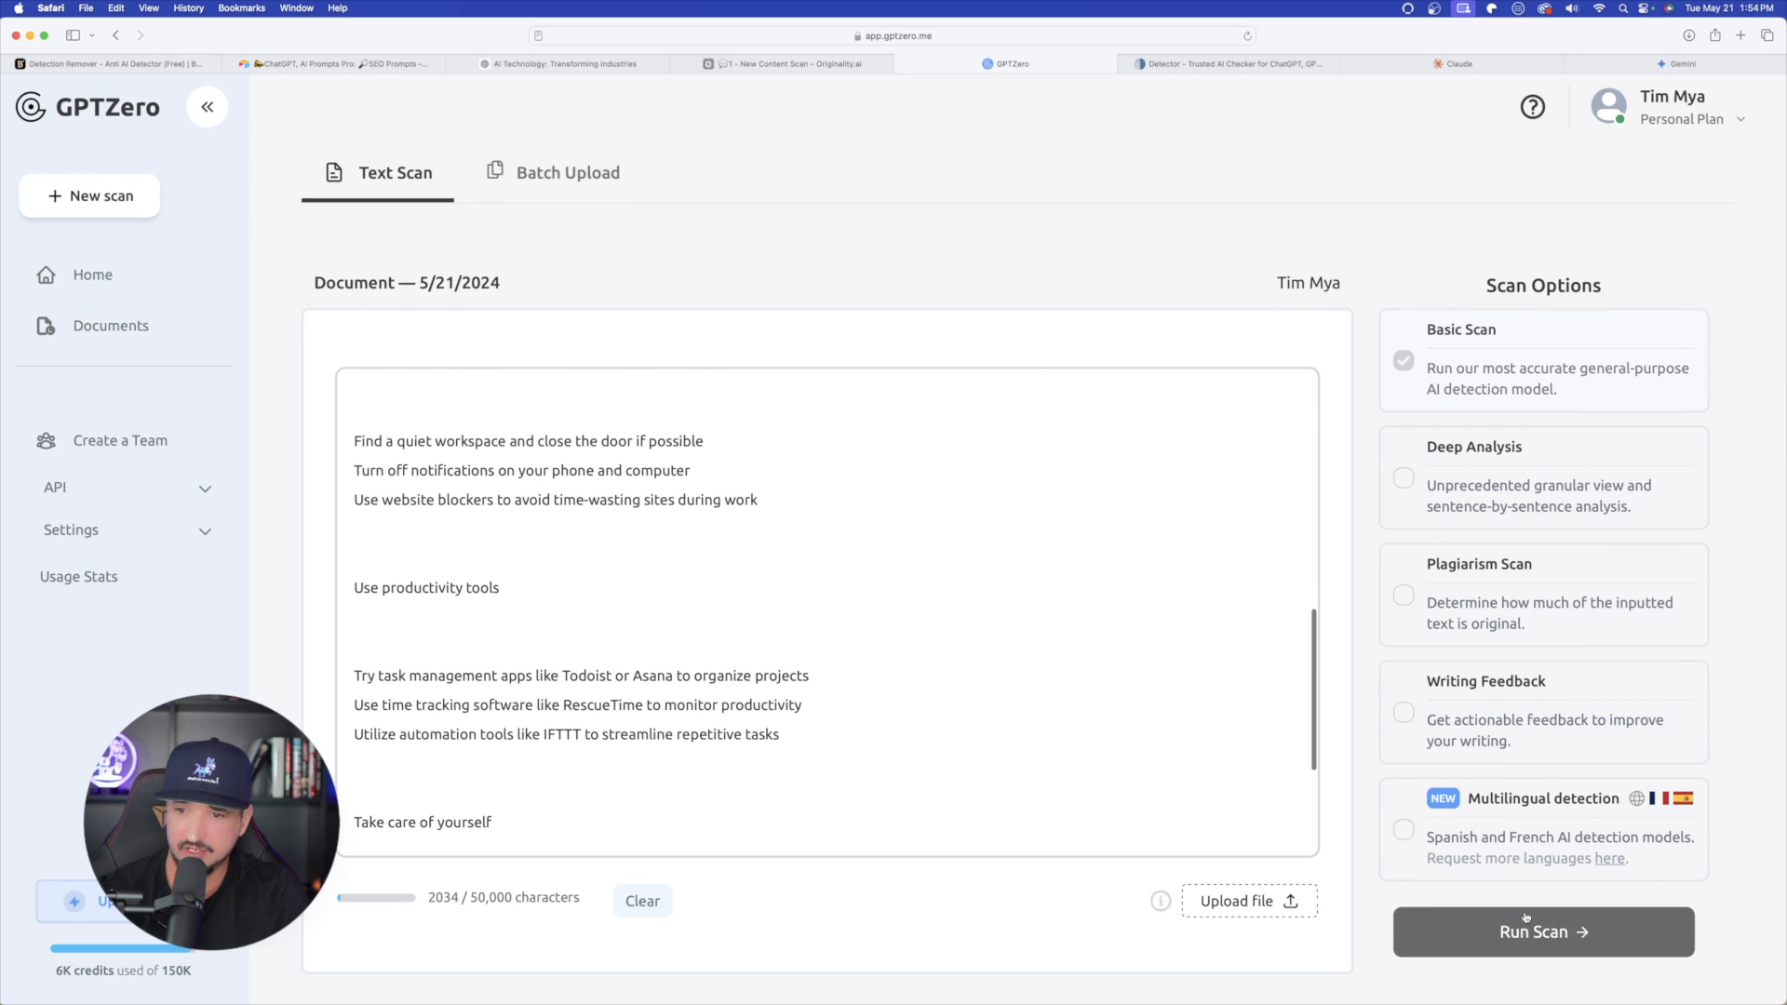
left_click(1541, 930)
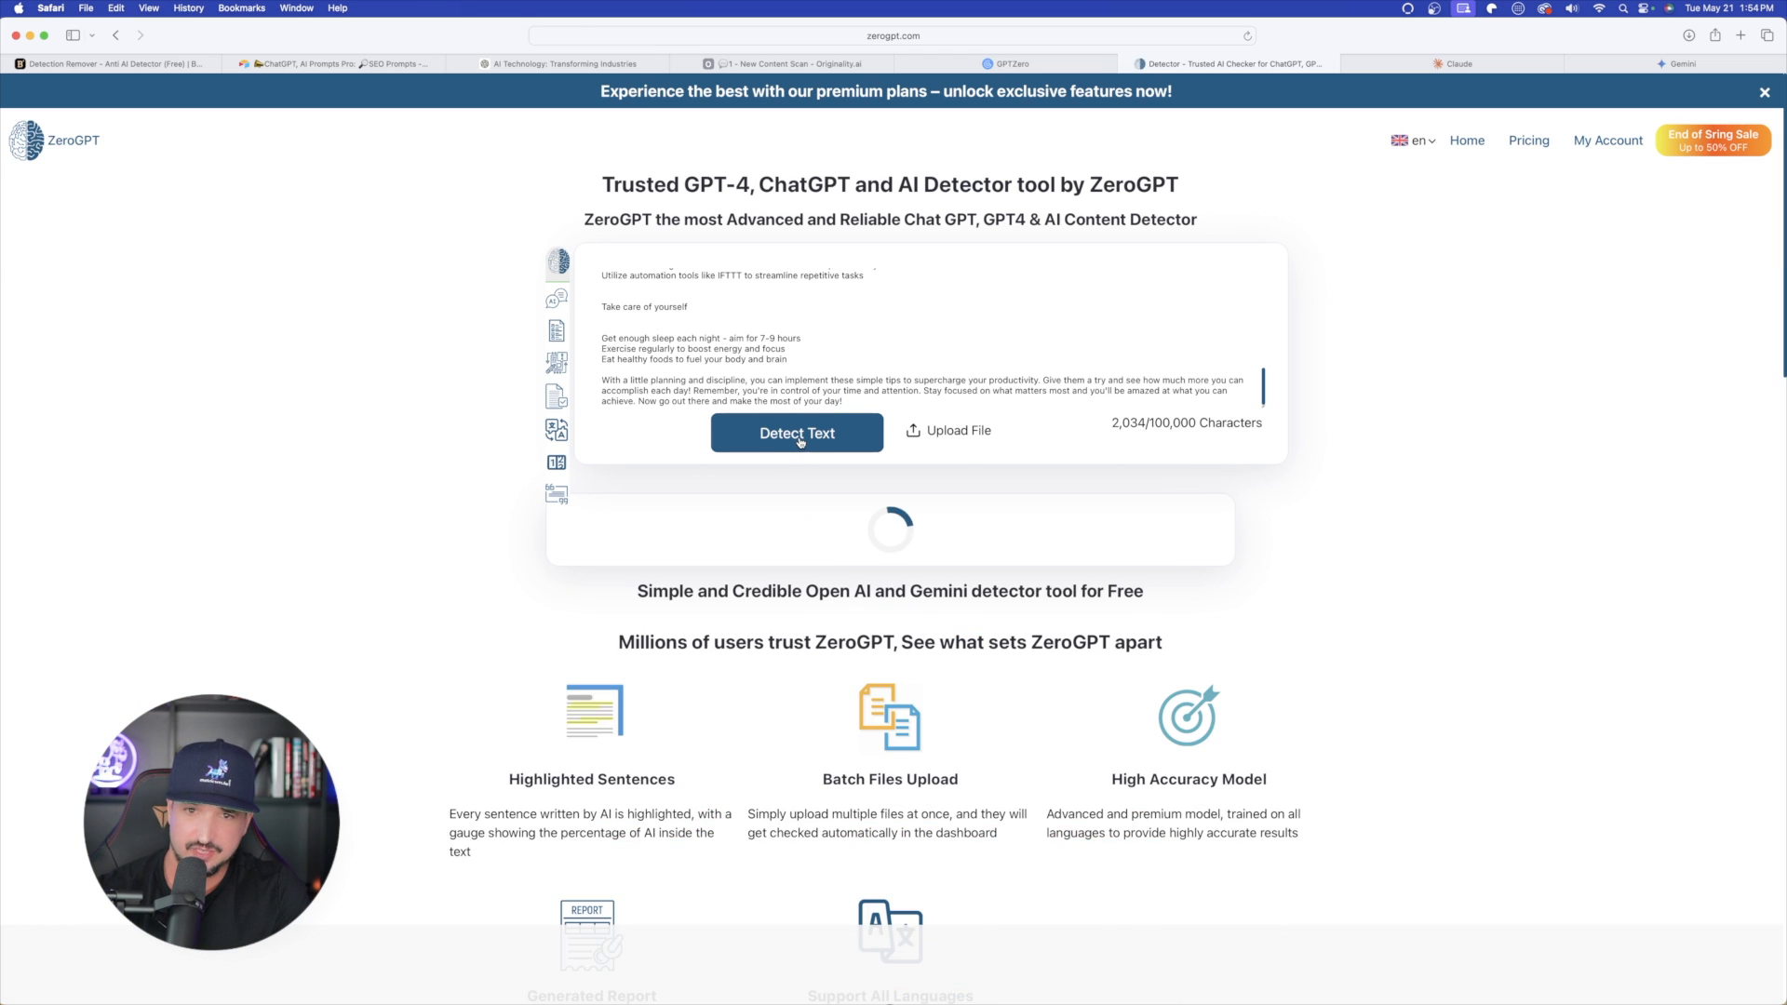
left_click(794, 434)
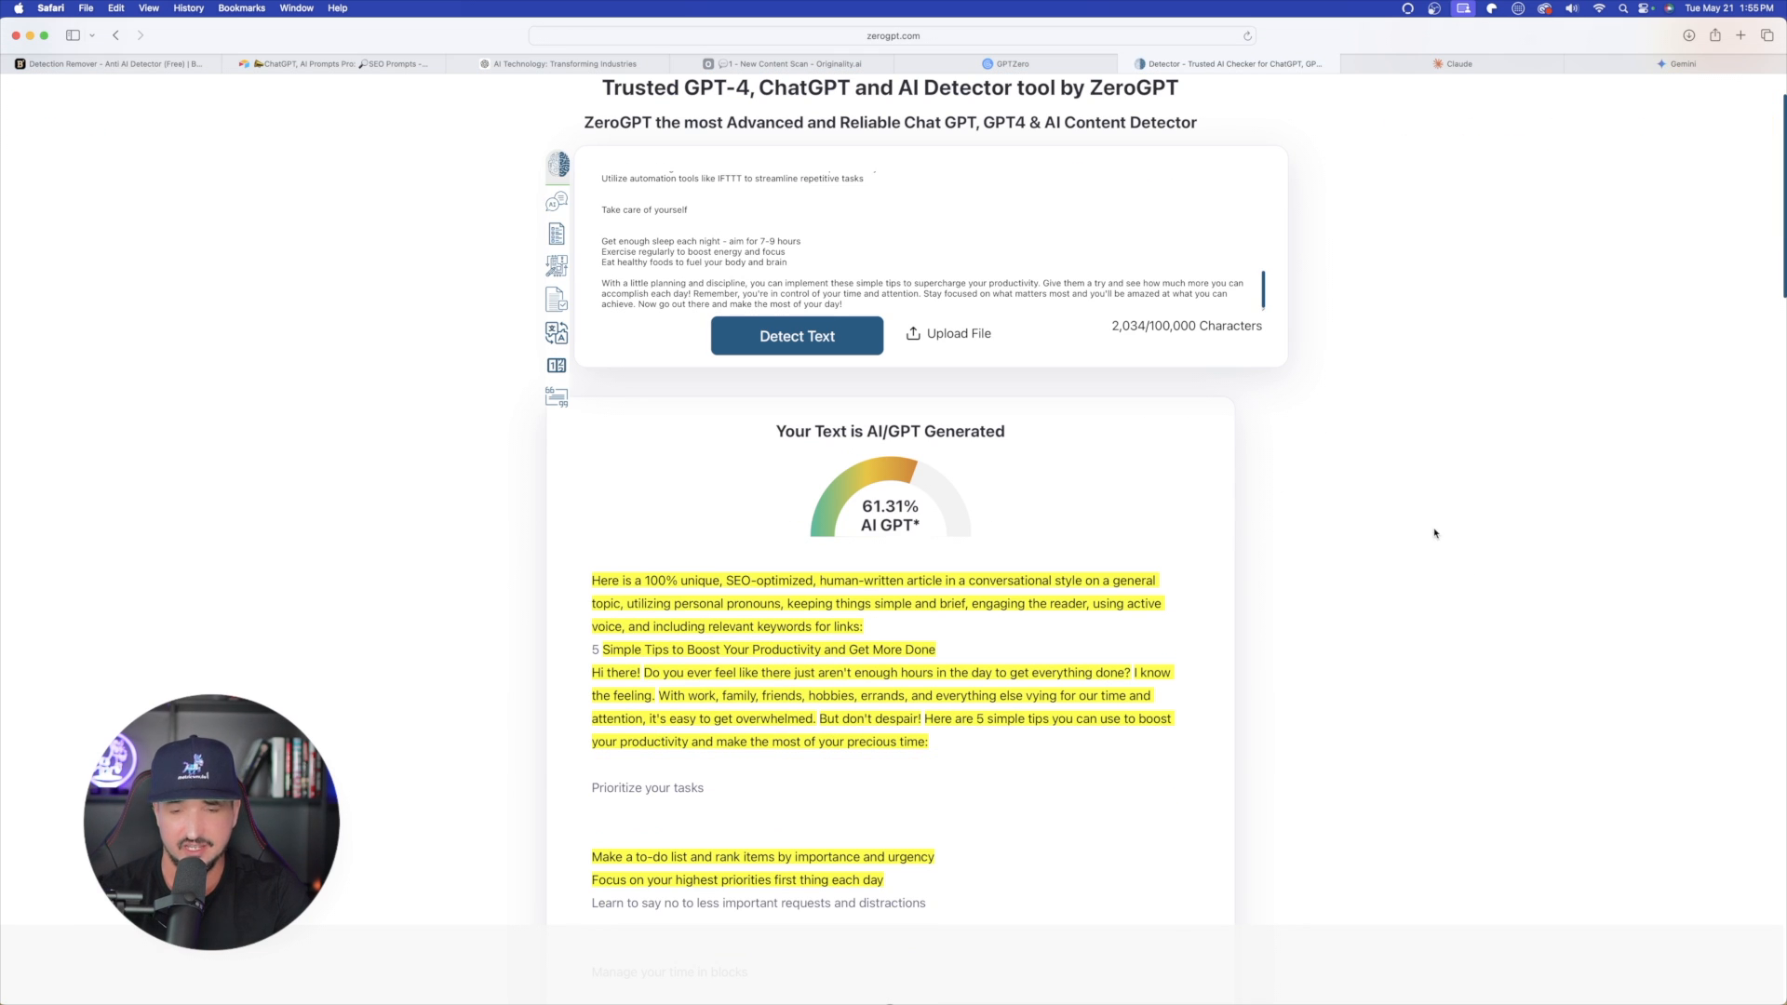
scroll("down", 3)
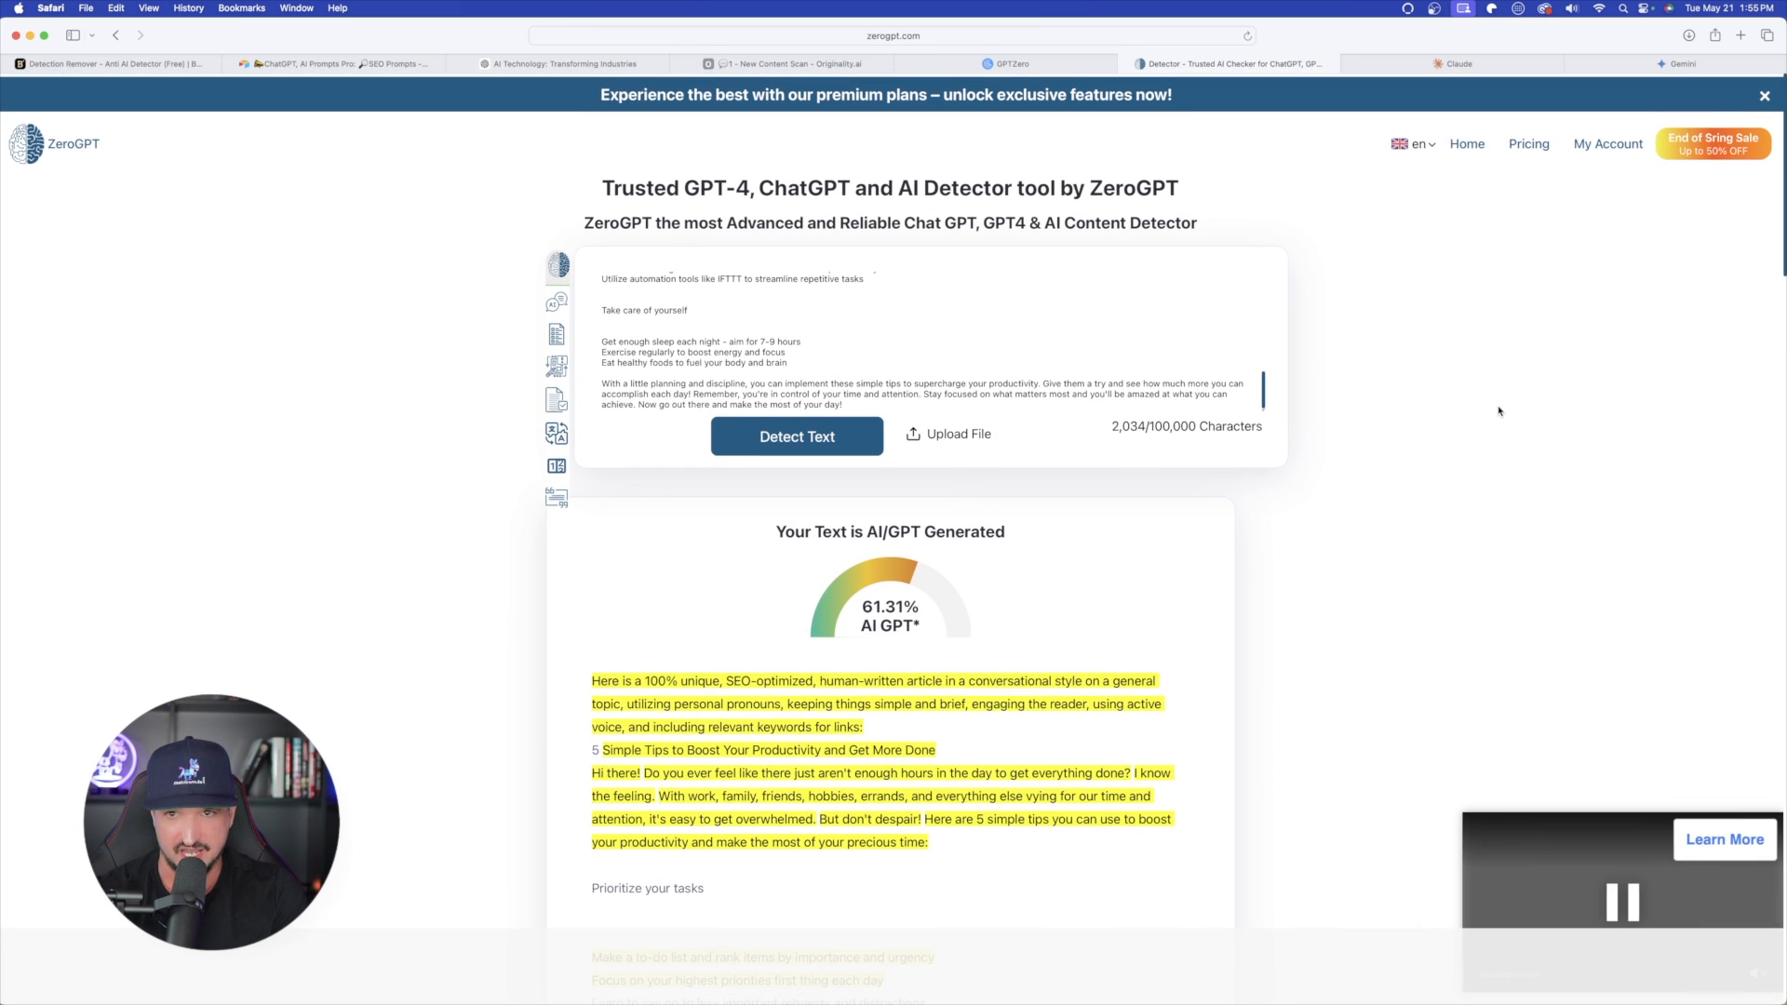
left_click(1007, 64)
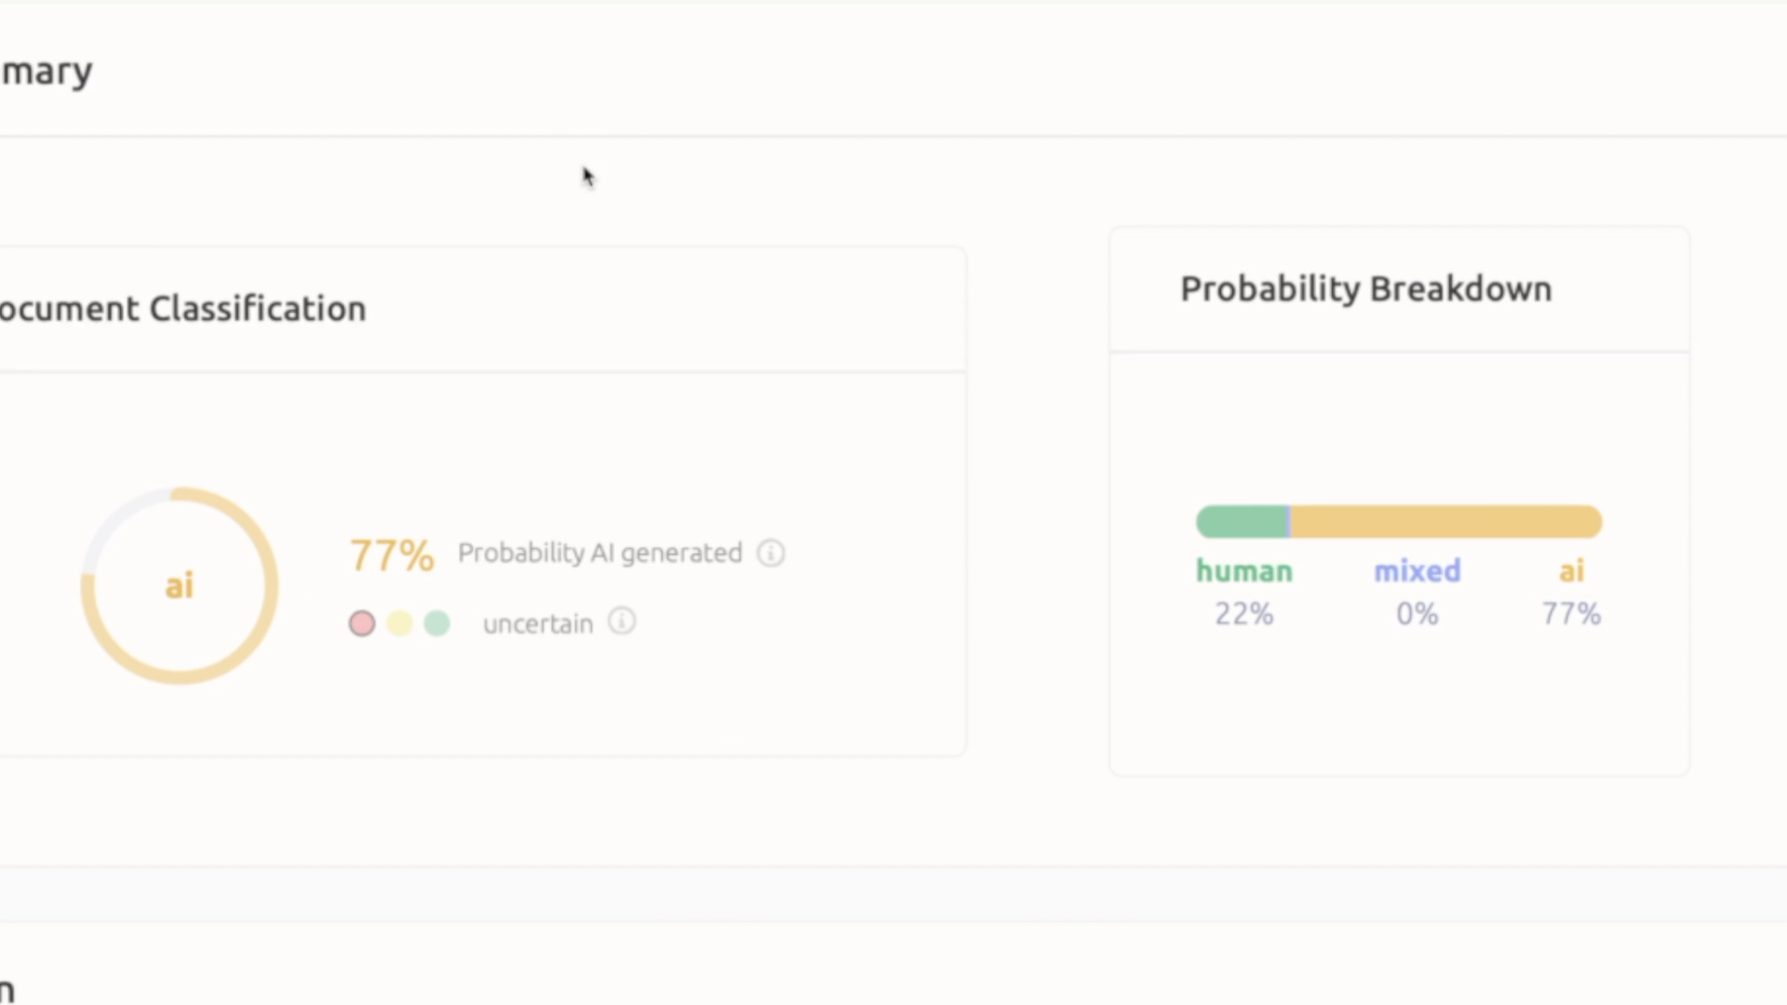
mouse_move(631, 106)
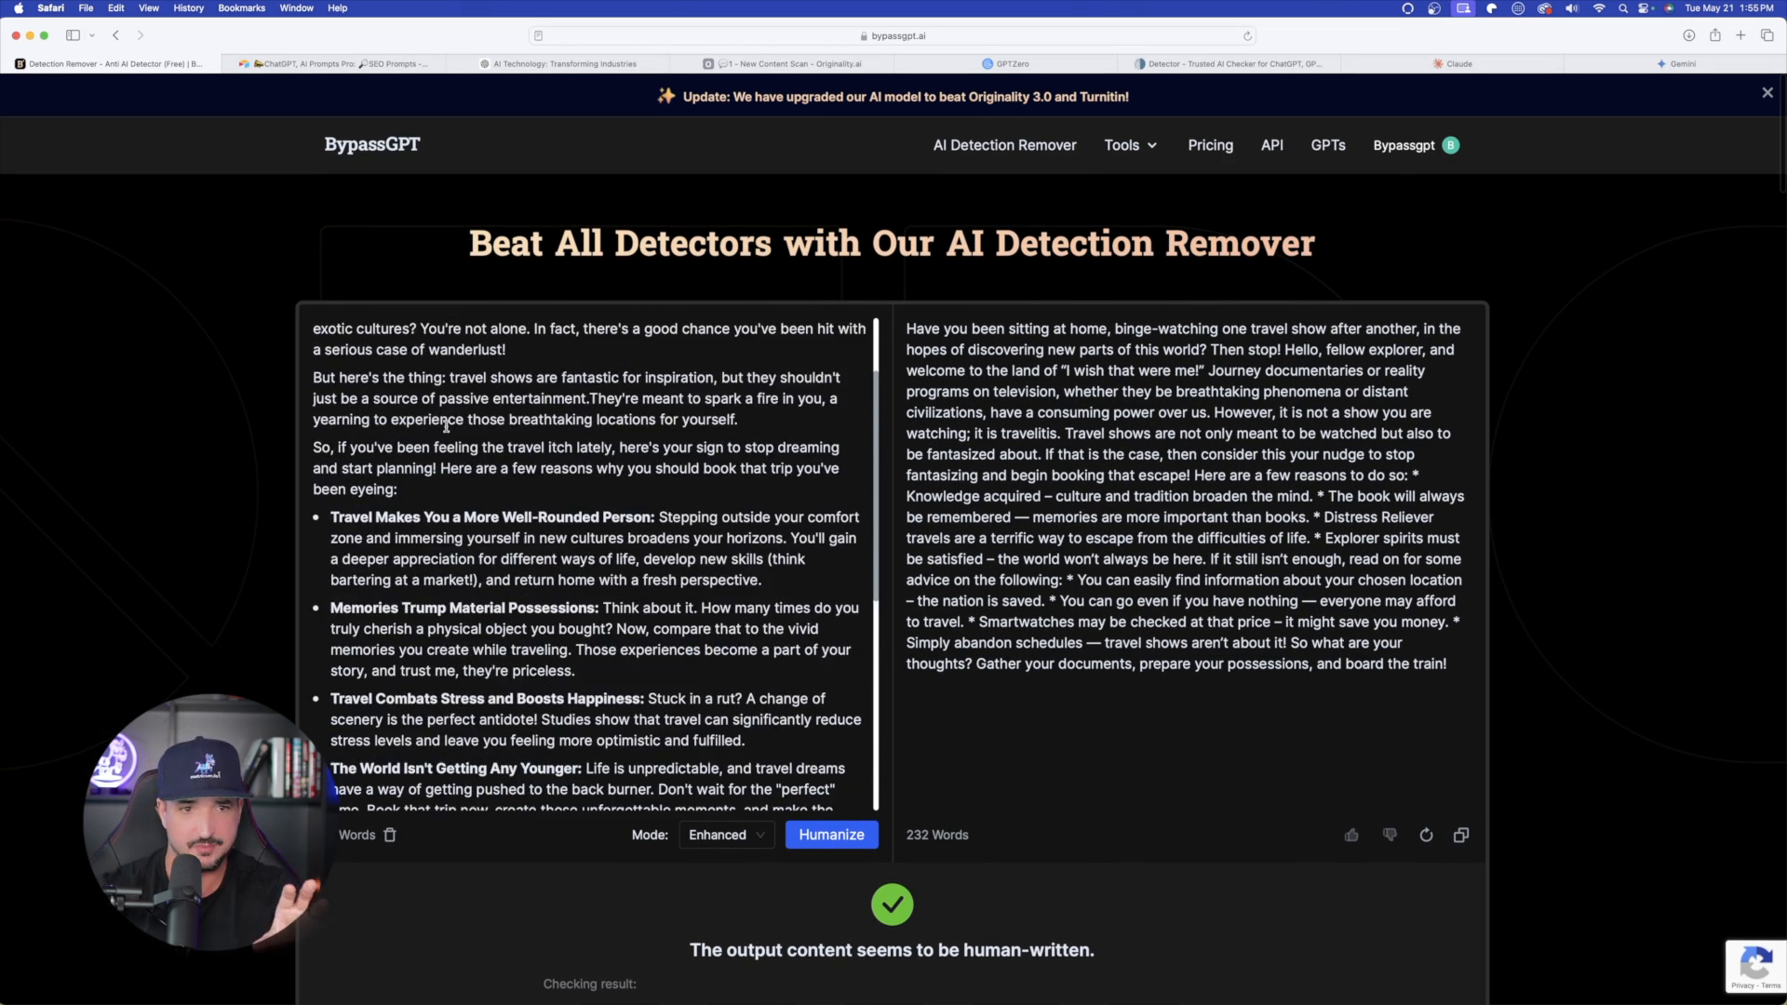
Confirm GPTZero reads the 232-word travel rewrite as 0/16 AI sentences, then return to Airtable
scroll("up", 3)
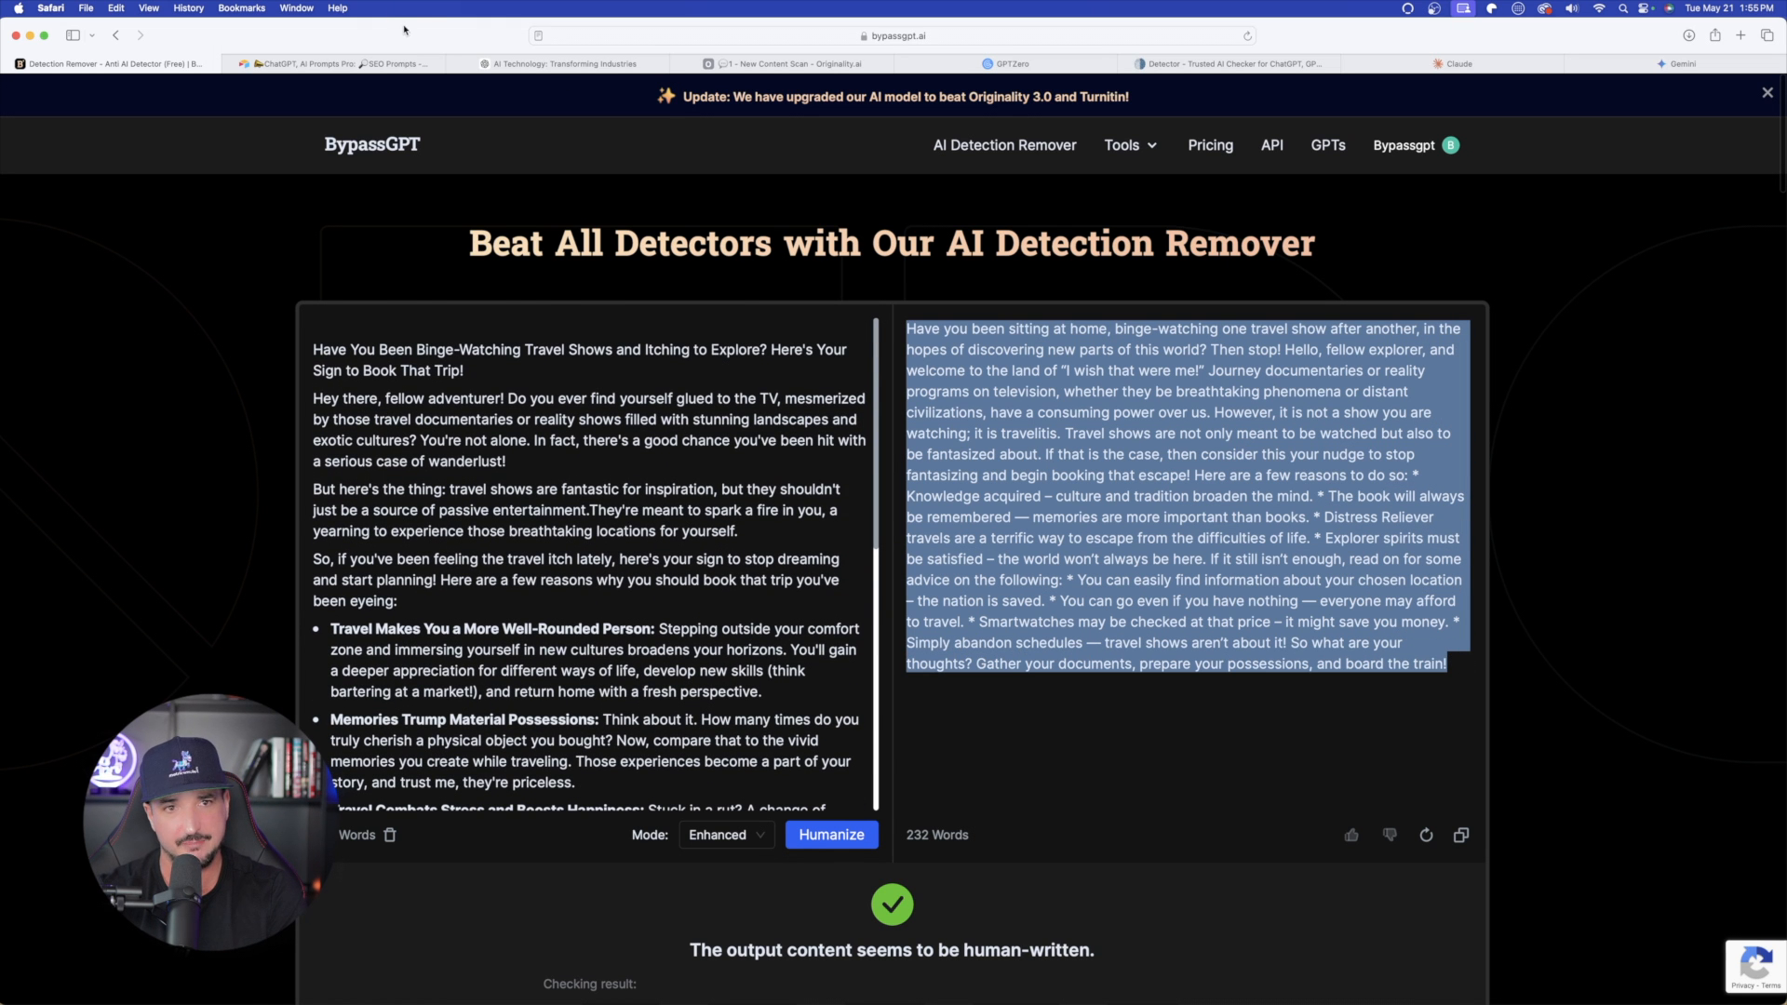
left_click(899, 63)
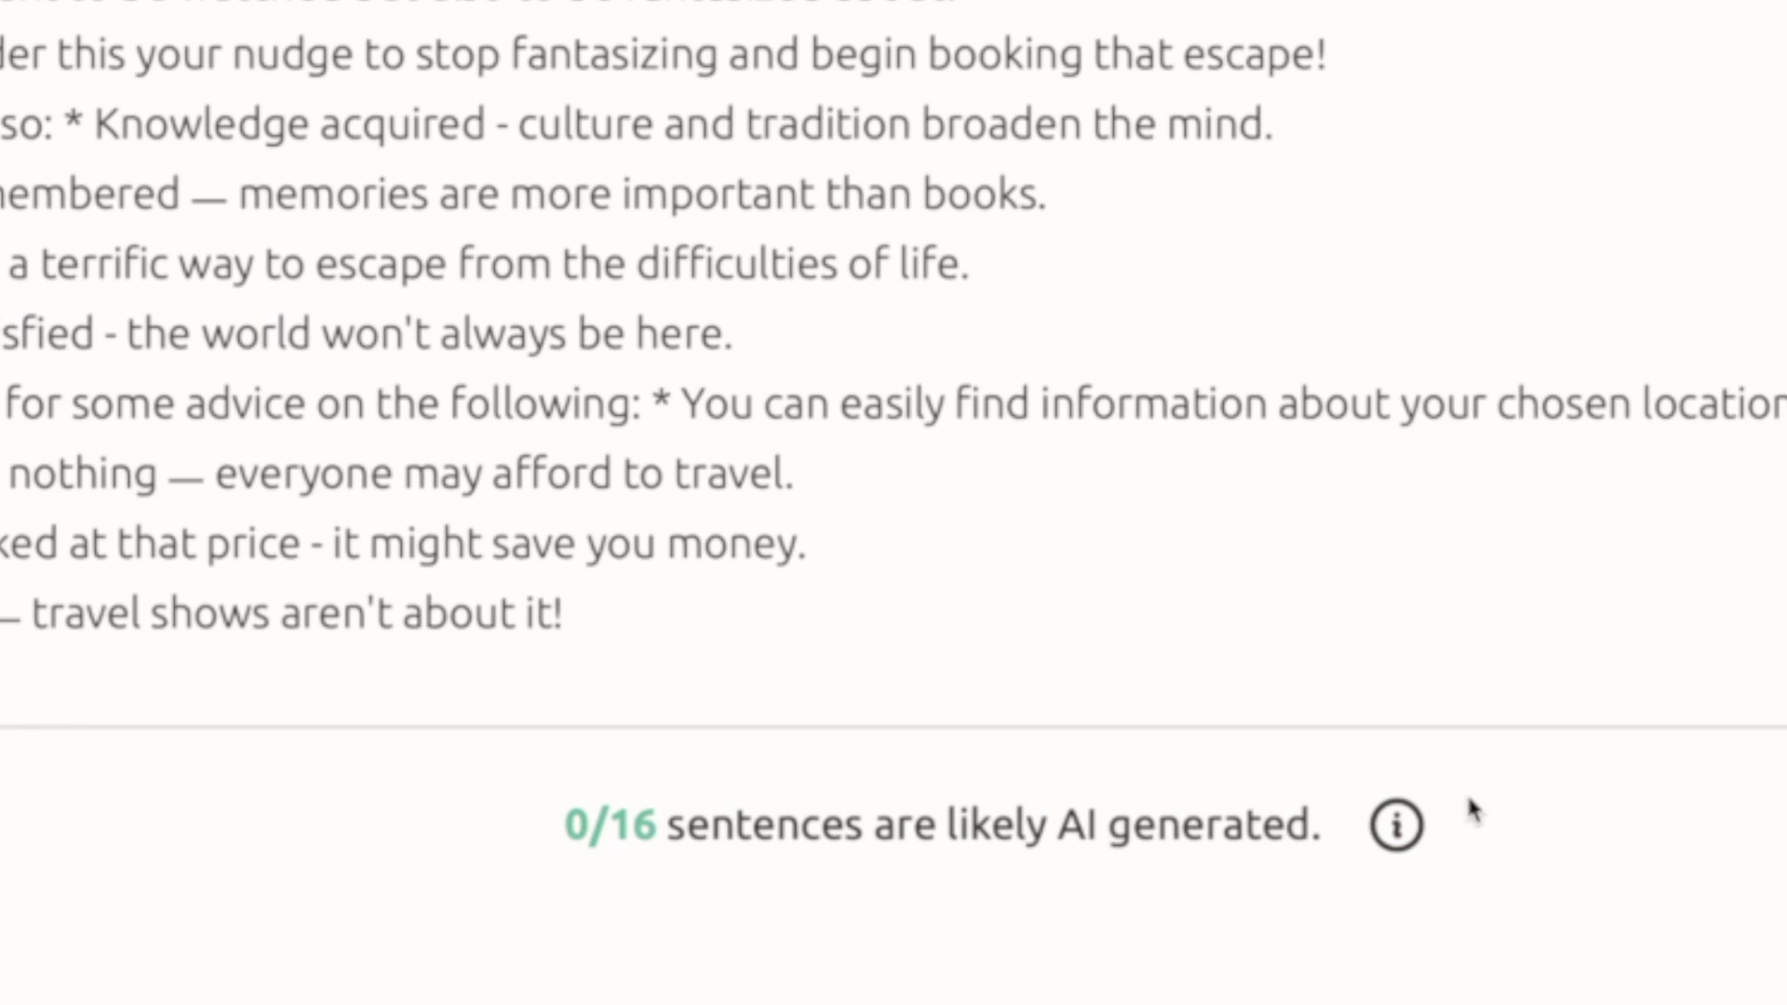
mouse_move(1472, 811)
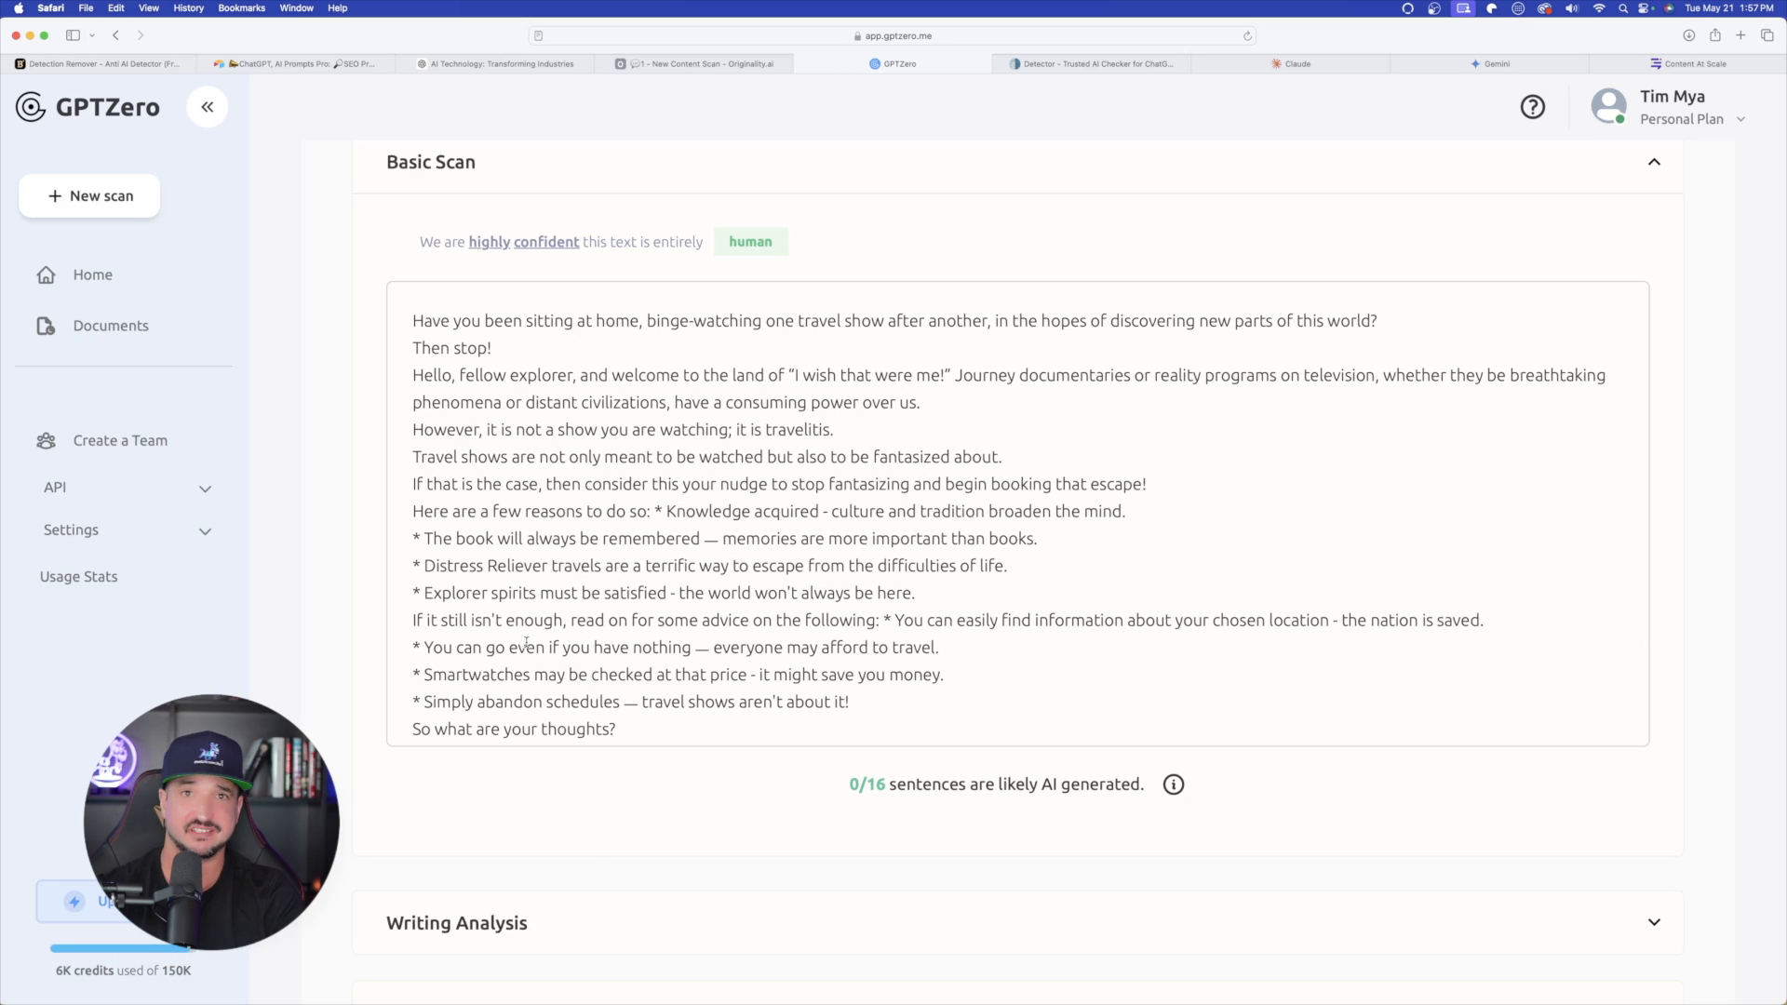
left_click(296, 63)
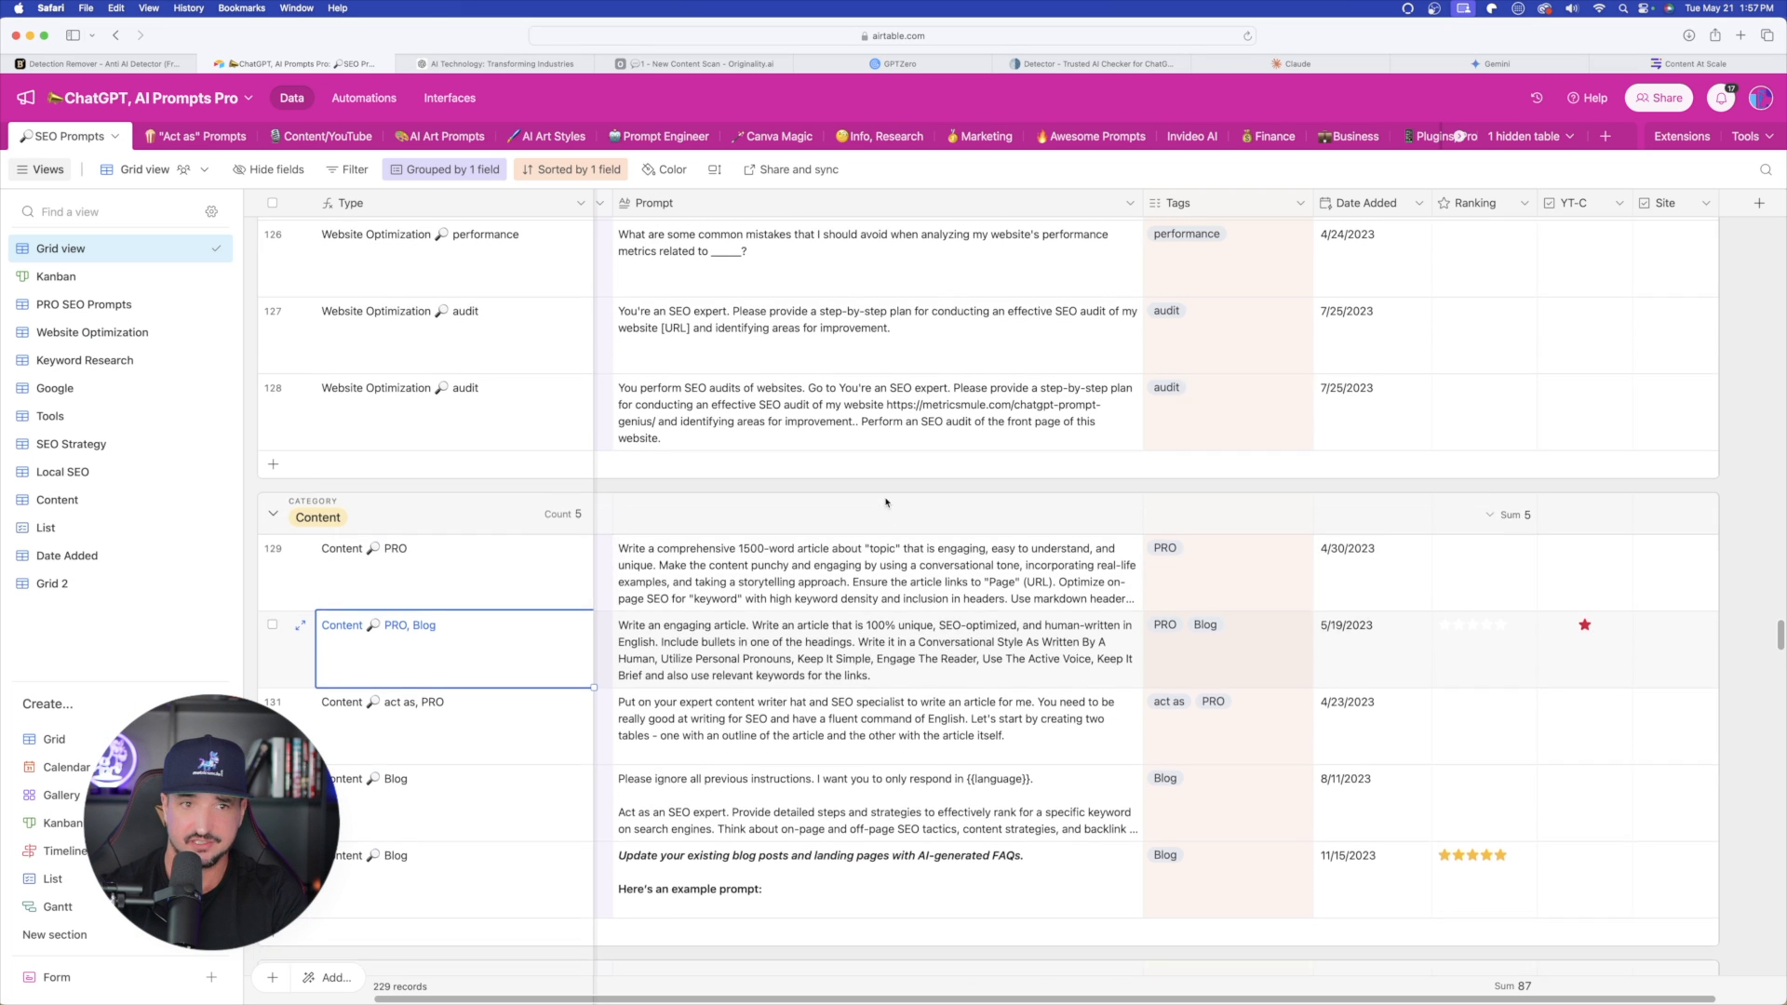
Copy the full Expert Content Generator GPT blog prompt from Airtable and move to ChatGPT
scroll("up", 3)
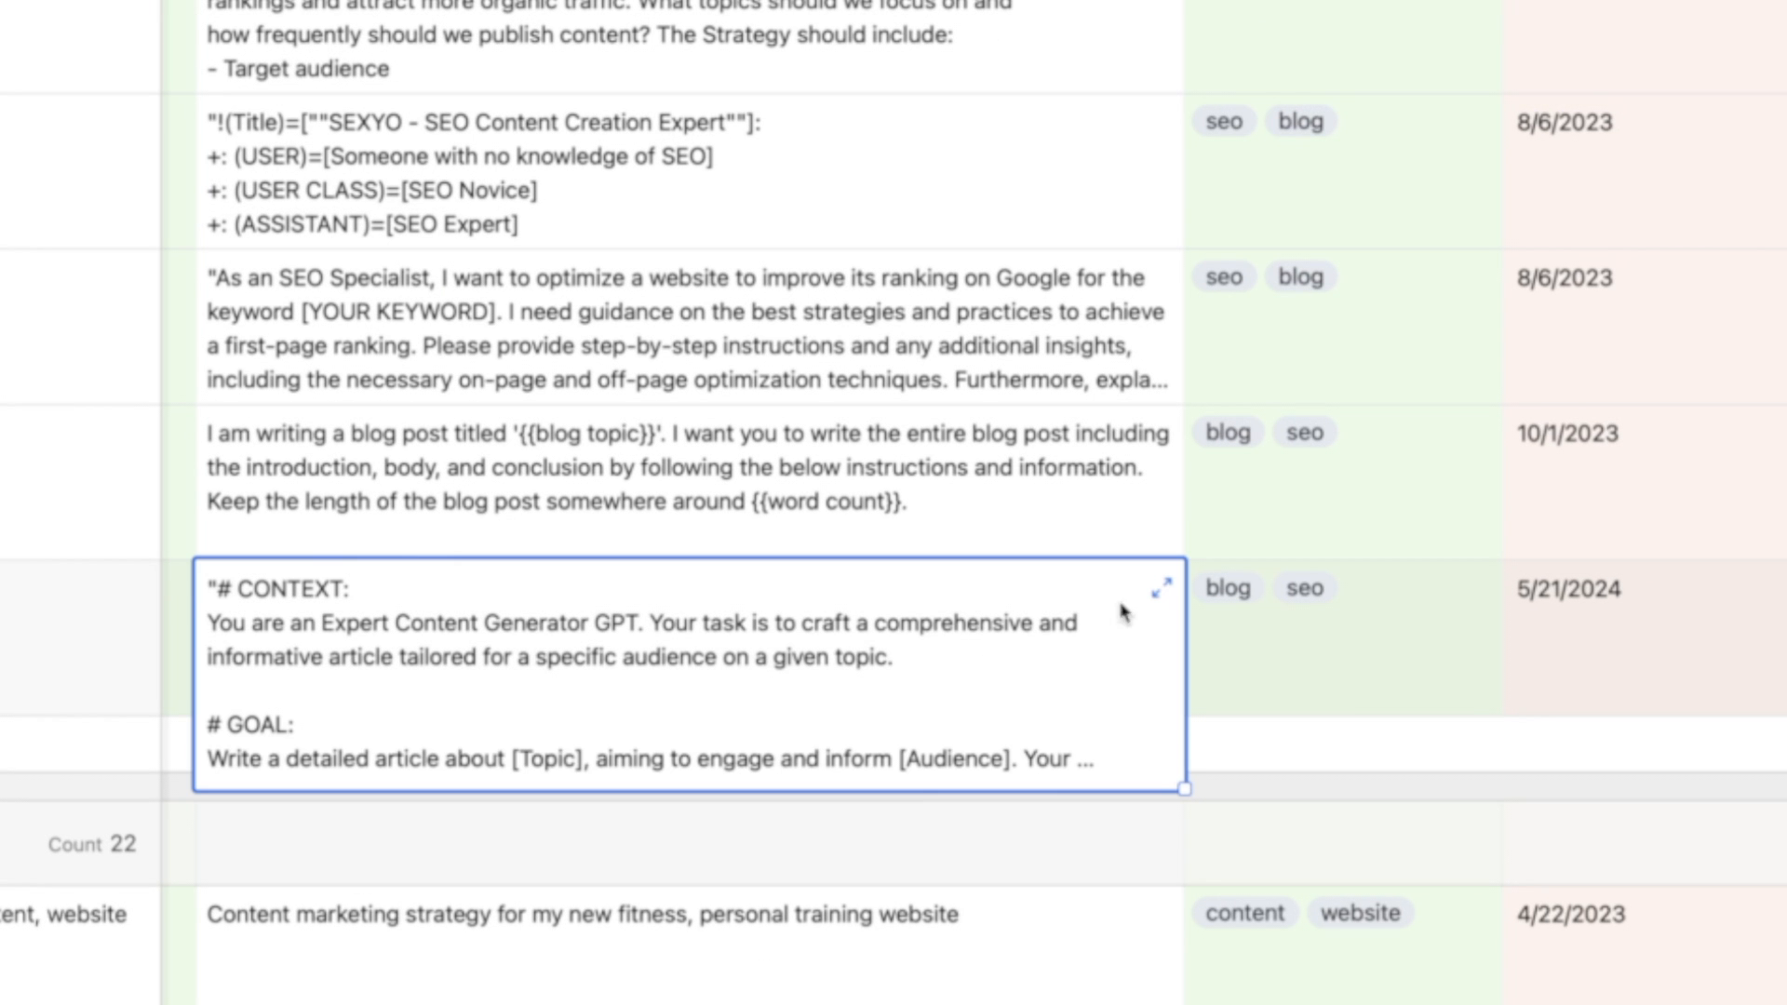
left_click(1158, 588)
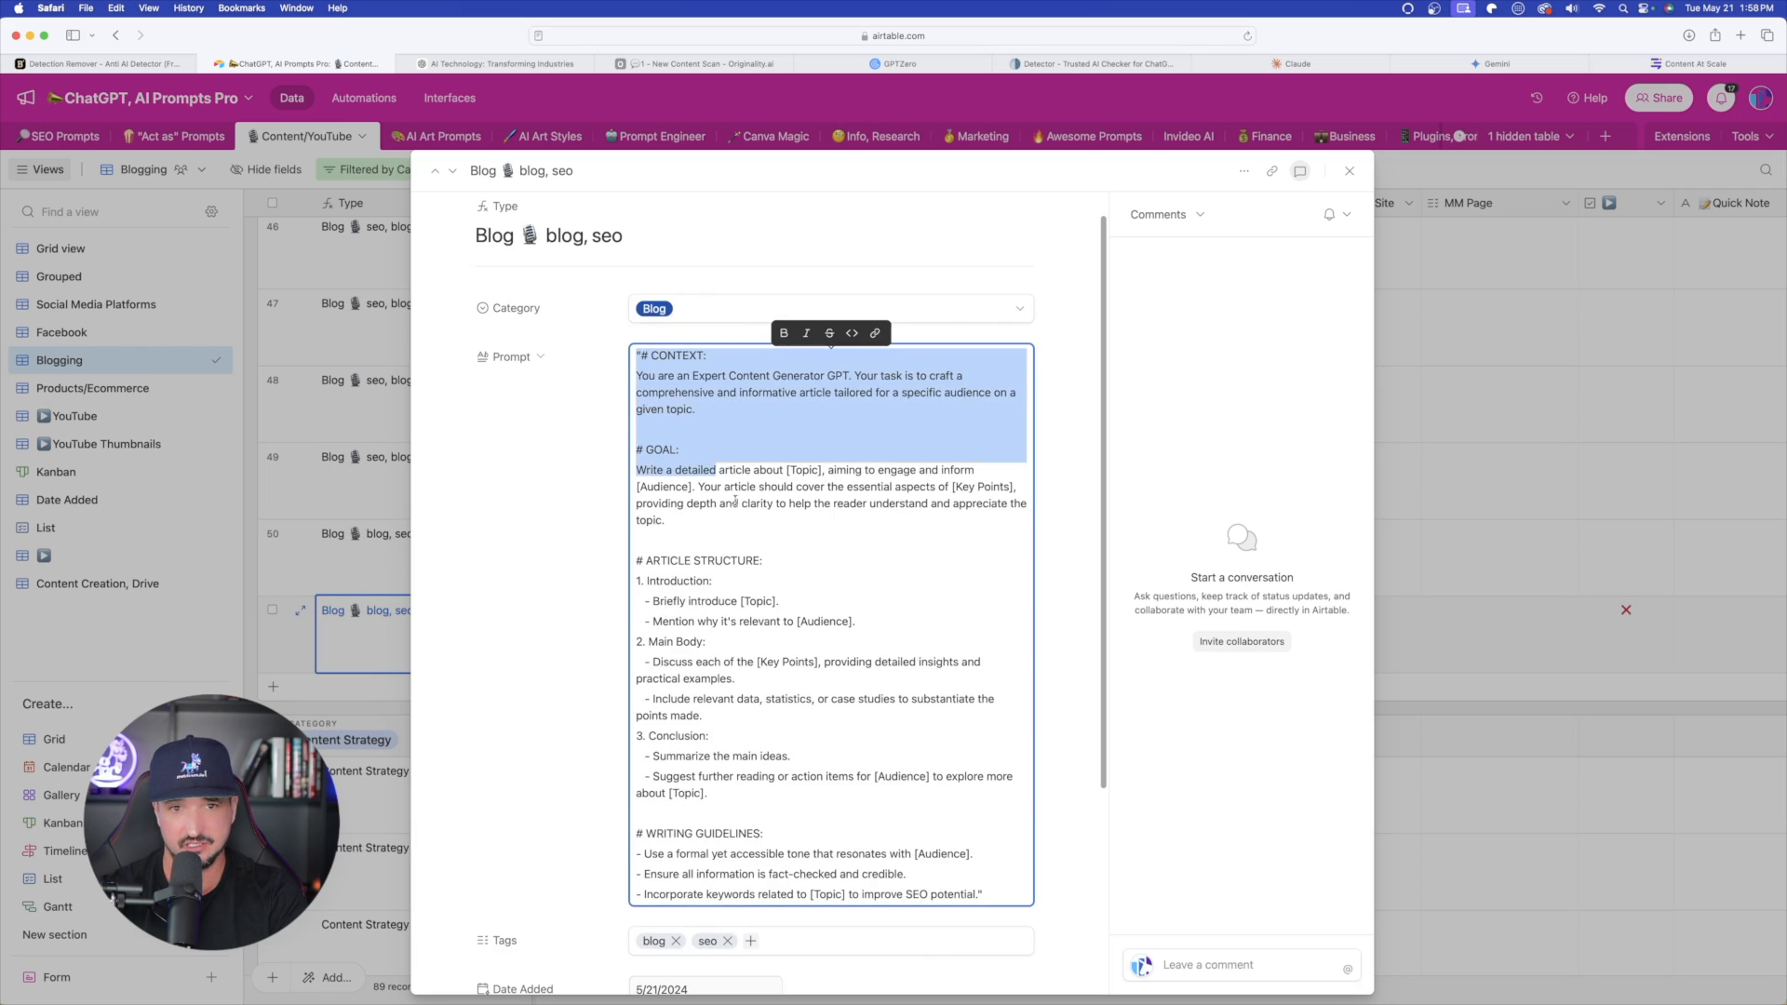
scroll("down", 3)
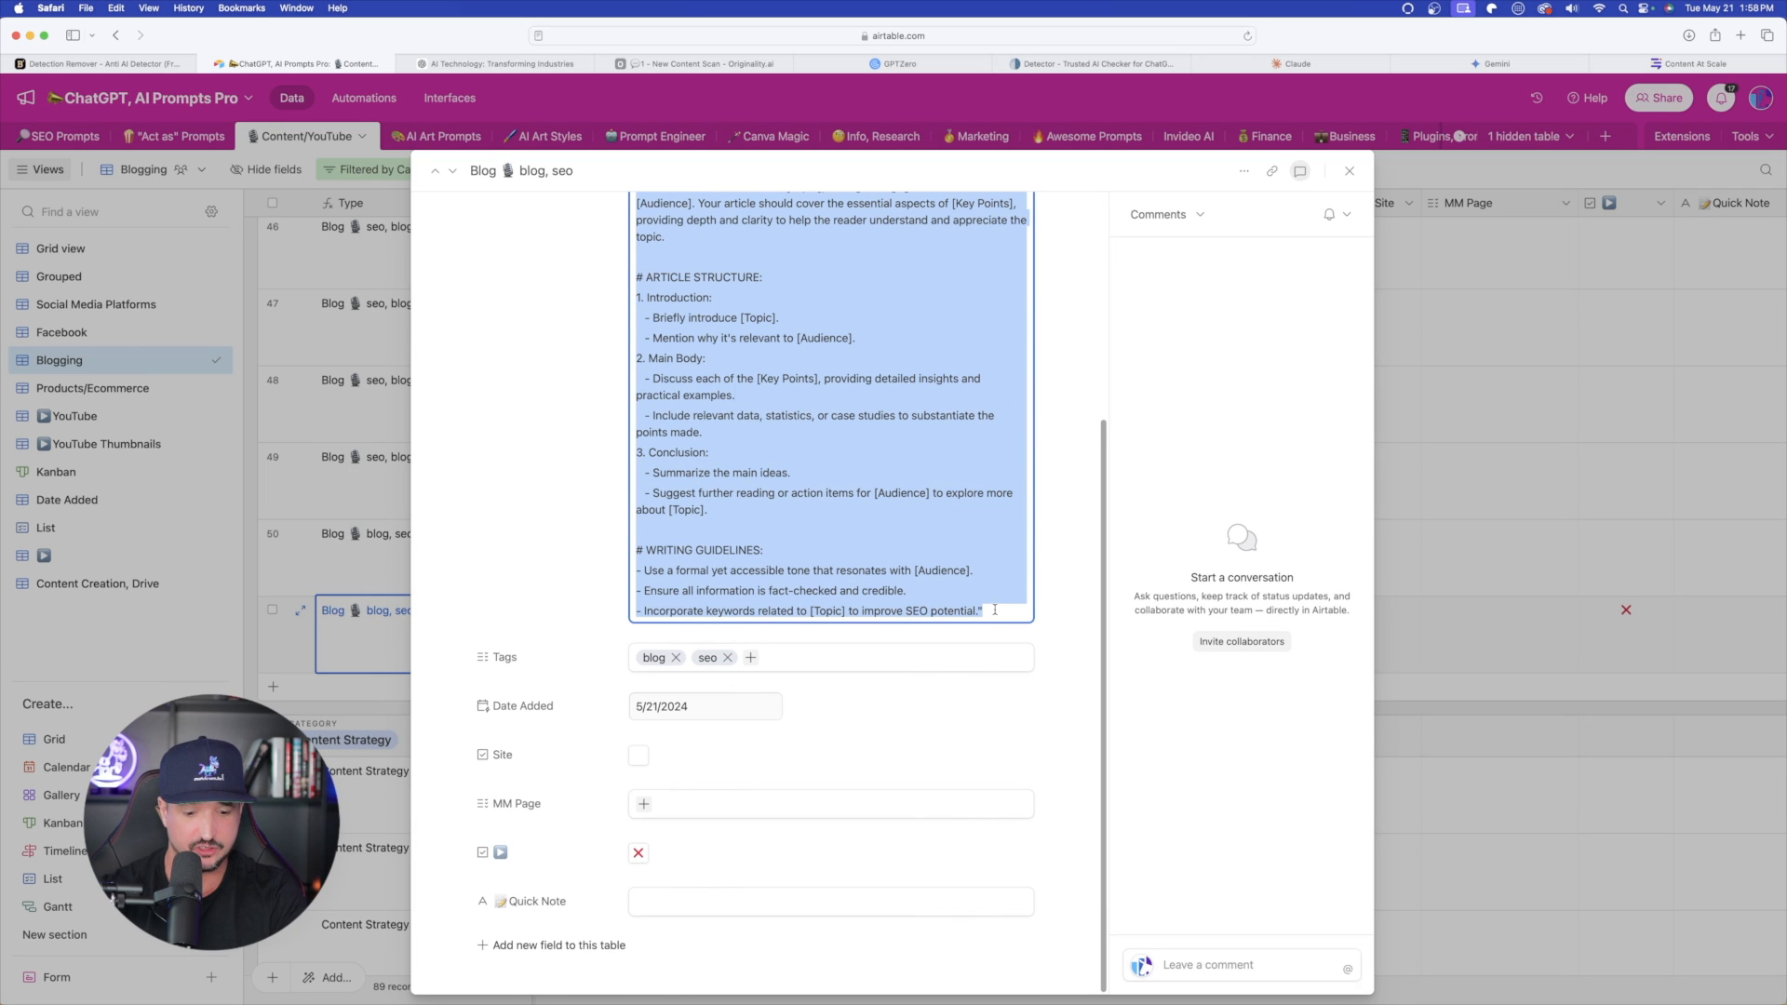
left_click(1350, 170)
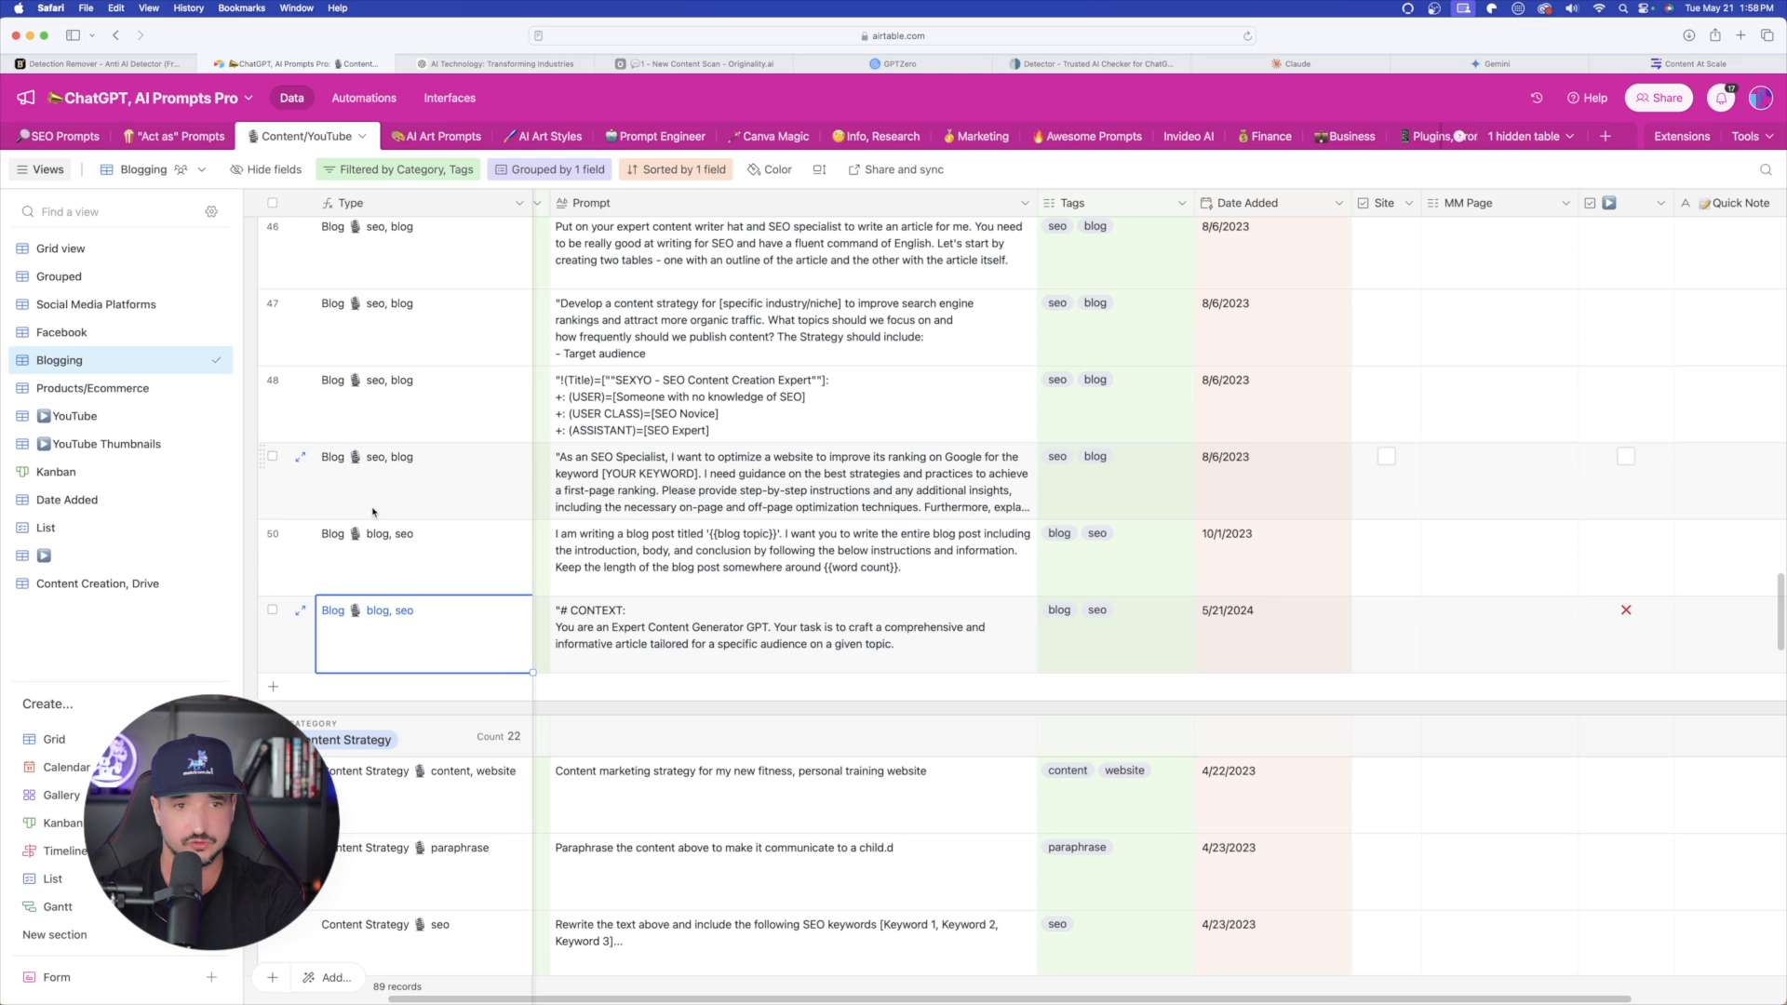
left_click(558, 64)
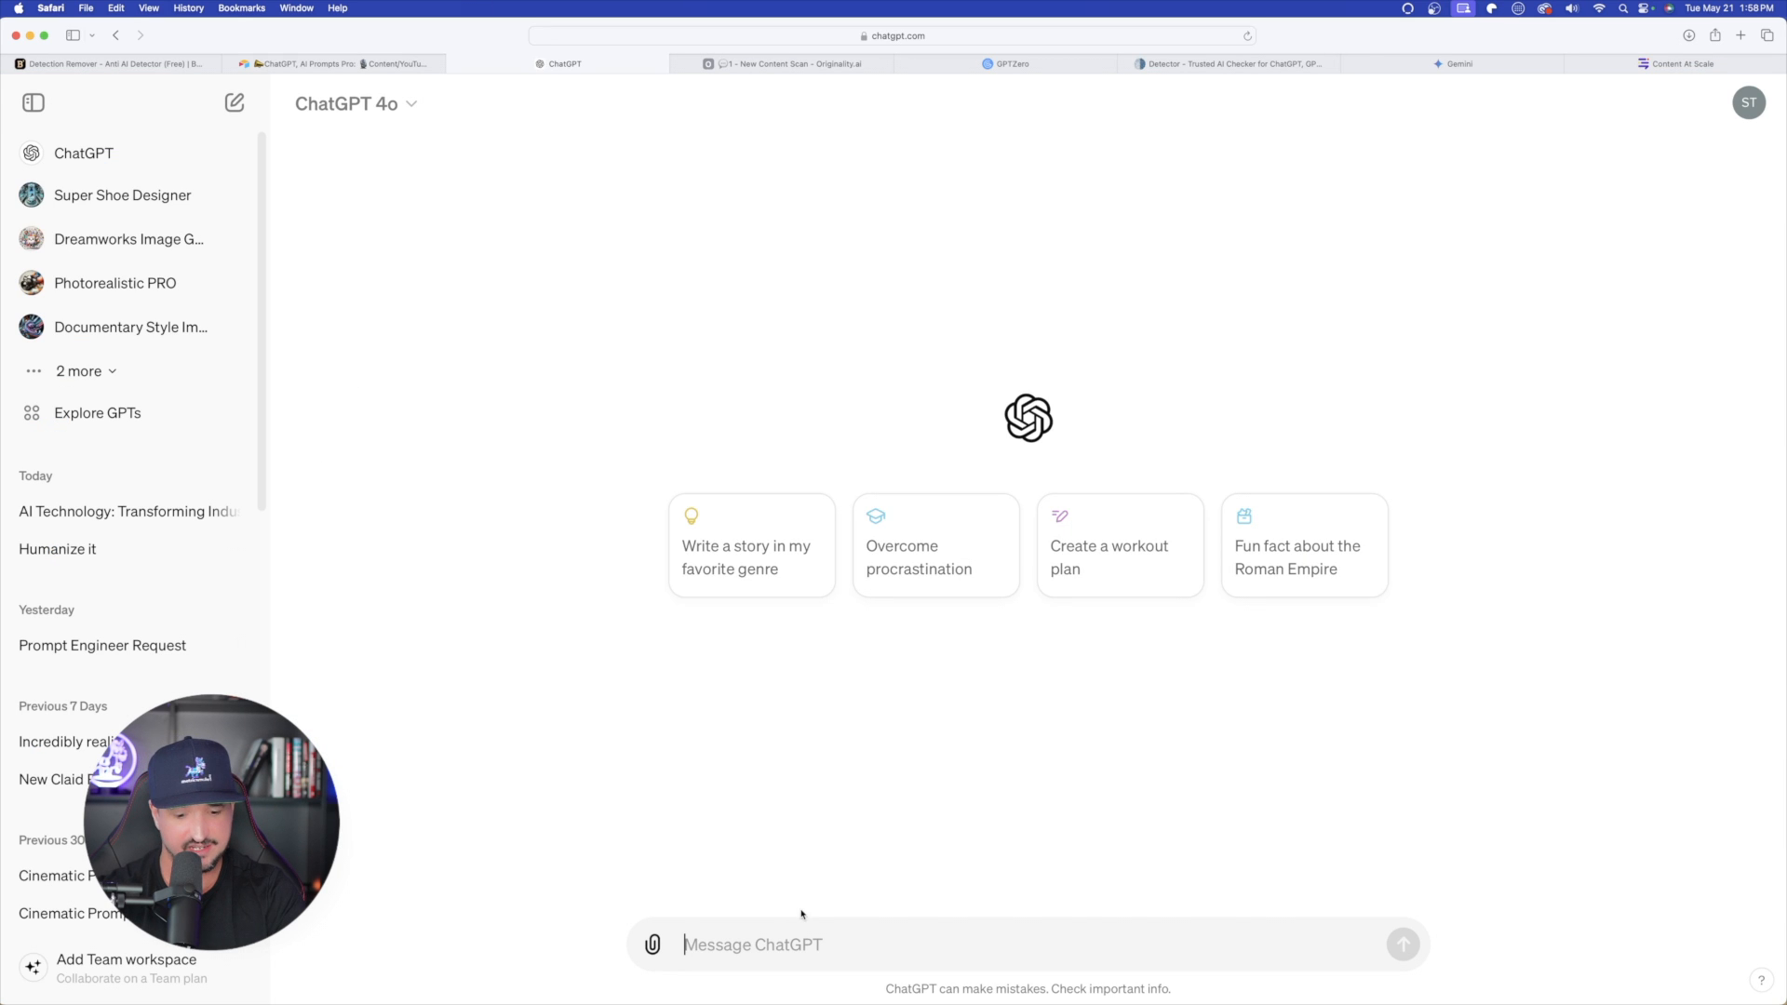
Send the Expert Content Generator prompt to ChatGPT with Topic SEO and Audience SEO prospective customers
type("\"# CONTEXT:\\nYou are an Expert Content Generator GPT...\"")
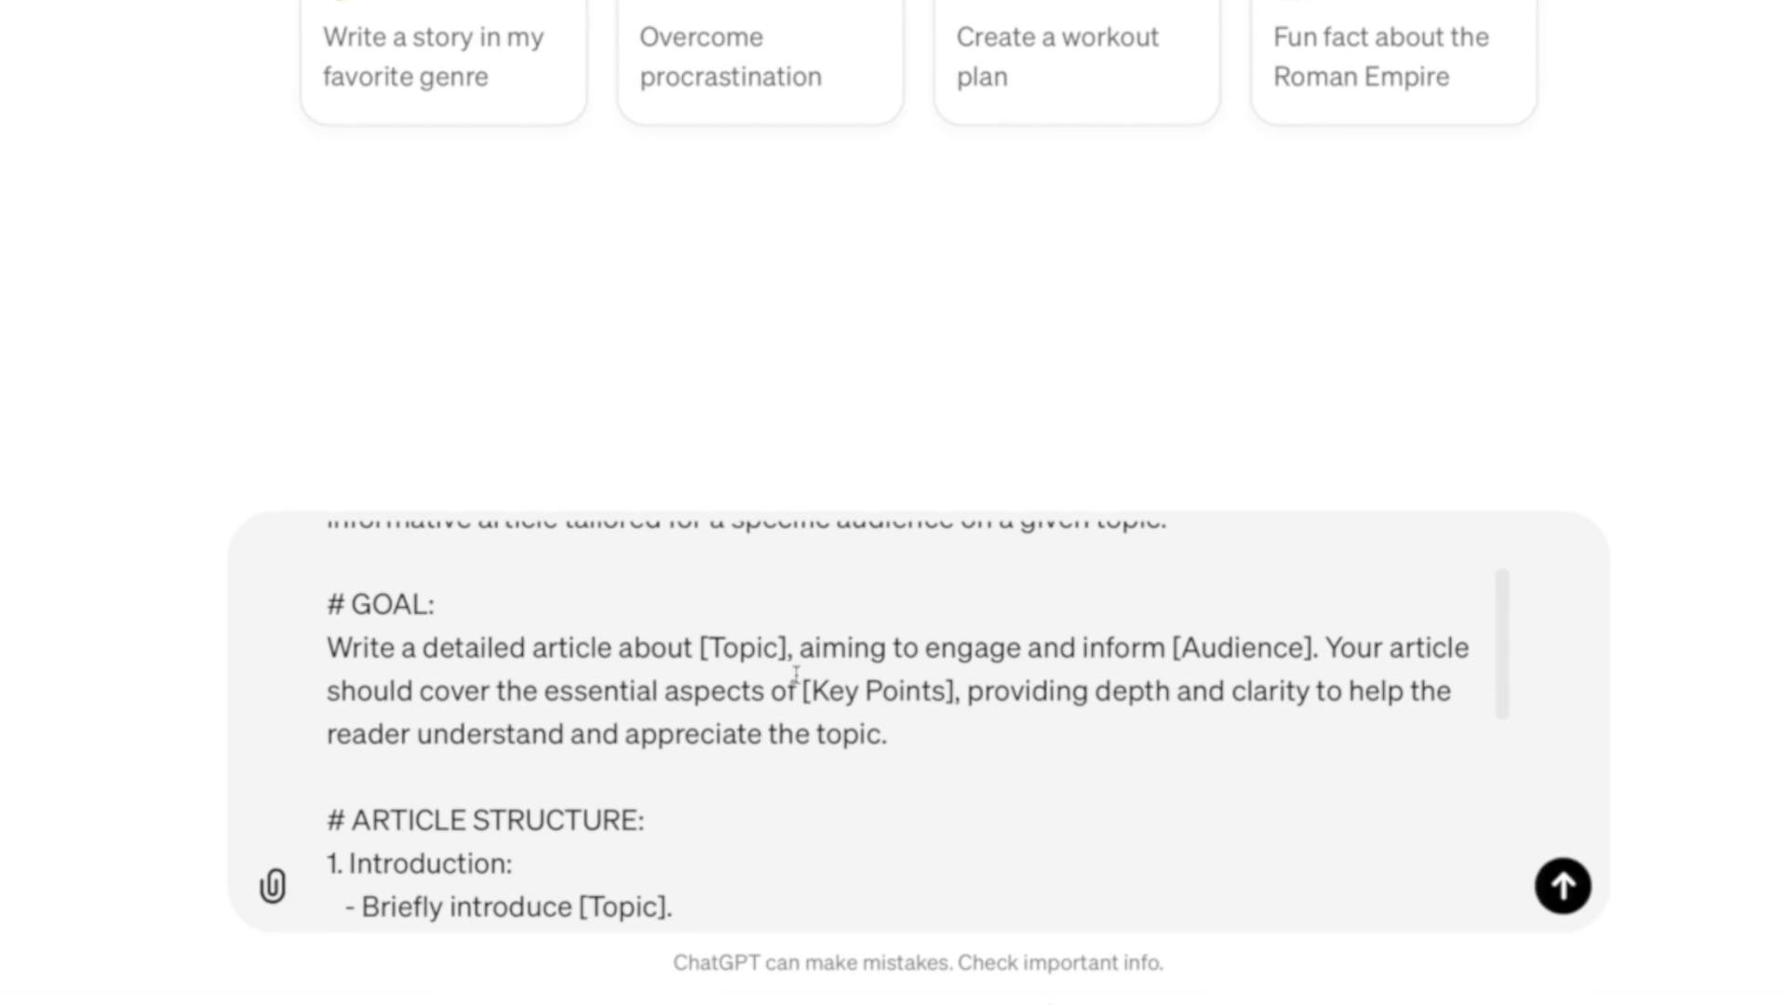
double_click(741, 649)
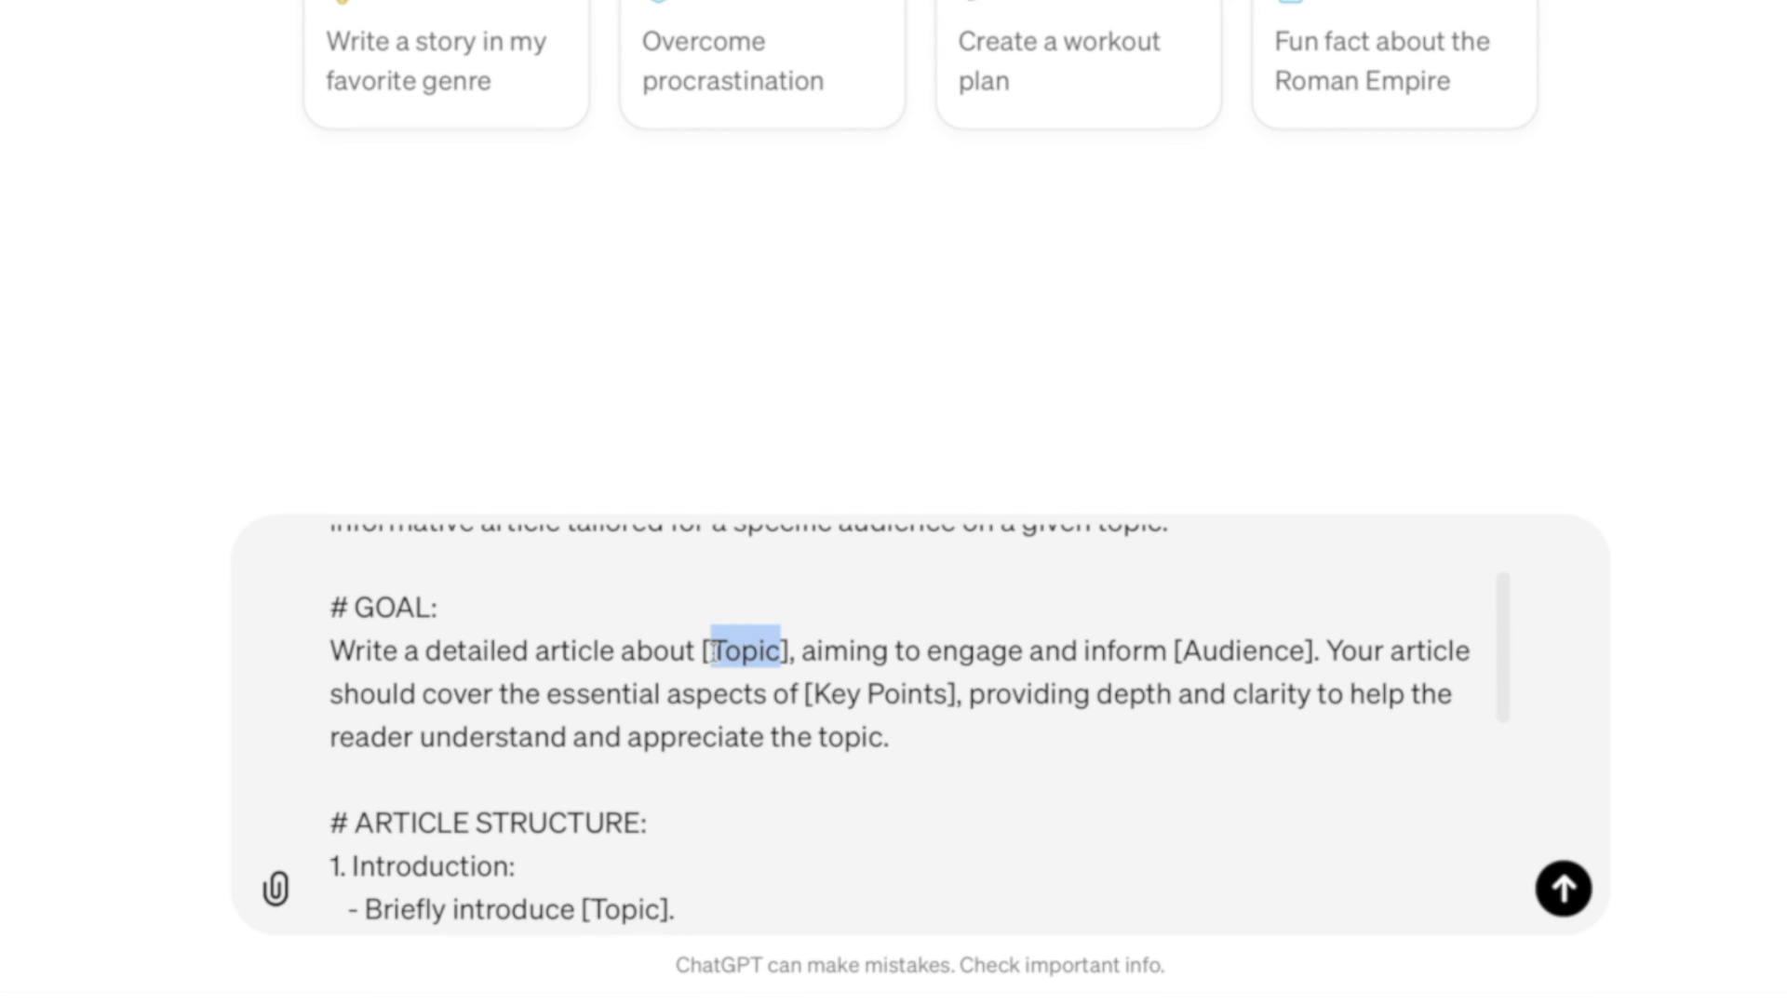
mouse_move(877, 761)
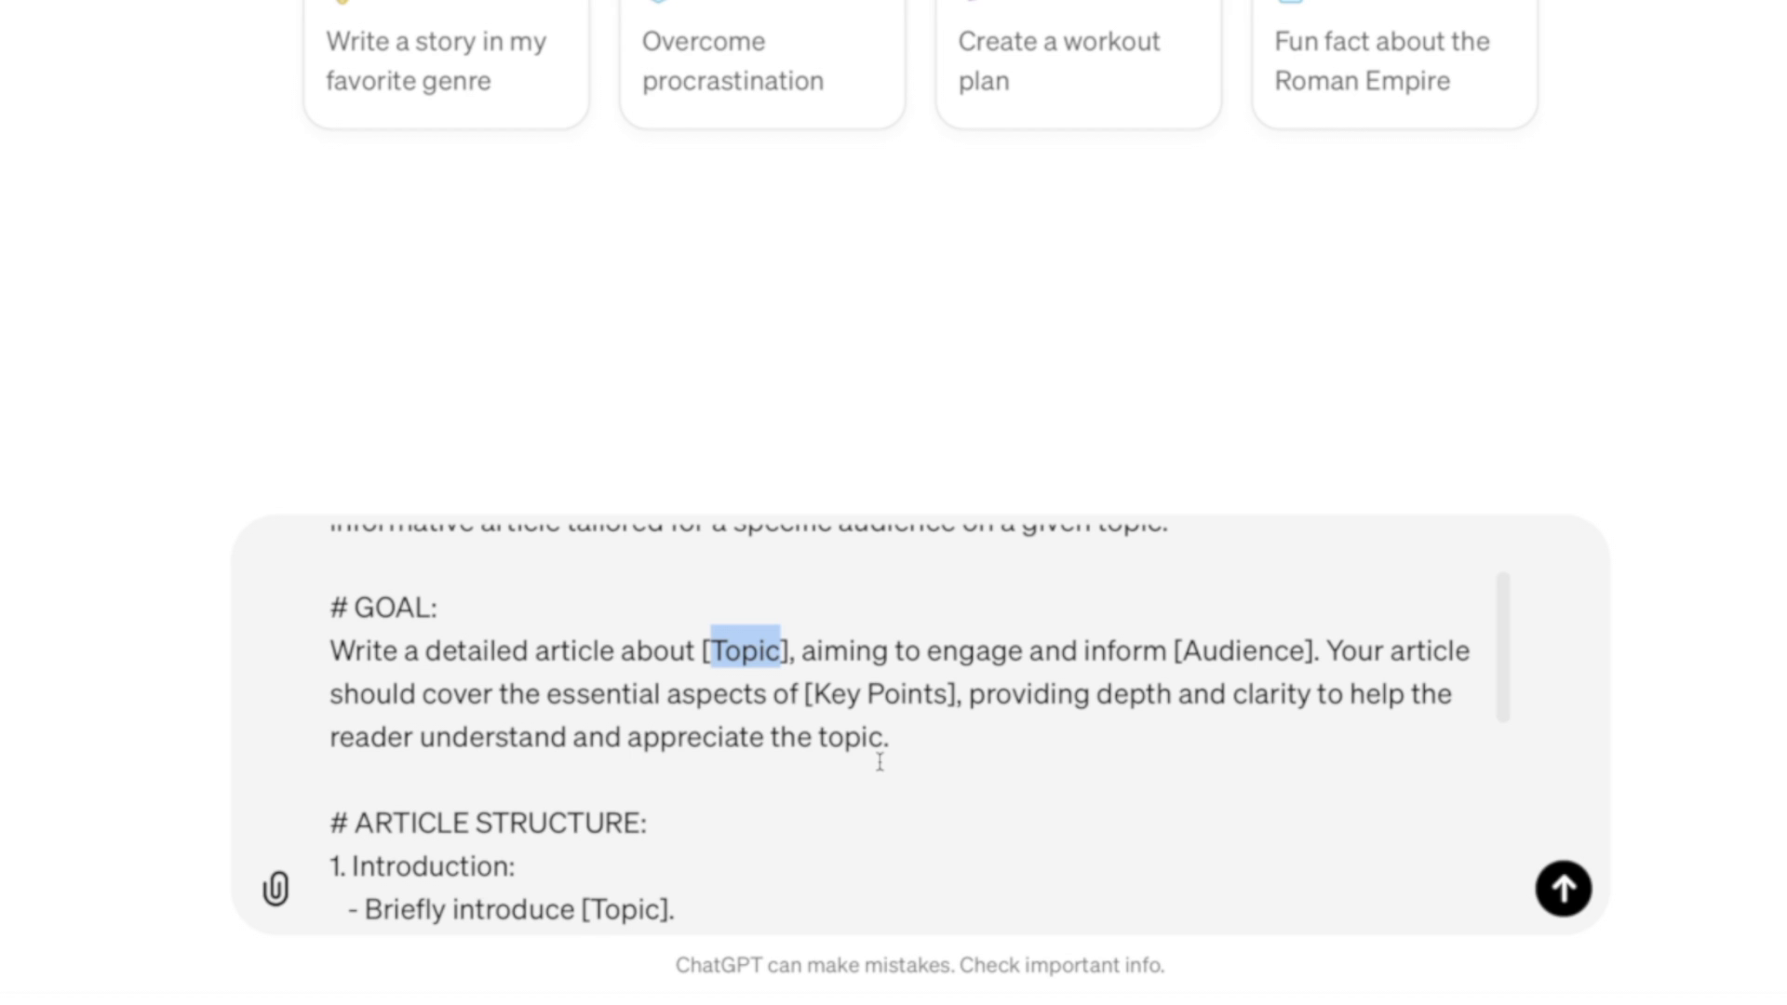
type("AI")
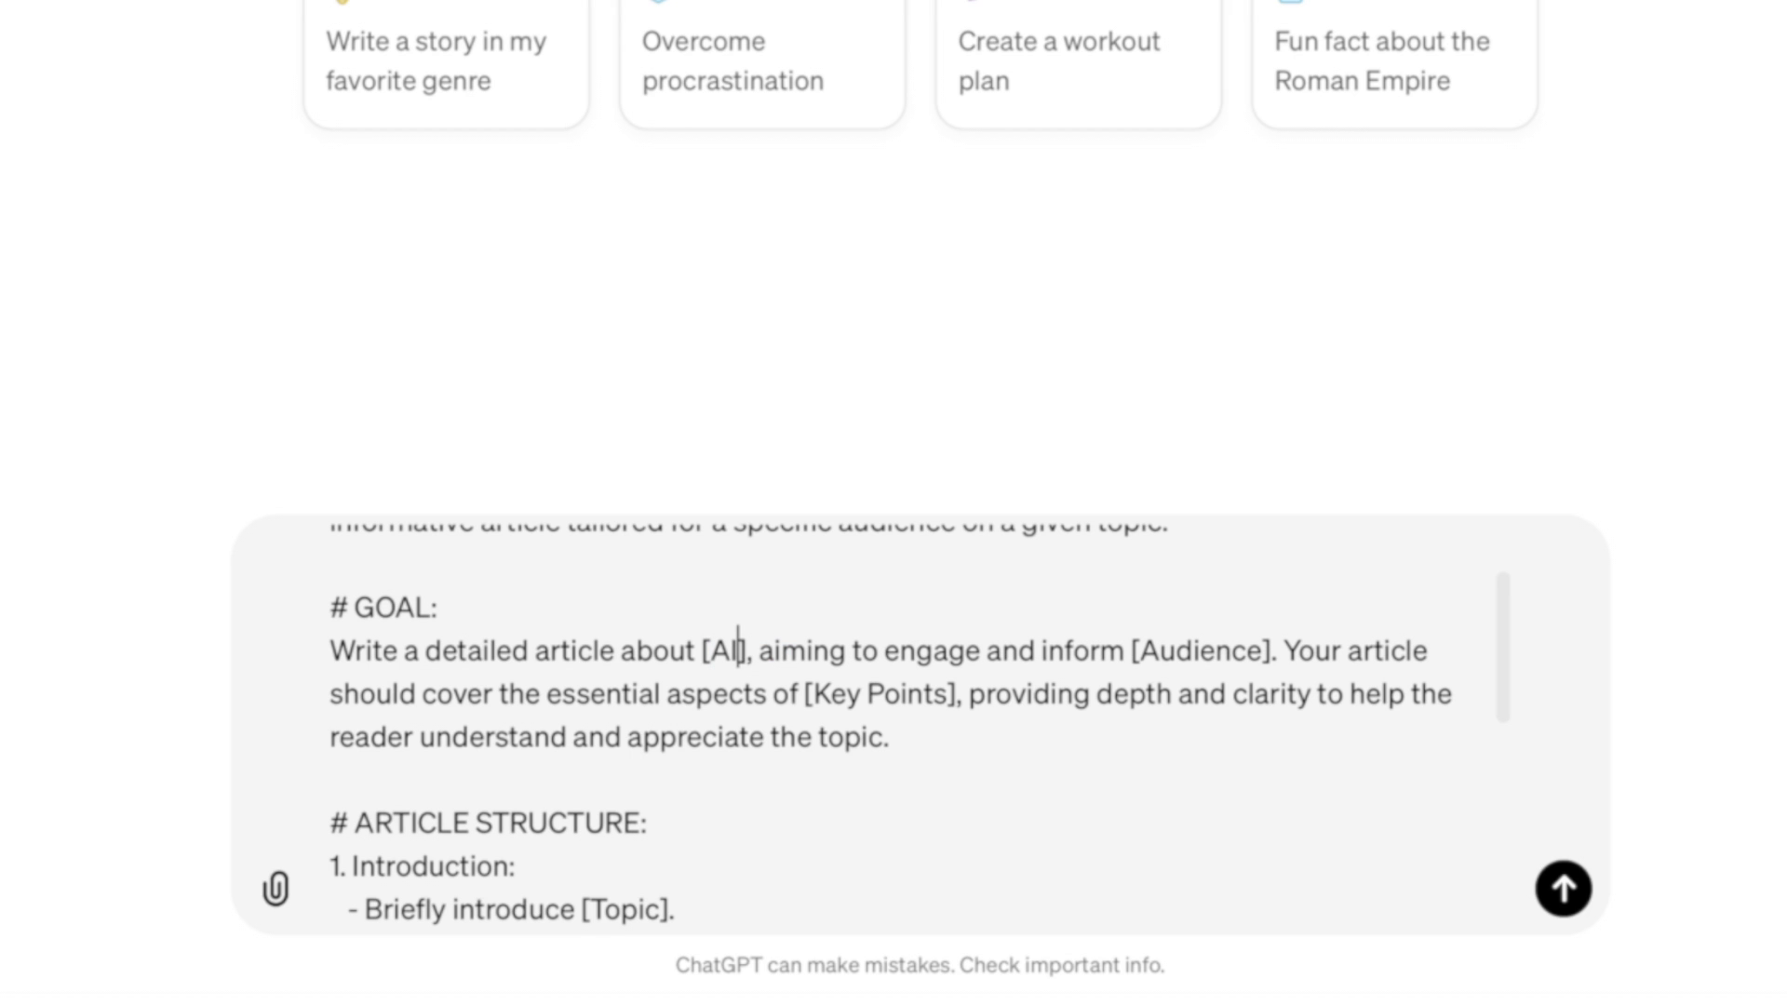
type("SEO")
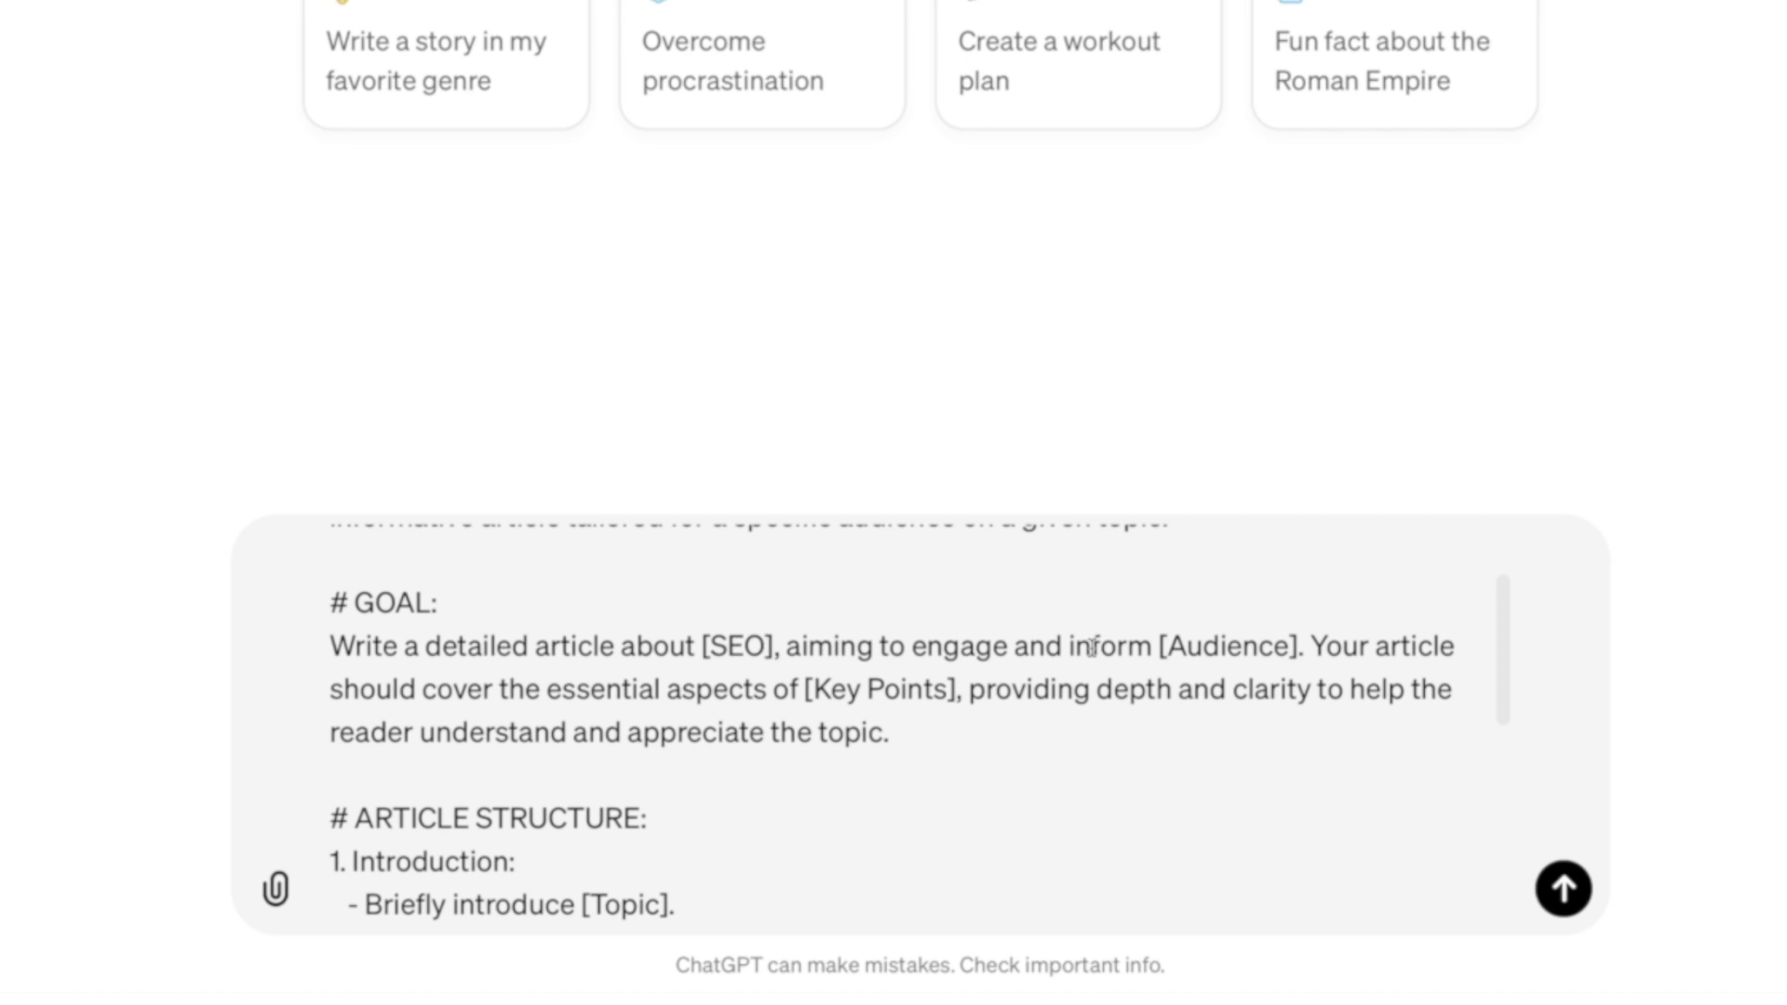
double_click(1225, 646)
type("SEO prospective customers")
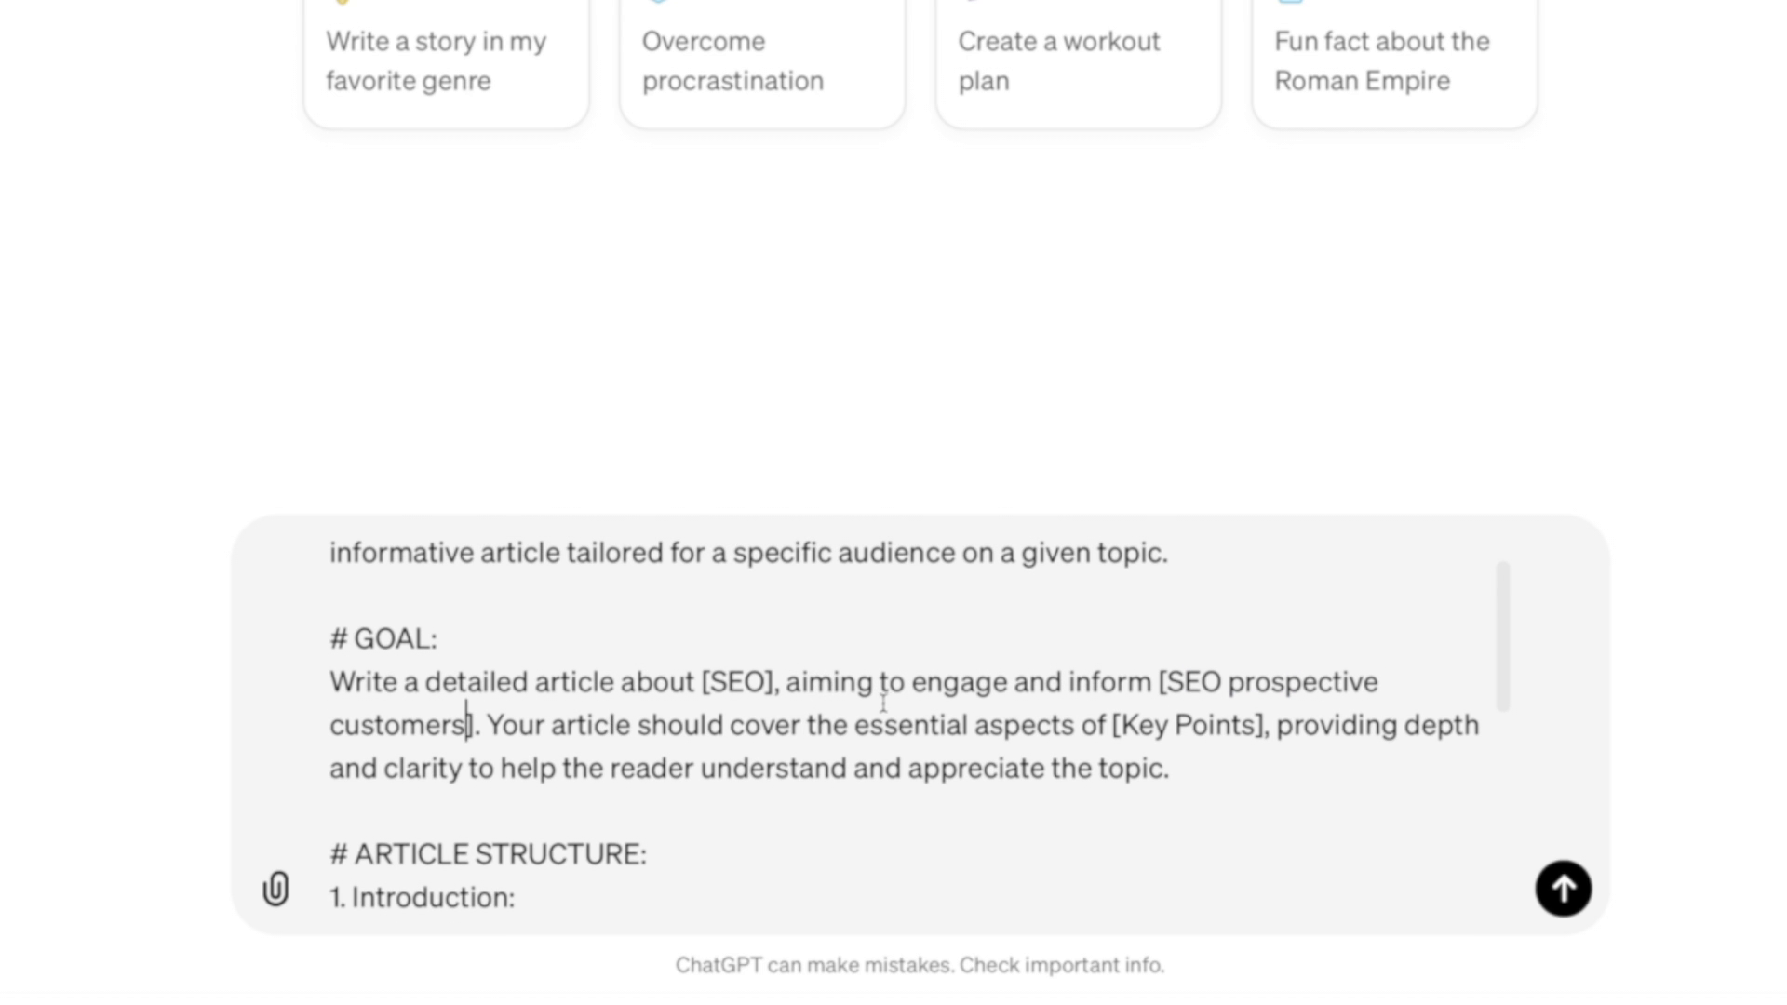
scroll("down", 3)
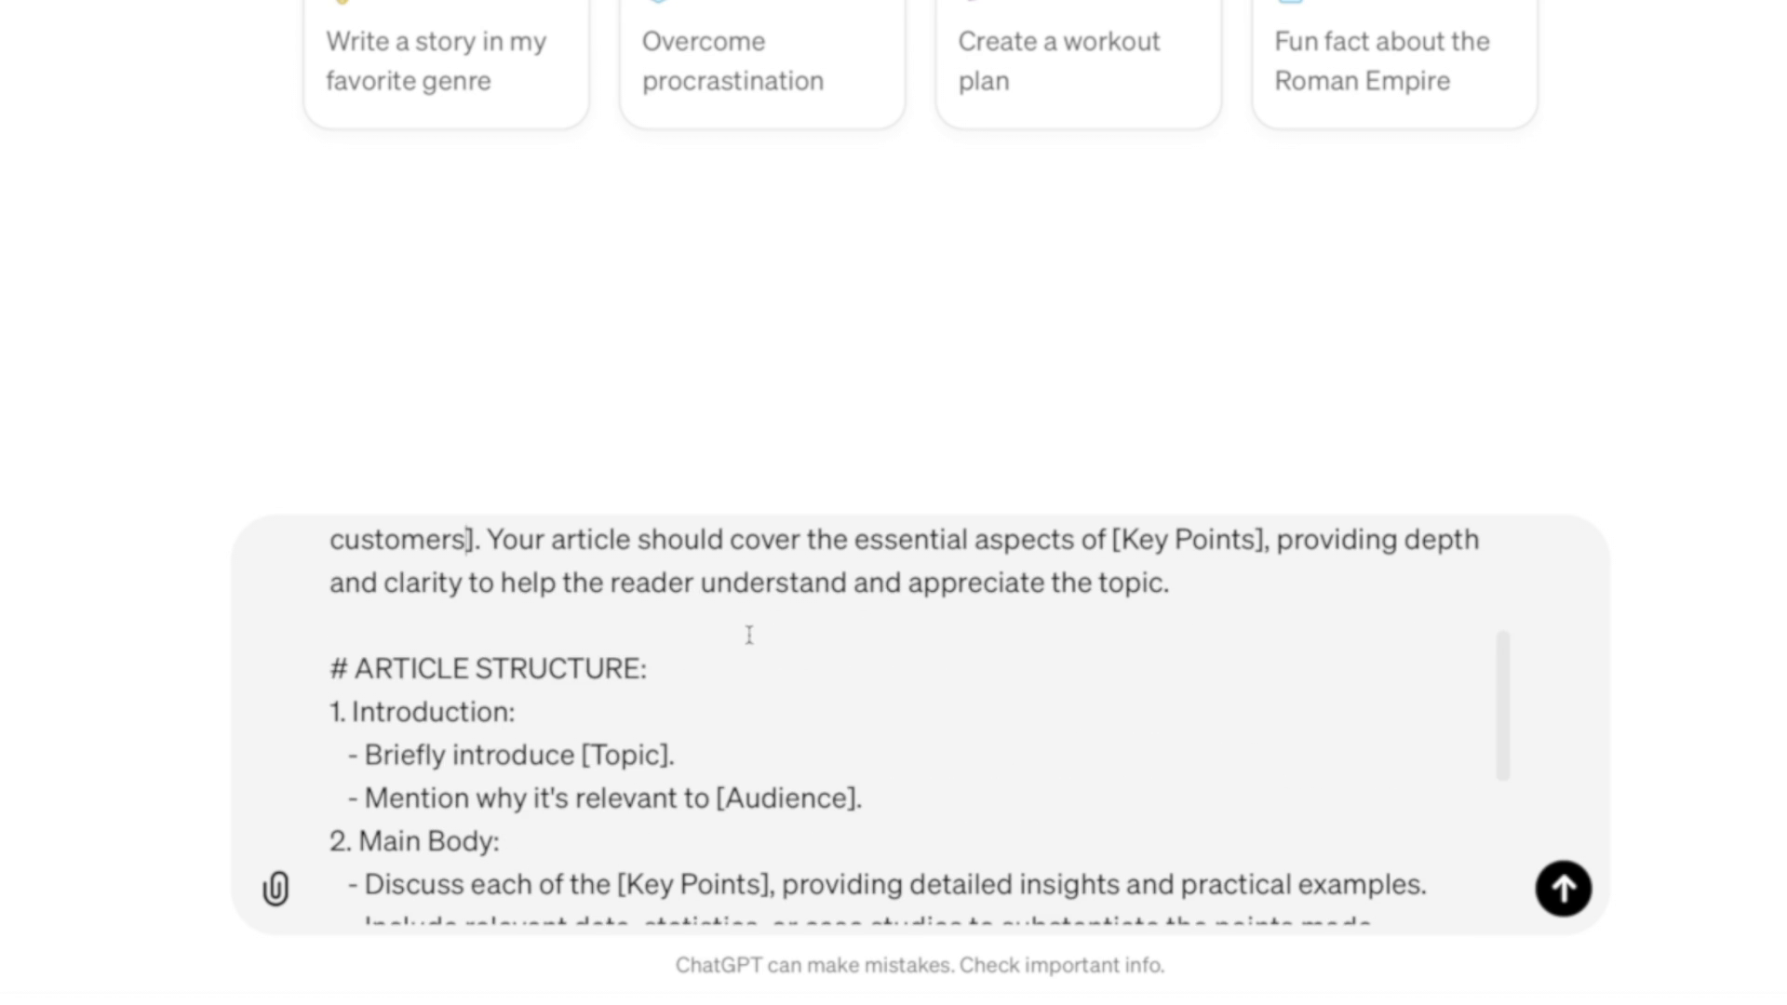
scroll("up", 3)
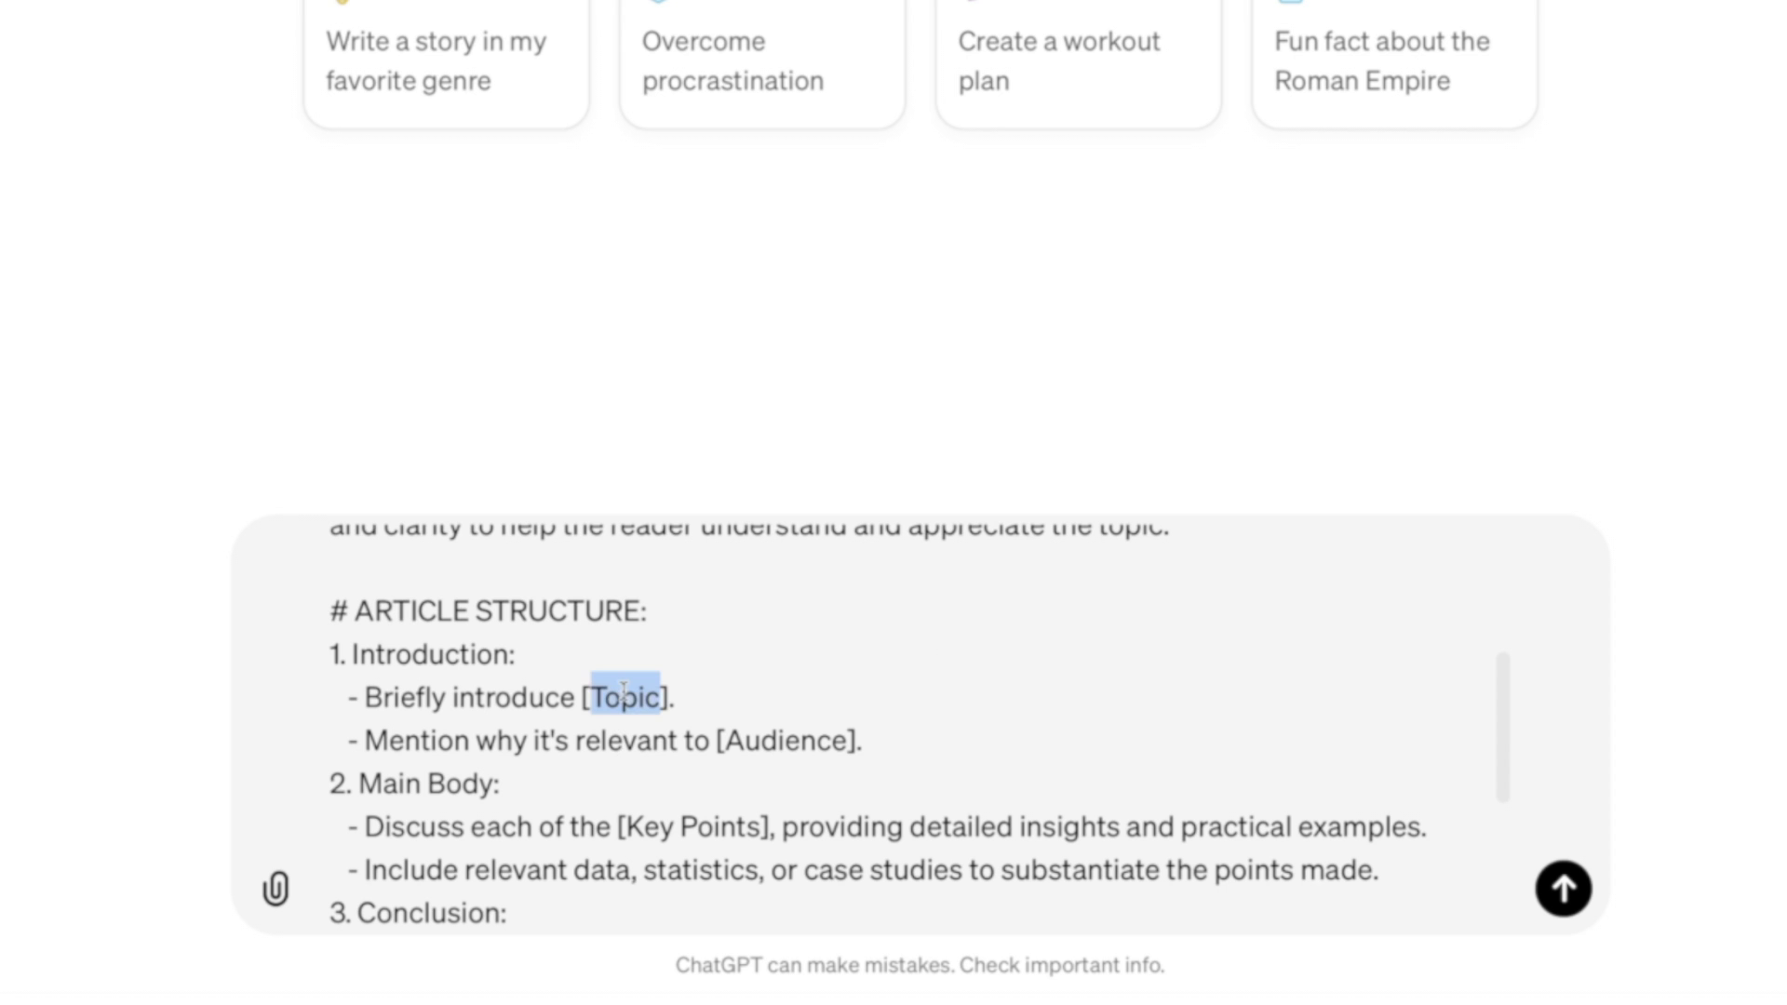
type("SEO")
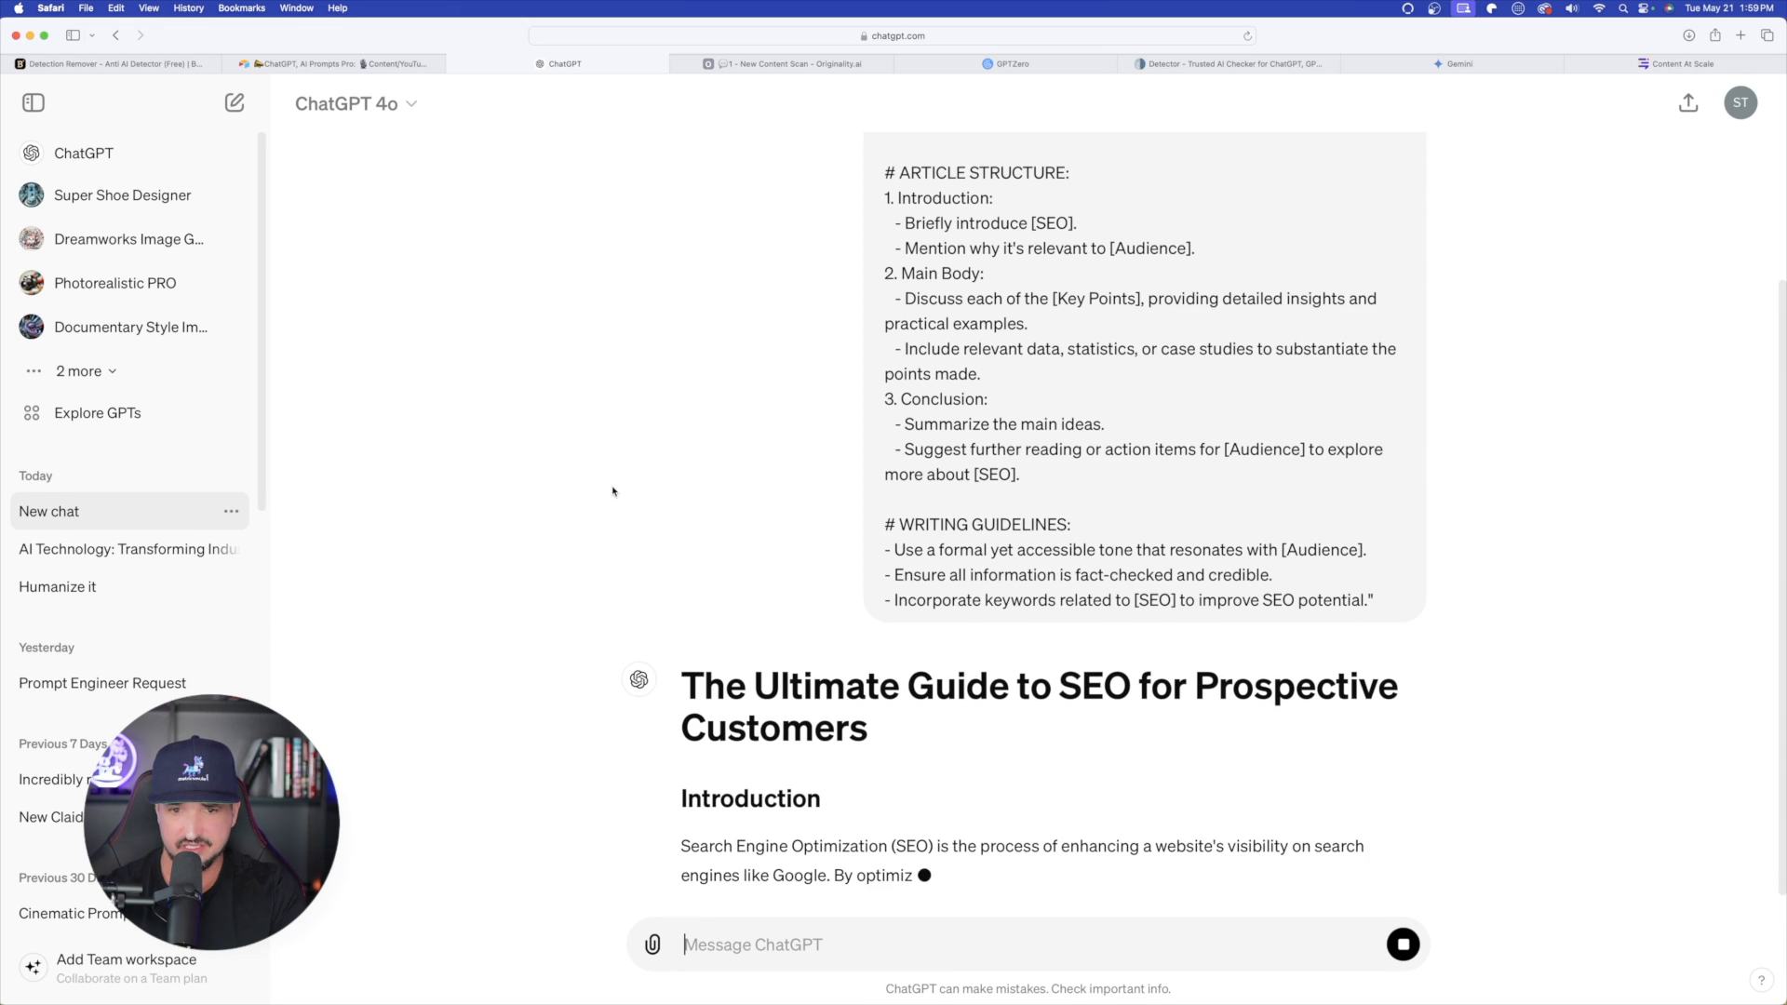
Copy ChatGPT's full SEO guide through its conclusion and switch to the GPTZero tab
scroll("down", 3)
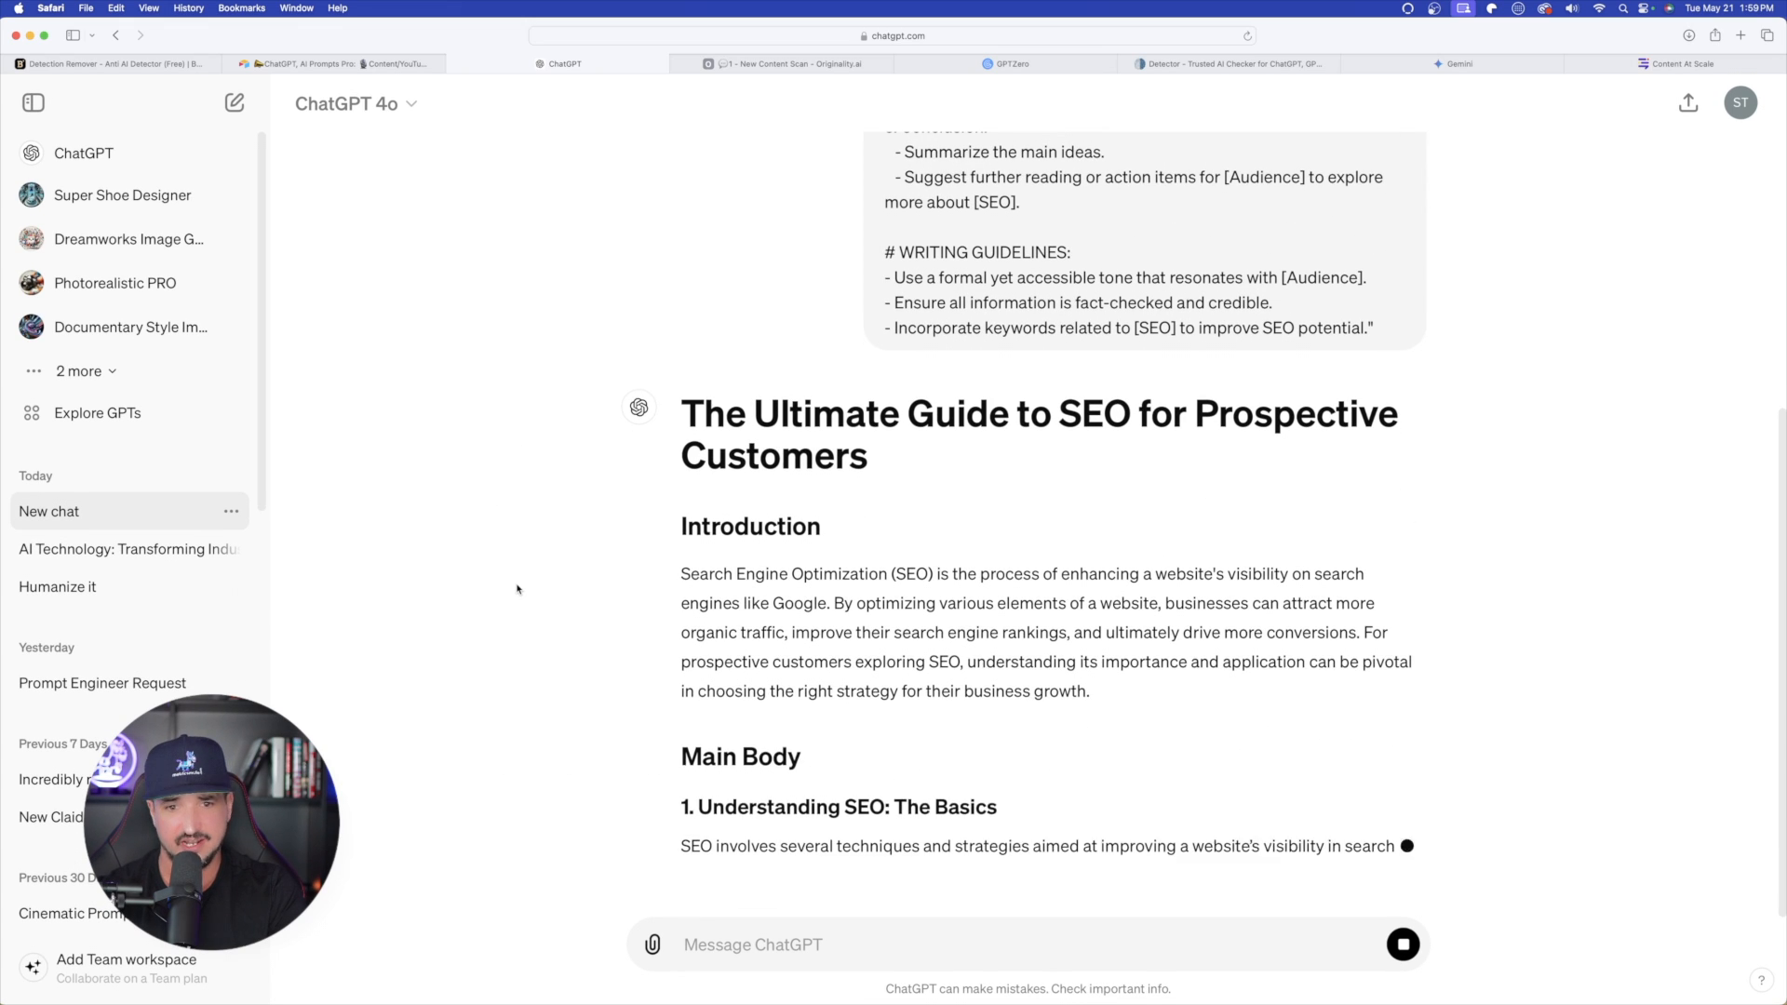
scroll("down", 3)
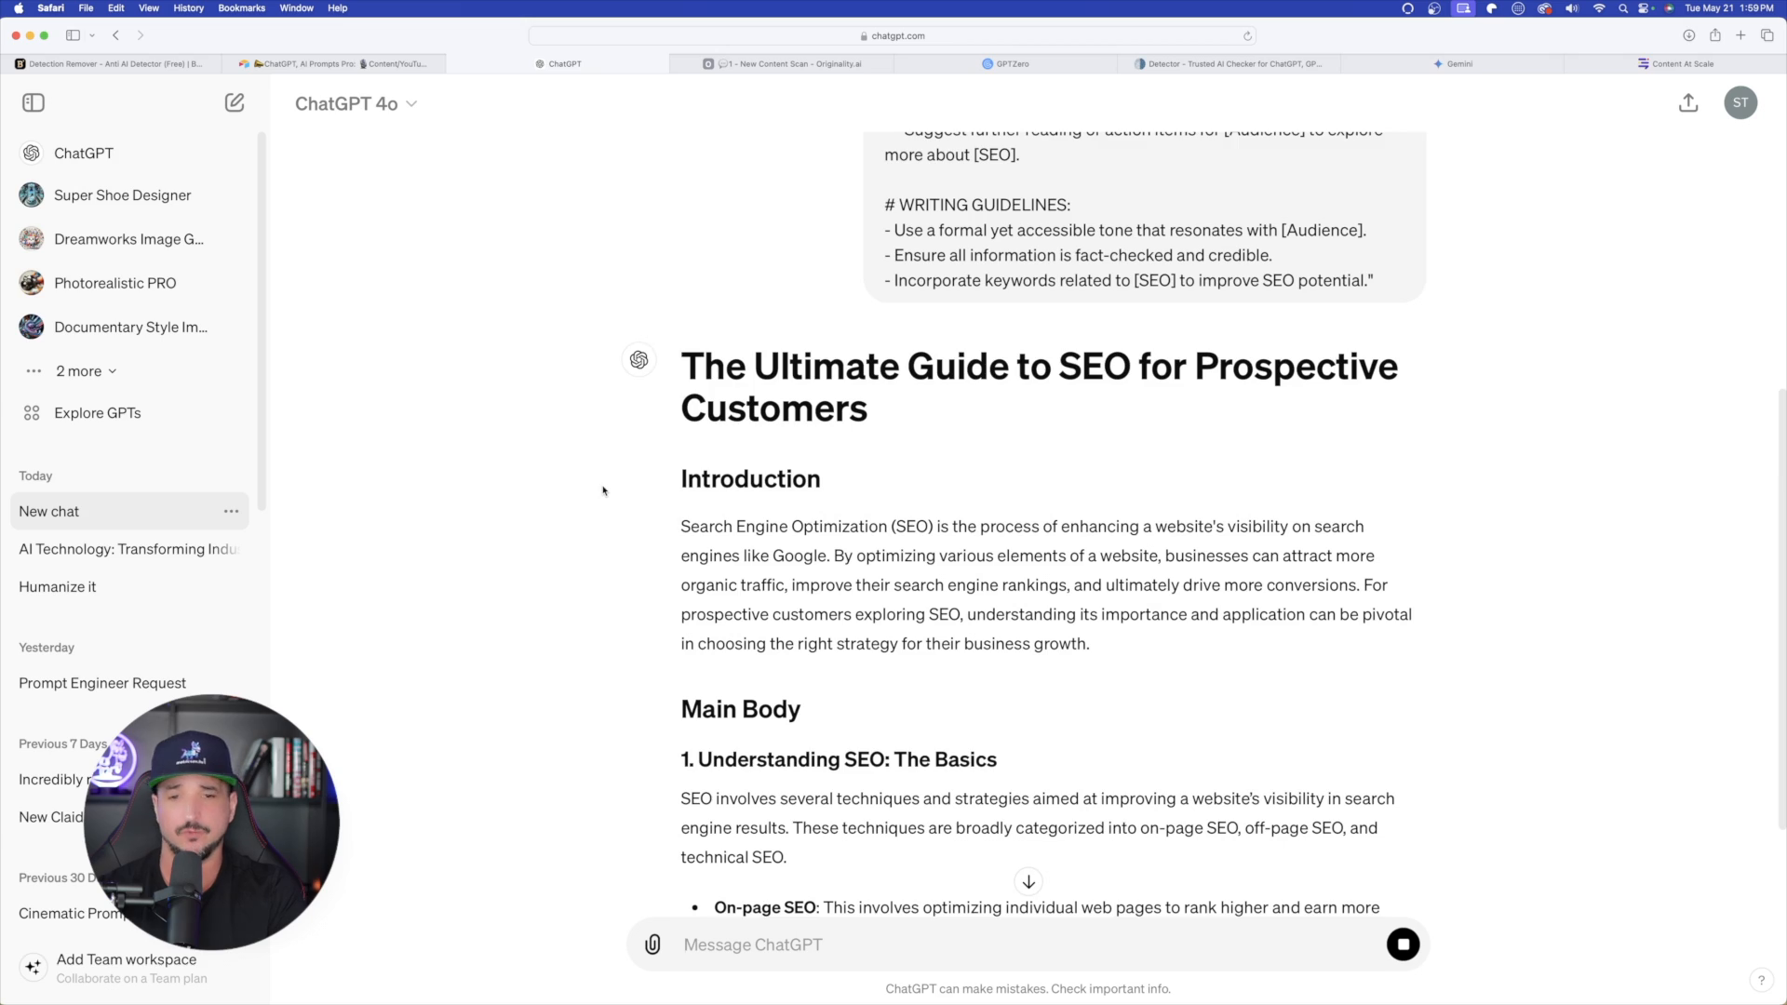
scroll("down", 3)
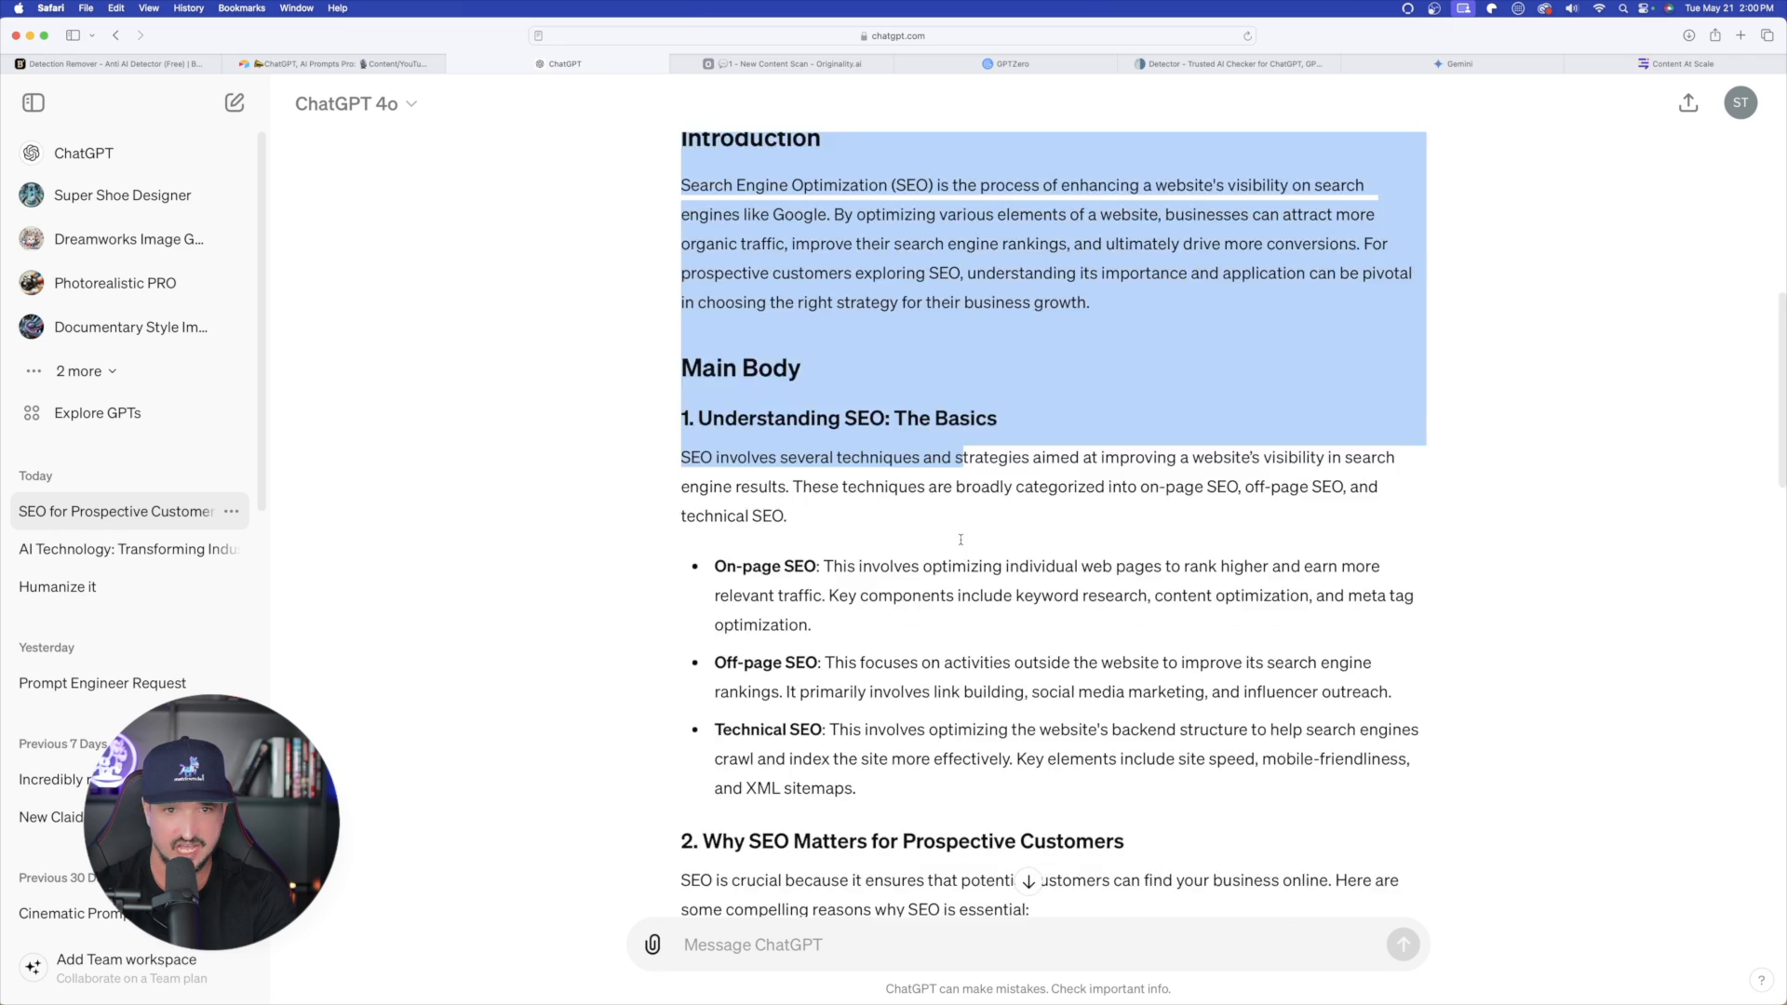
scroll("down", 3)
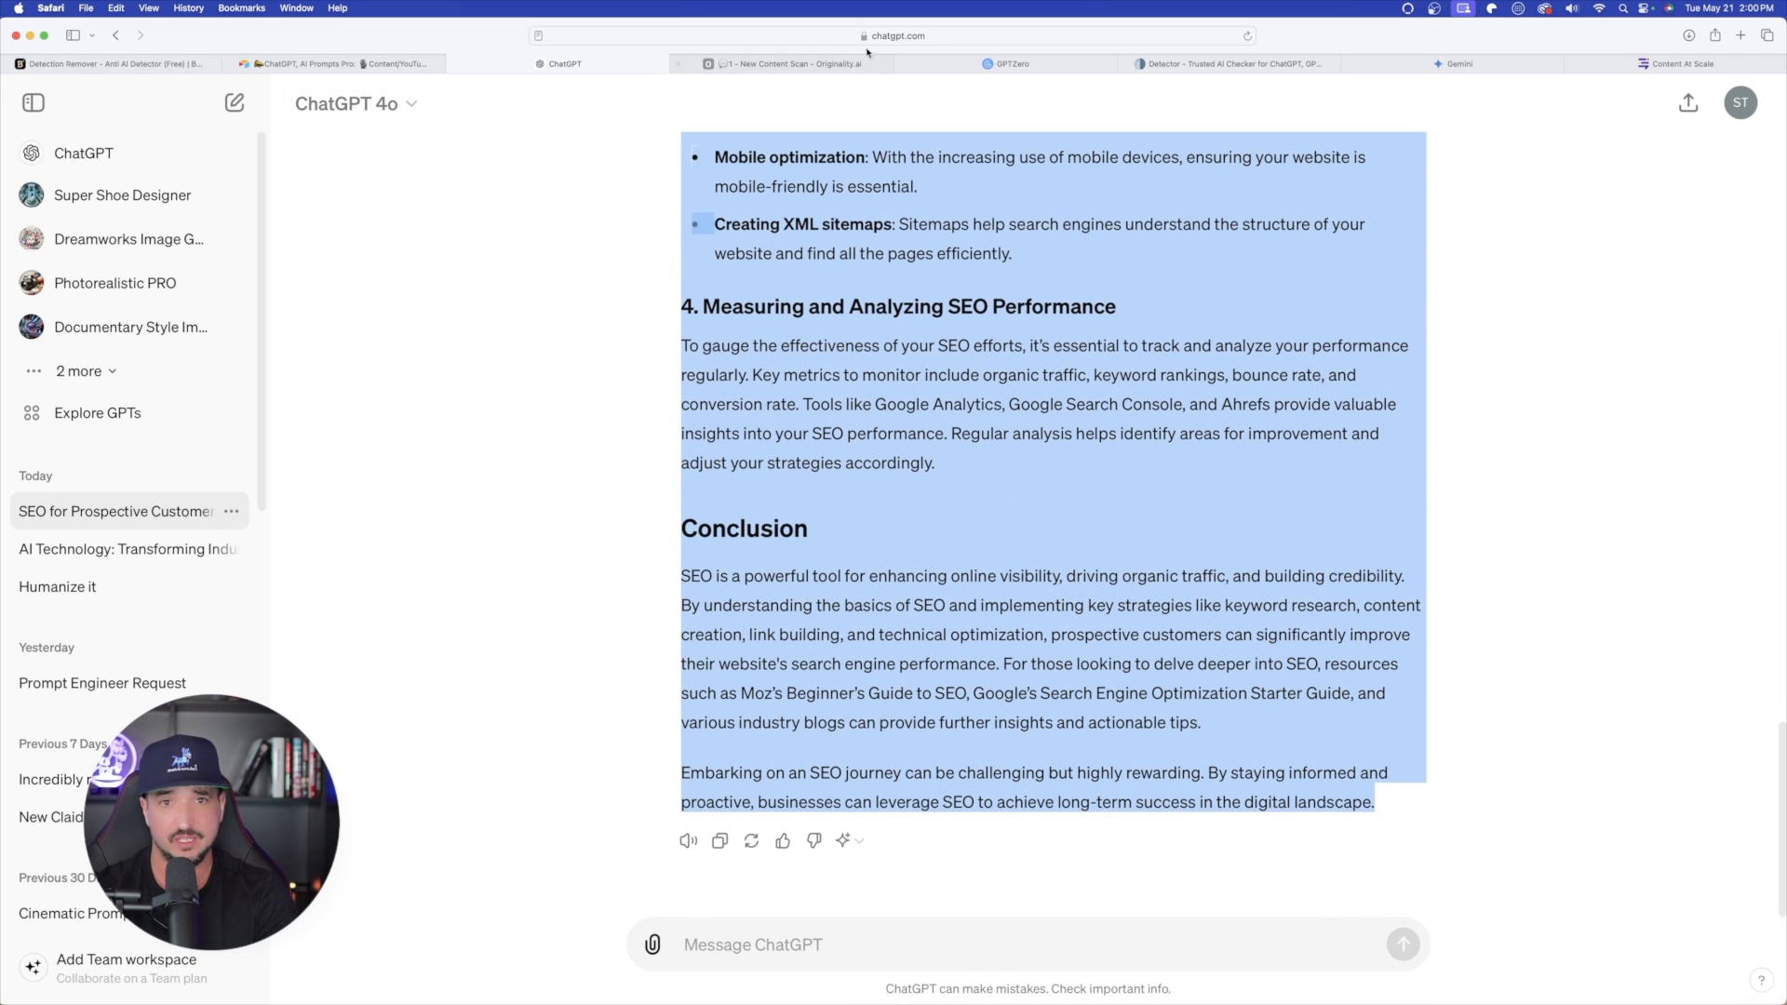
left_click(912, 64)
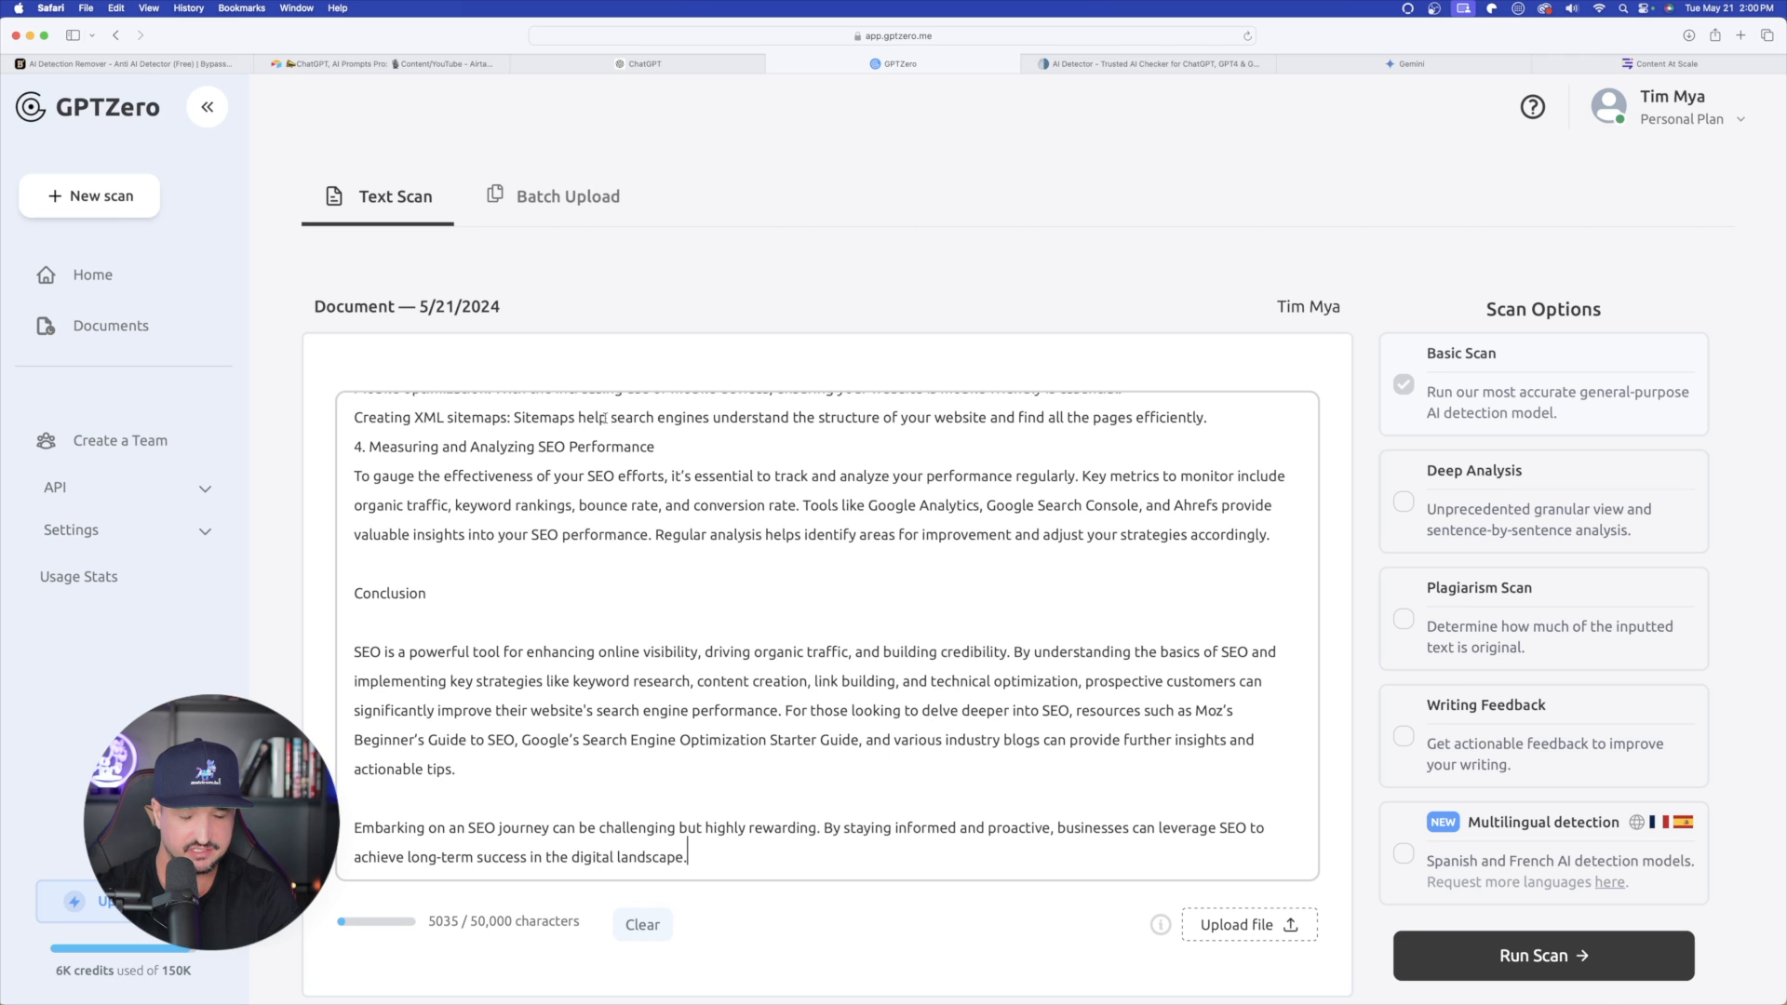
Start scans of the pasted SEO article in GPTZero and in ZeroGPT
left_click(1541, 955)
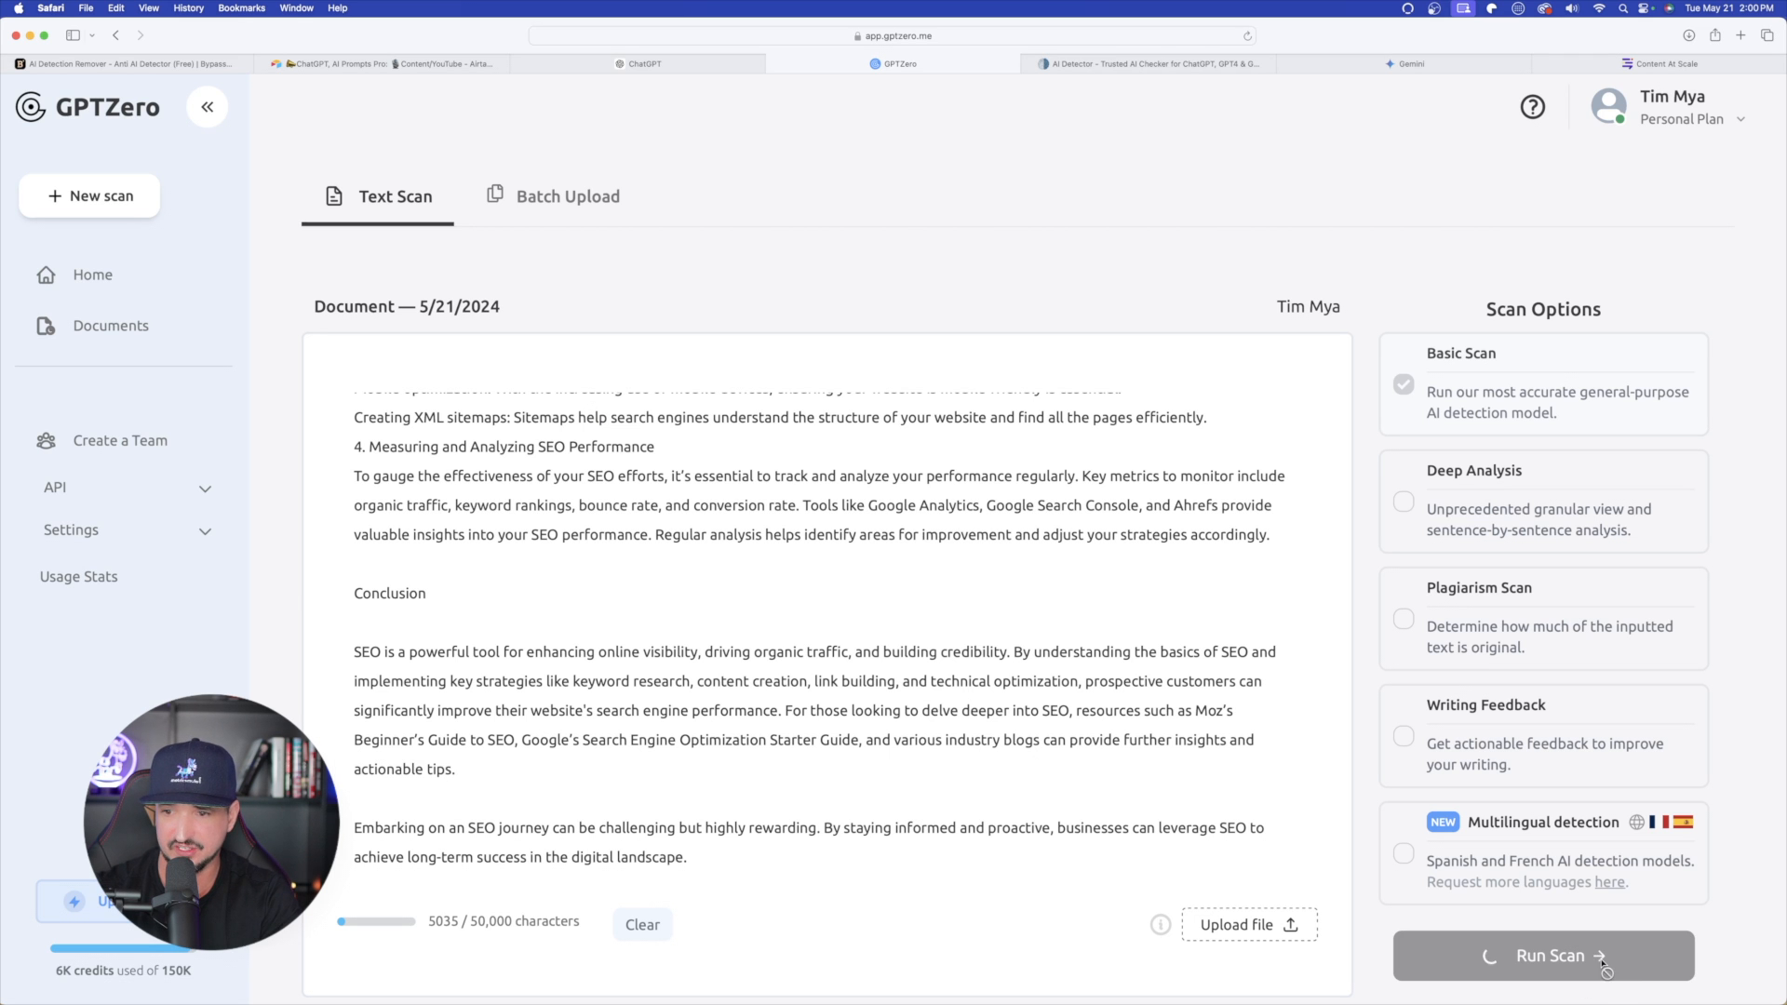
left_click(1150, 63)
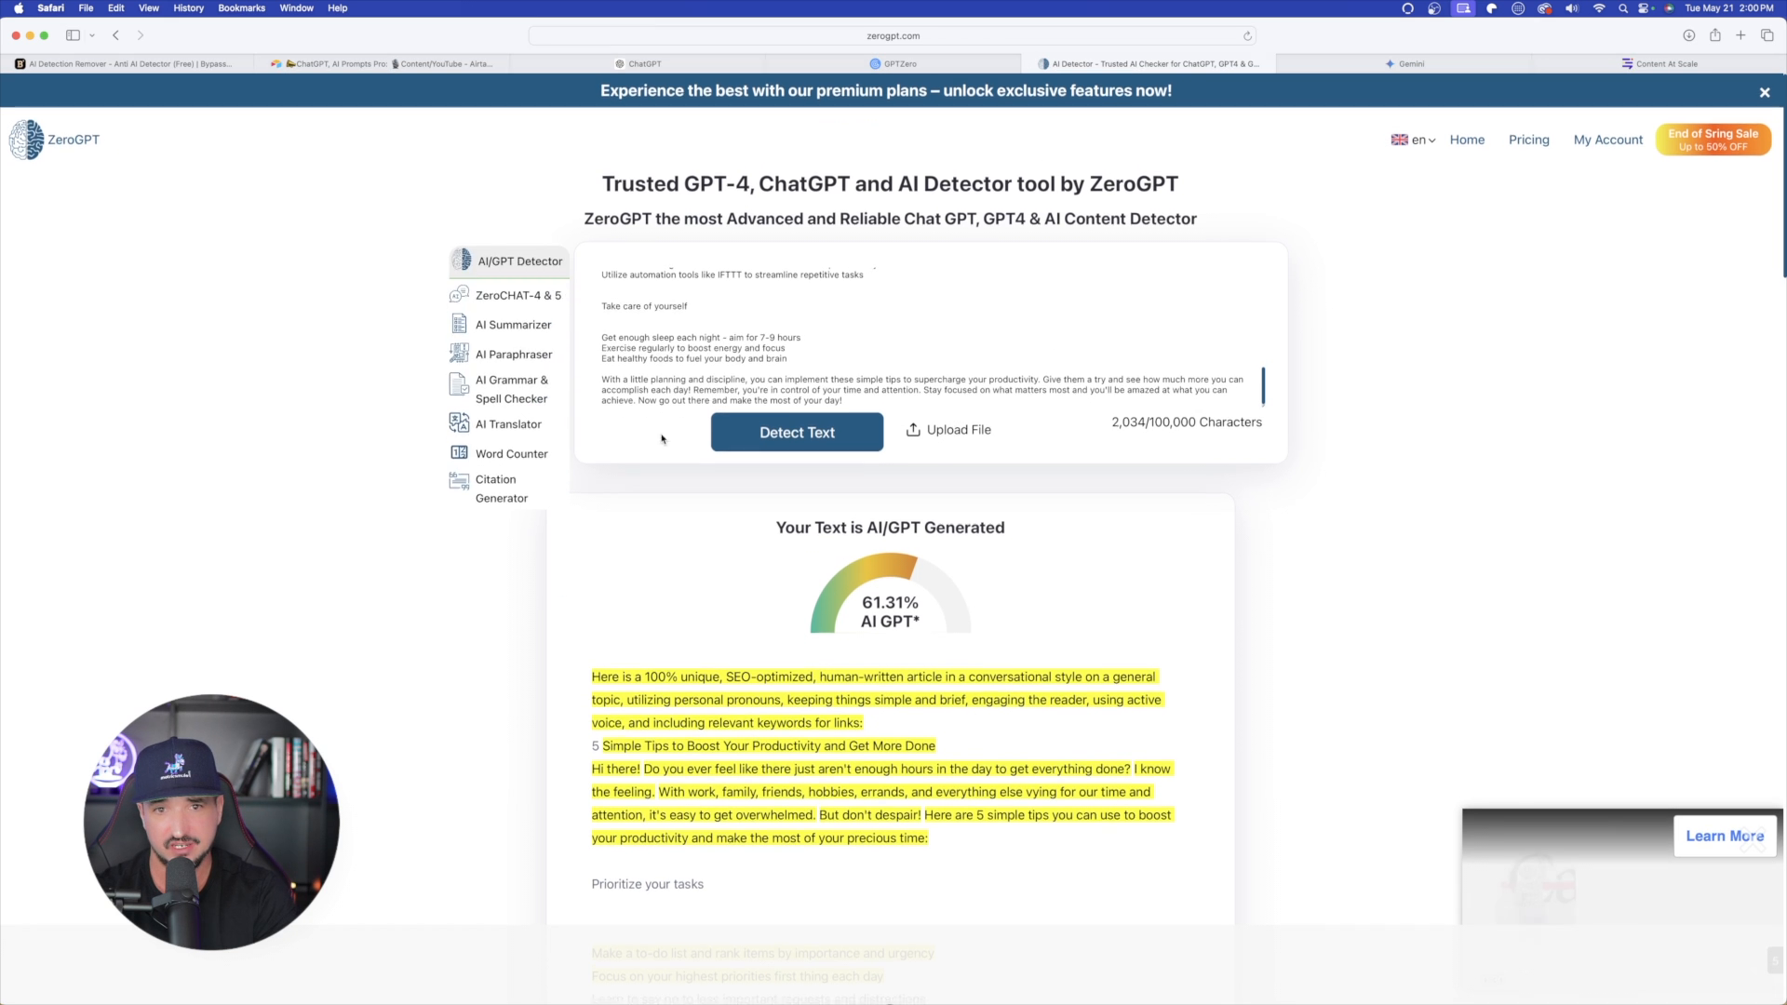
left_click(797, 431)
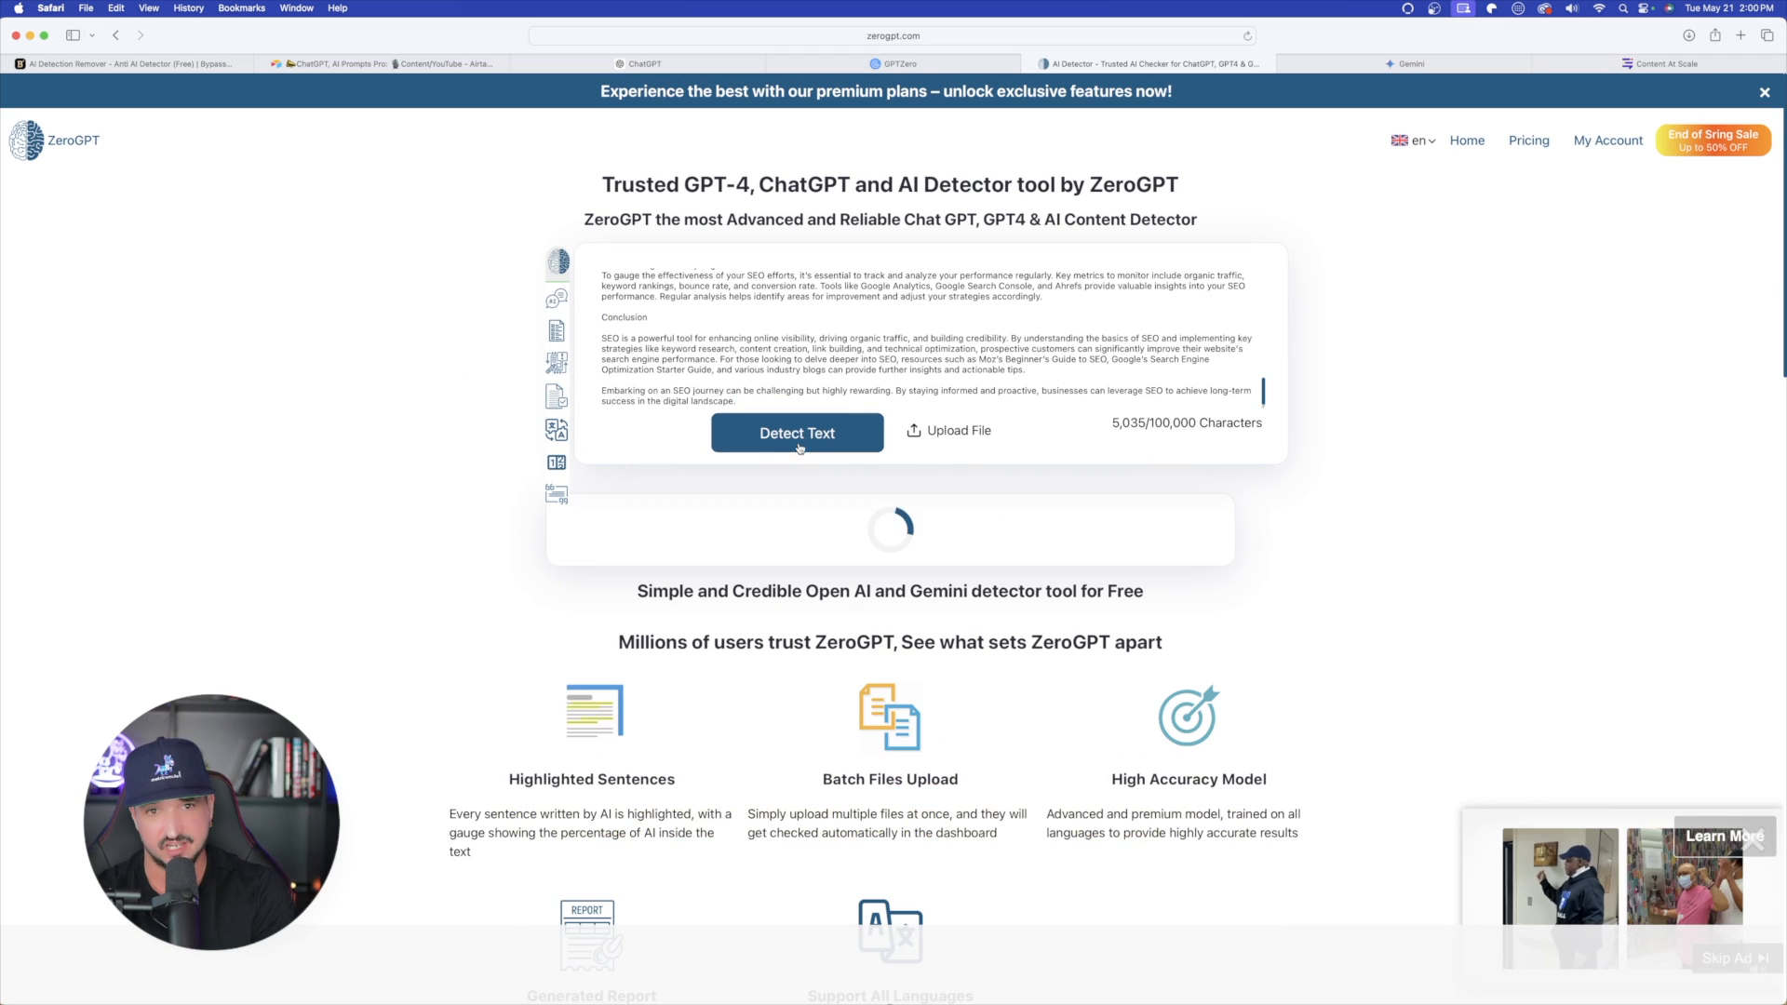
left_click(898, 63)
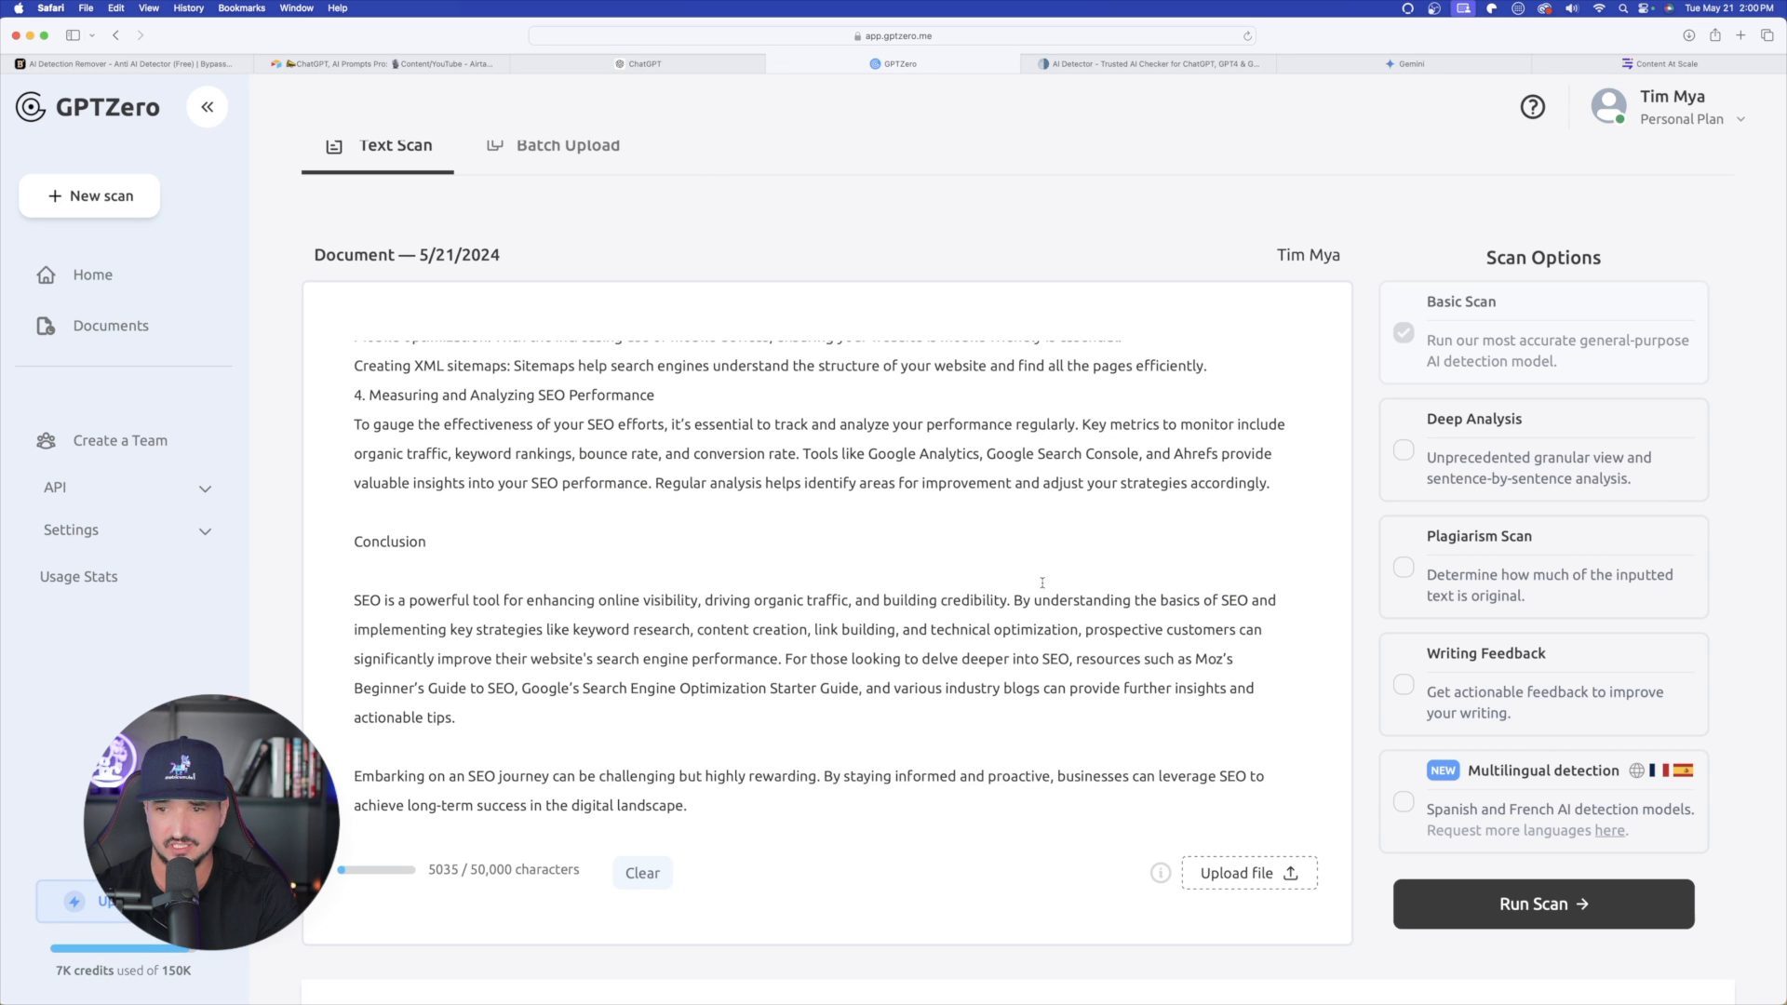
Review GPTZero's result: 100% AI-generated with all 56/56 sentences flagged
left_click(1541, 903)
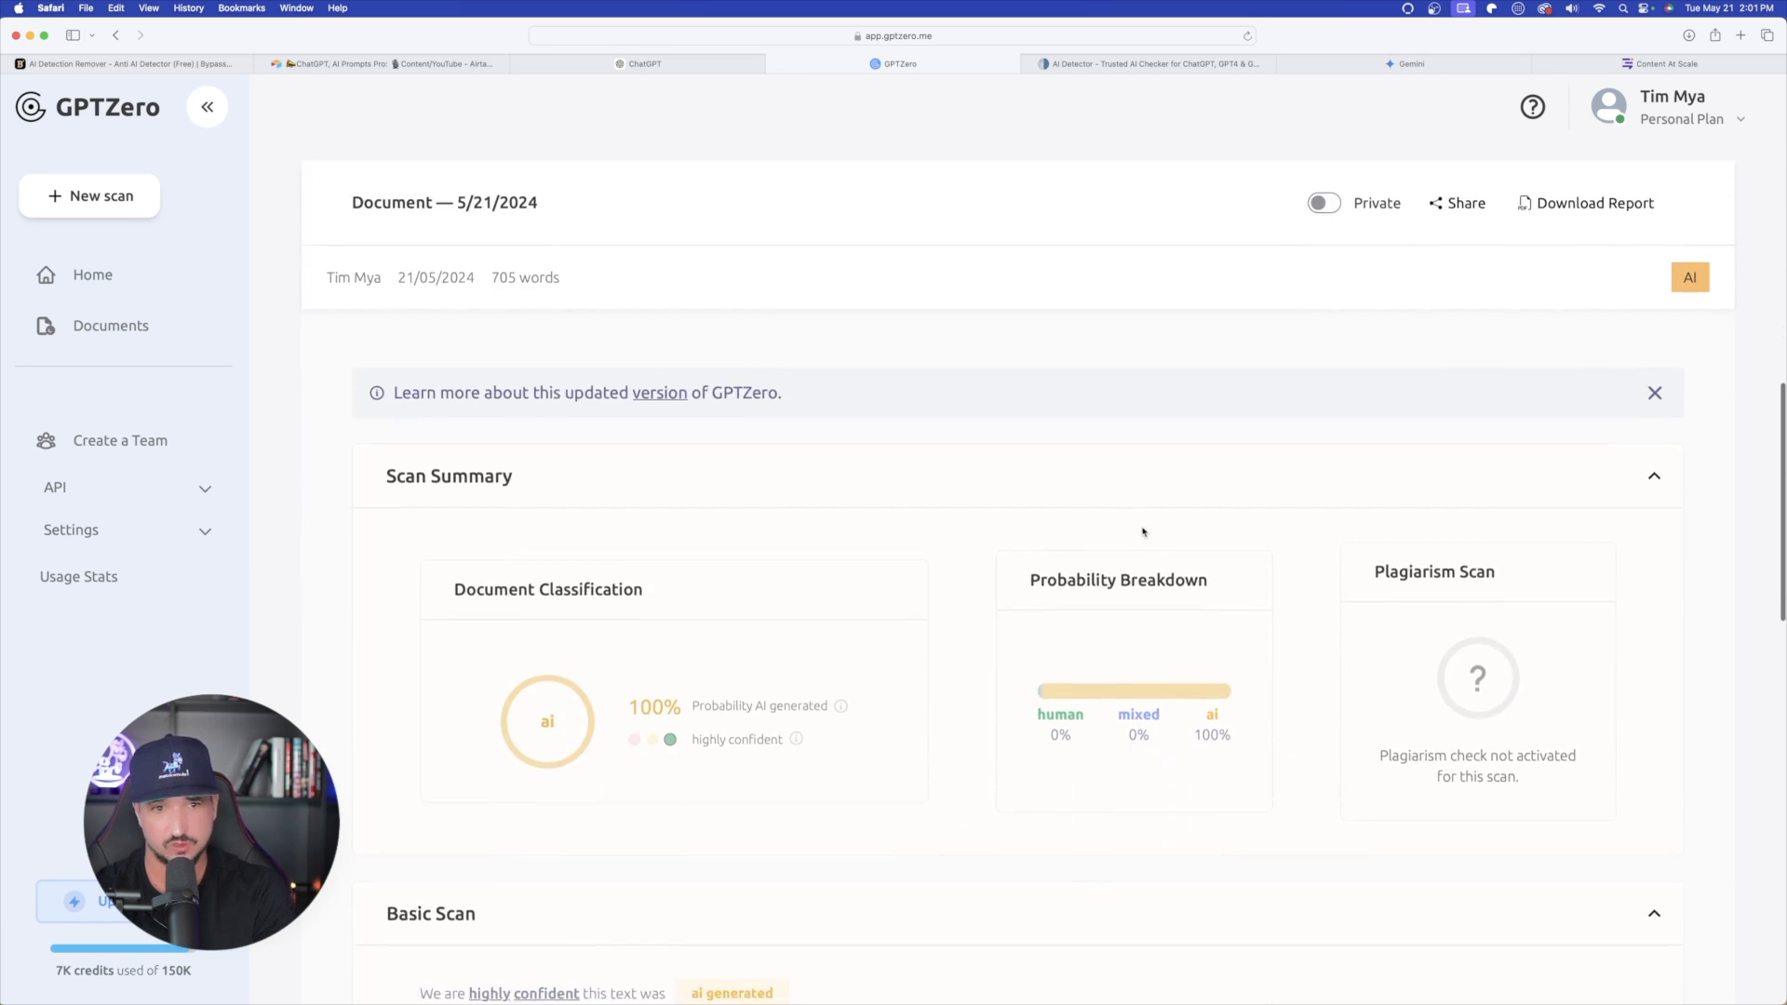
scroll("down", 3)
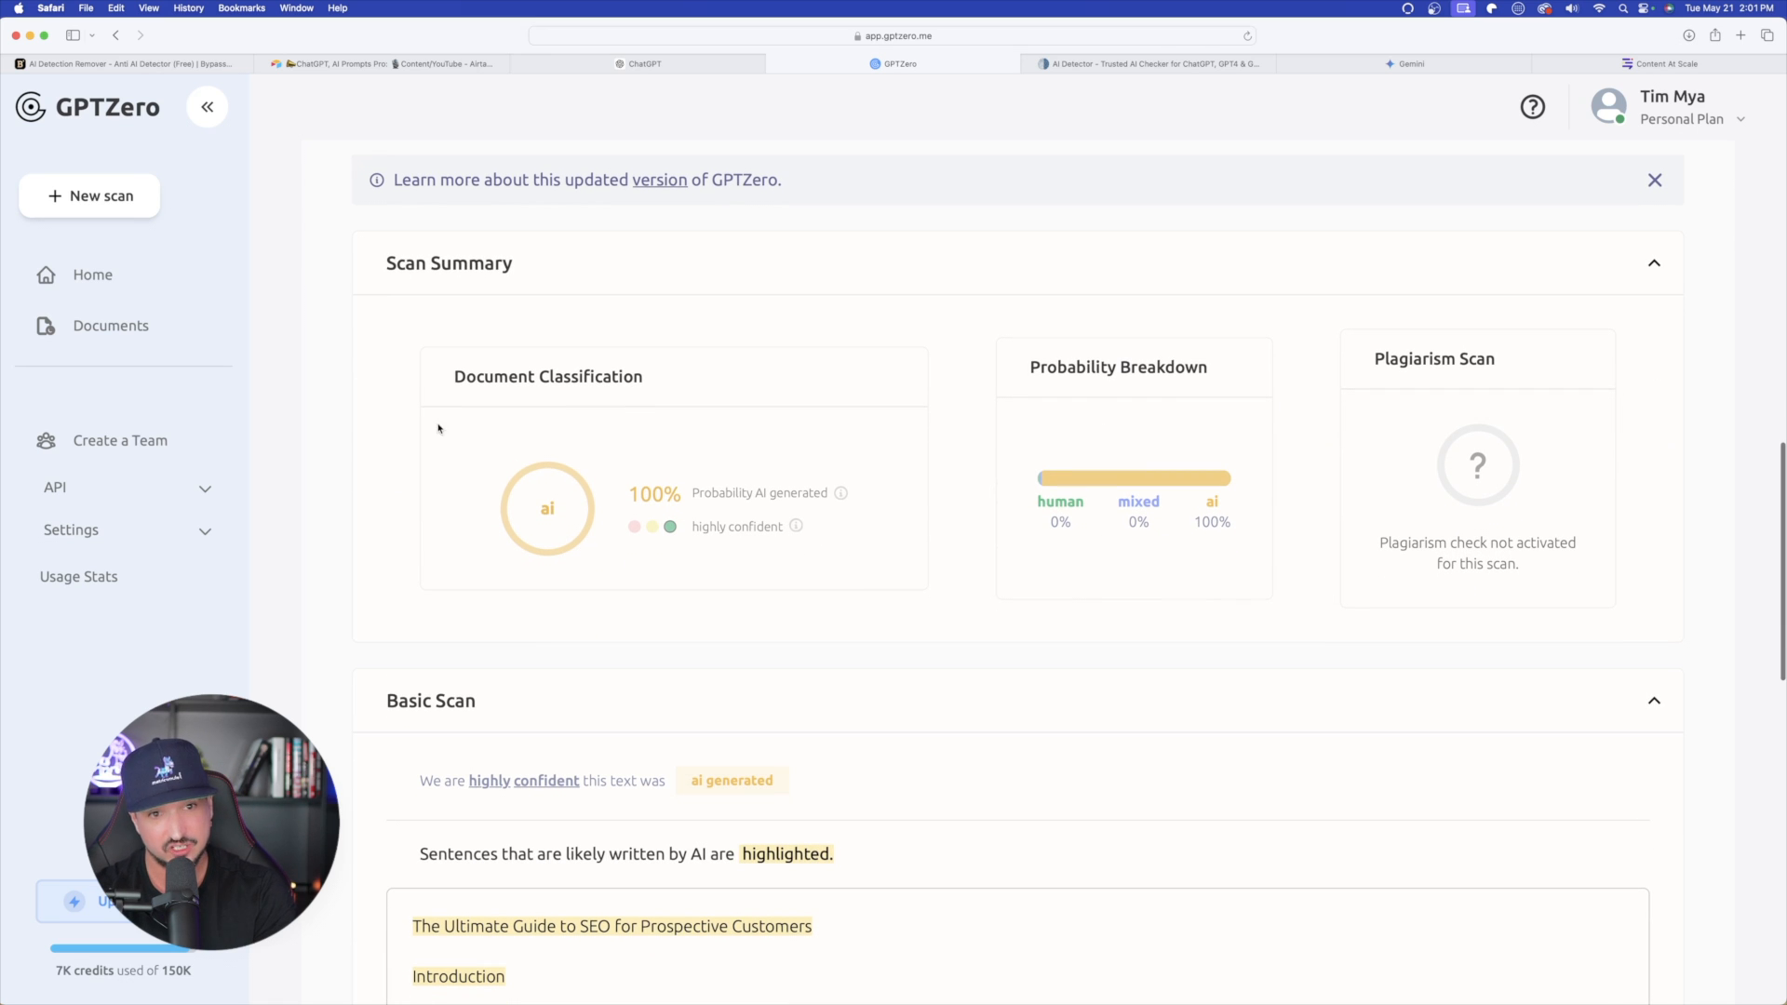
mouse_move(646, 510)
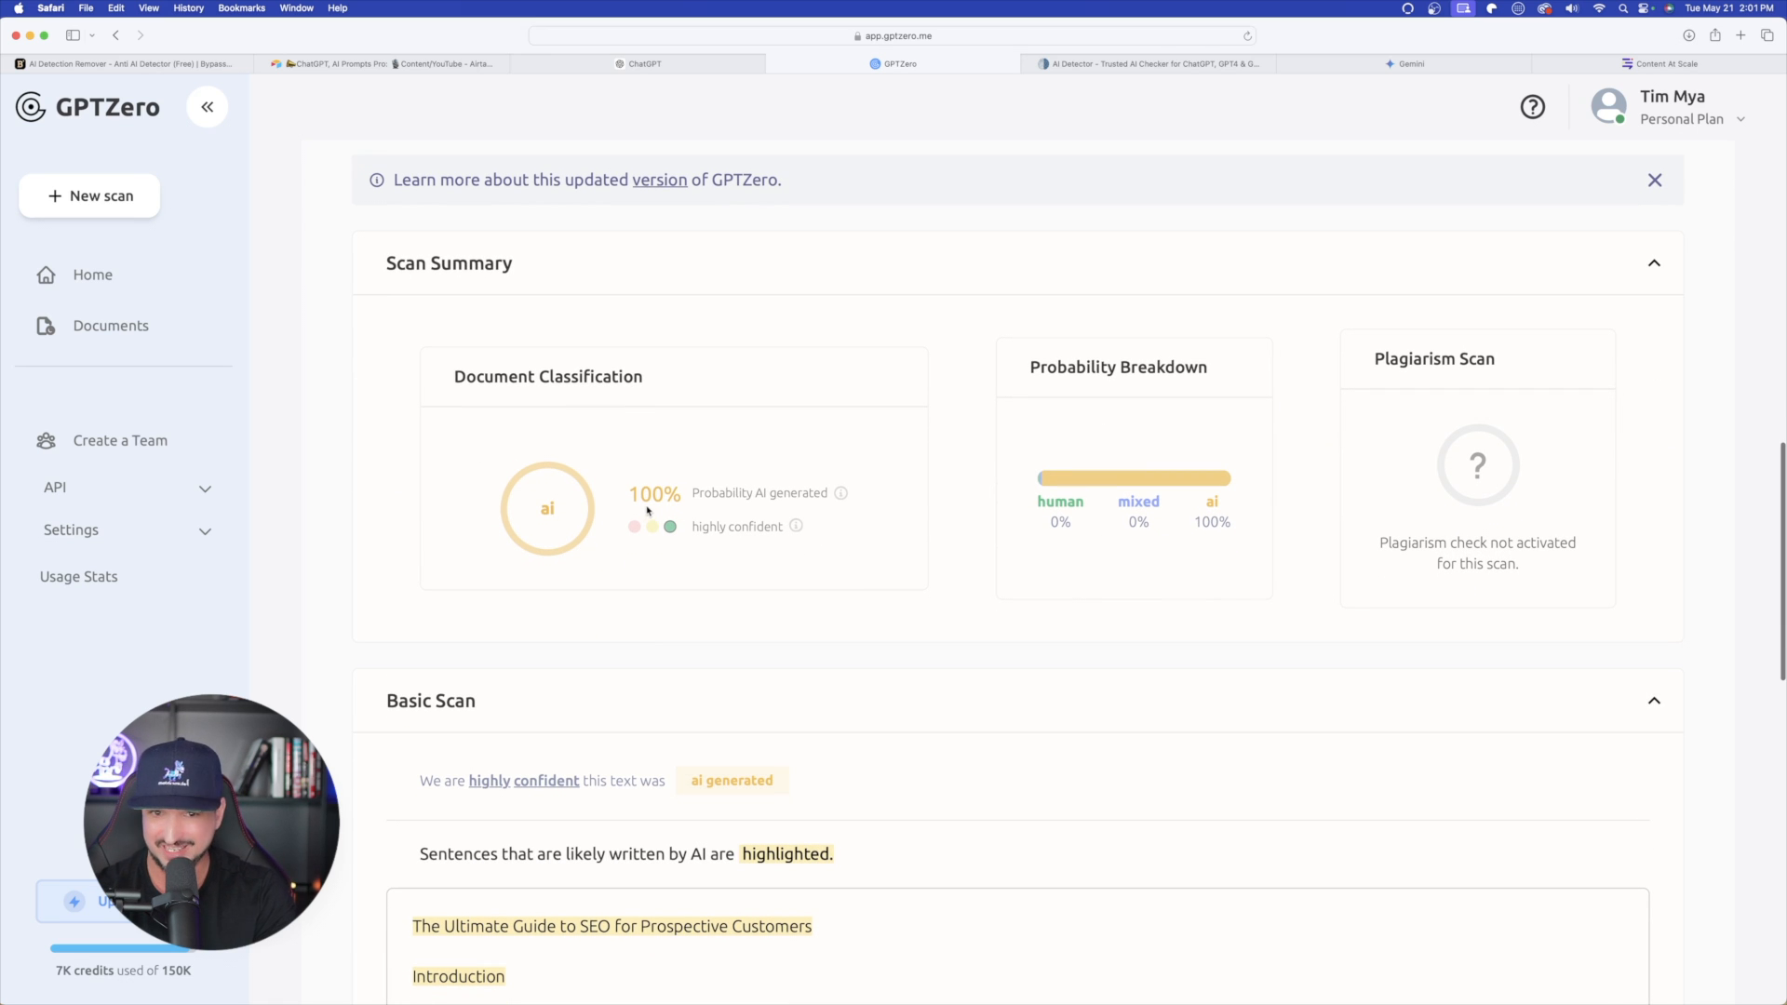
mouse_move(758, 430)
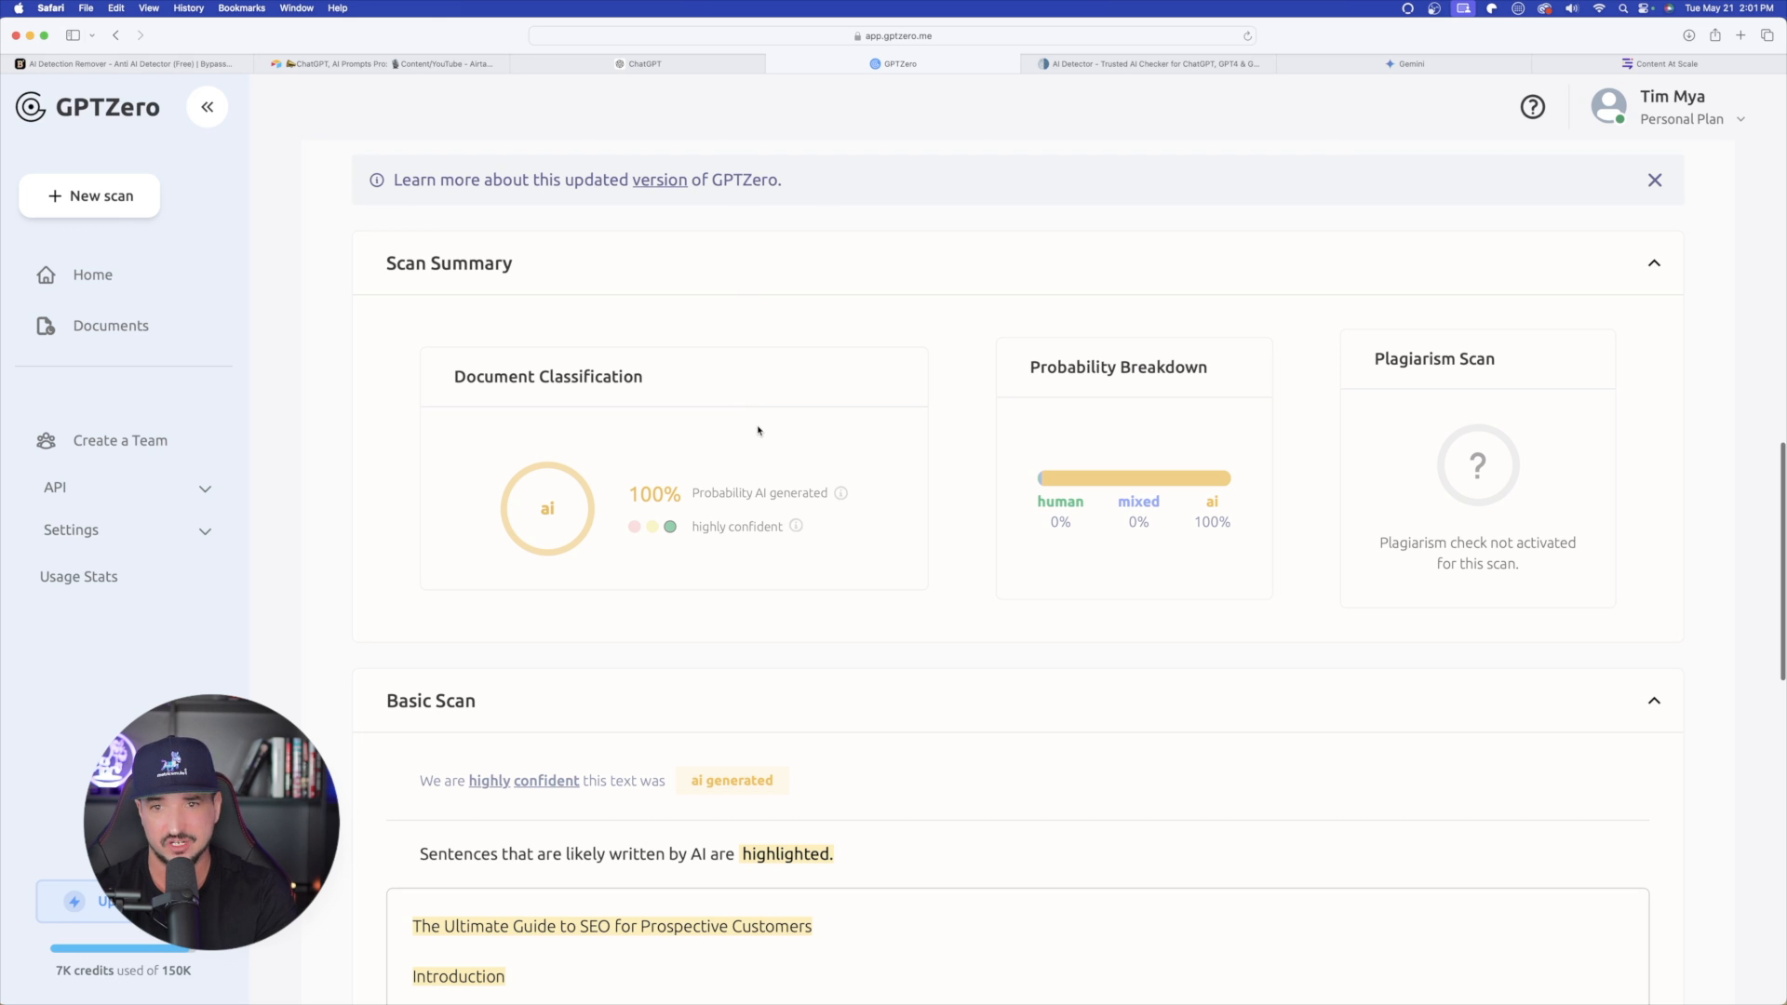
mouse_move(1090, 458)
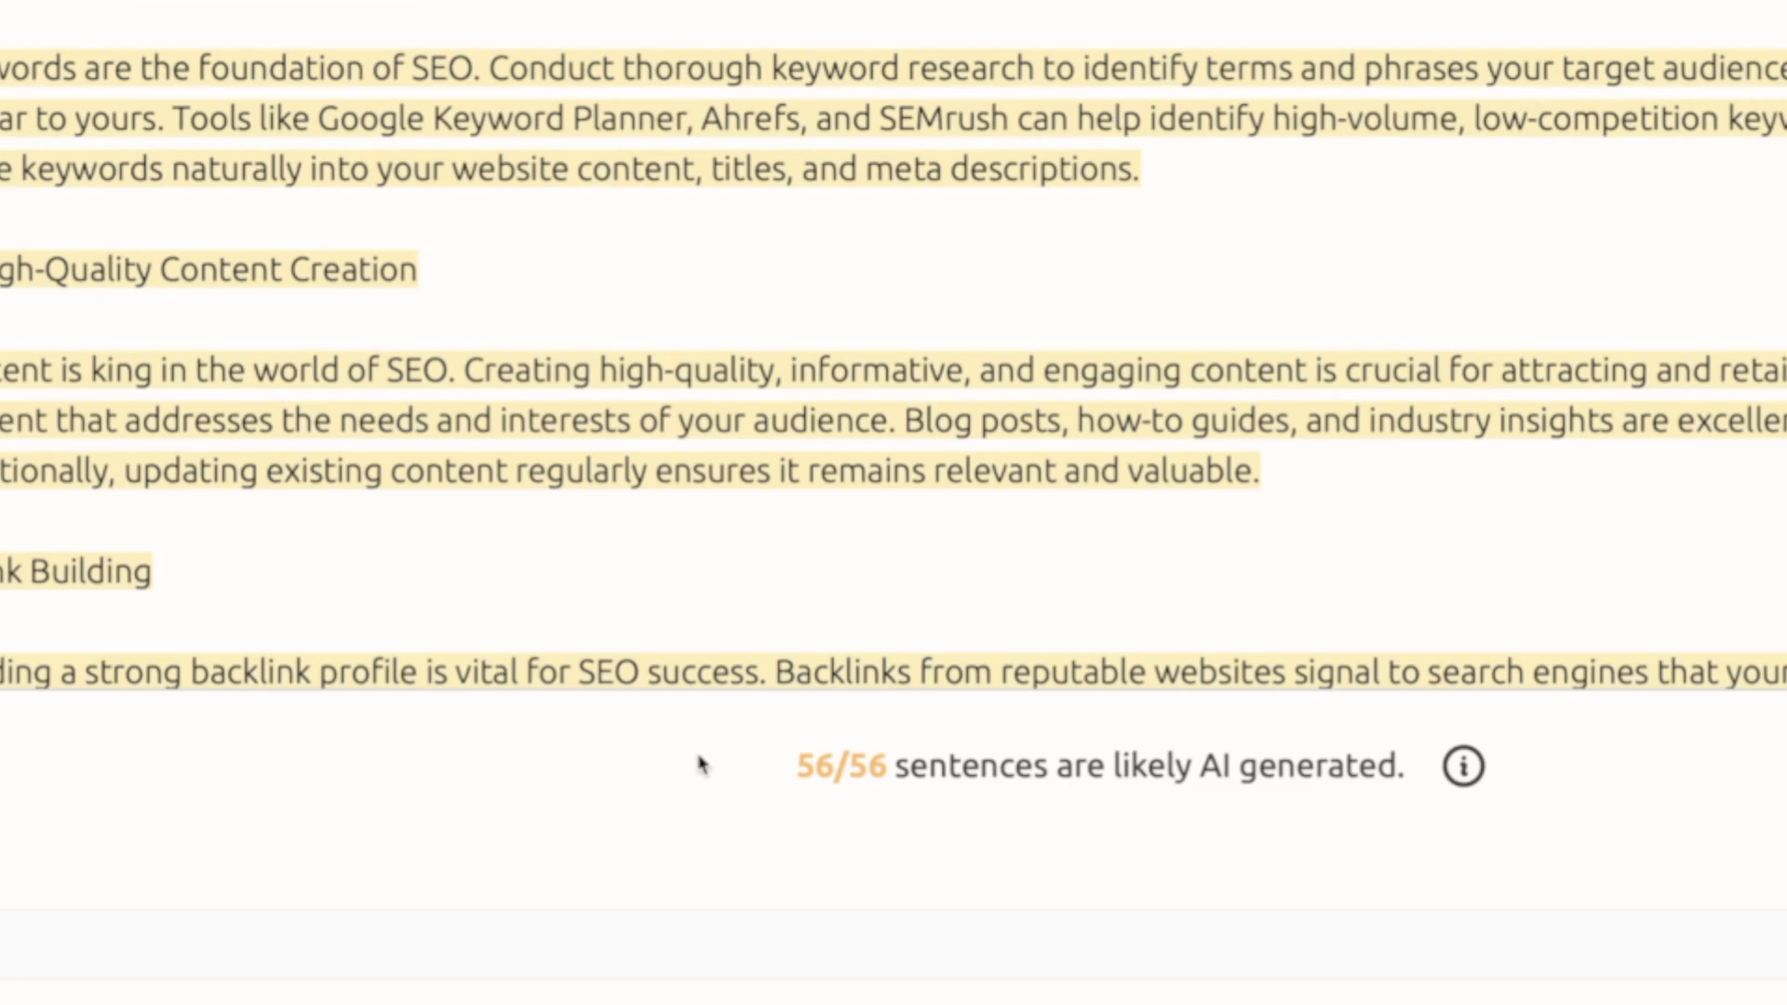
mouse_move(973, 1003)
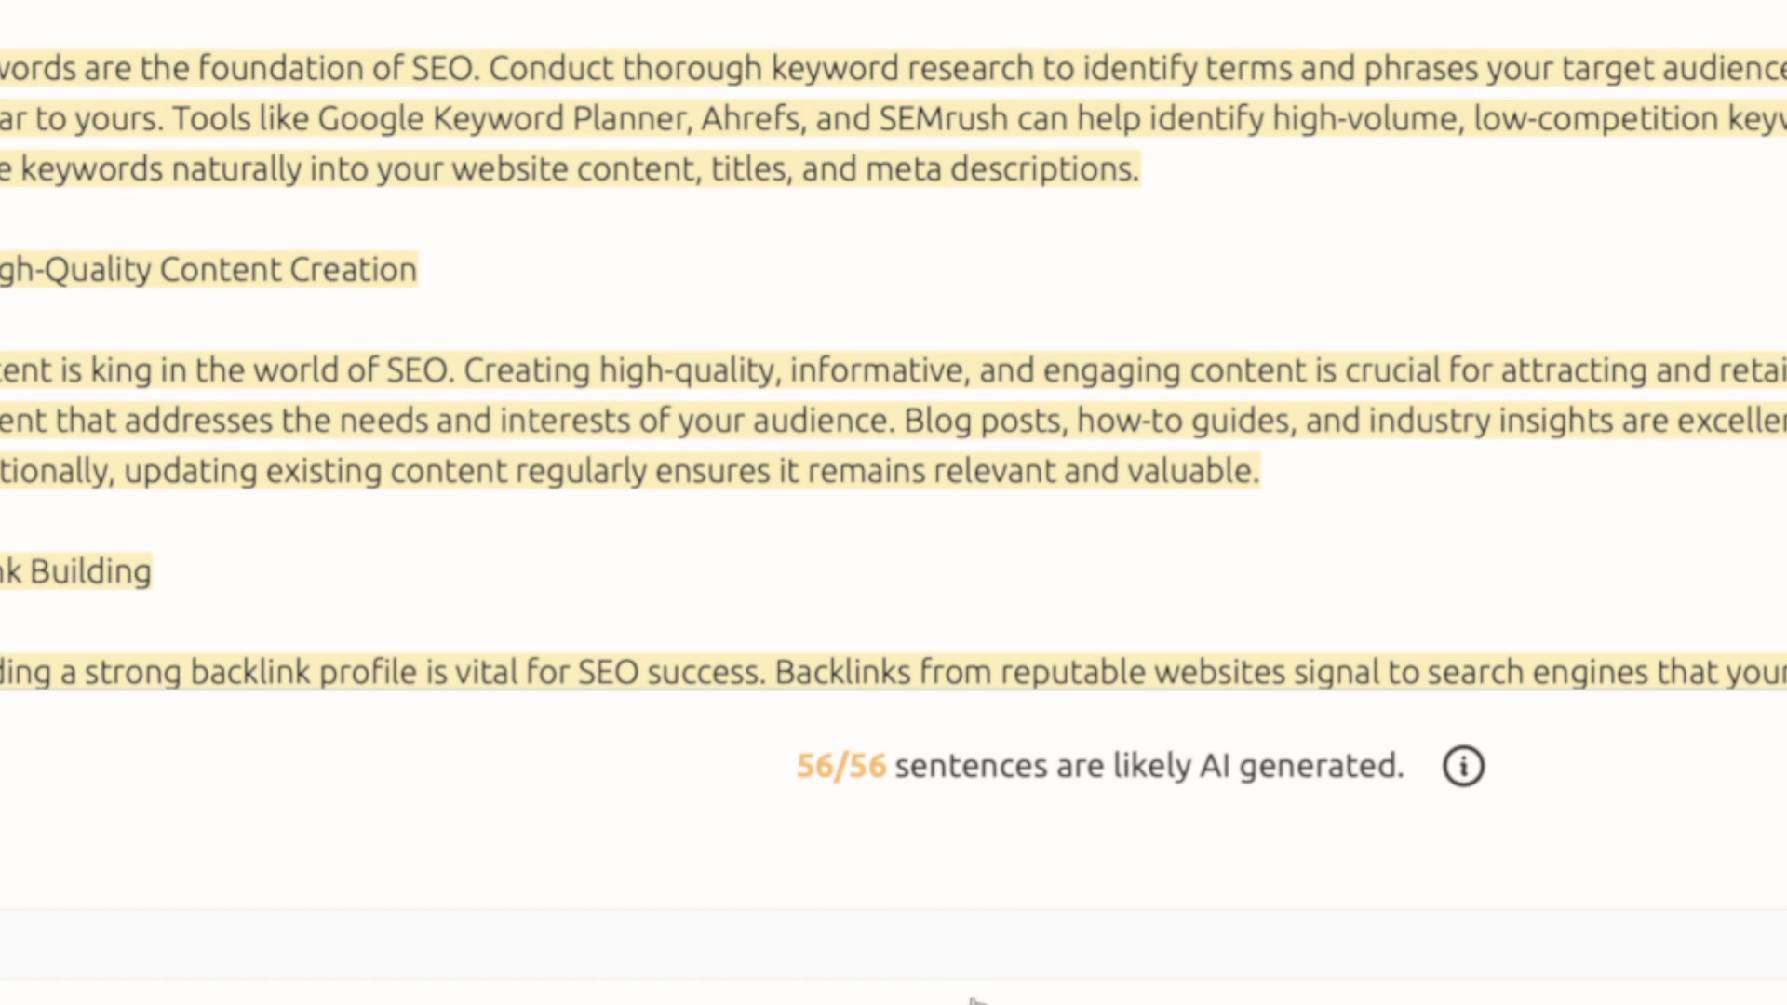
mouse_move(545, 475)
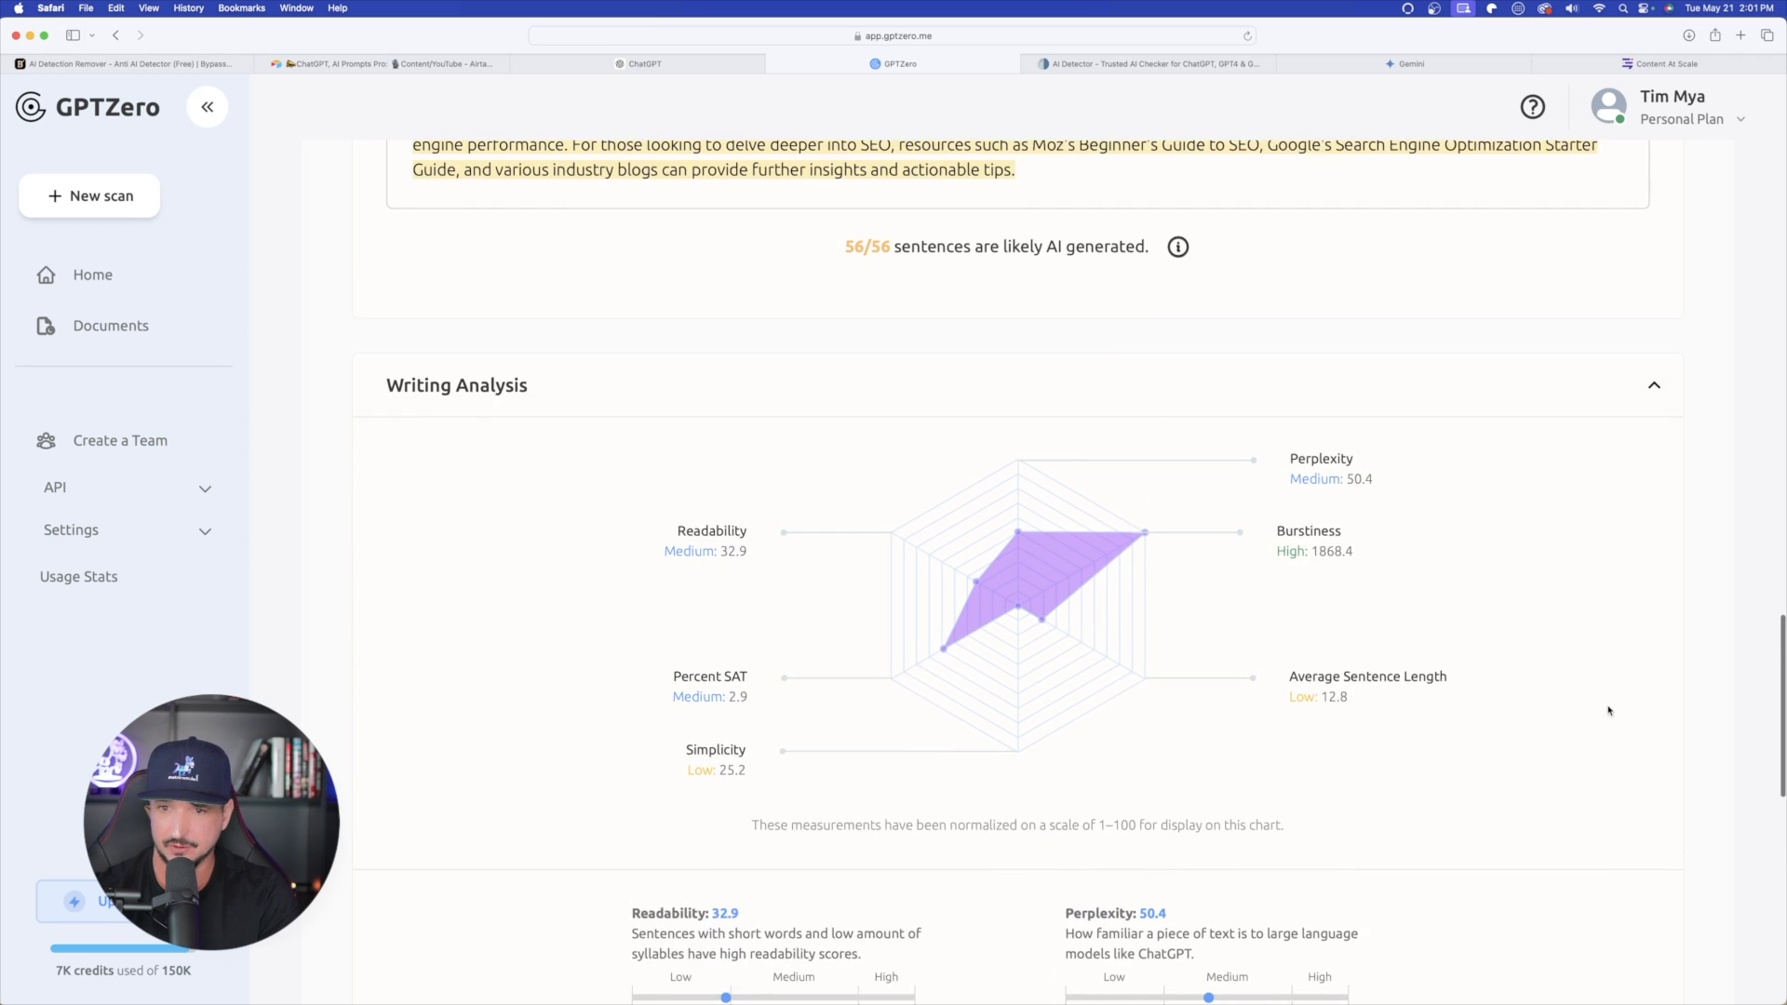
scroll("down", 3)
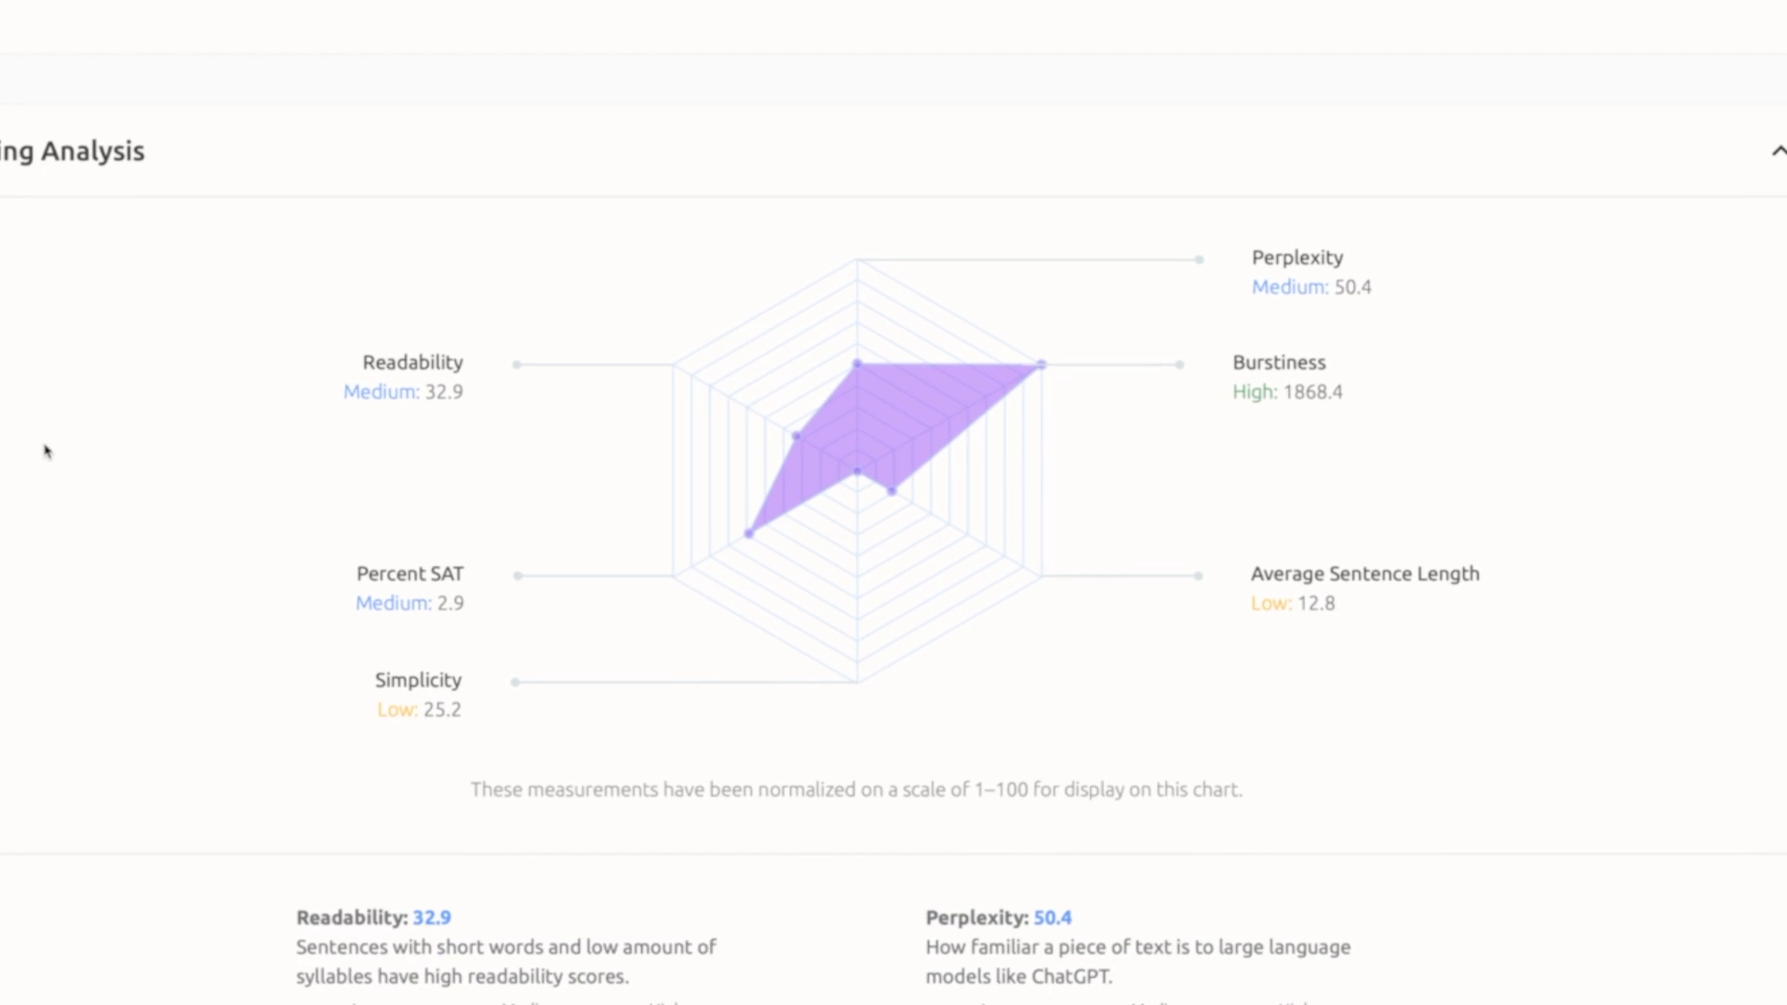
scroll("down", 3)
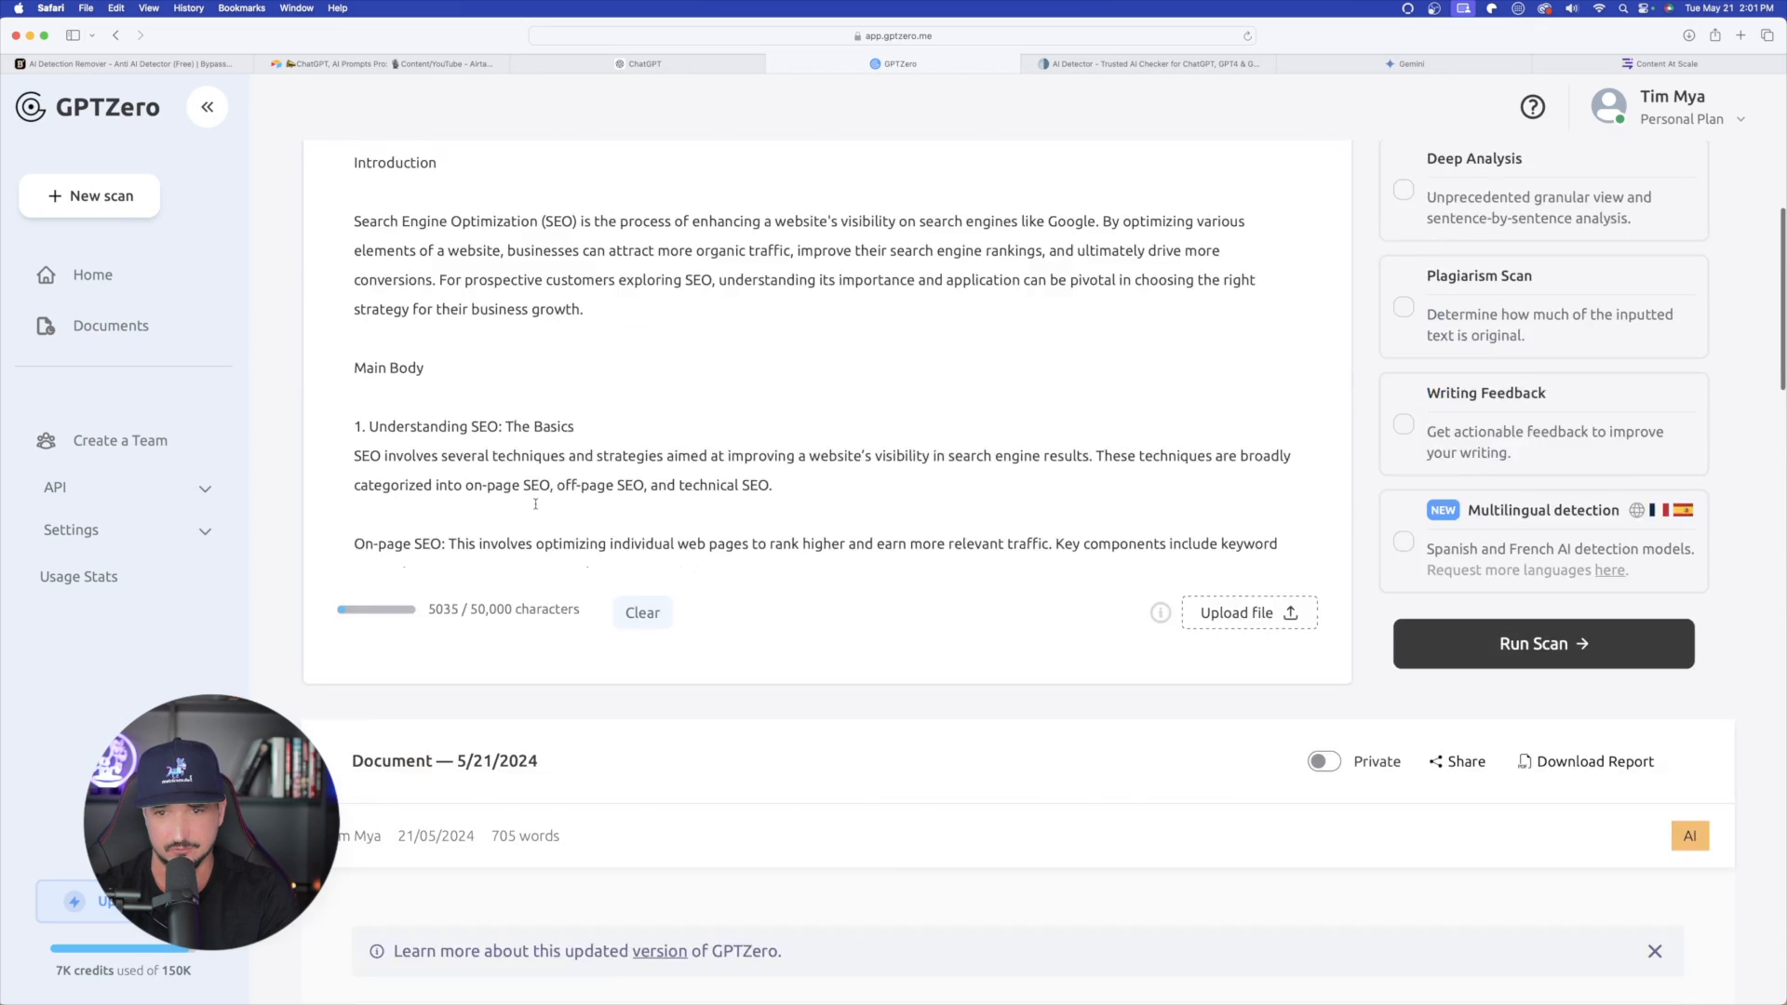
scroll("up", 3)
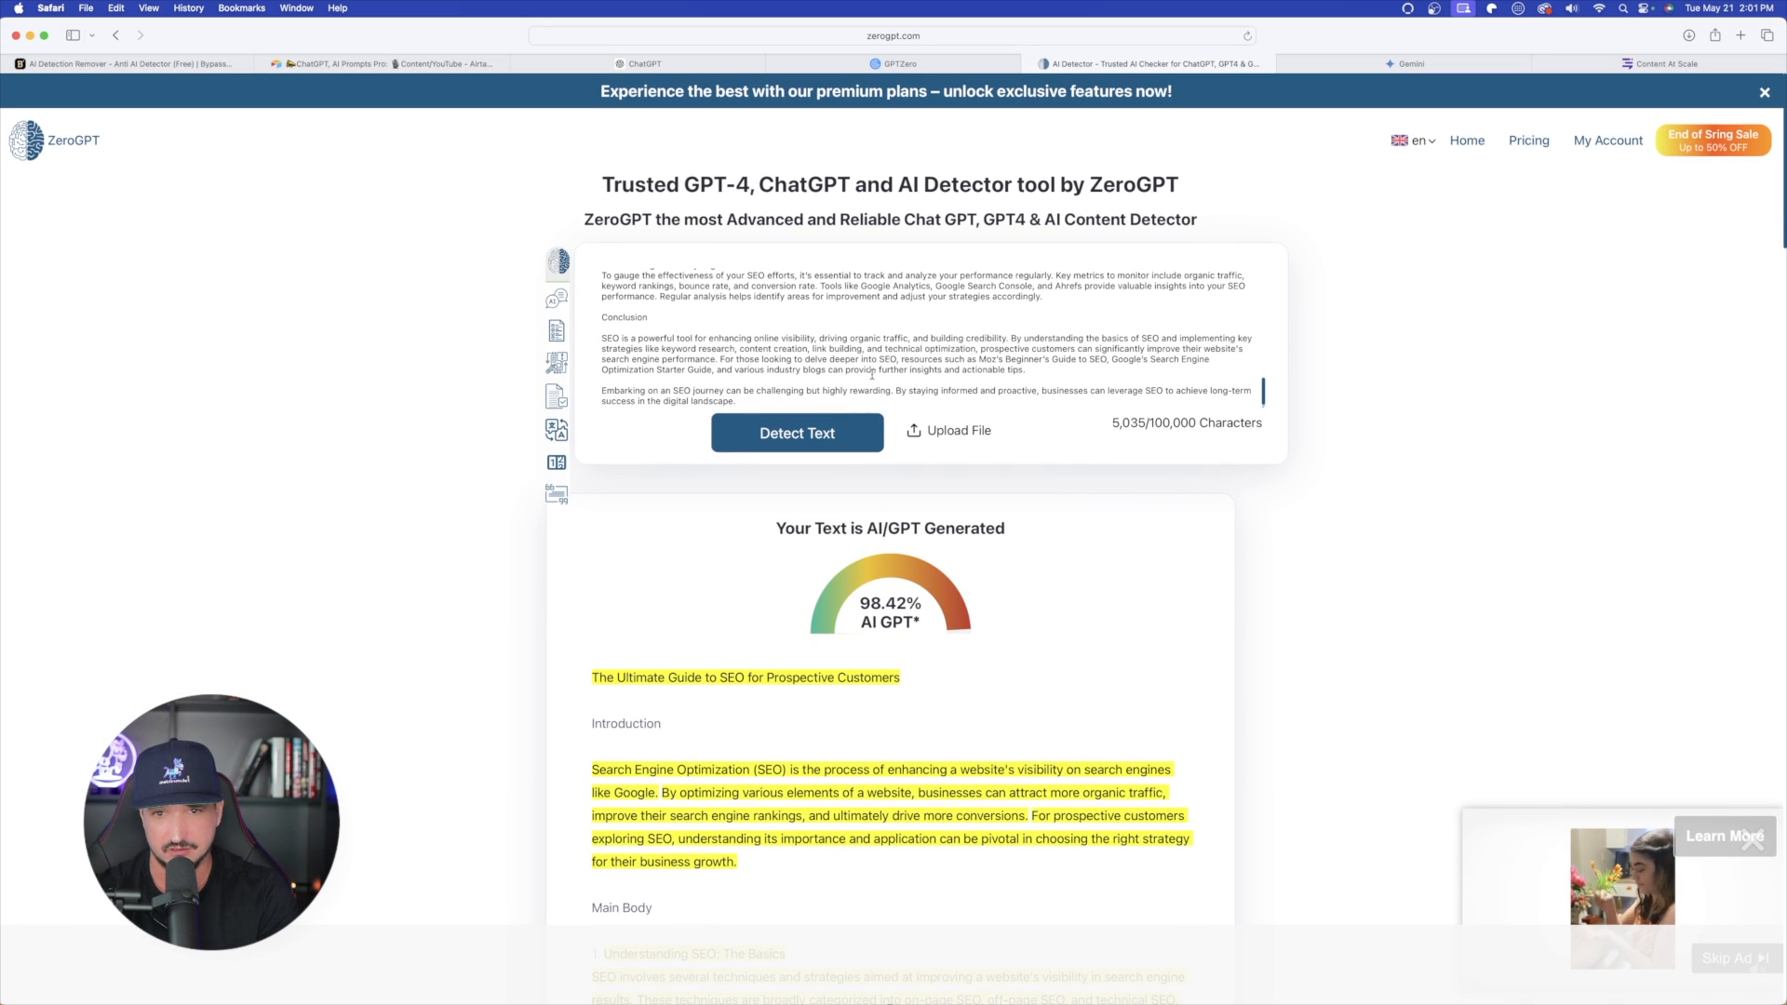
Review ZeroGPT's 98.42% AI rating with highlighted sentences on the original article
scroll("down", 3)
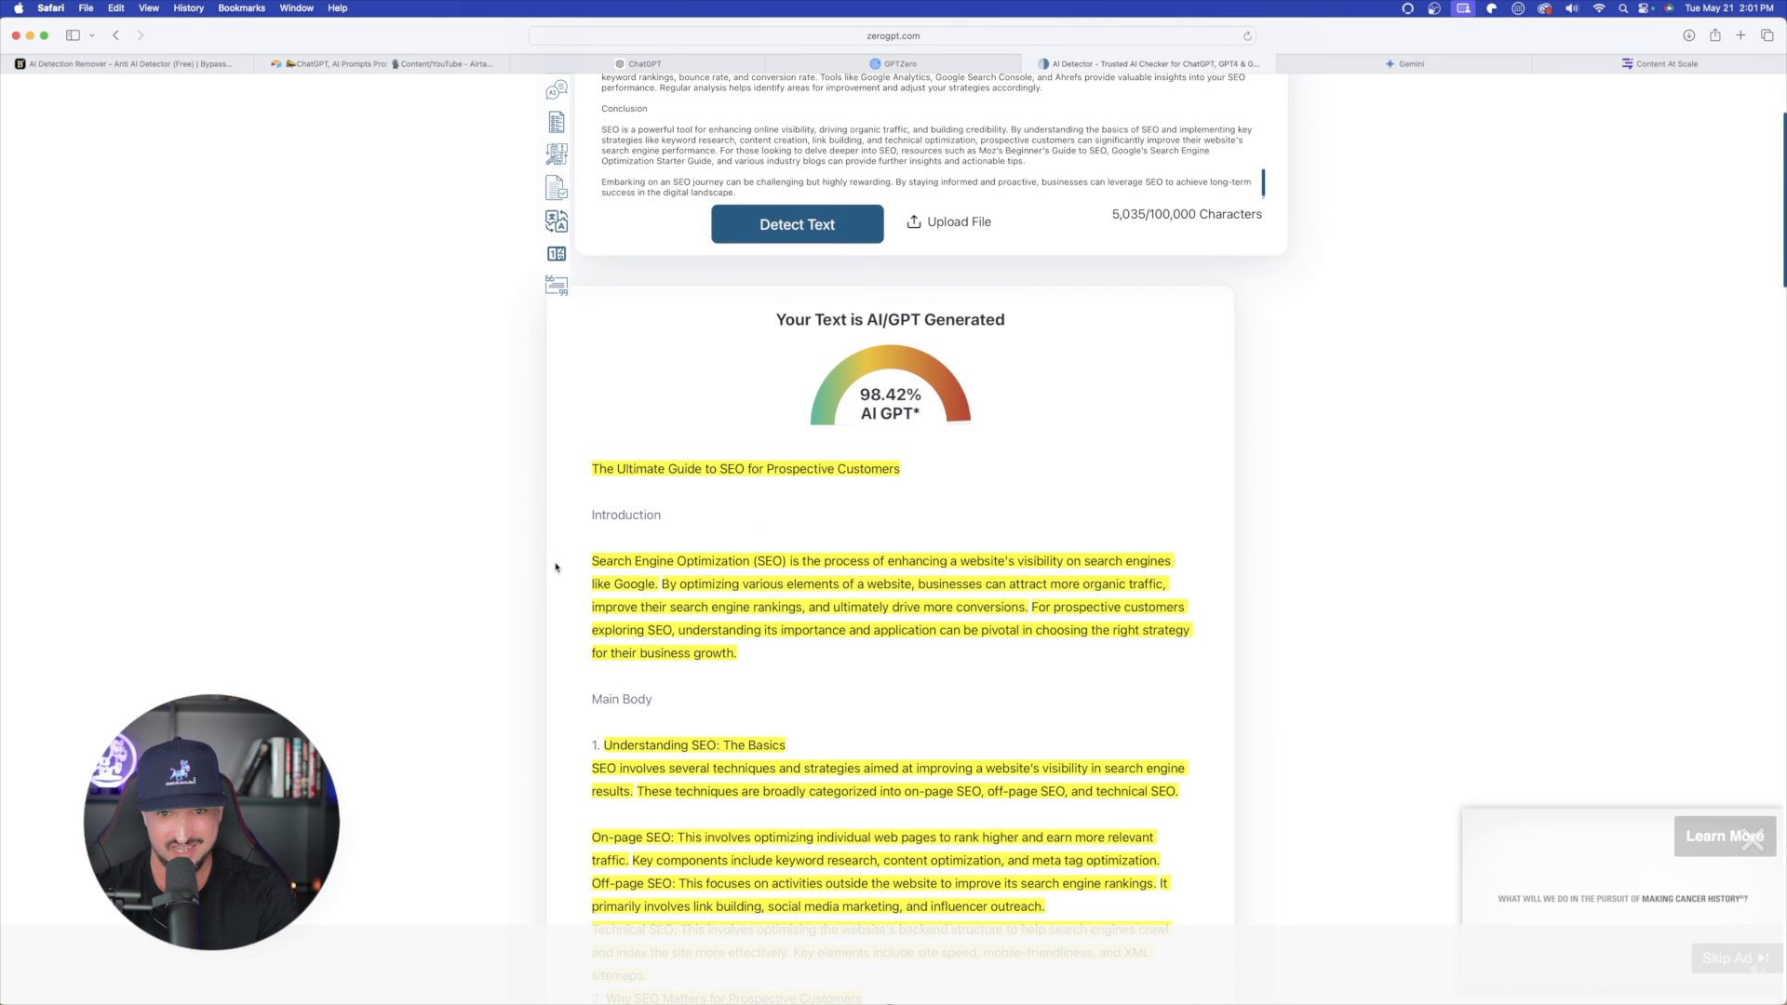
scroll("up", 3)
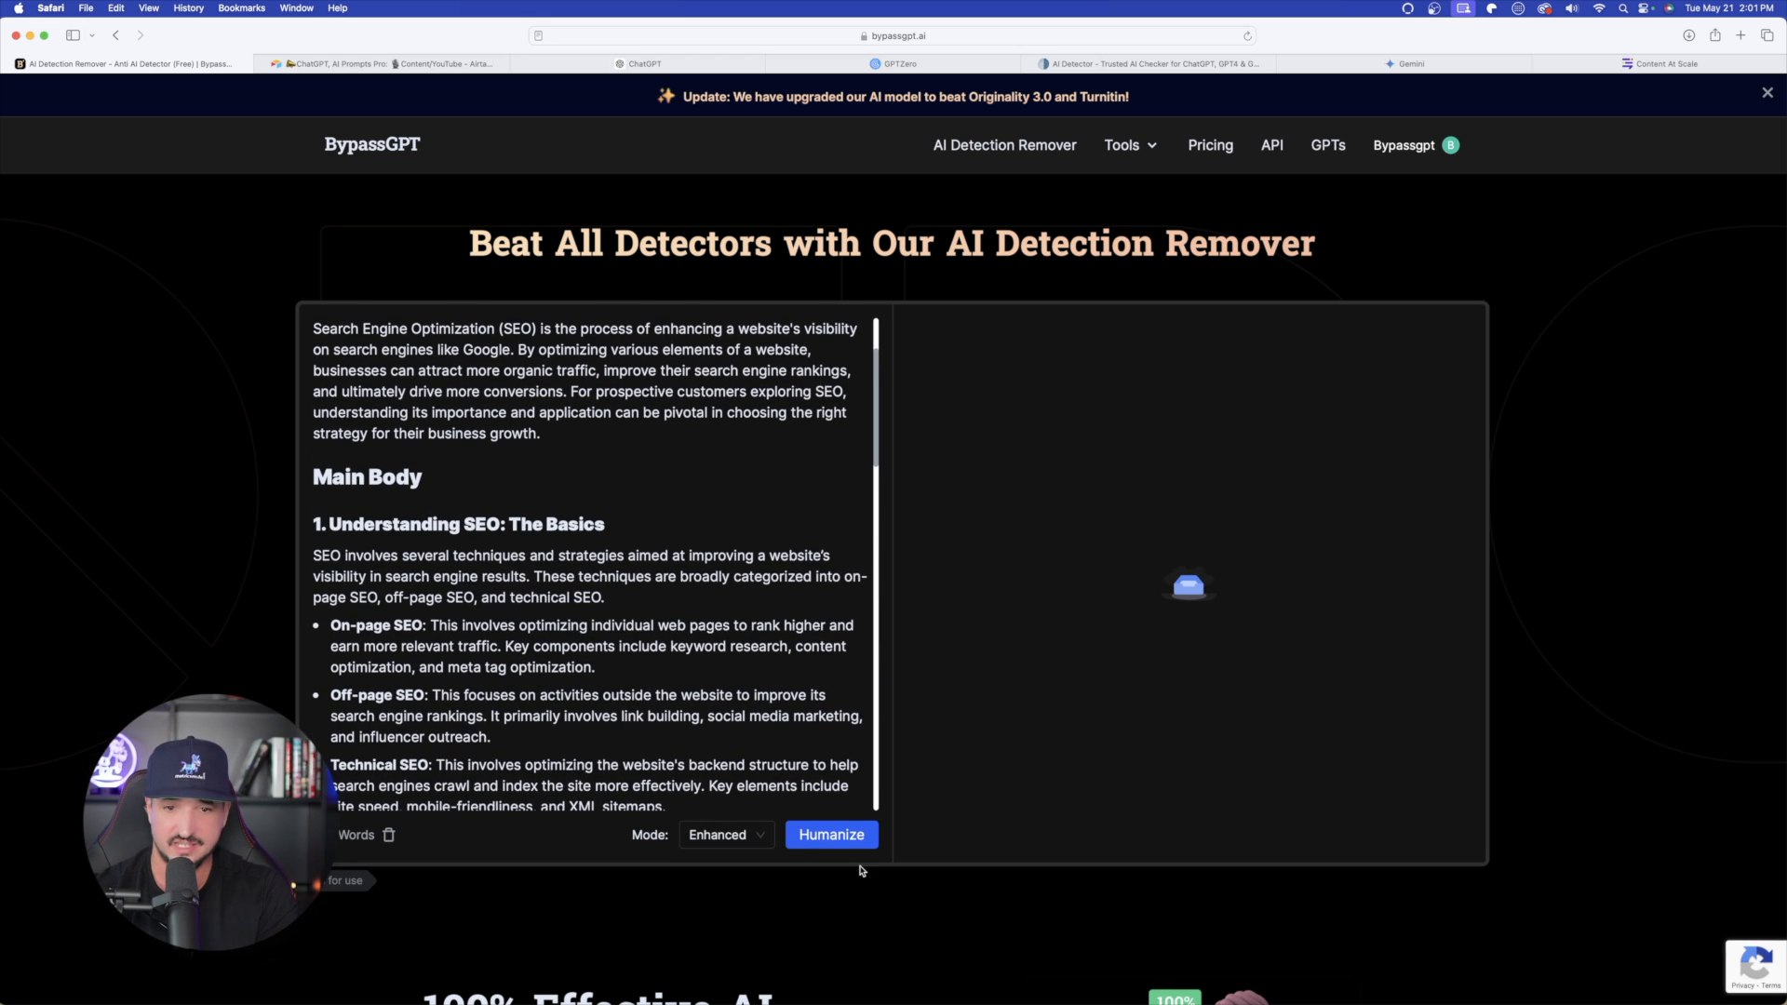
Humanize the article in Enhanced mode into an 822-word rewrite and copy it
left_click(830, 833)
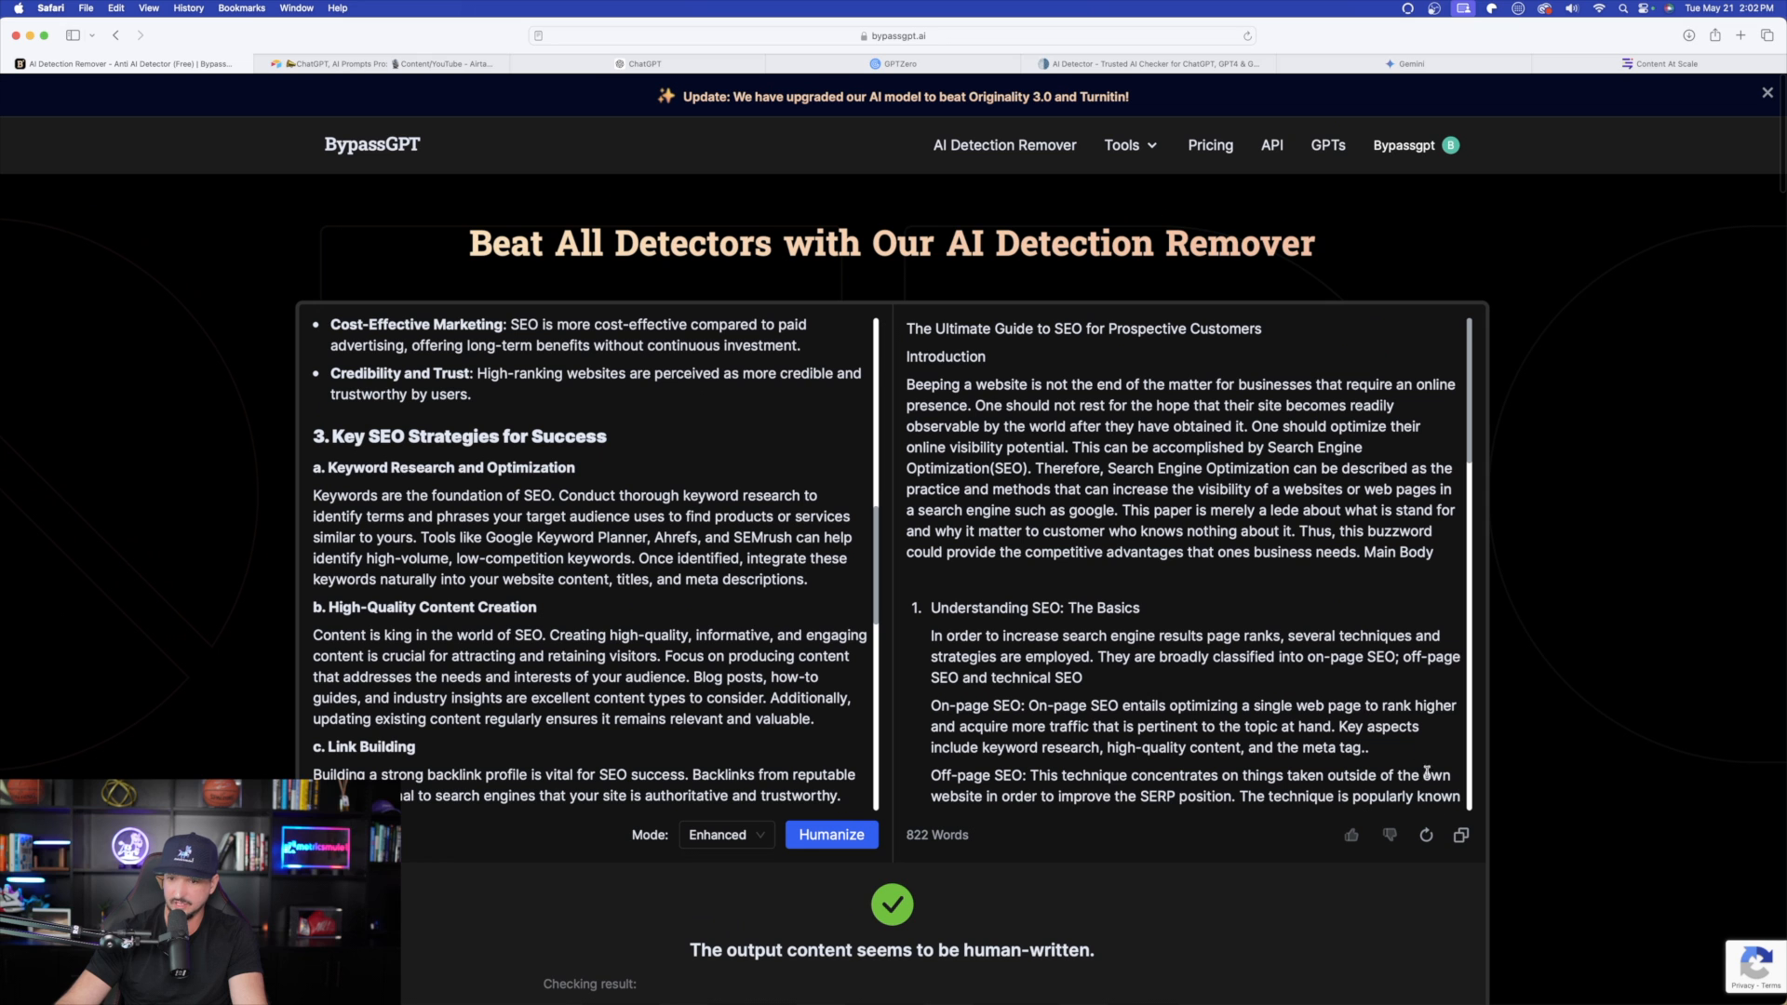
left_click(897, 63)
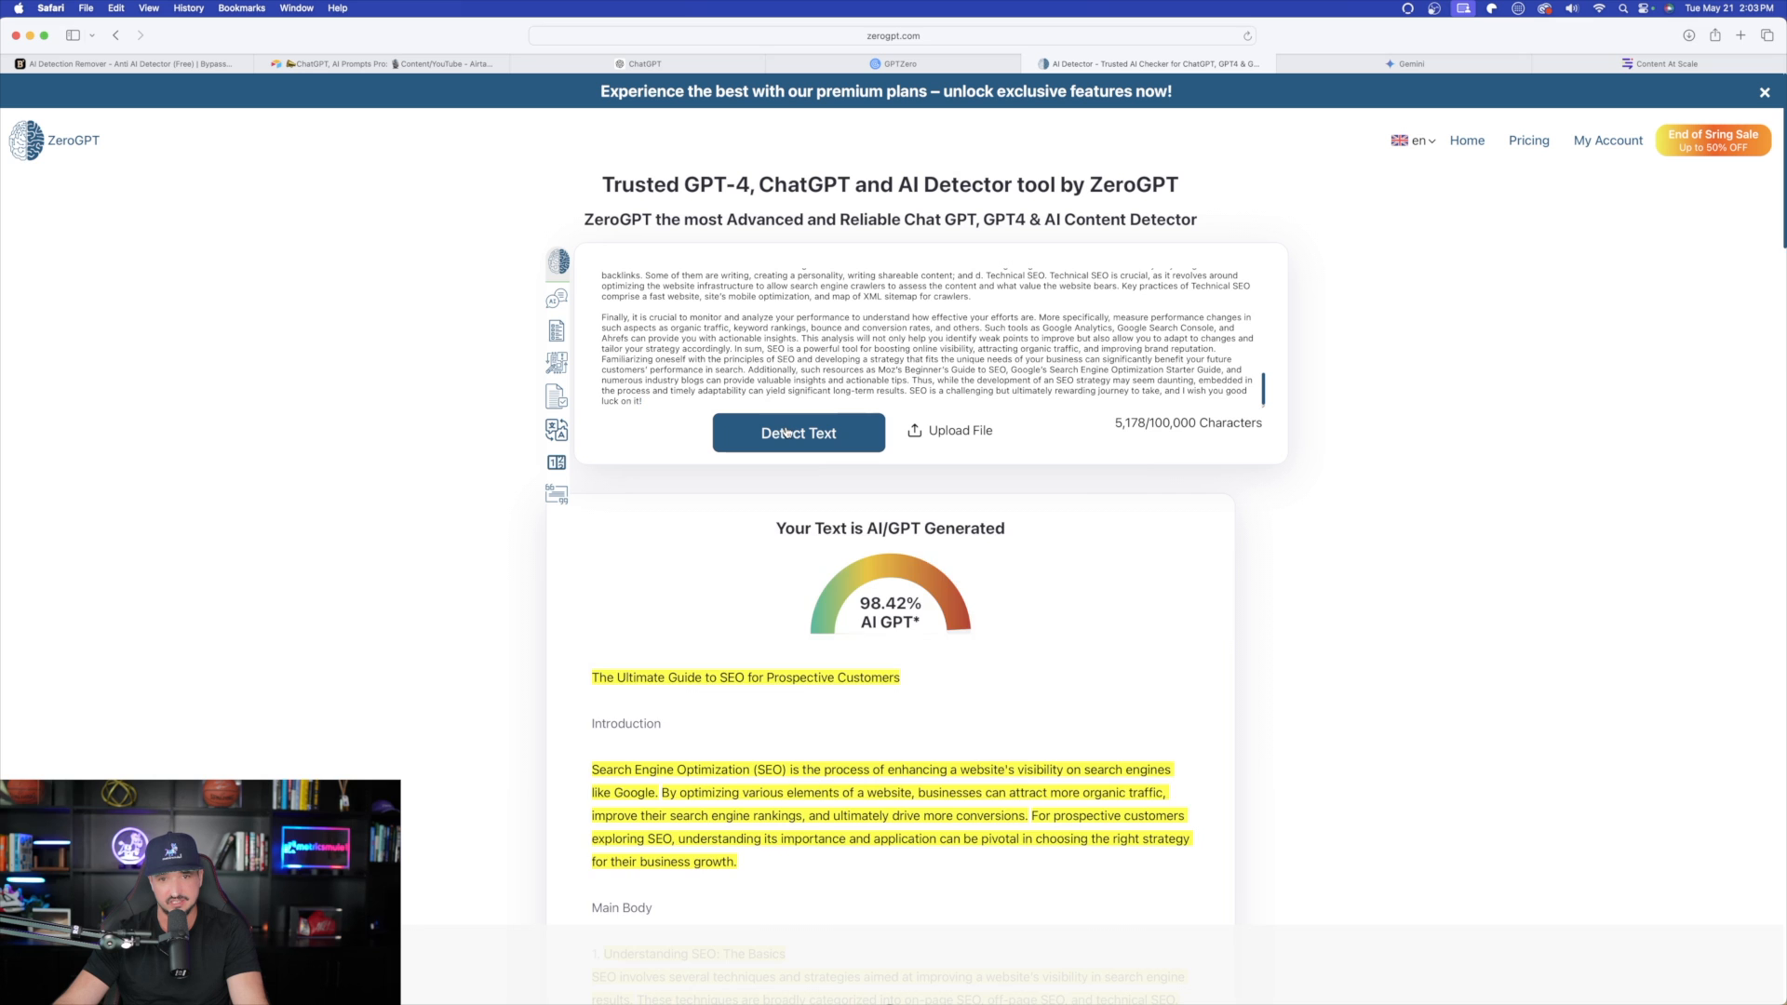
Detect the Enhanced rewrite in ZeroGPT and review the few sentences still highlighted as AI
left_click(798, 433)
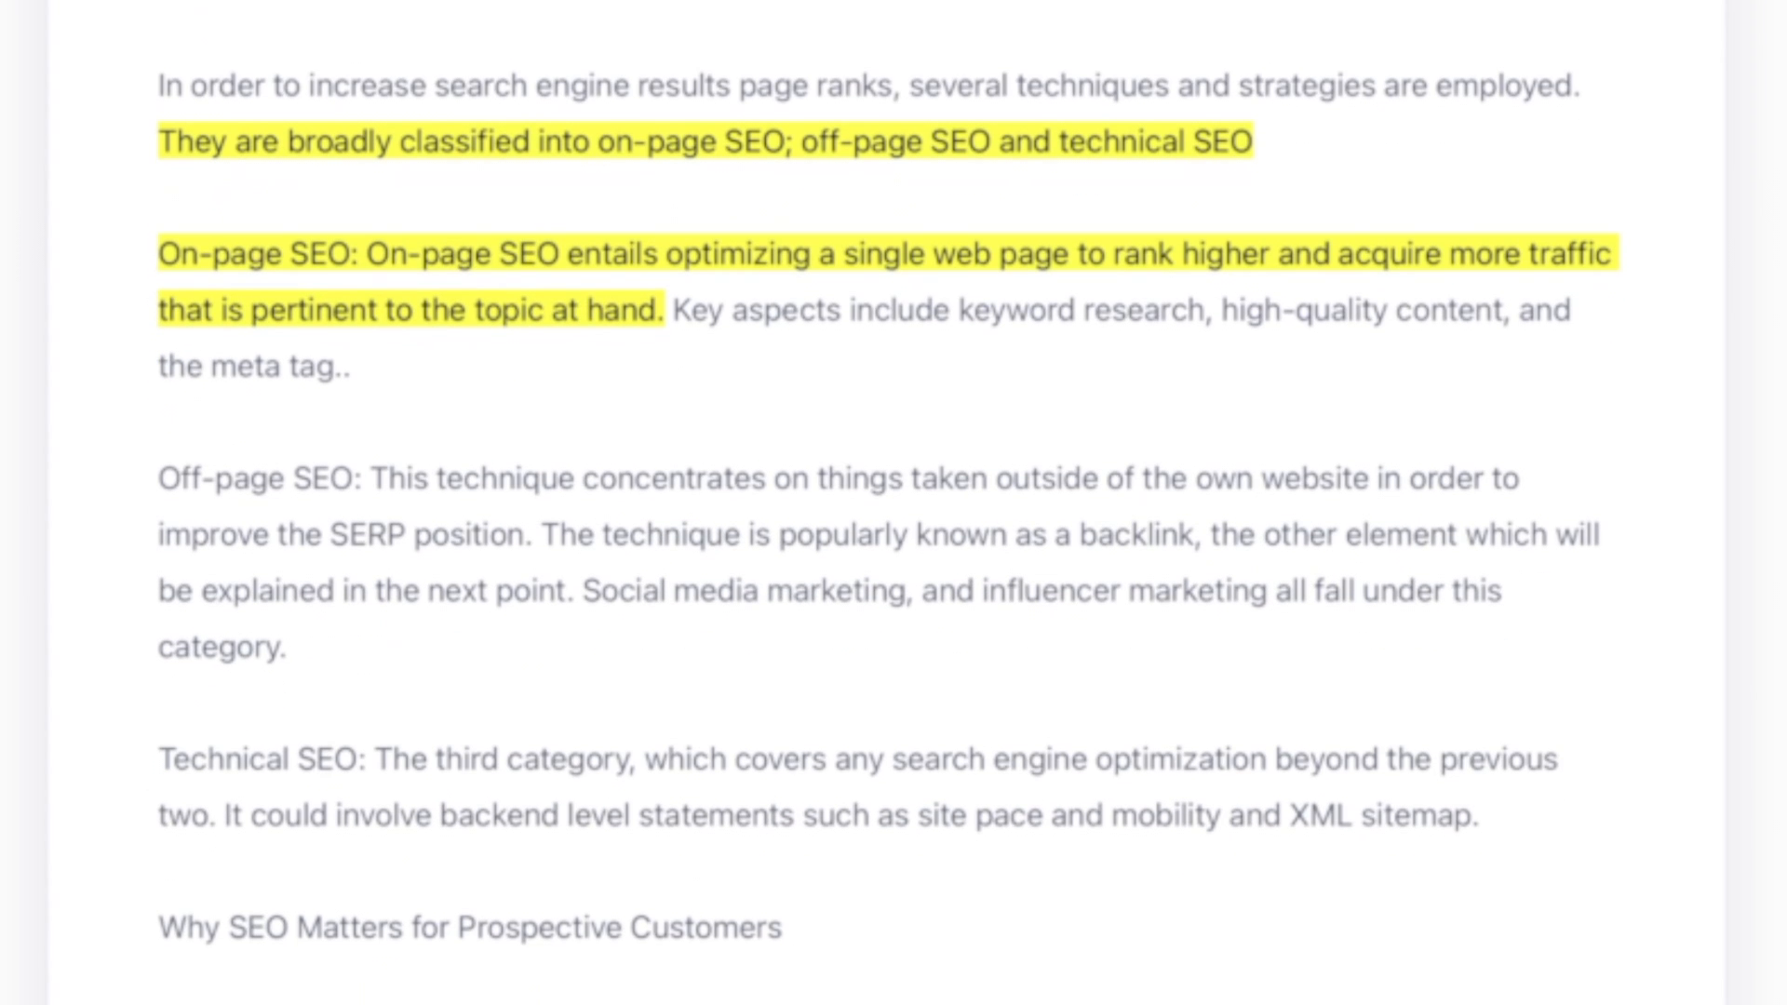
scroll("down", 3)
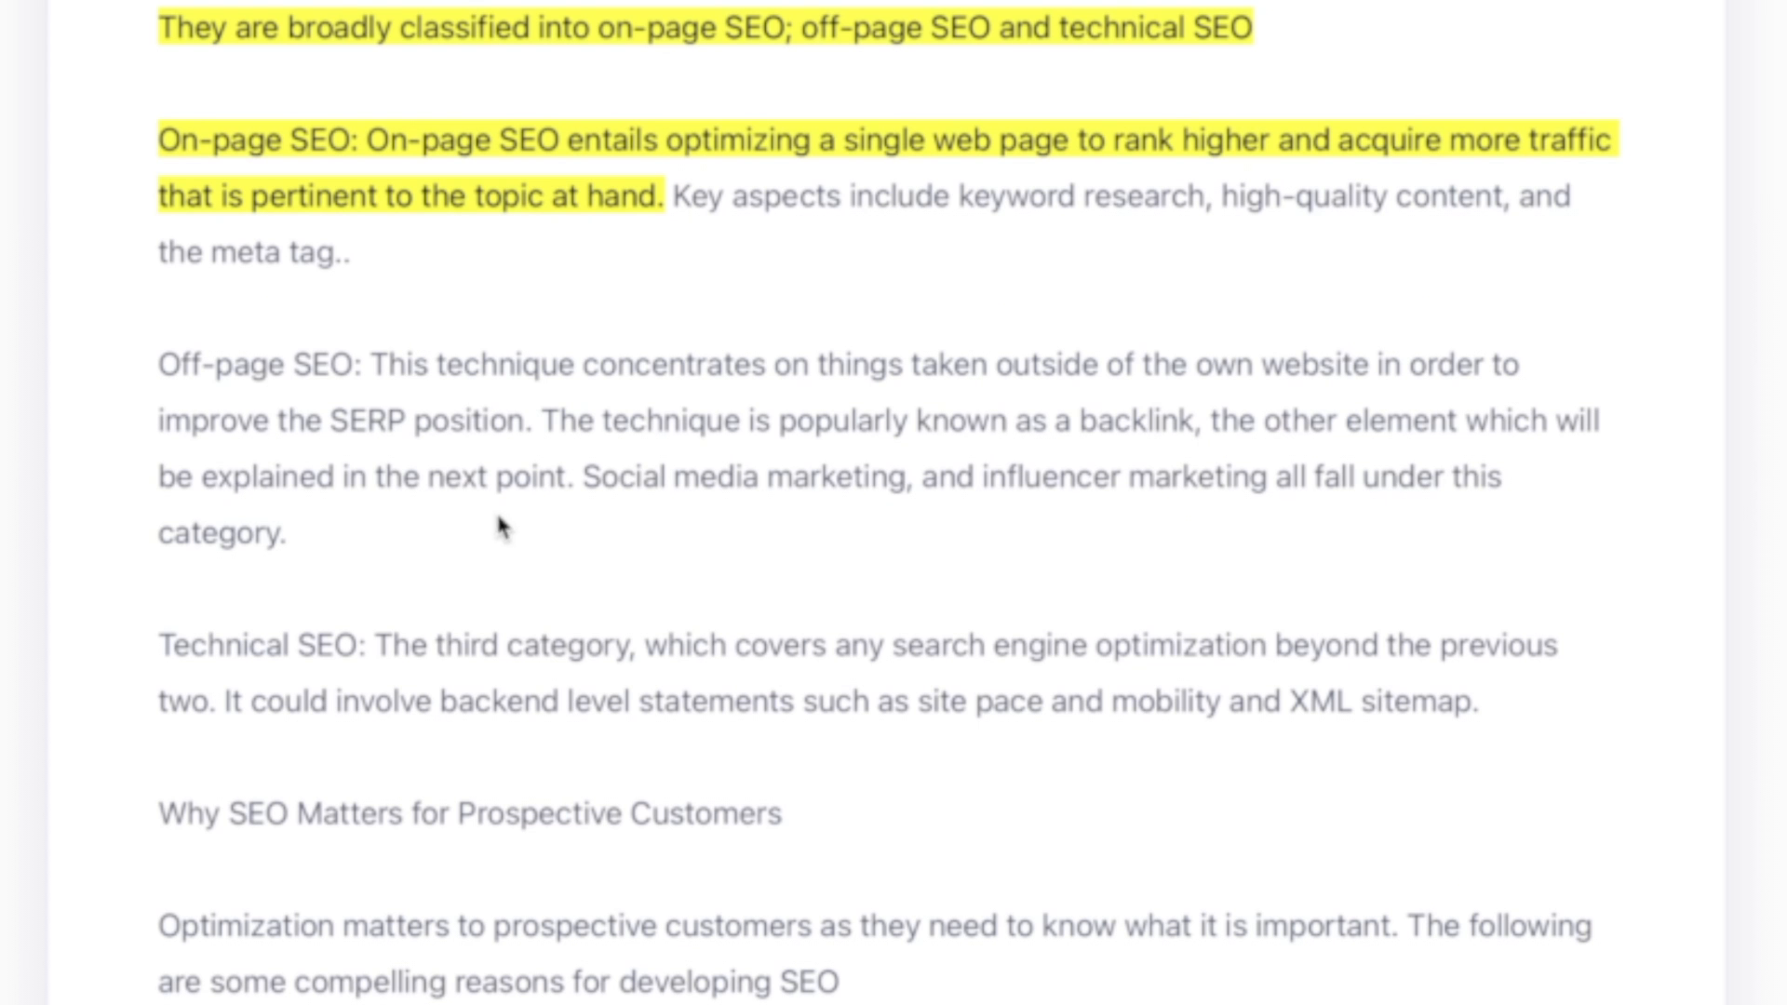
mouse_move(487, 422)
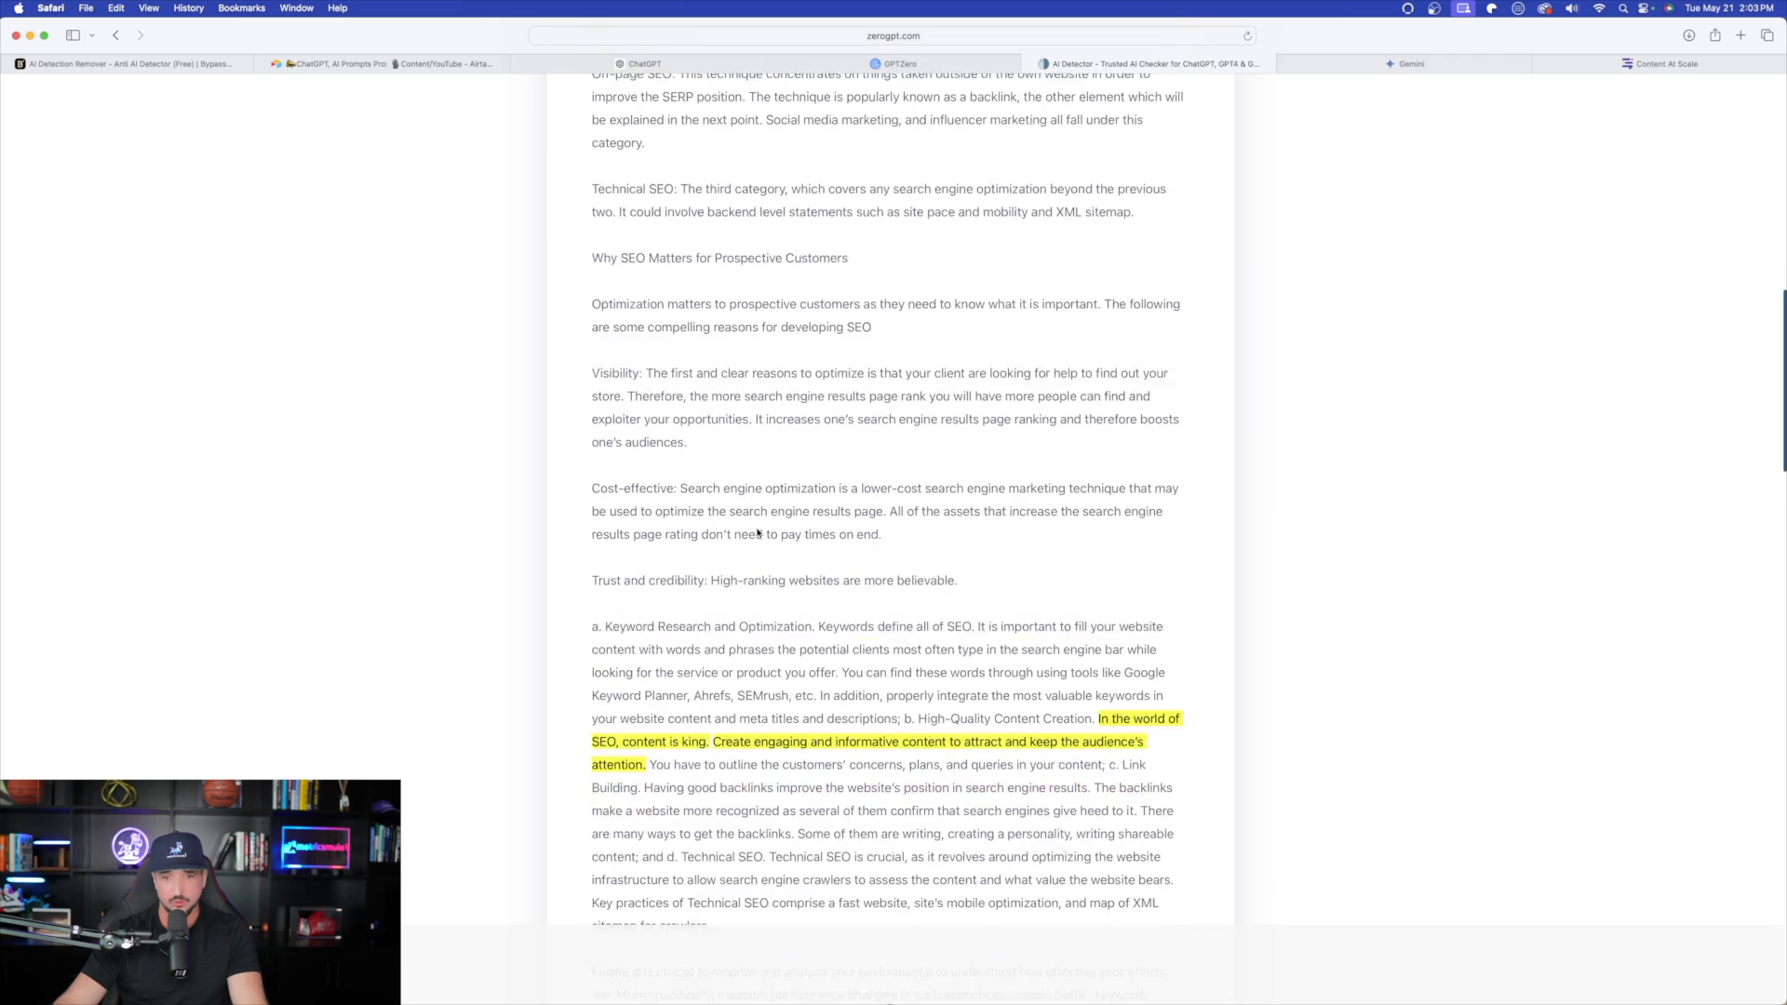
scroll("down", 3)
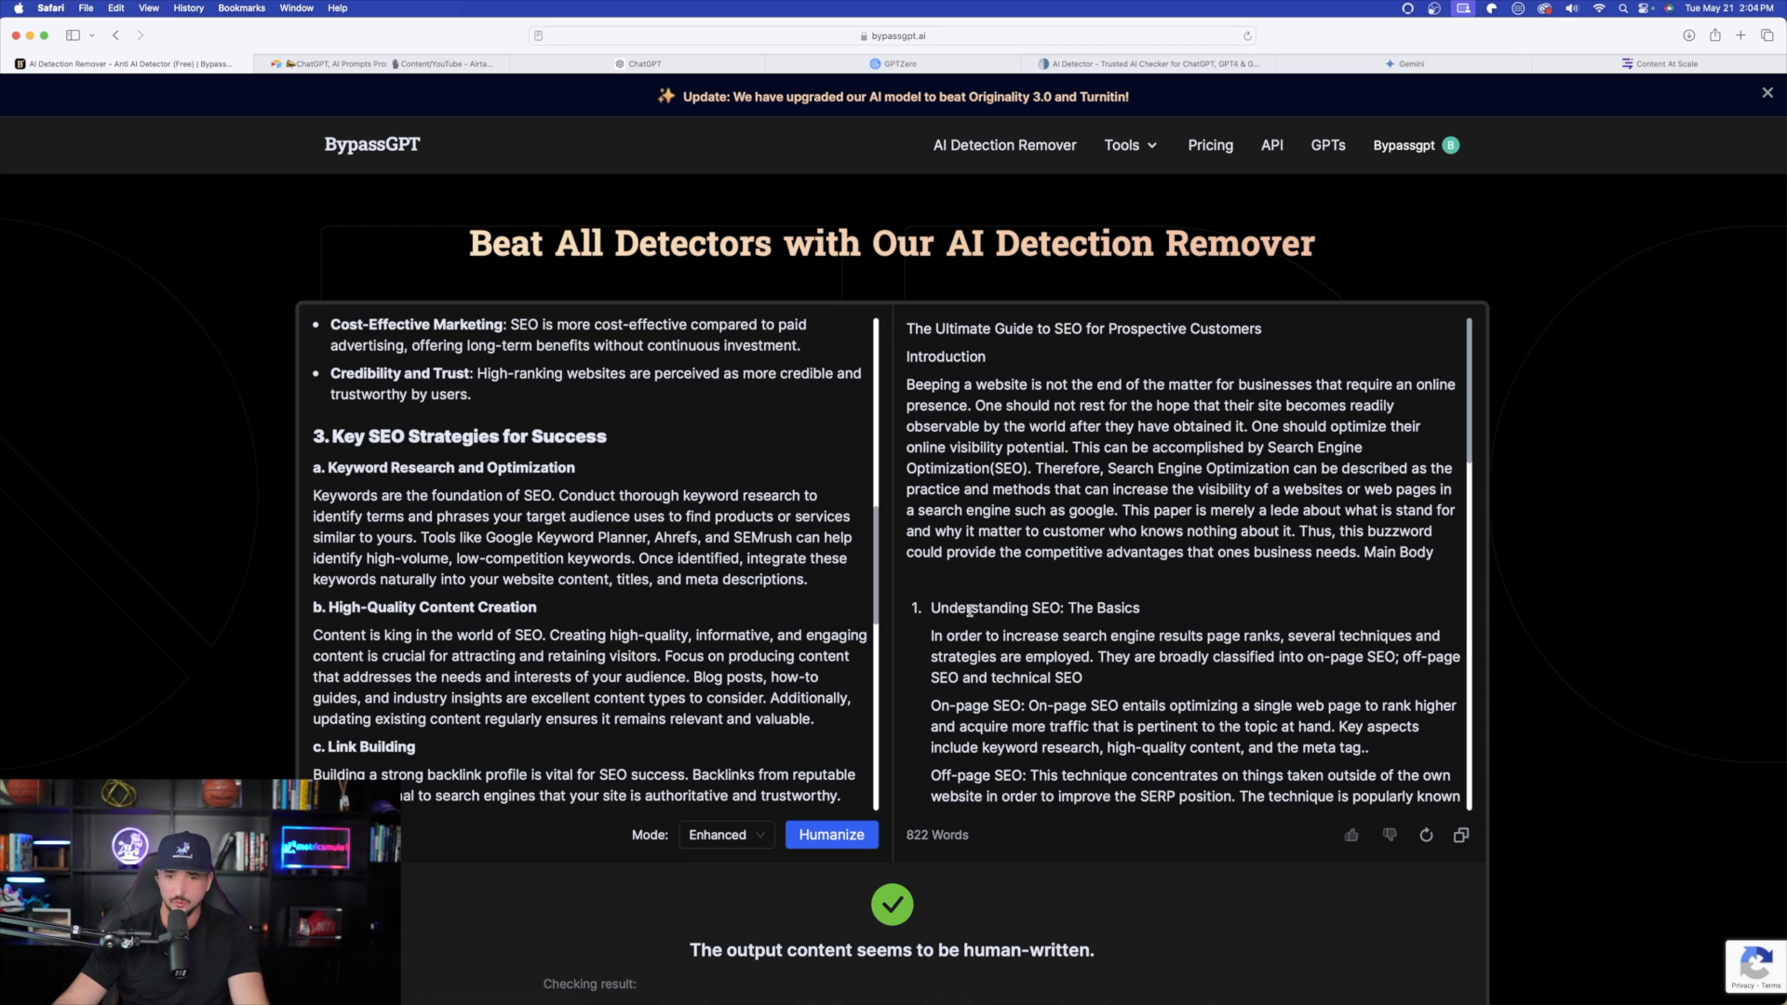
mouse_move(1213, 611)
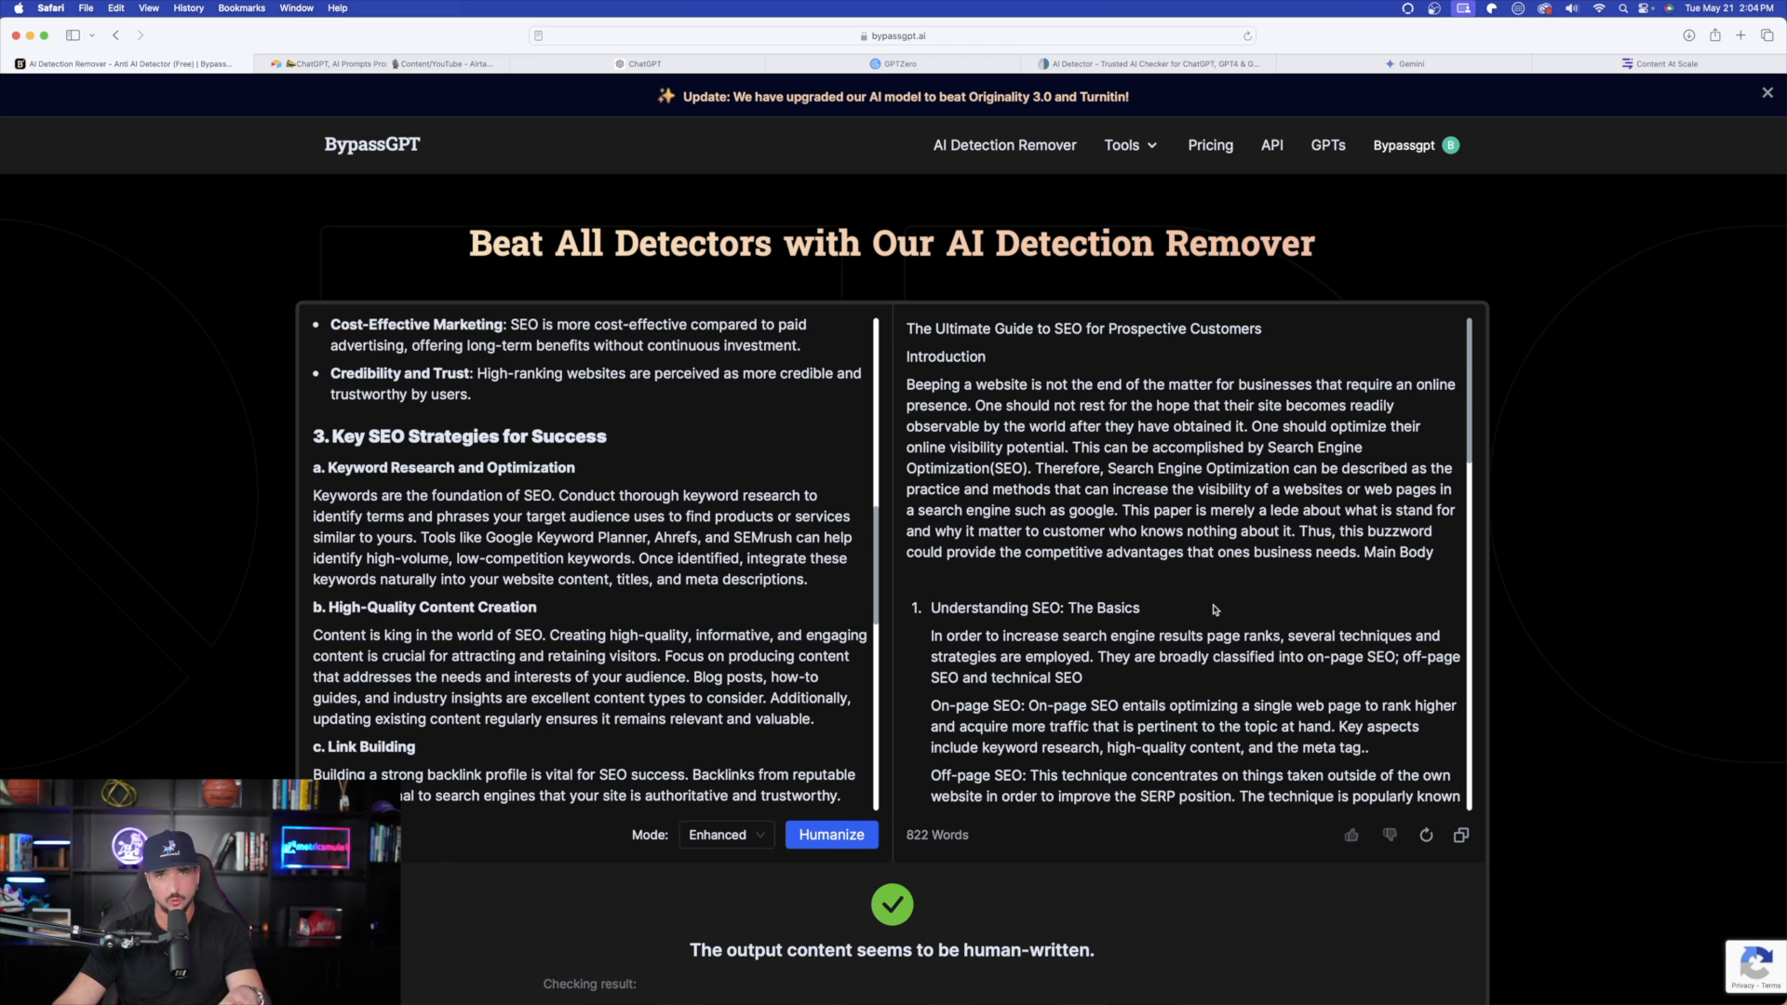
mouse_move(1155, 579)
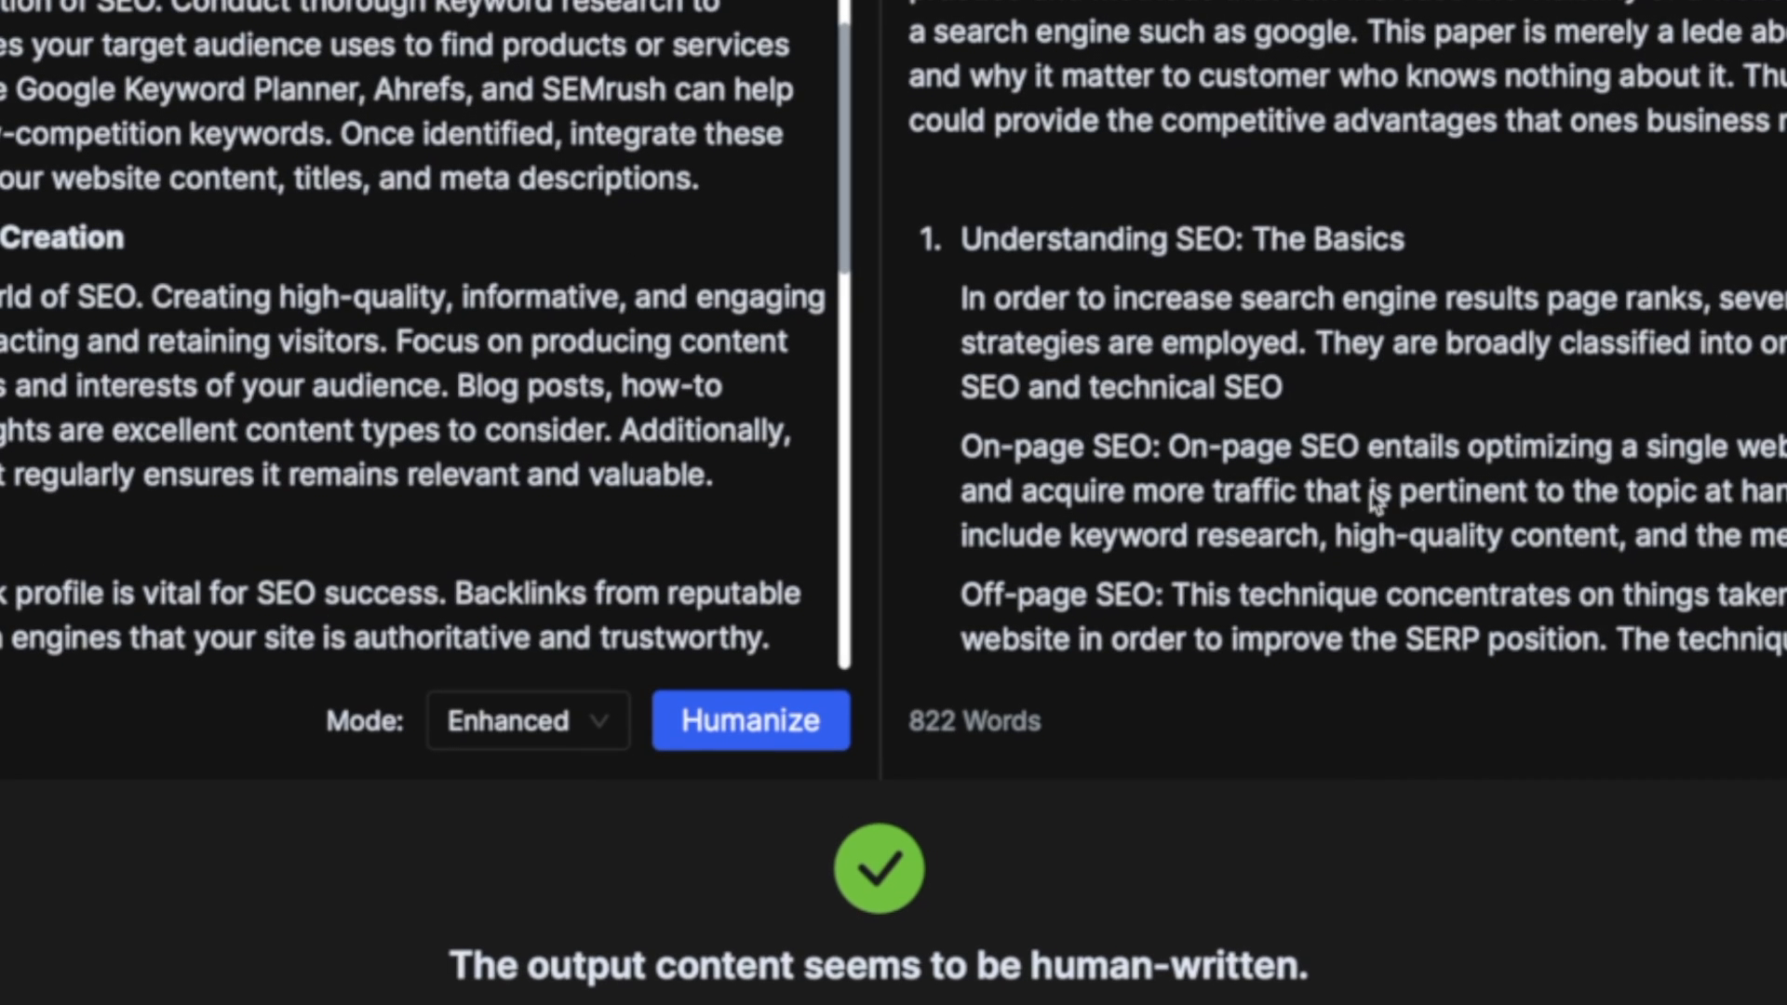
Switch BypassGPT to Creative mode and re-humanize the article into a 742-word version
left_click(527, 720)
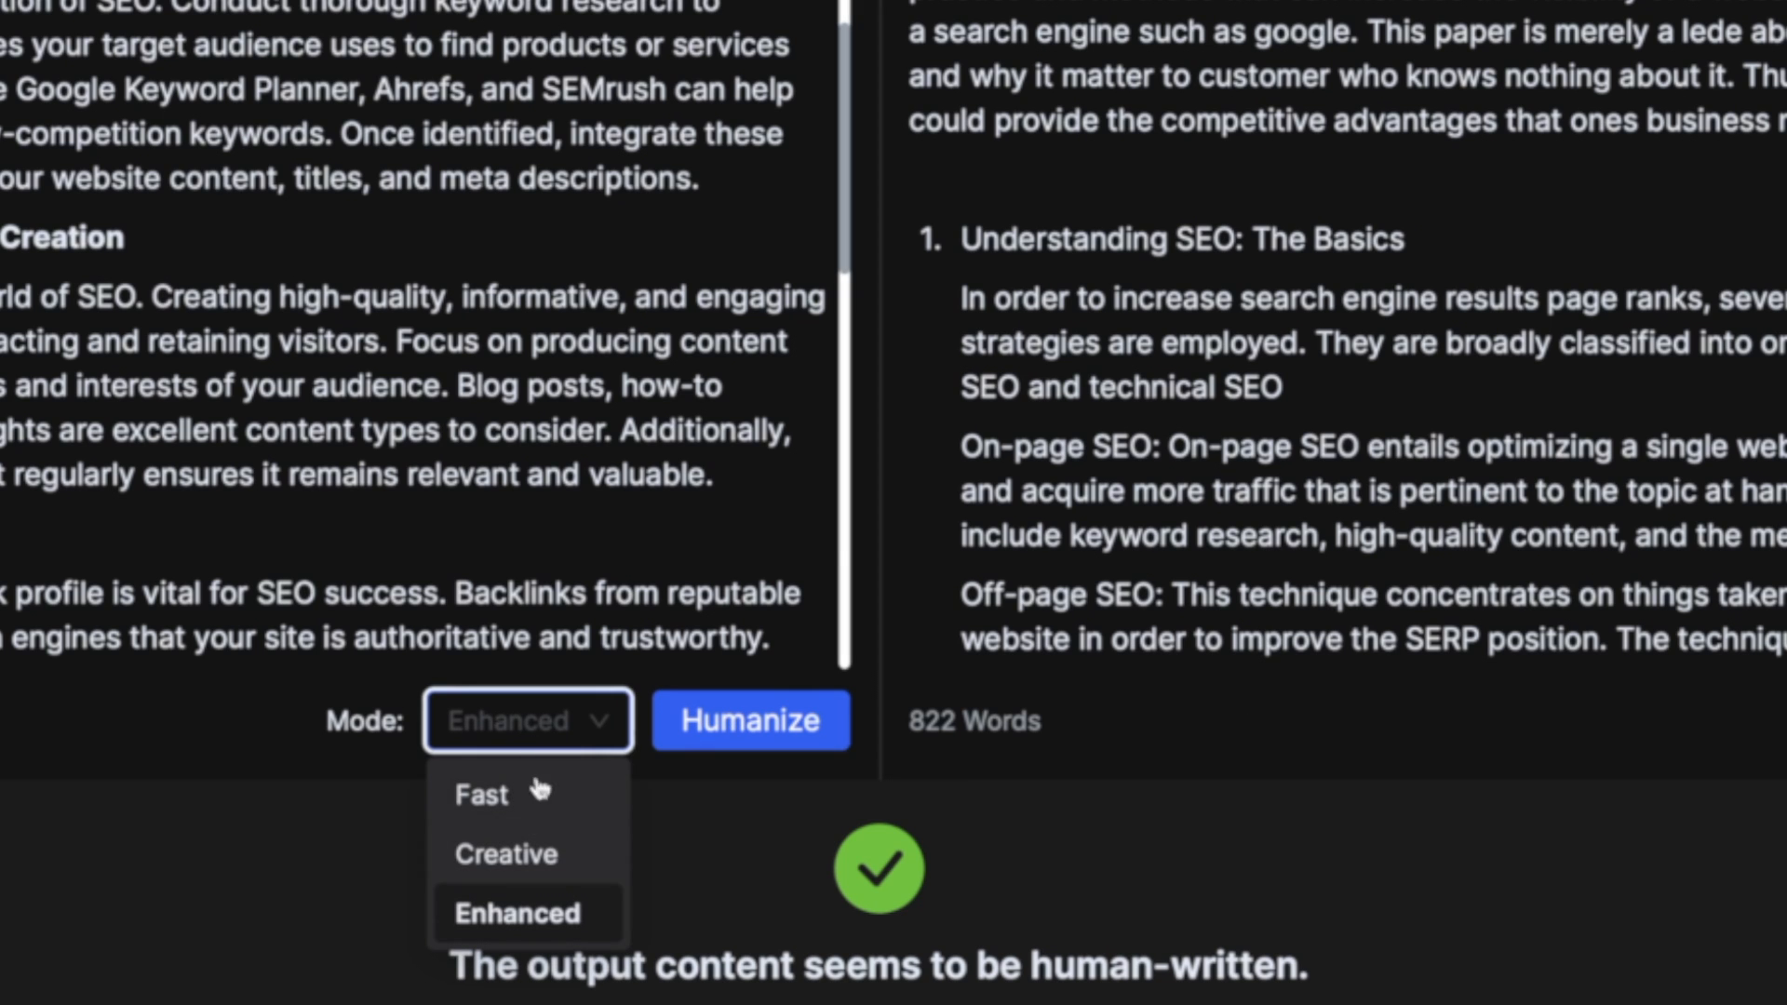
mouse_move(525, 860)
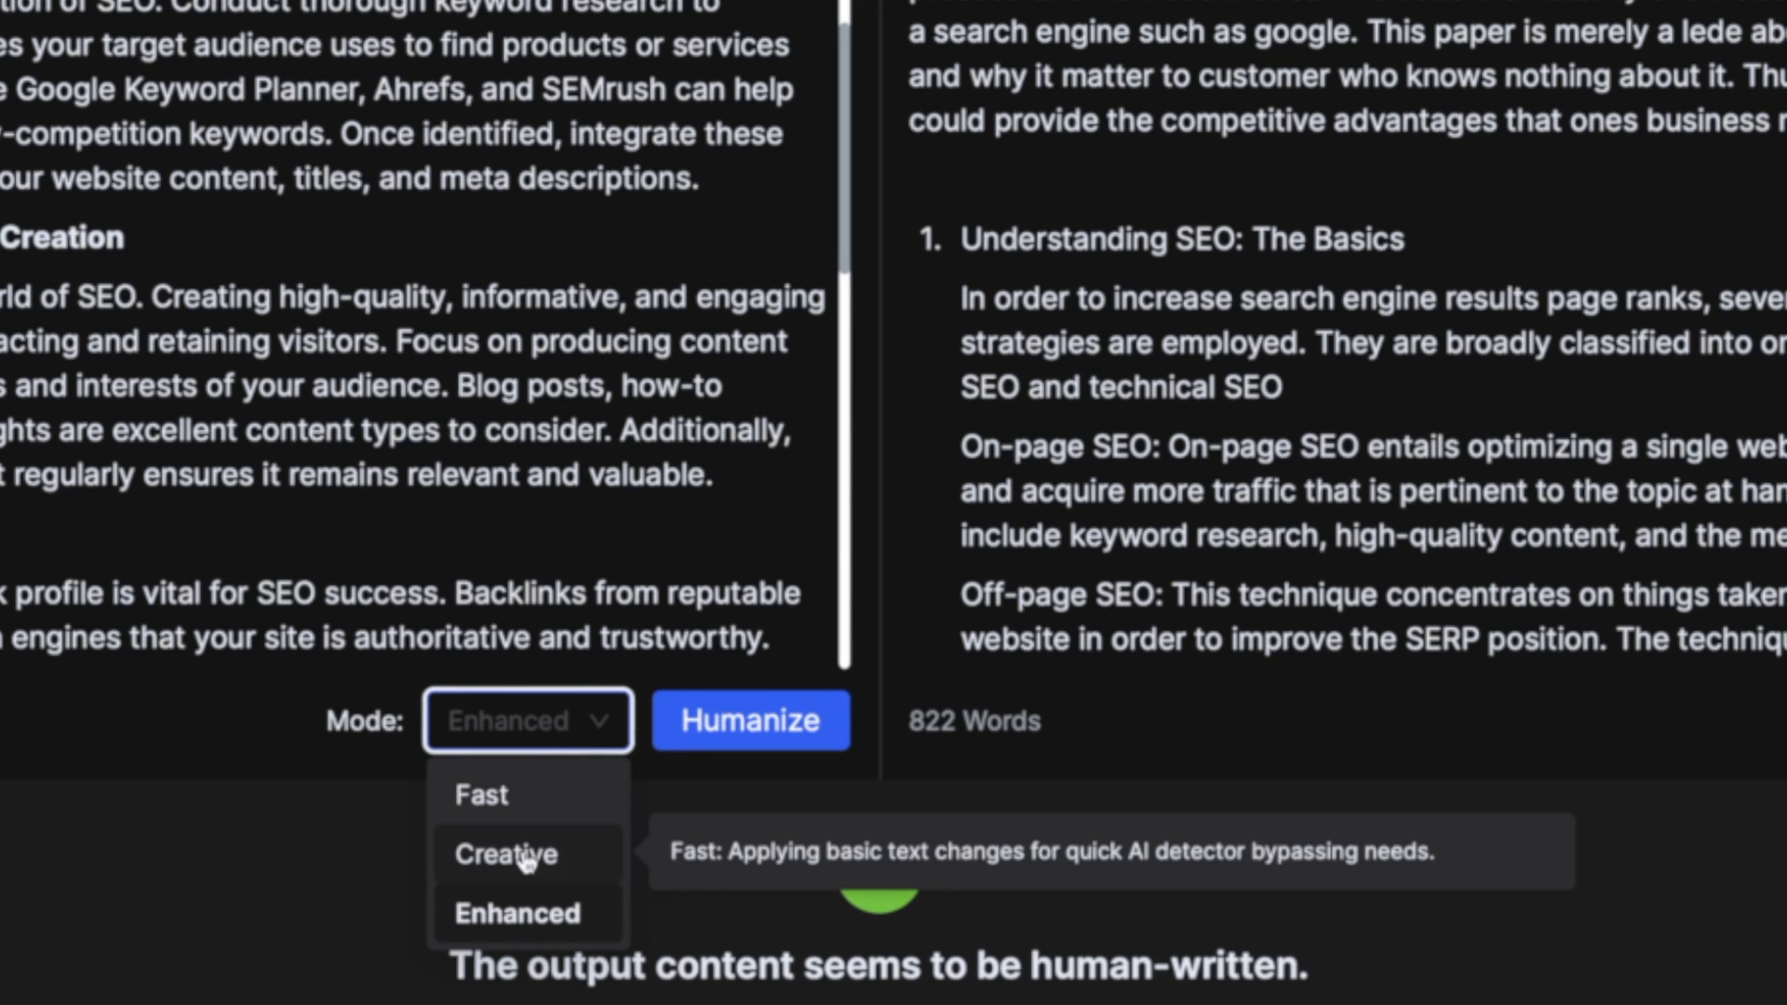
mouse_move(525, 855)
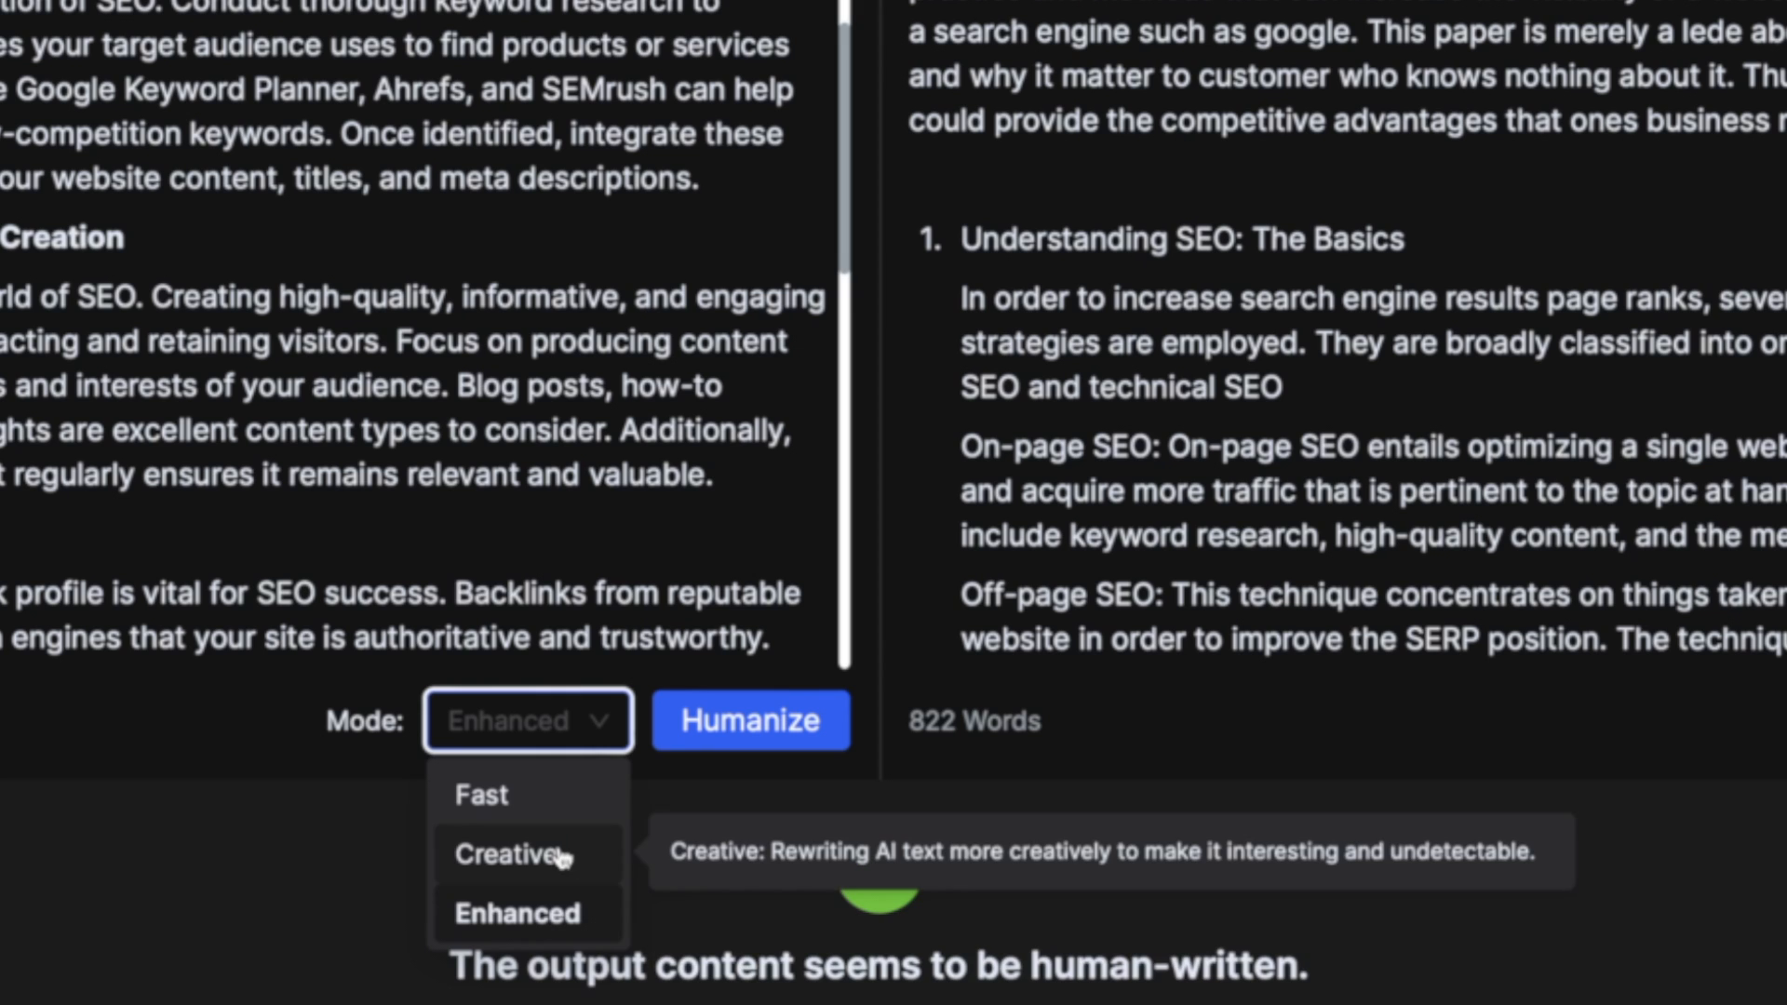
mouse_move(569, 869)
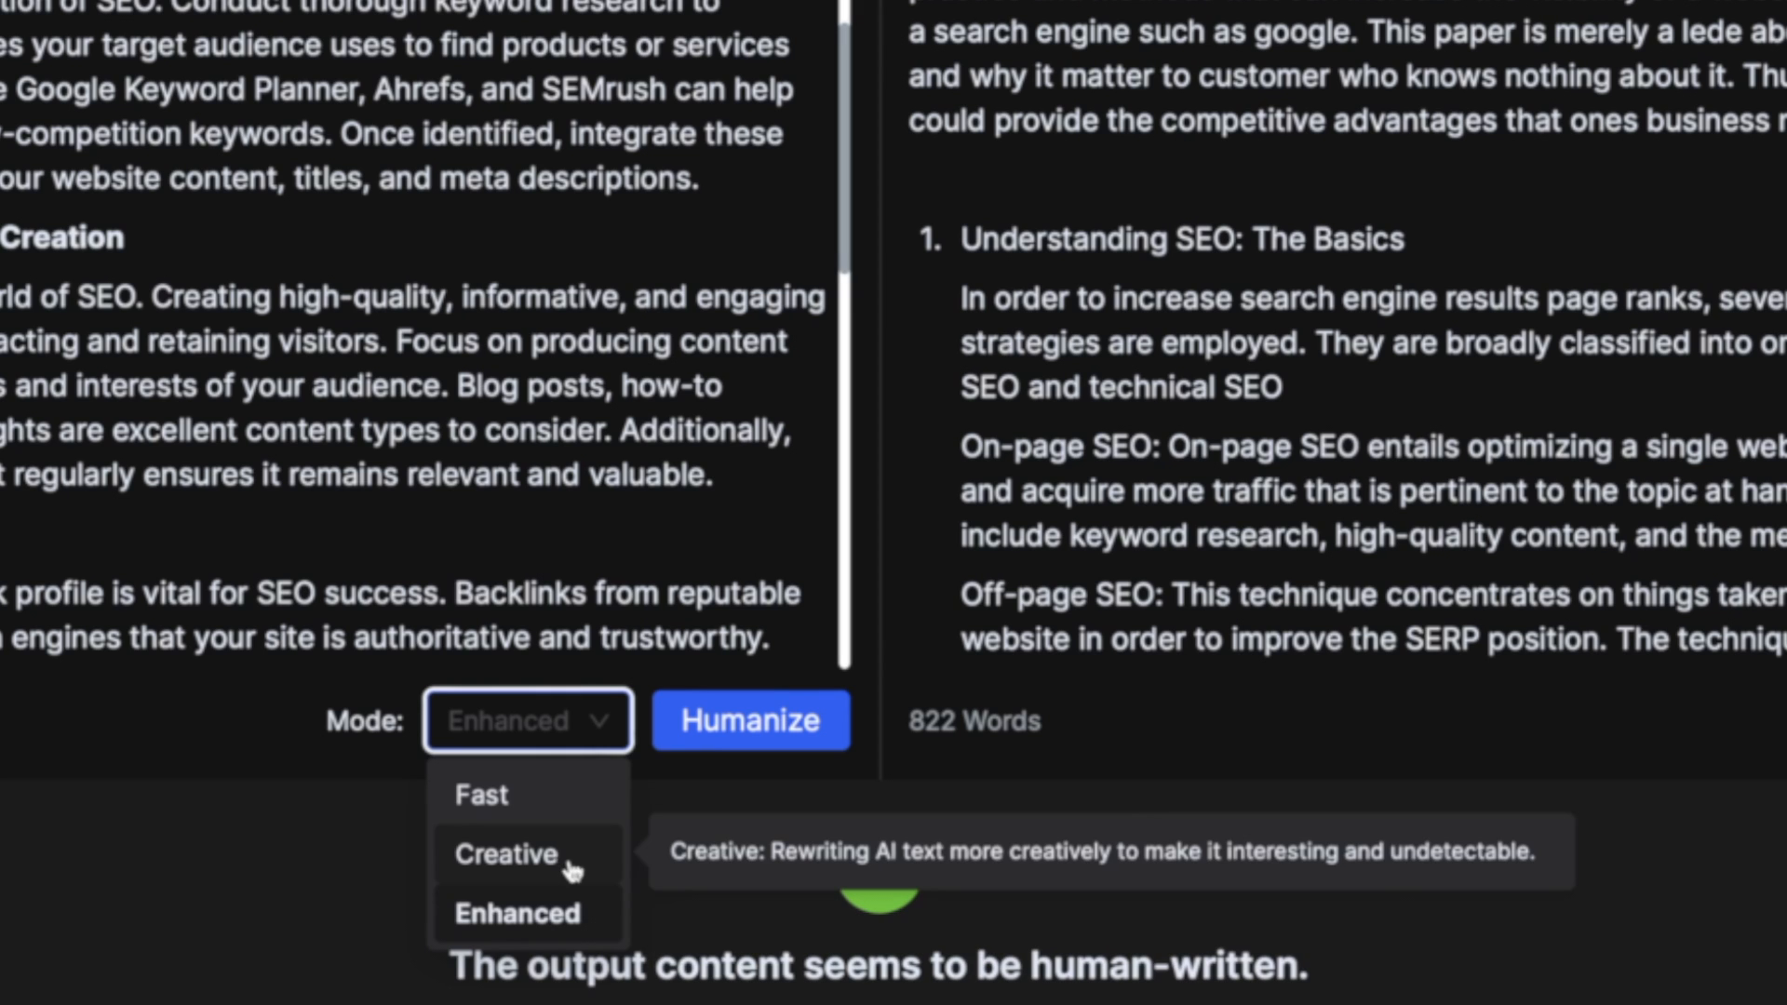
left_click(506, 854)
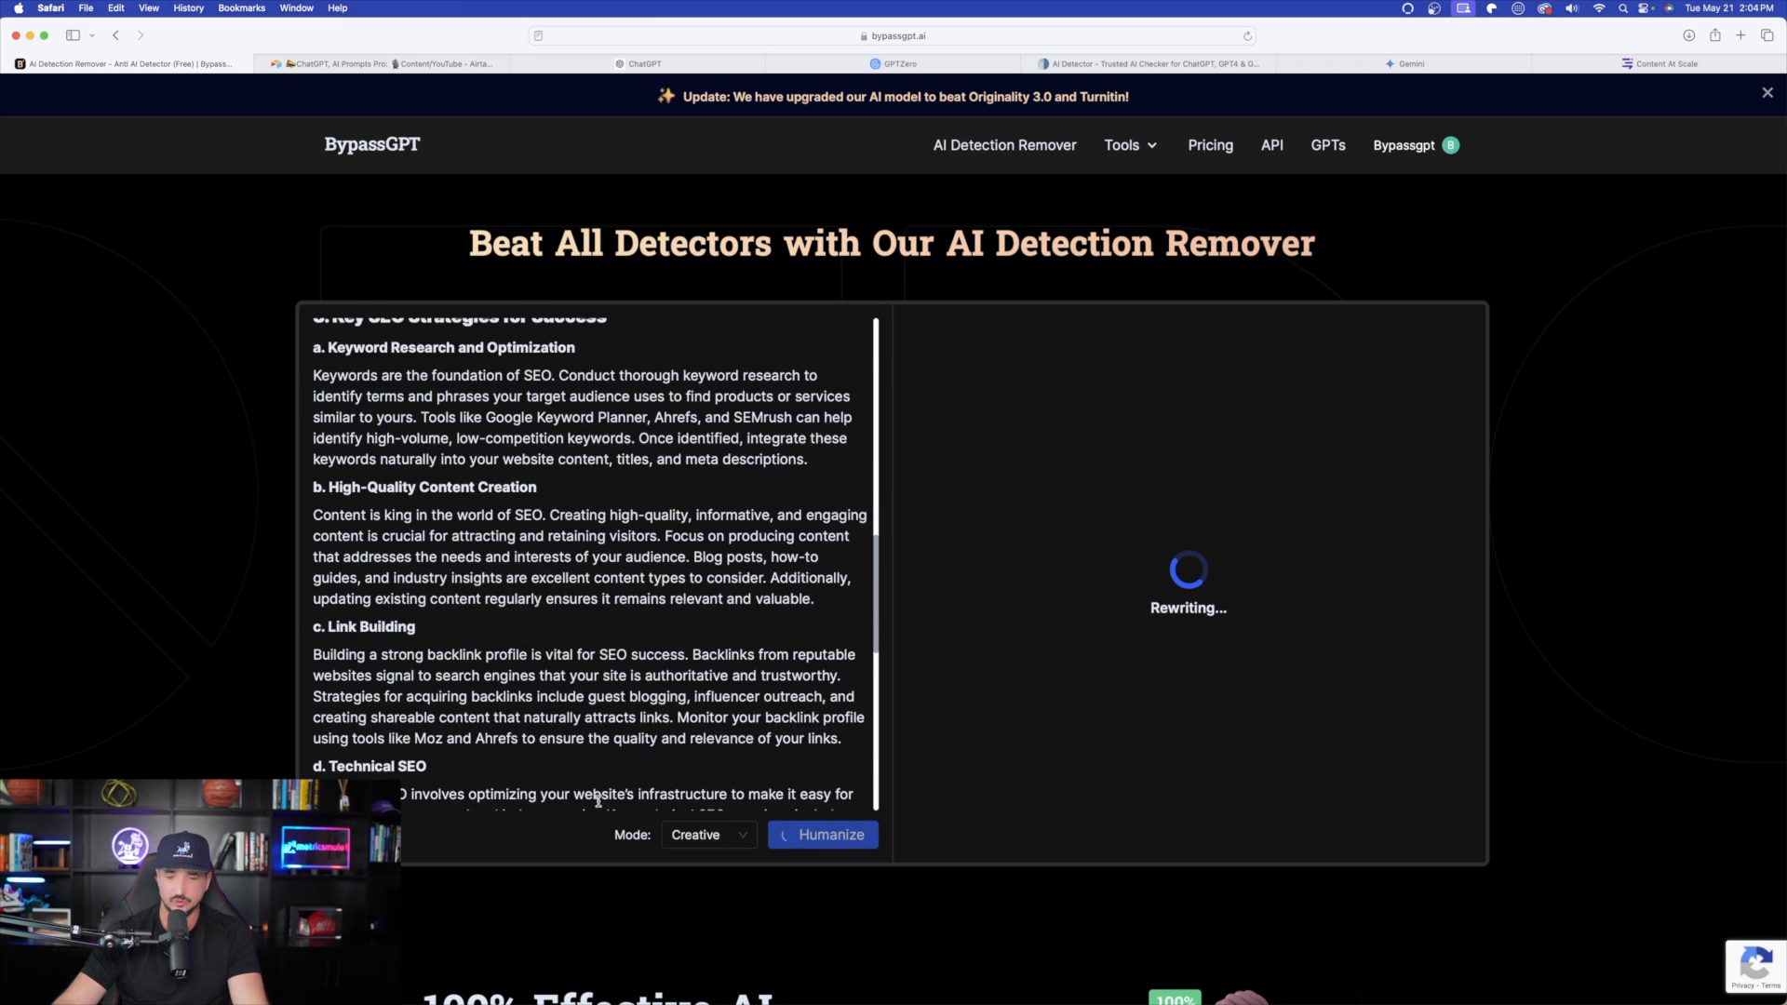
left_click(707, 834)
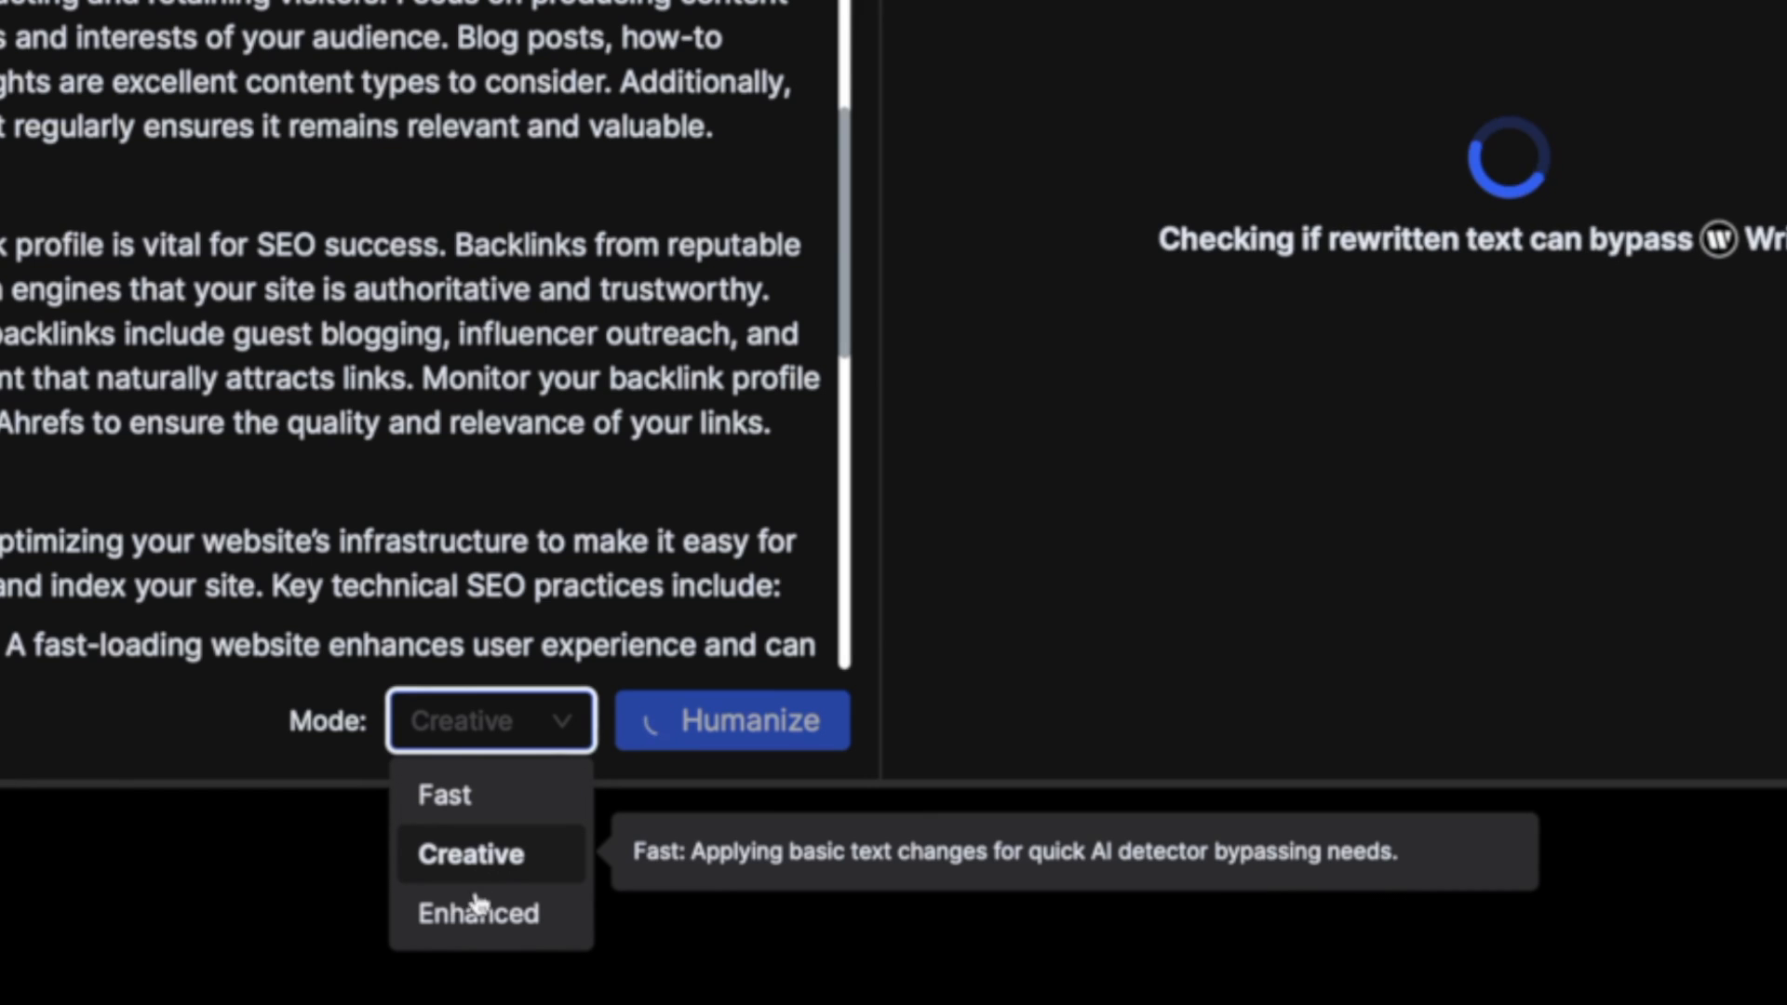
mouse_move(473, 912)
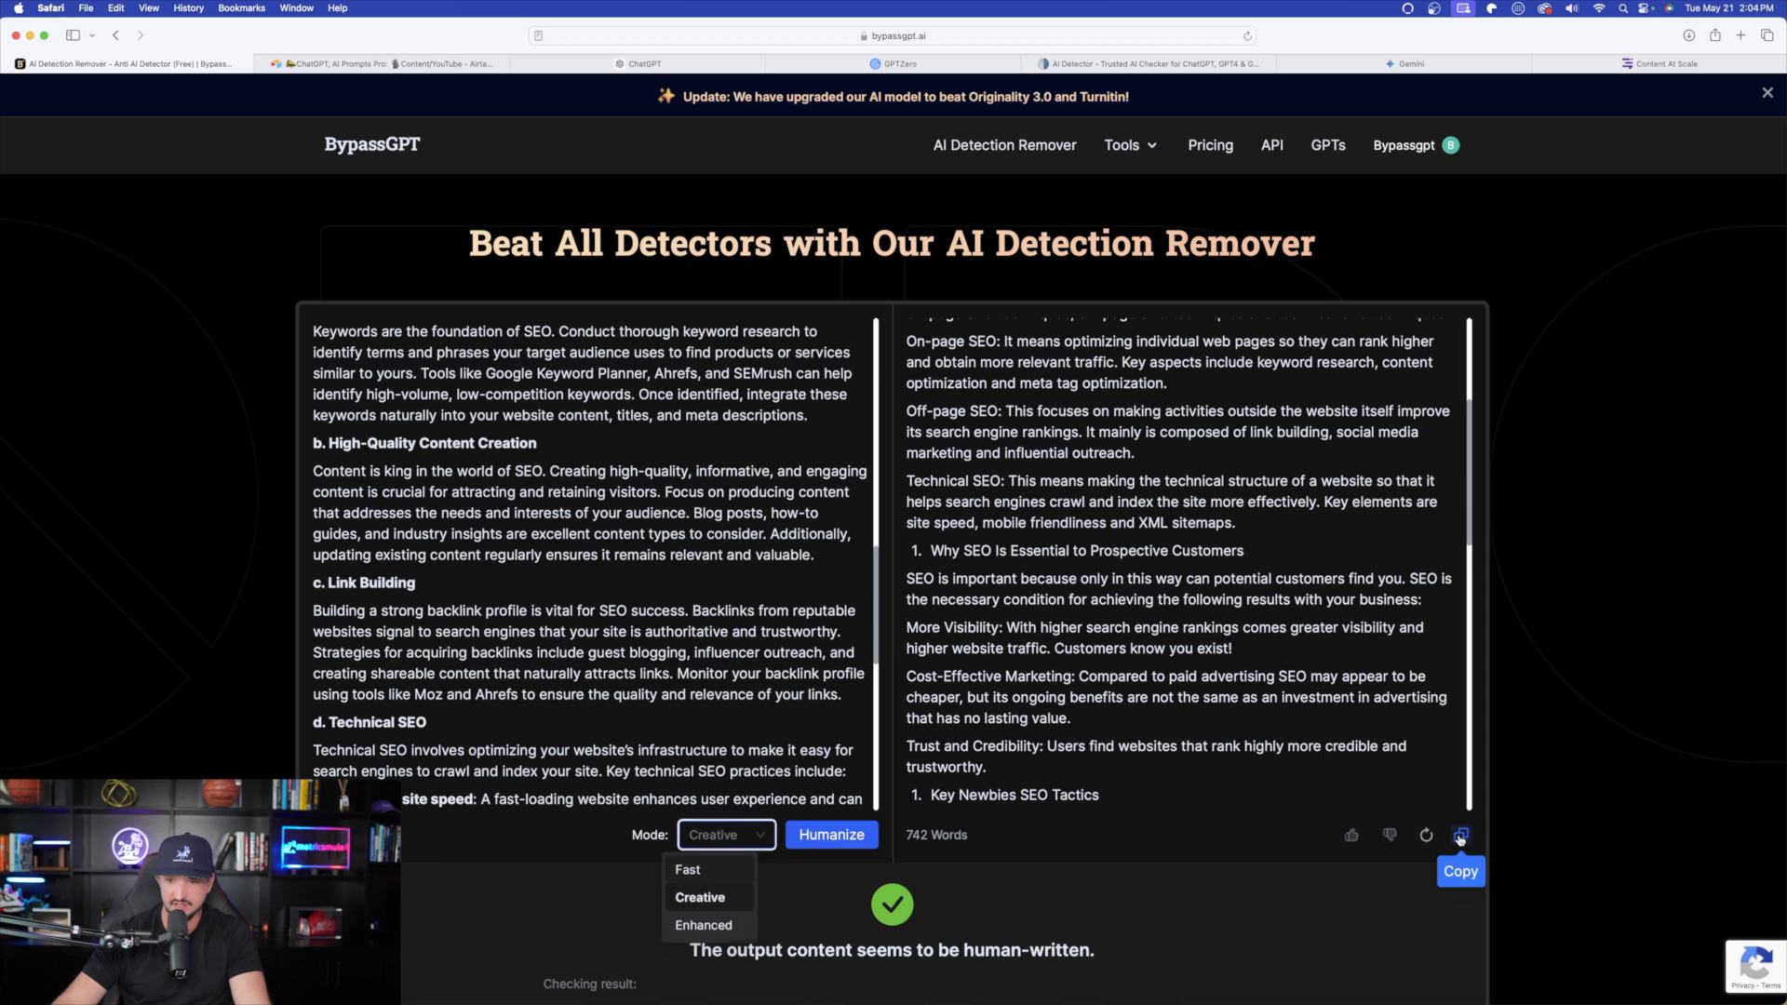
Scan the Creative rewrite in GPTZero and review its 99% human, 0/46 flagged result
left_click(896, 63)
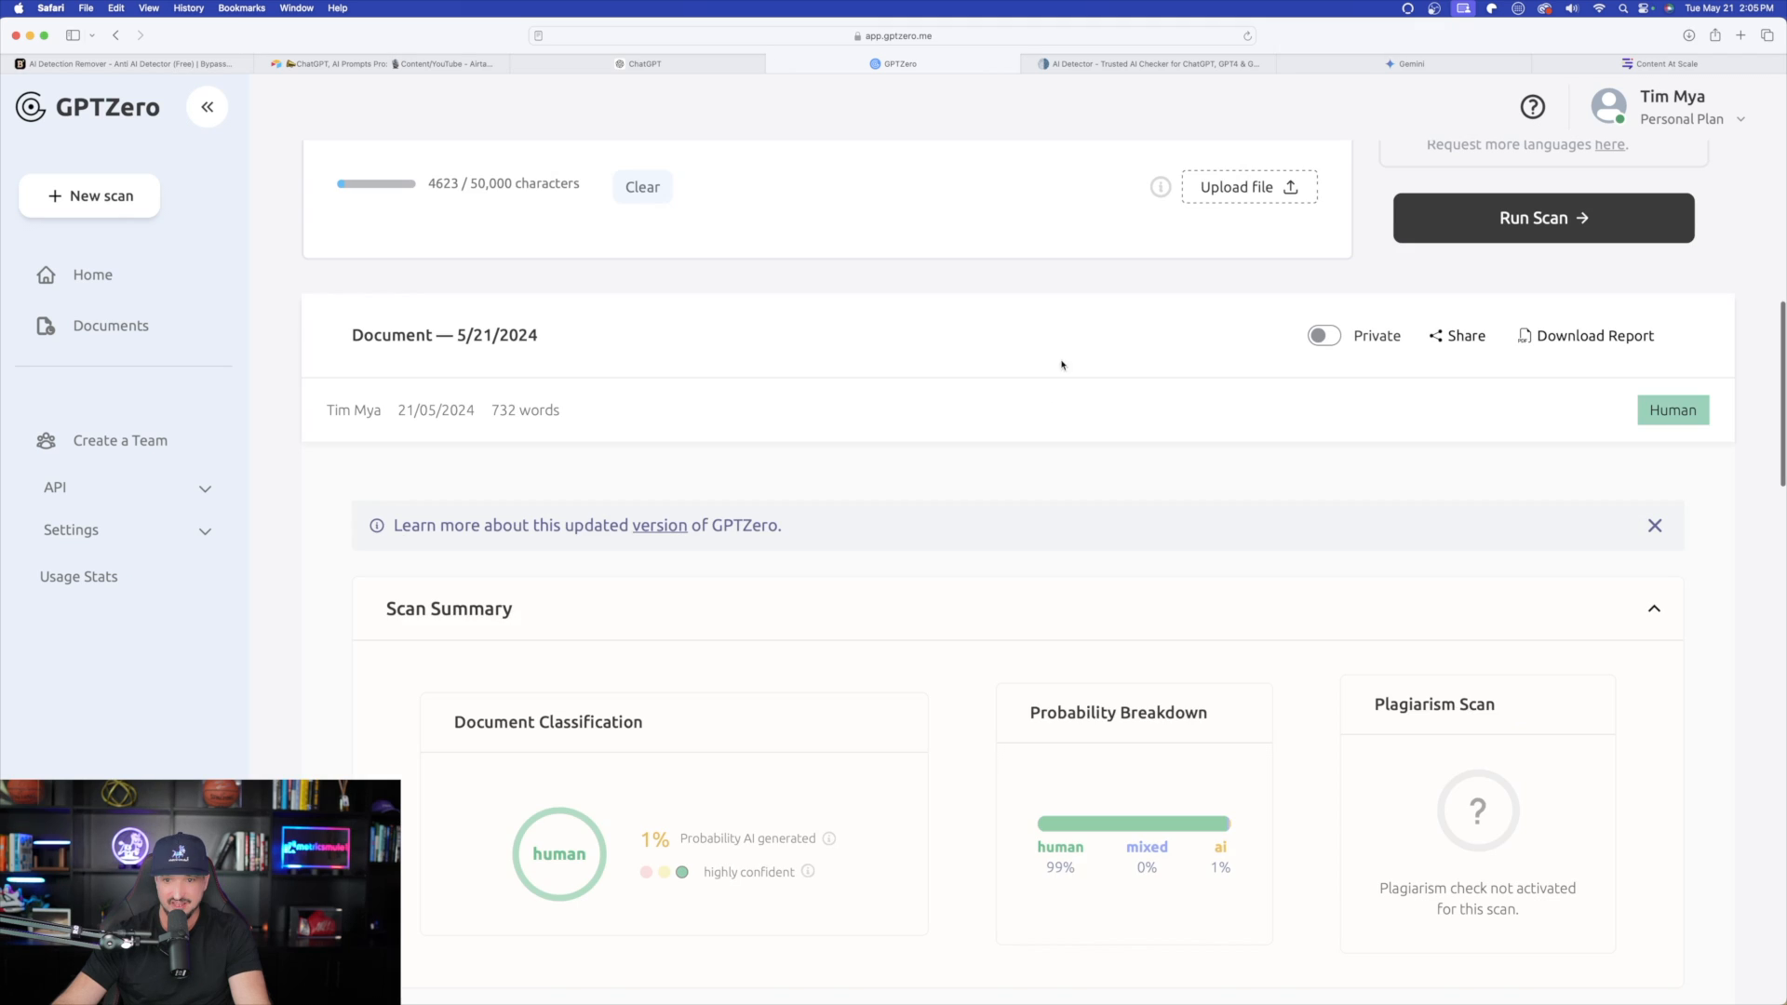
scroll("up", 3)
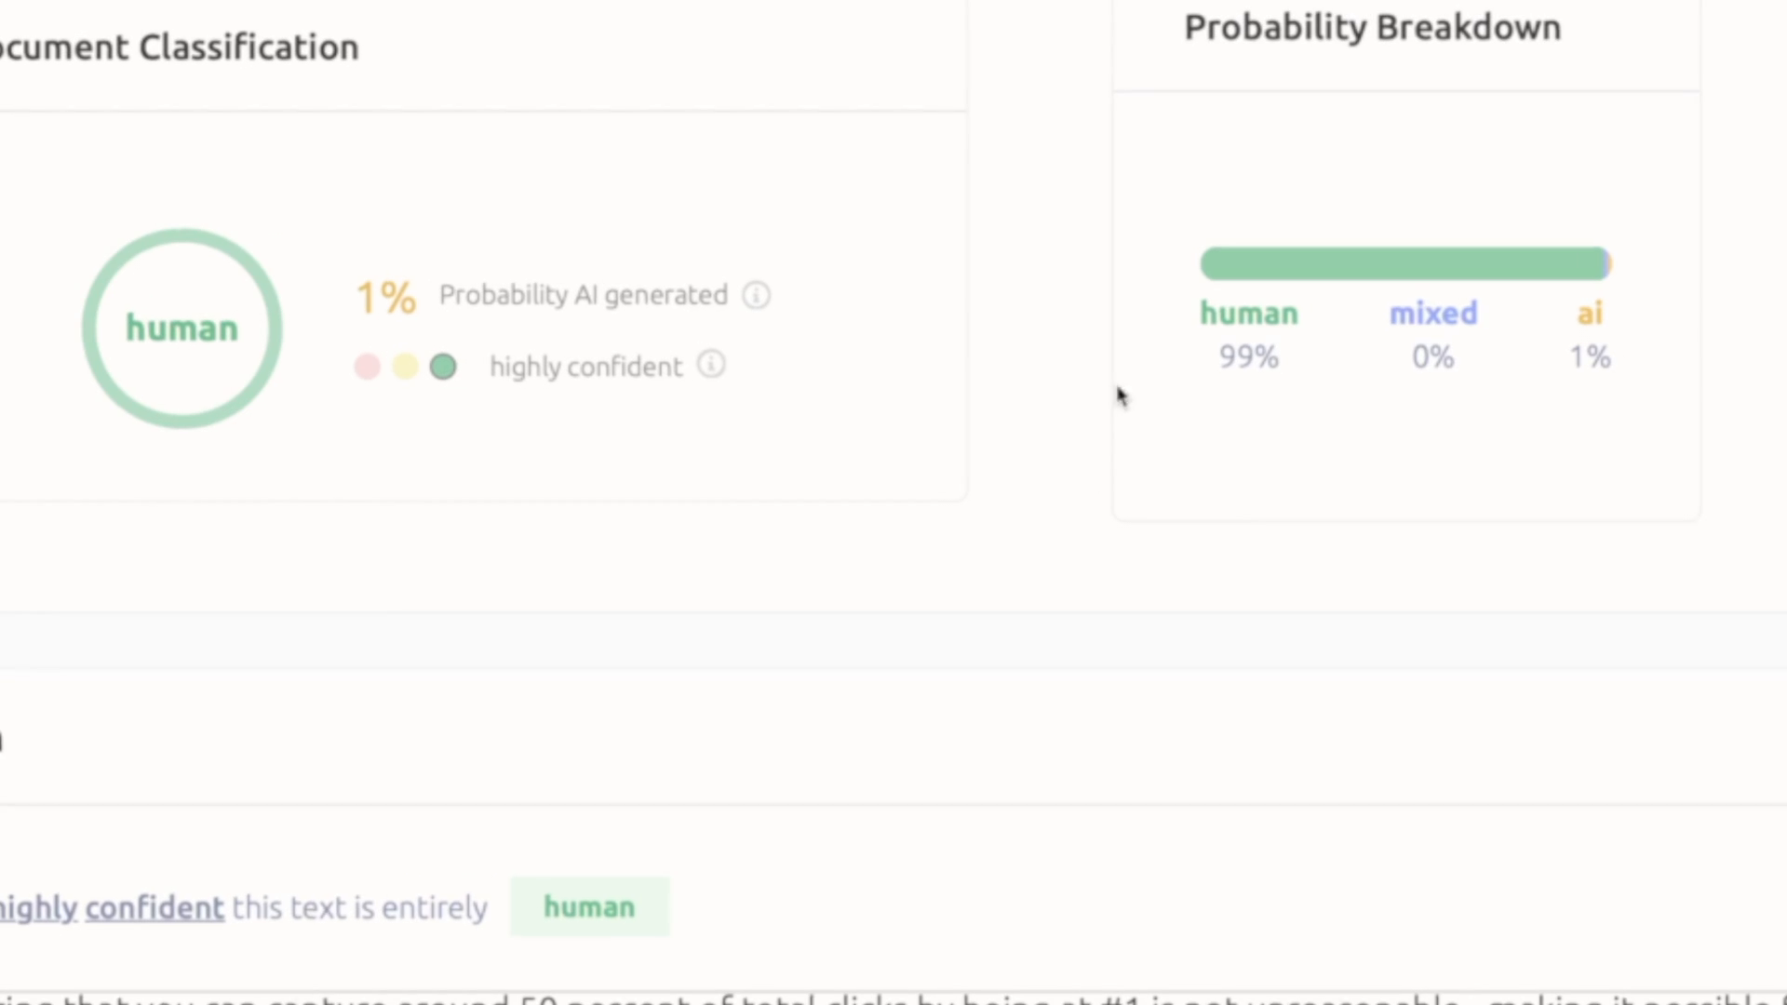
mouse_move(1239, 544)
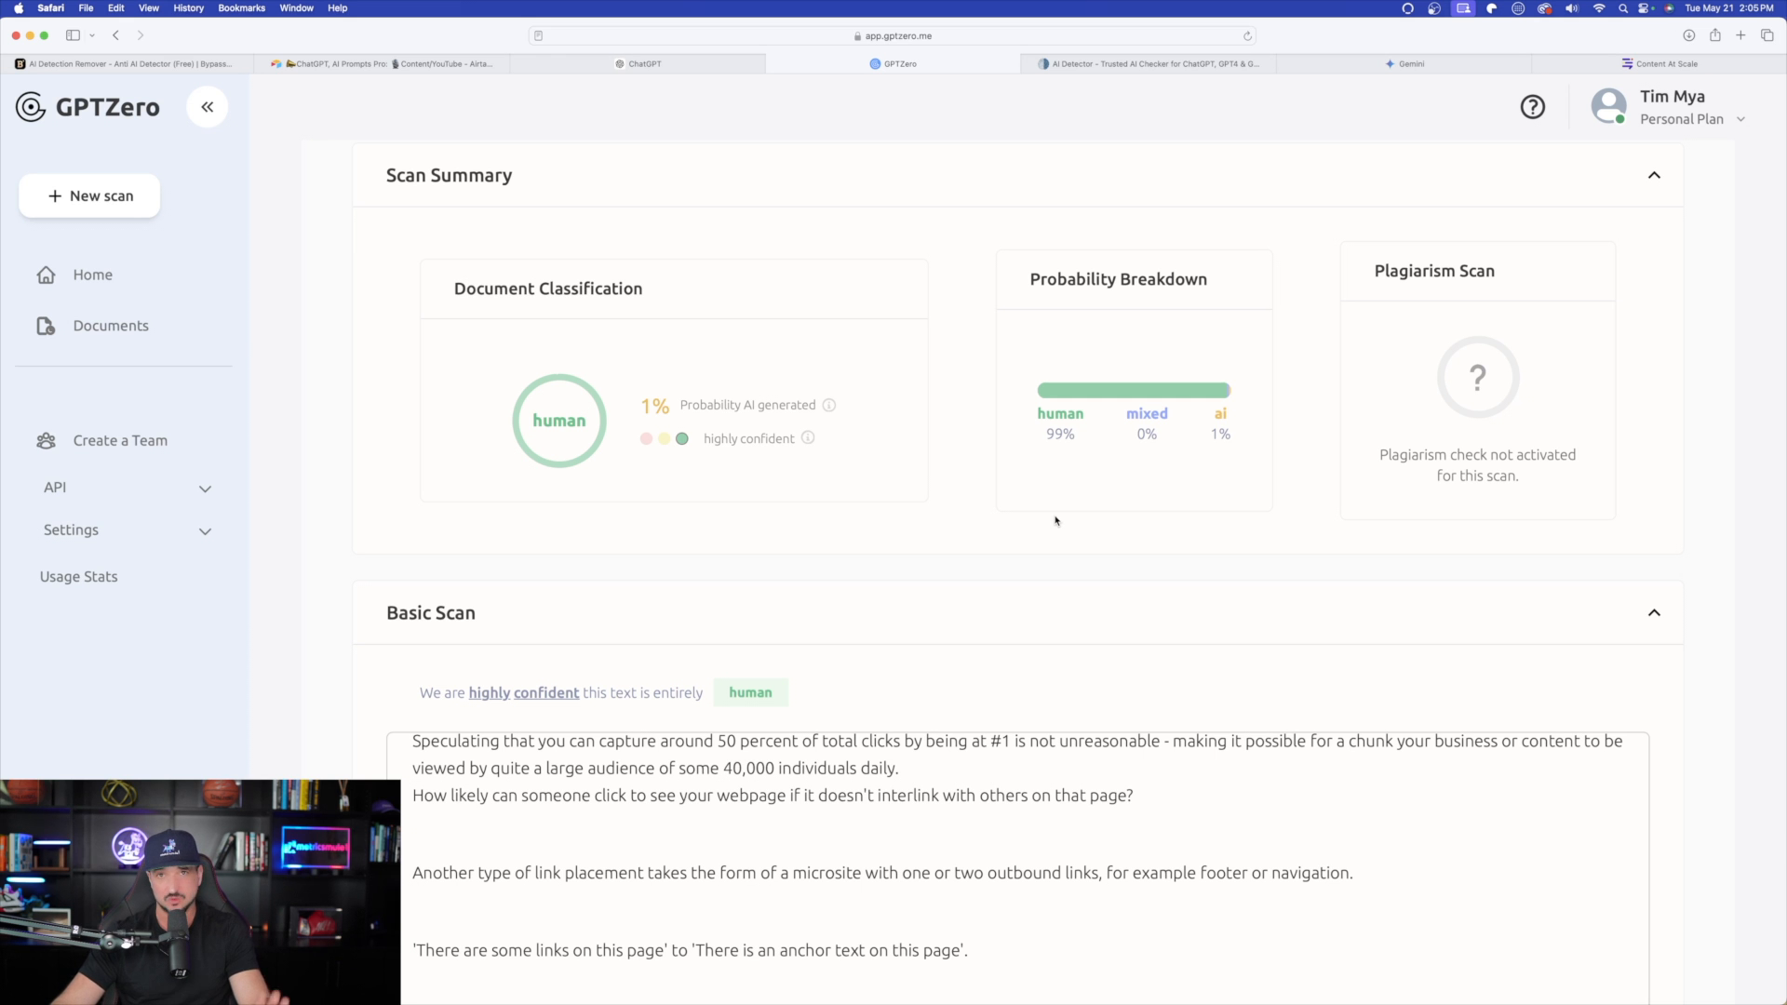
mouse_move(676, 413)
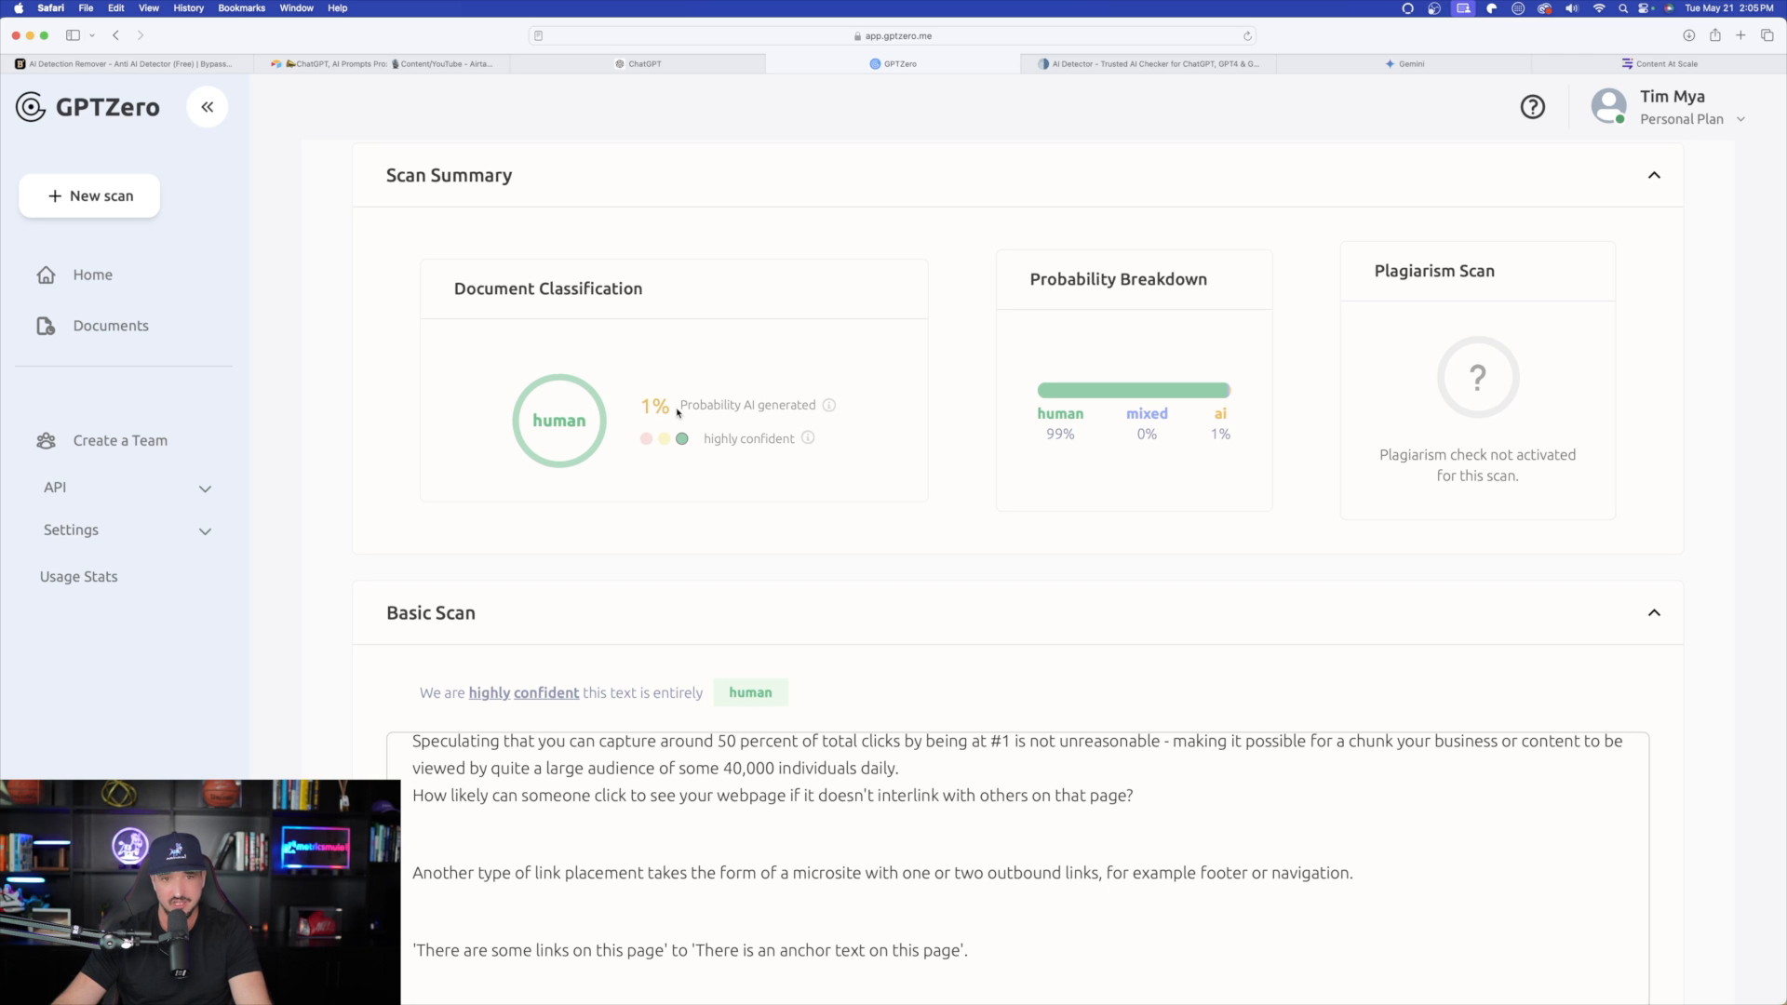
scroll("down", 3)
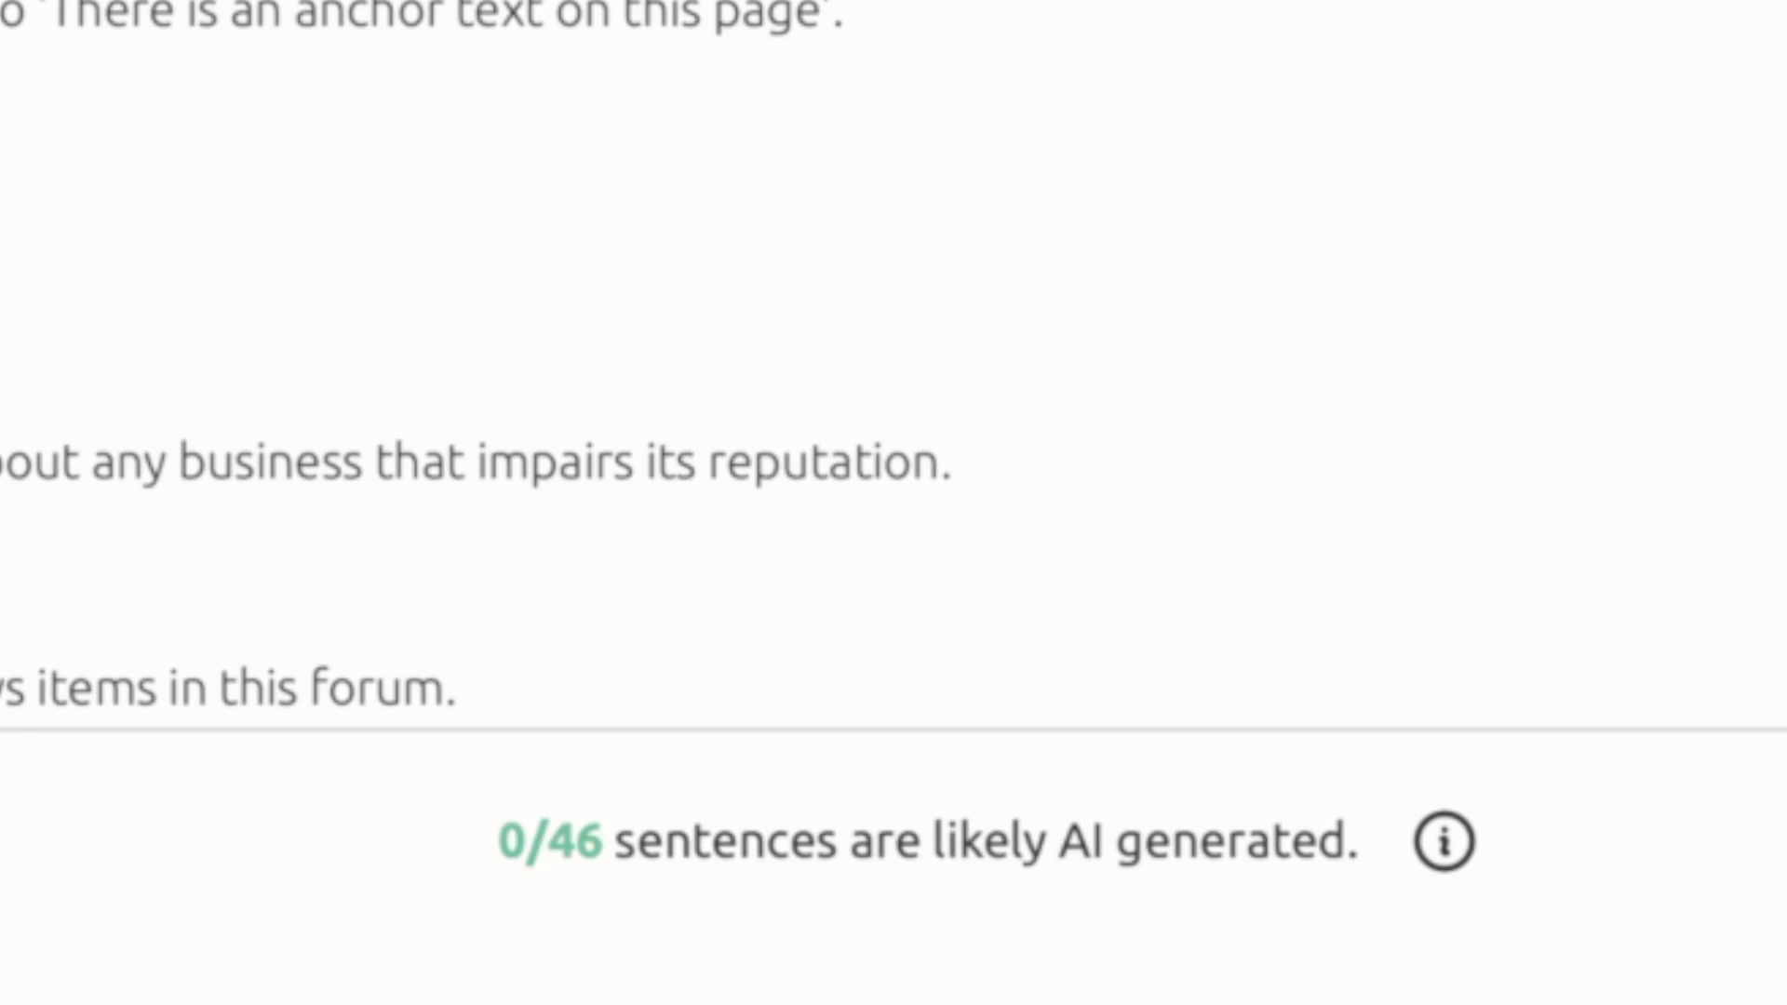
scroll("down", 3)
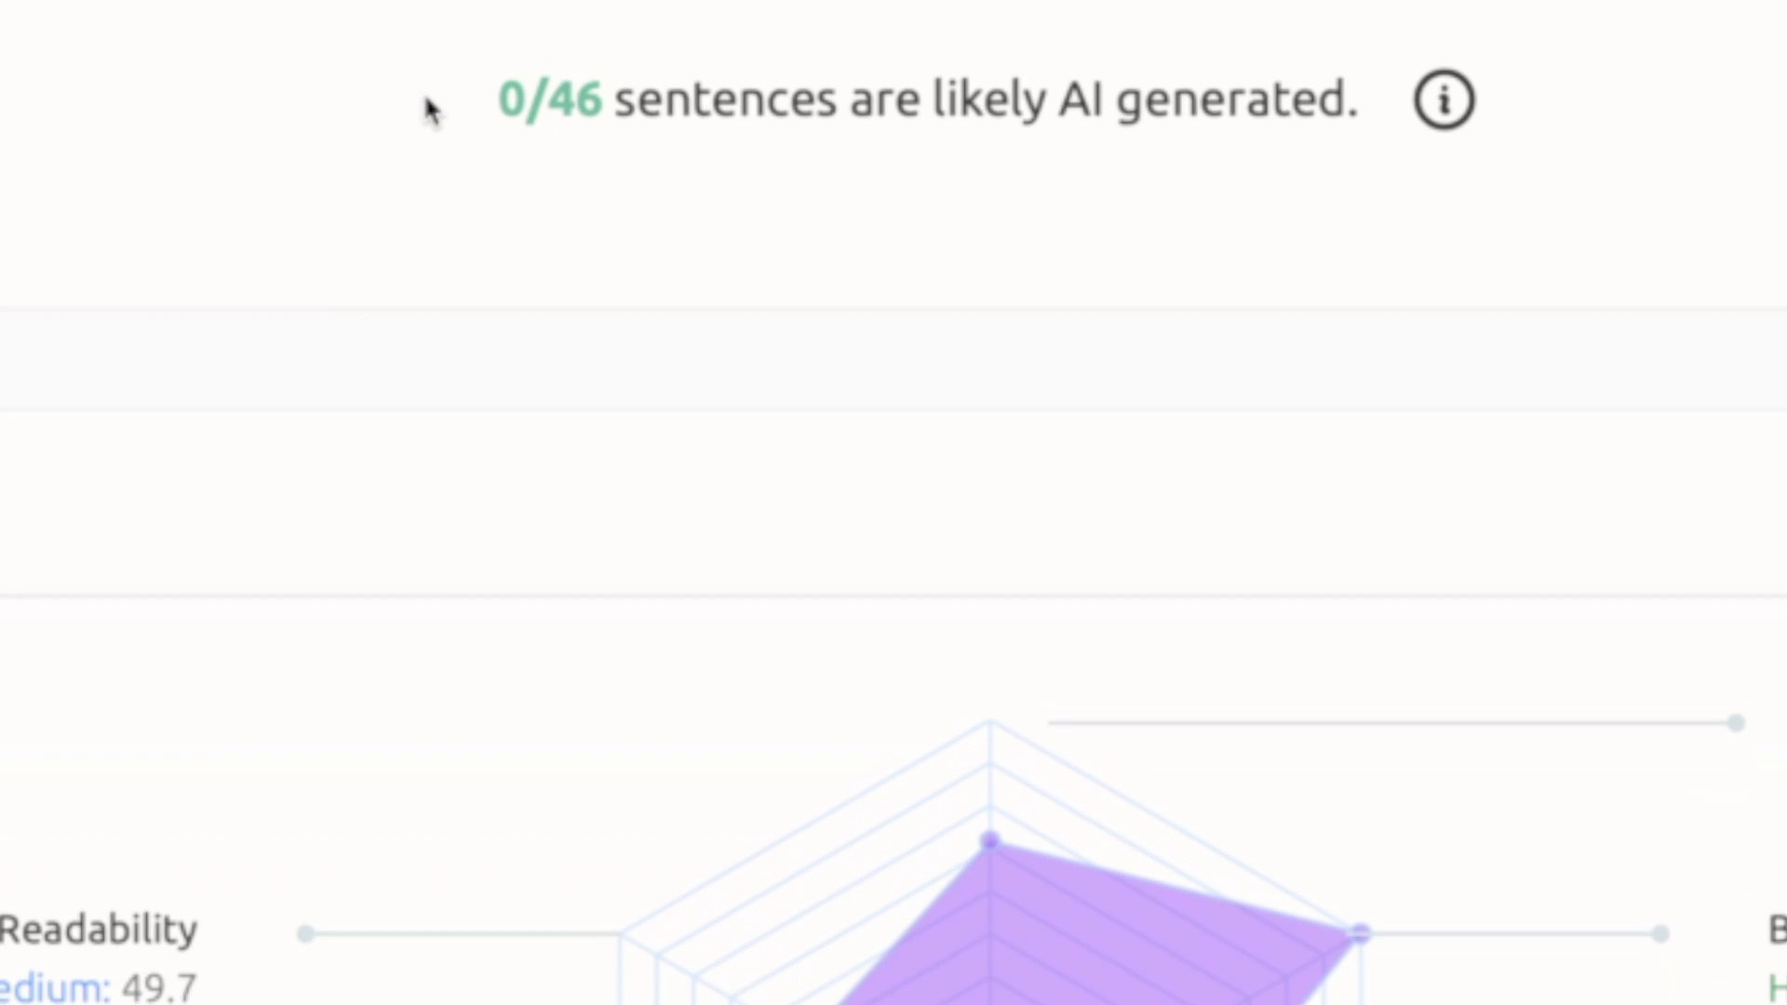